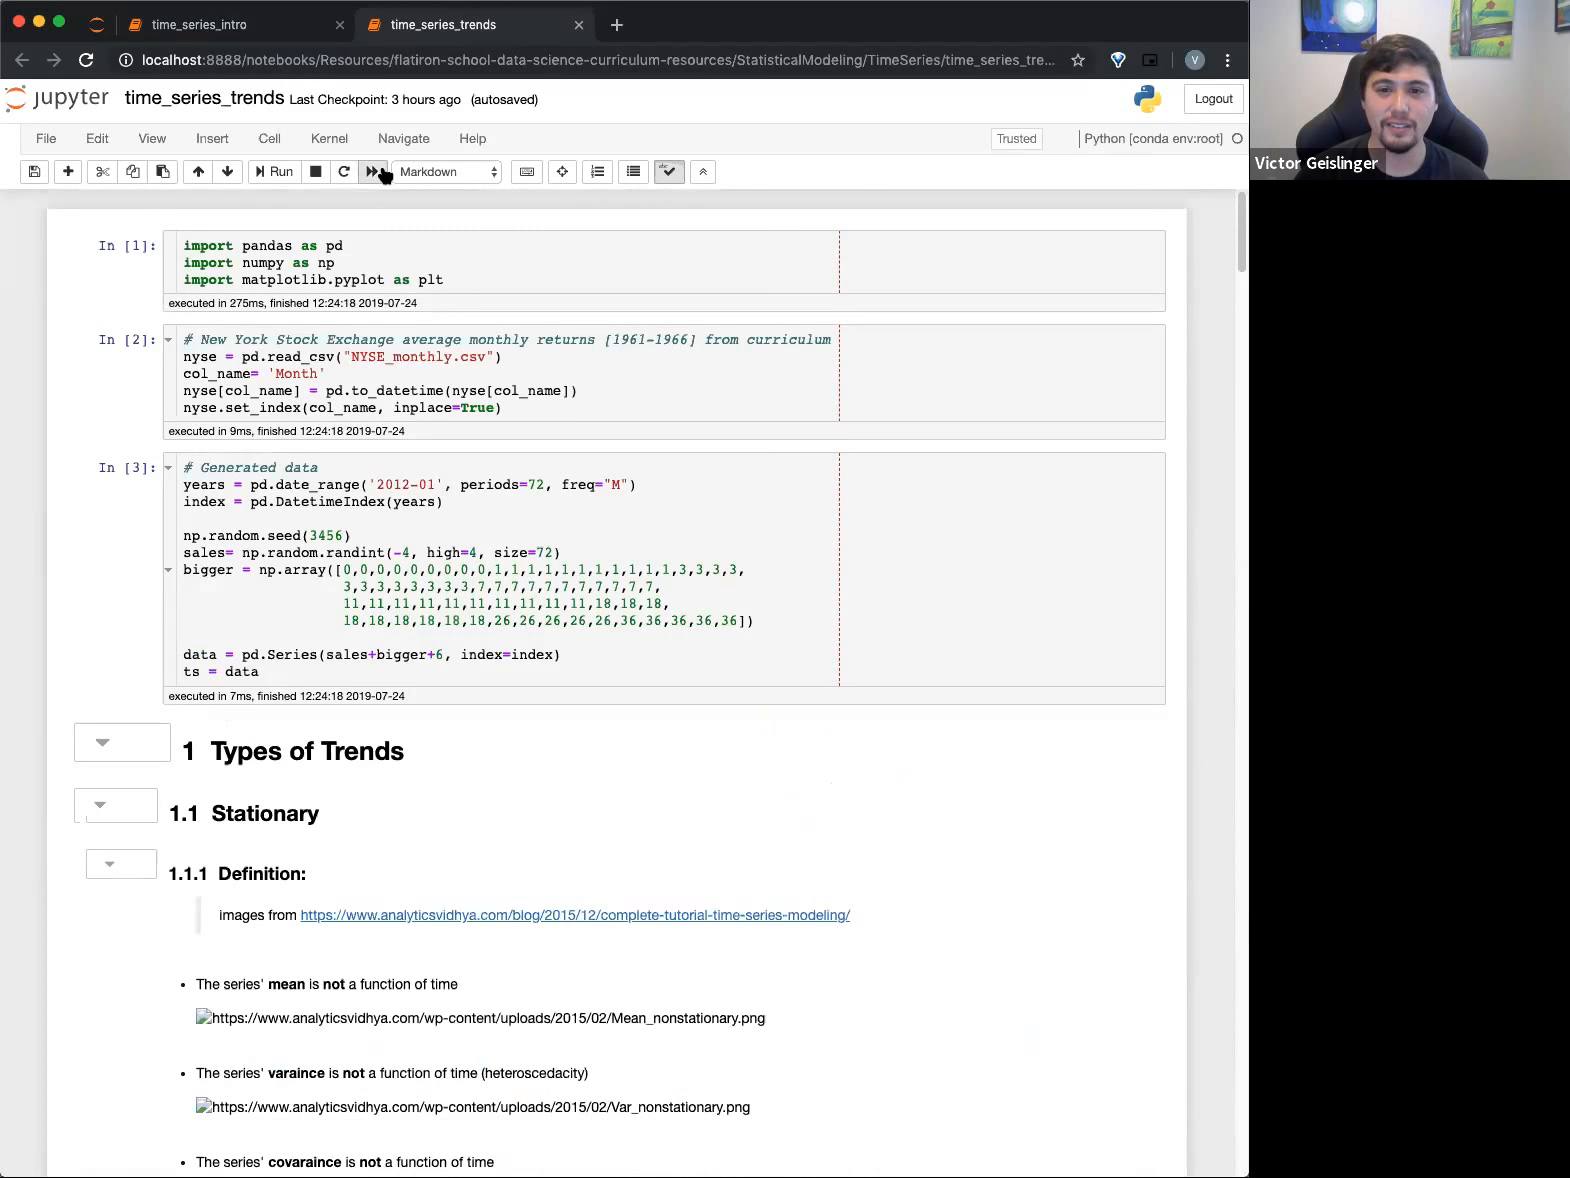
Collapse all notebook headings and restart the kernel to clear execution counts
{"action": "left_click", "coordinate": [702, 172]}
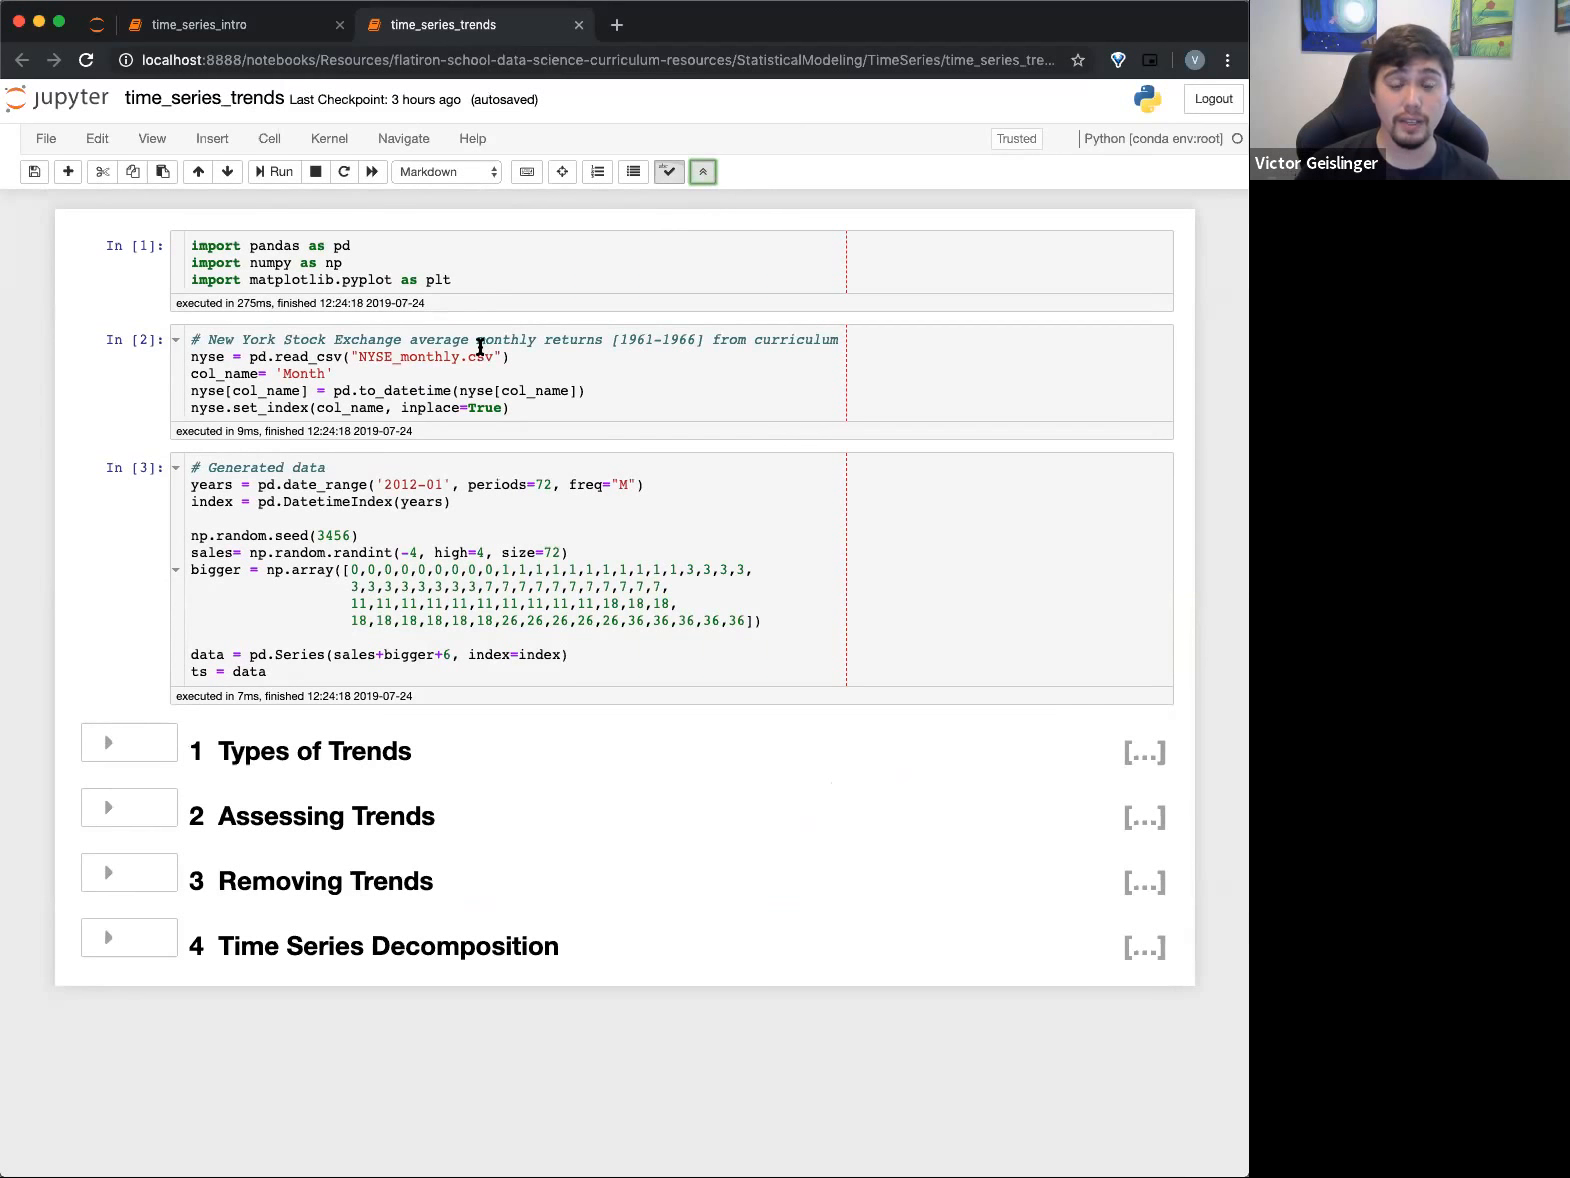
{"action": "mouse_move", "coordinate": [392, 468]}
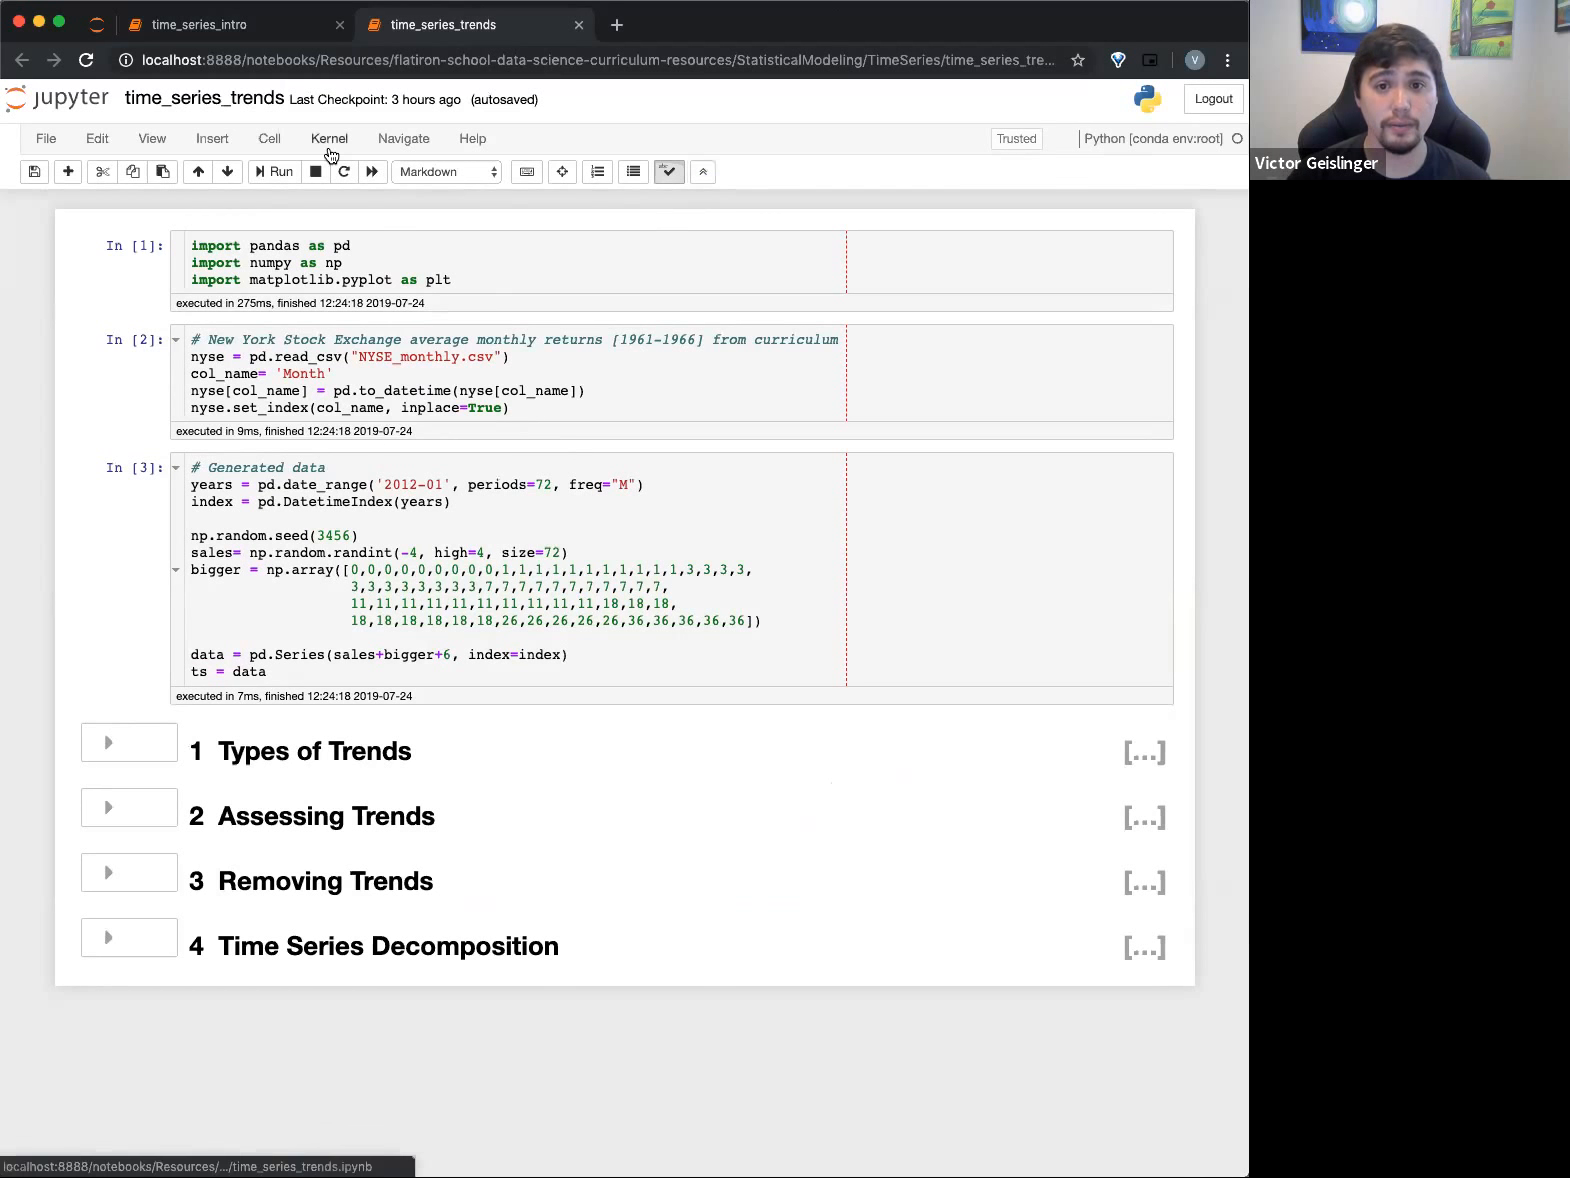
{"action": "left_click", "coordinate": [110, 936]}
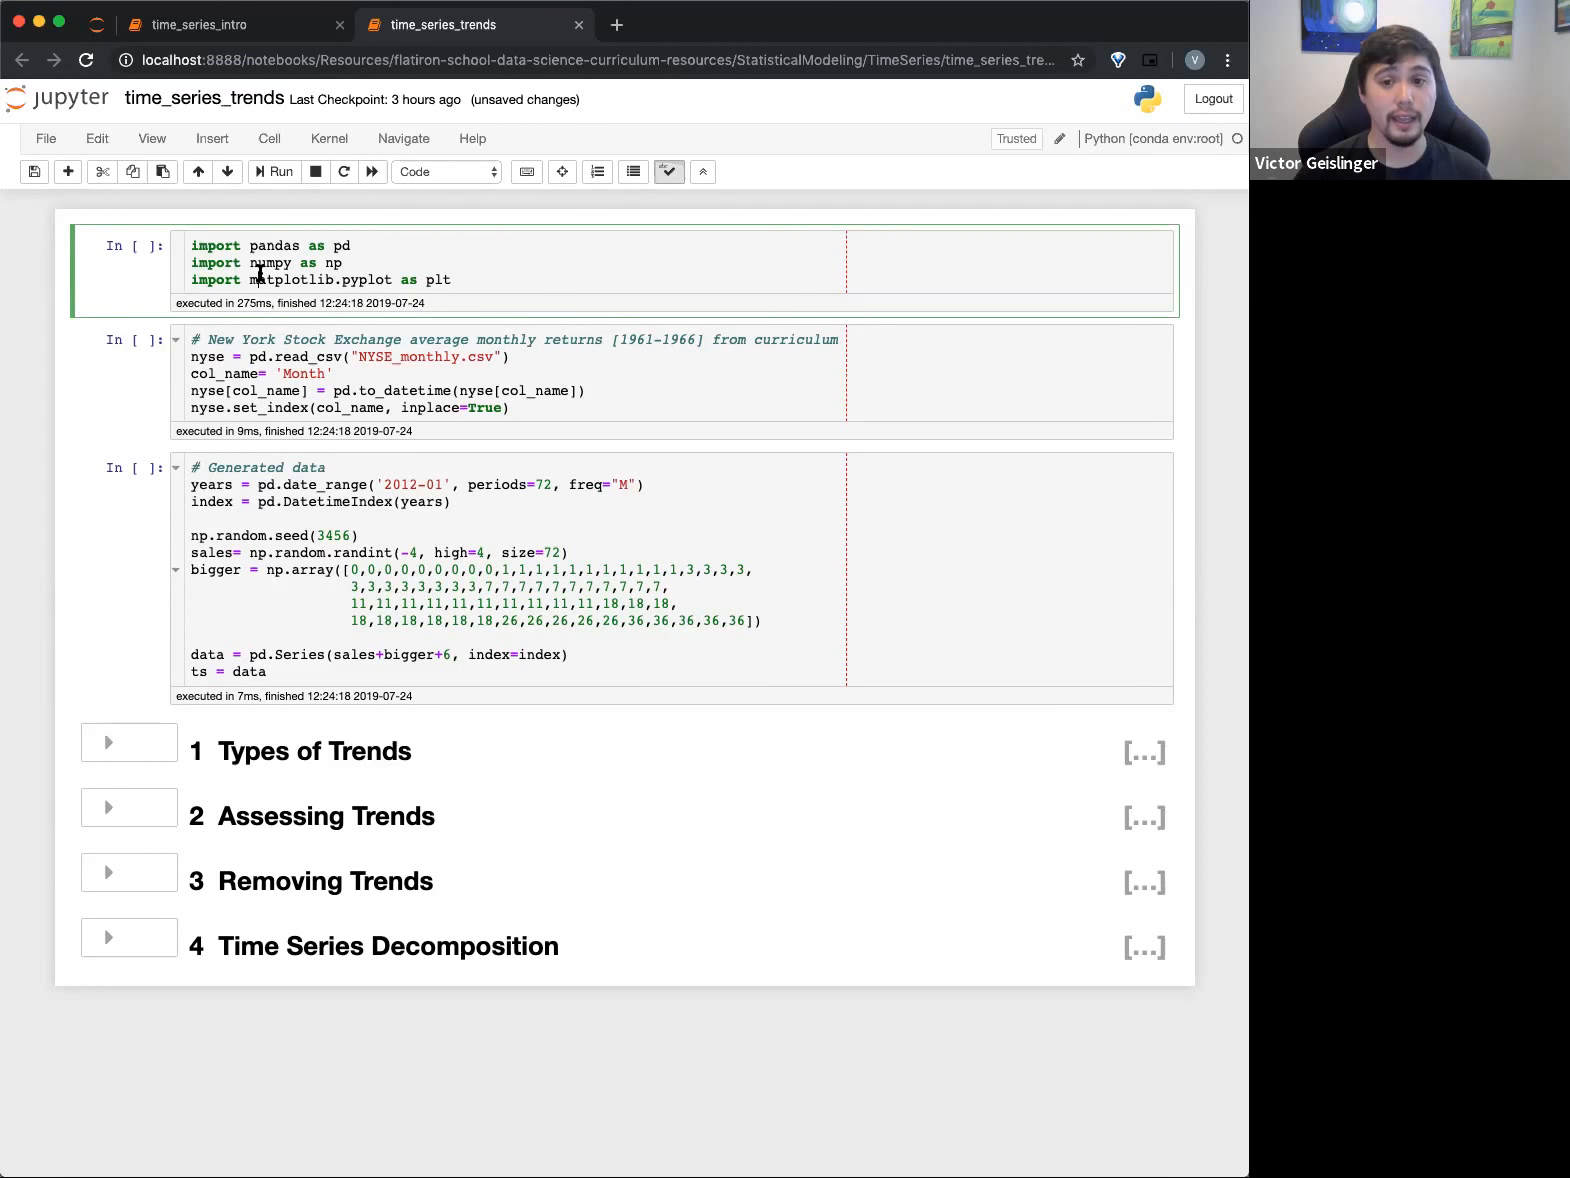
Confirm Restart & Run All and unfold the Types of Trends section
{"action": "left_click", "coordinate": [274, 172]}
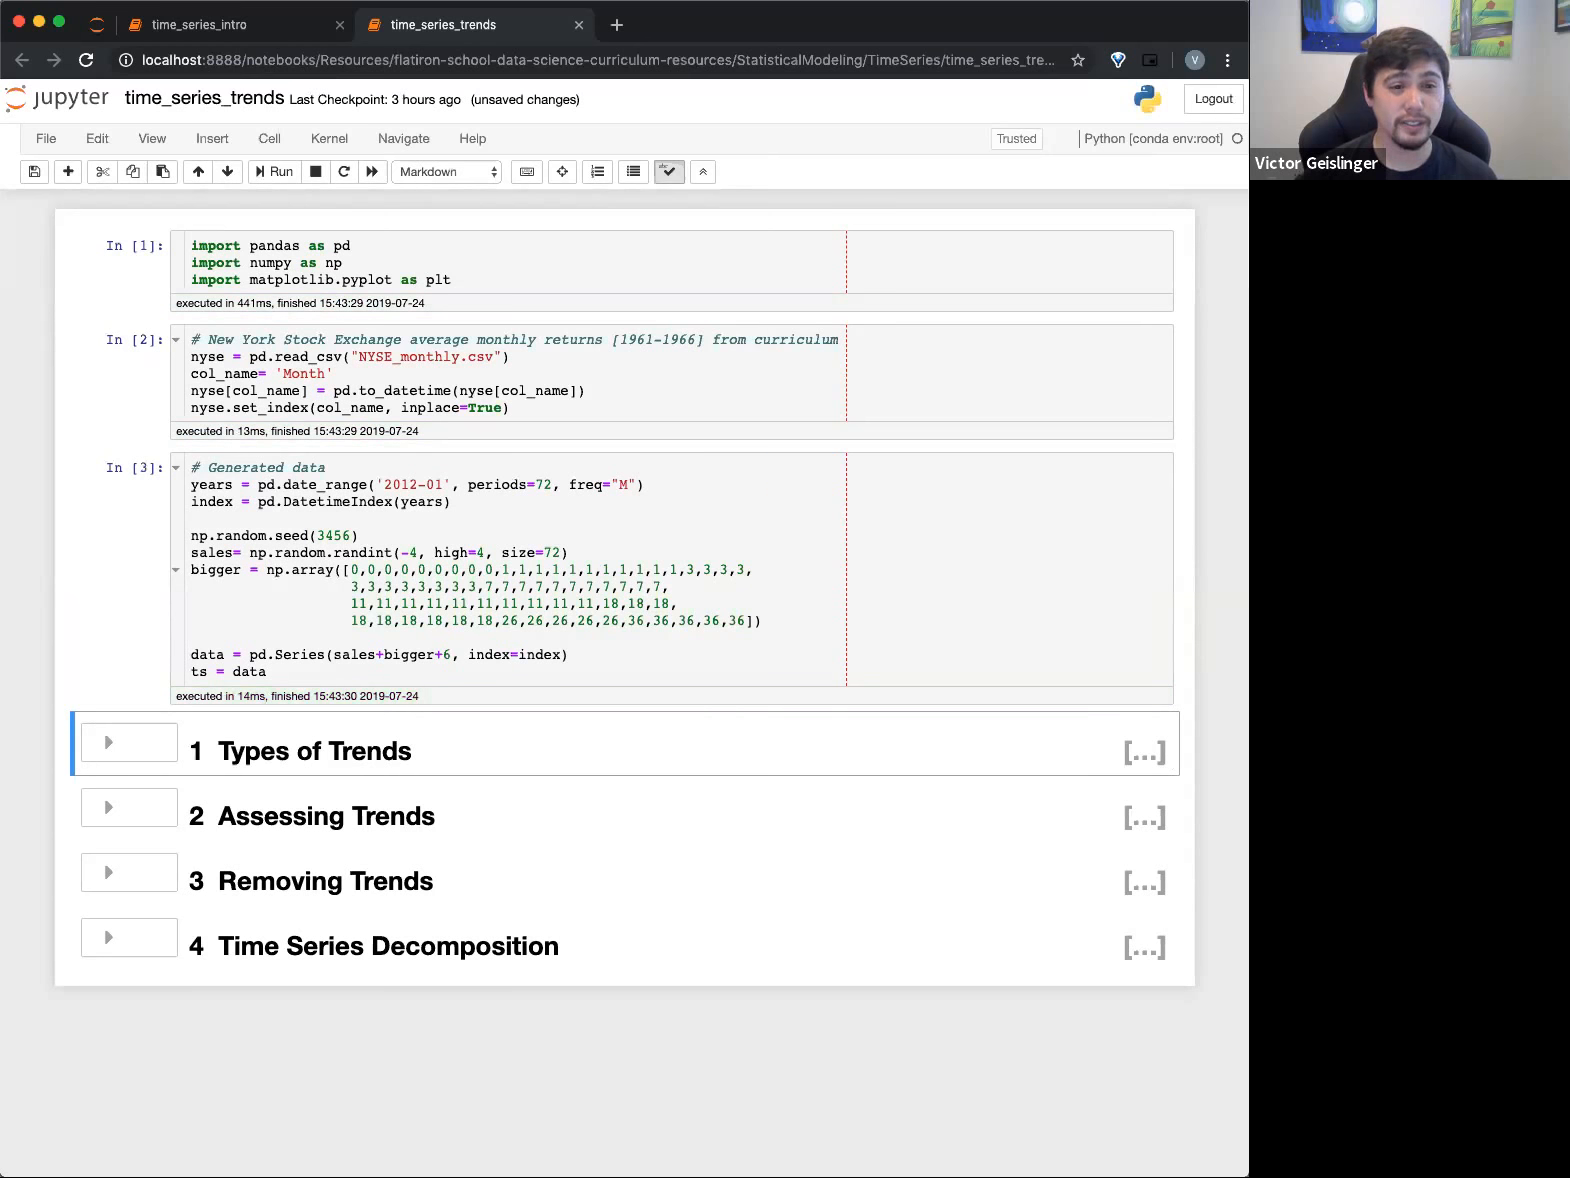
{"action": "left_click", "coordinate": [108, 742]}
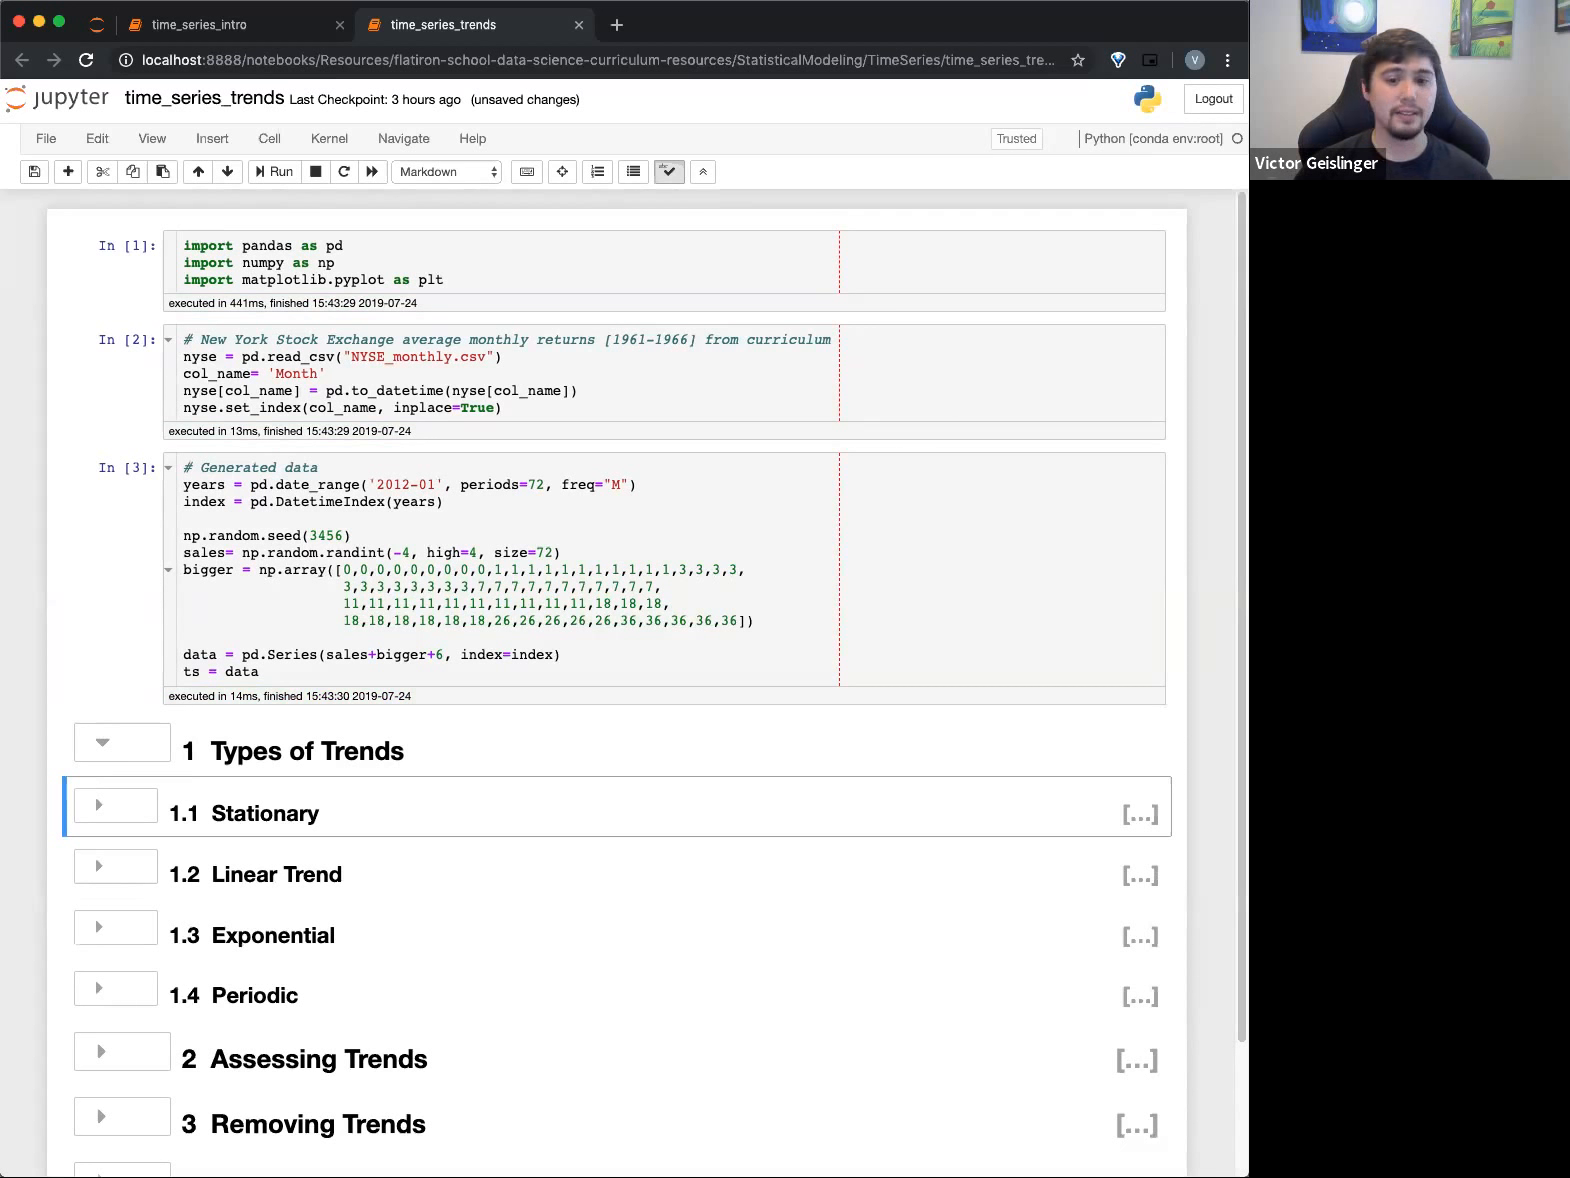
{"action": "scroll", "scroll_direction": "up", "scroll_amount": 3}
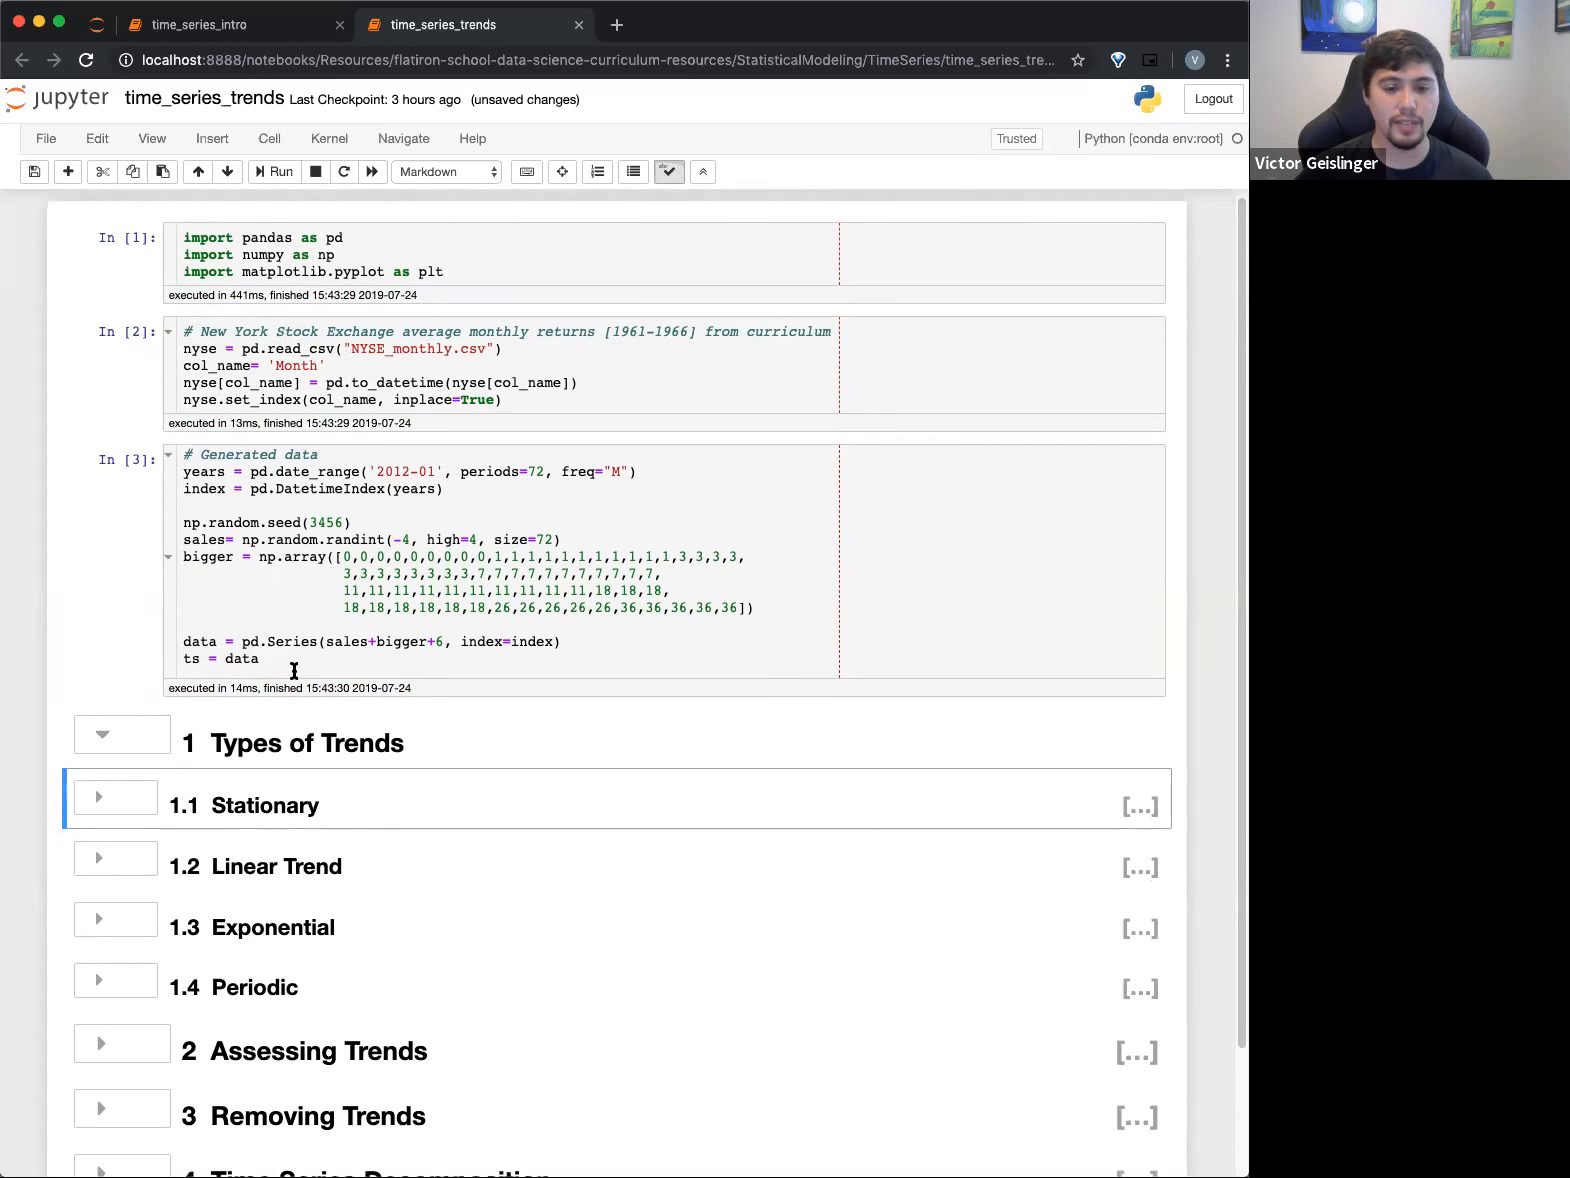
Unfold Stationary and its Definition notes, then follow the analyticsvidhya.com tutorial link
{"action": "left_click", "coordinate": [100, 798]}
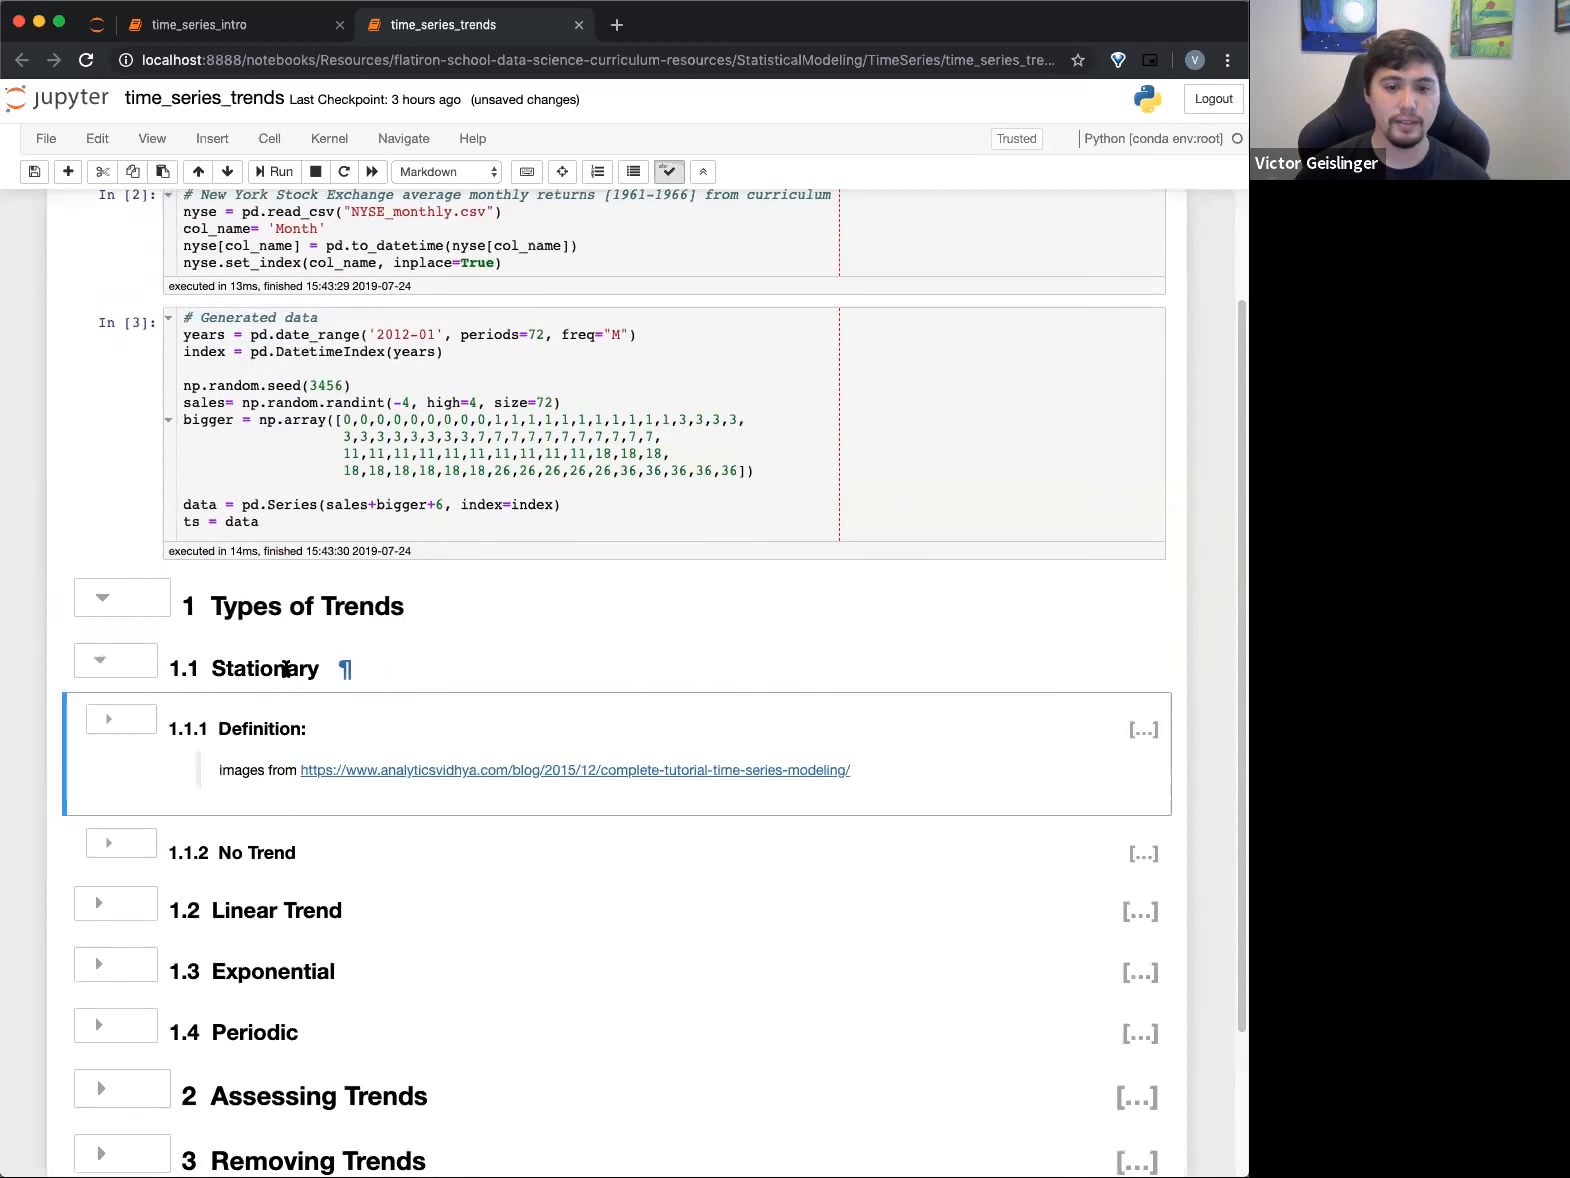
{"action": "left_click", "coordinate": [120, 718]}
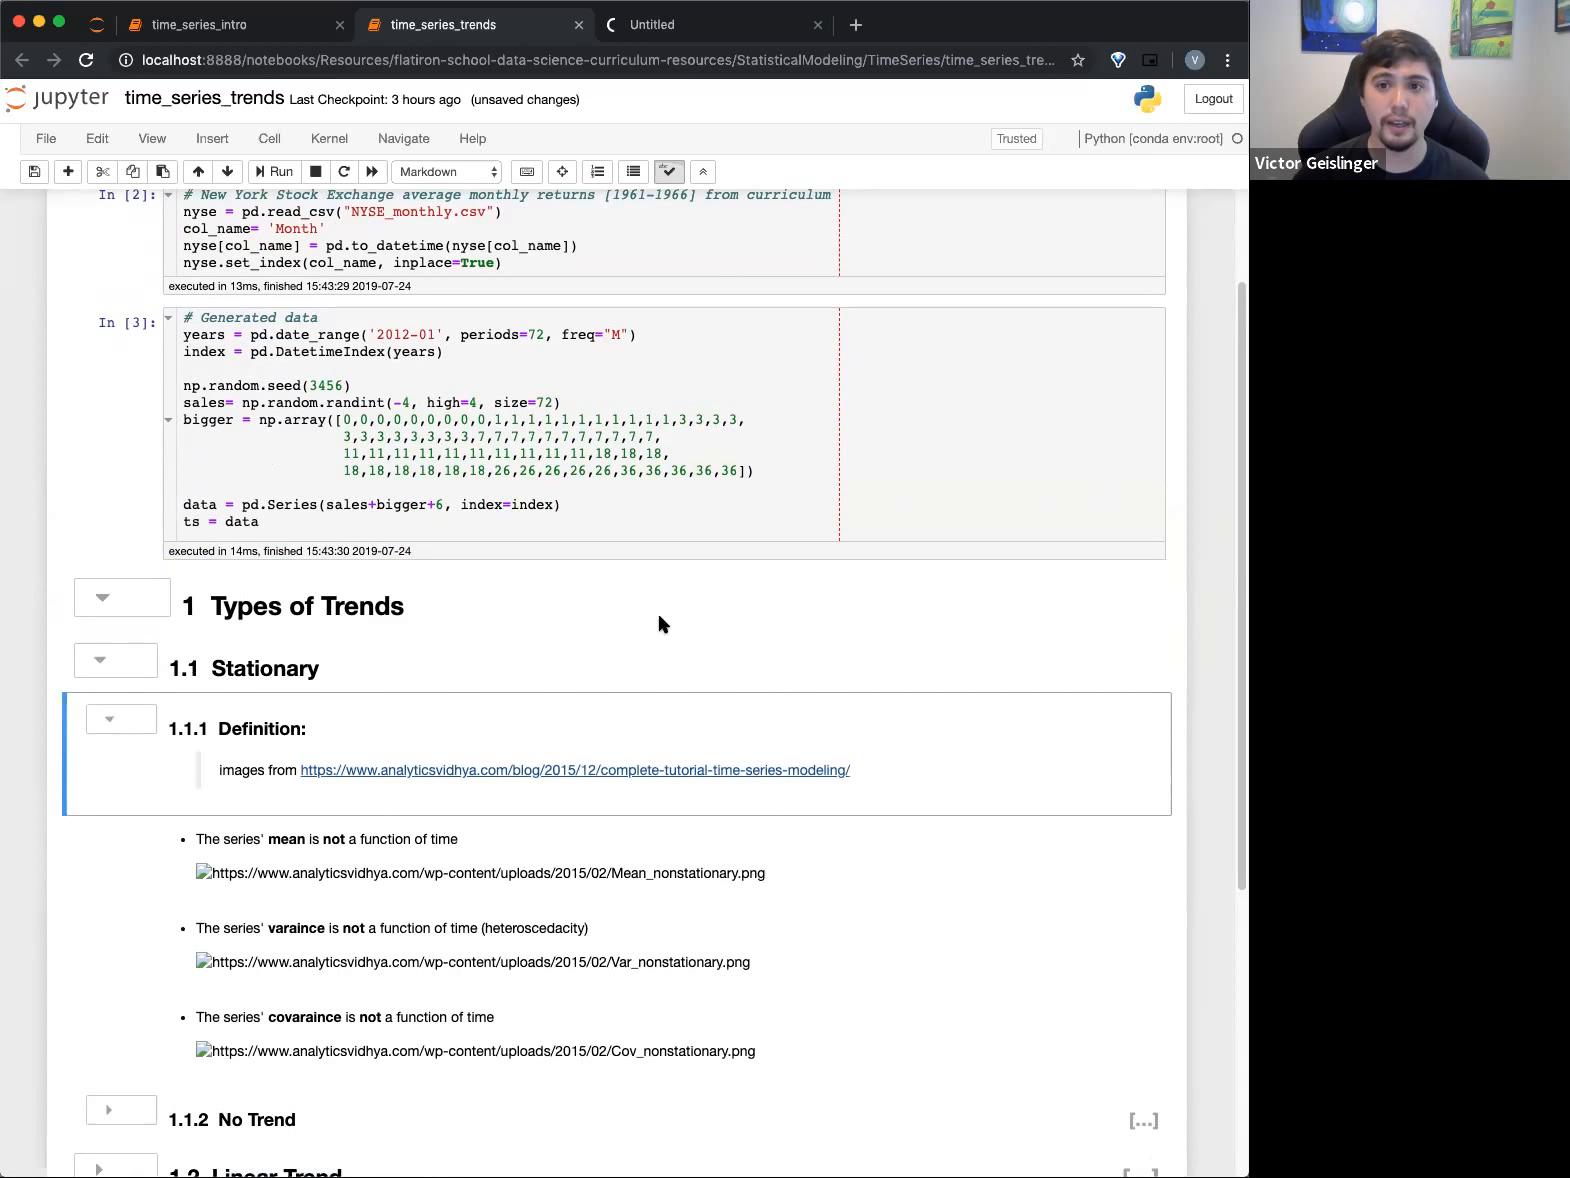
{"action": "left_click", "coordinate": [574, 770]}
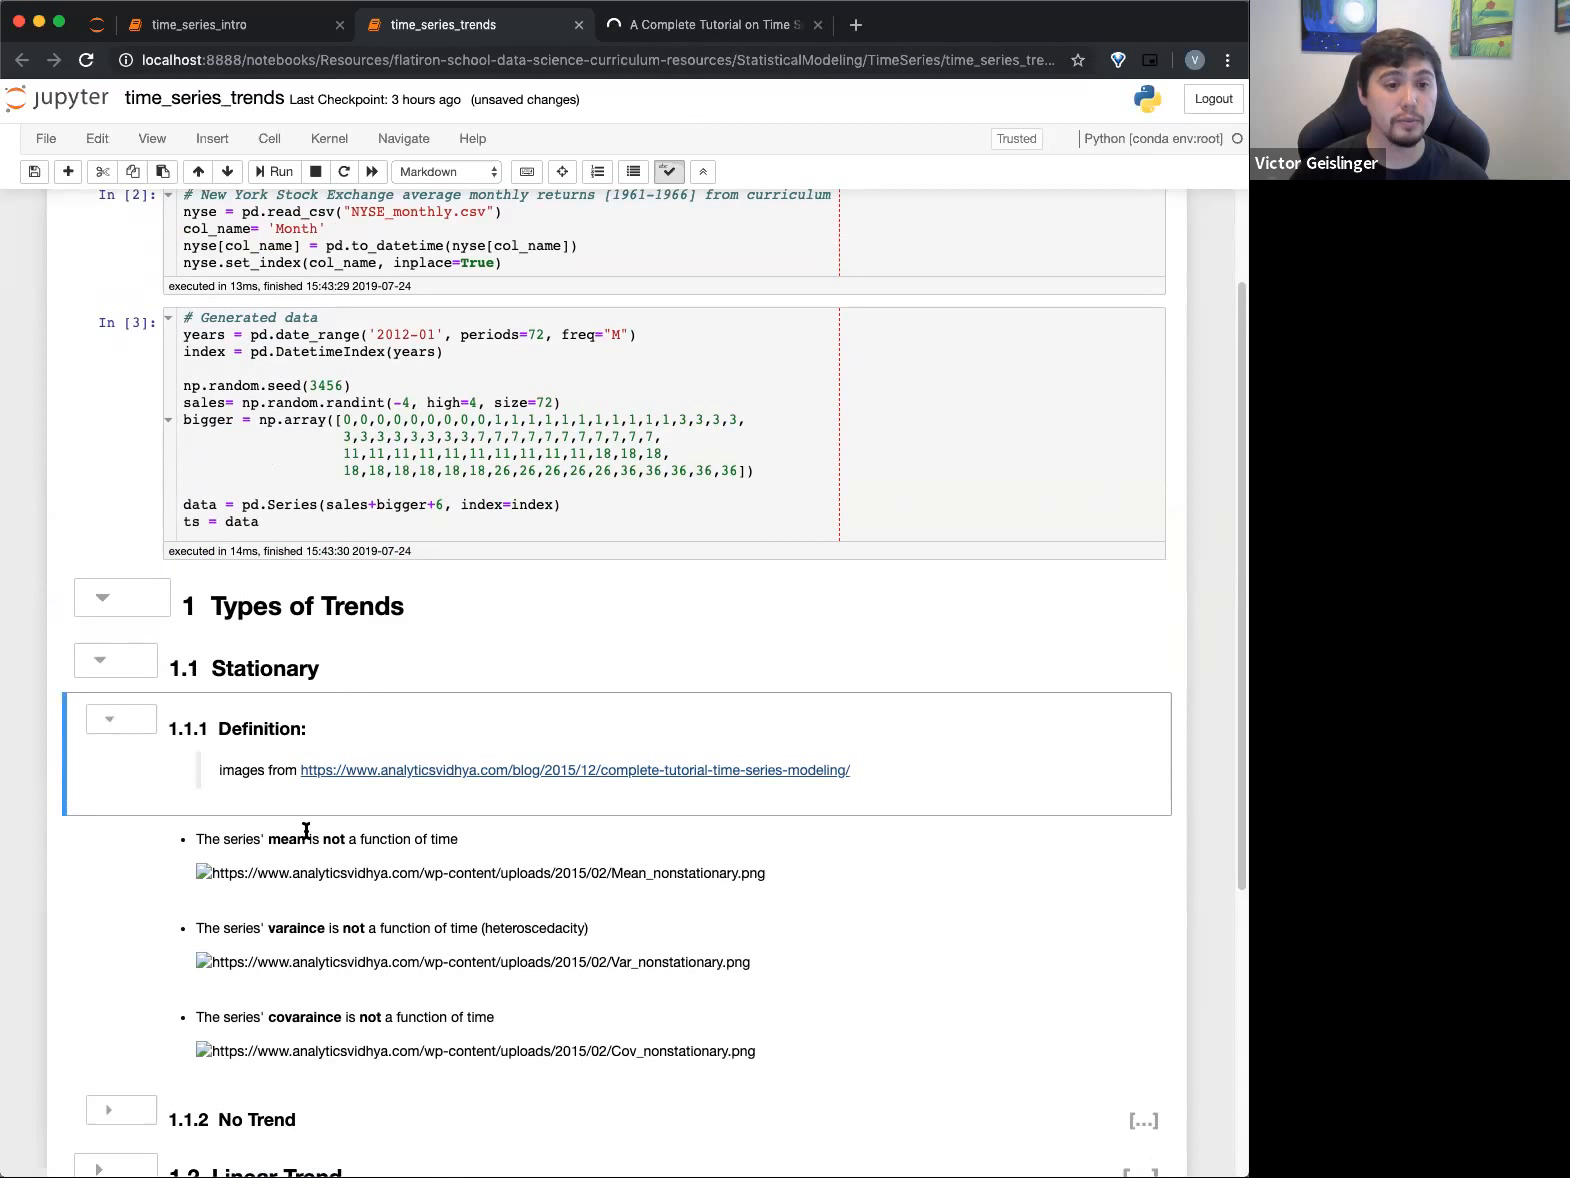
{"action": "mouse_move", "coordinate": [484, 870]}
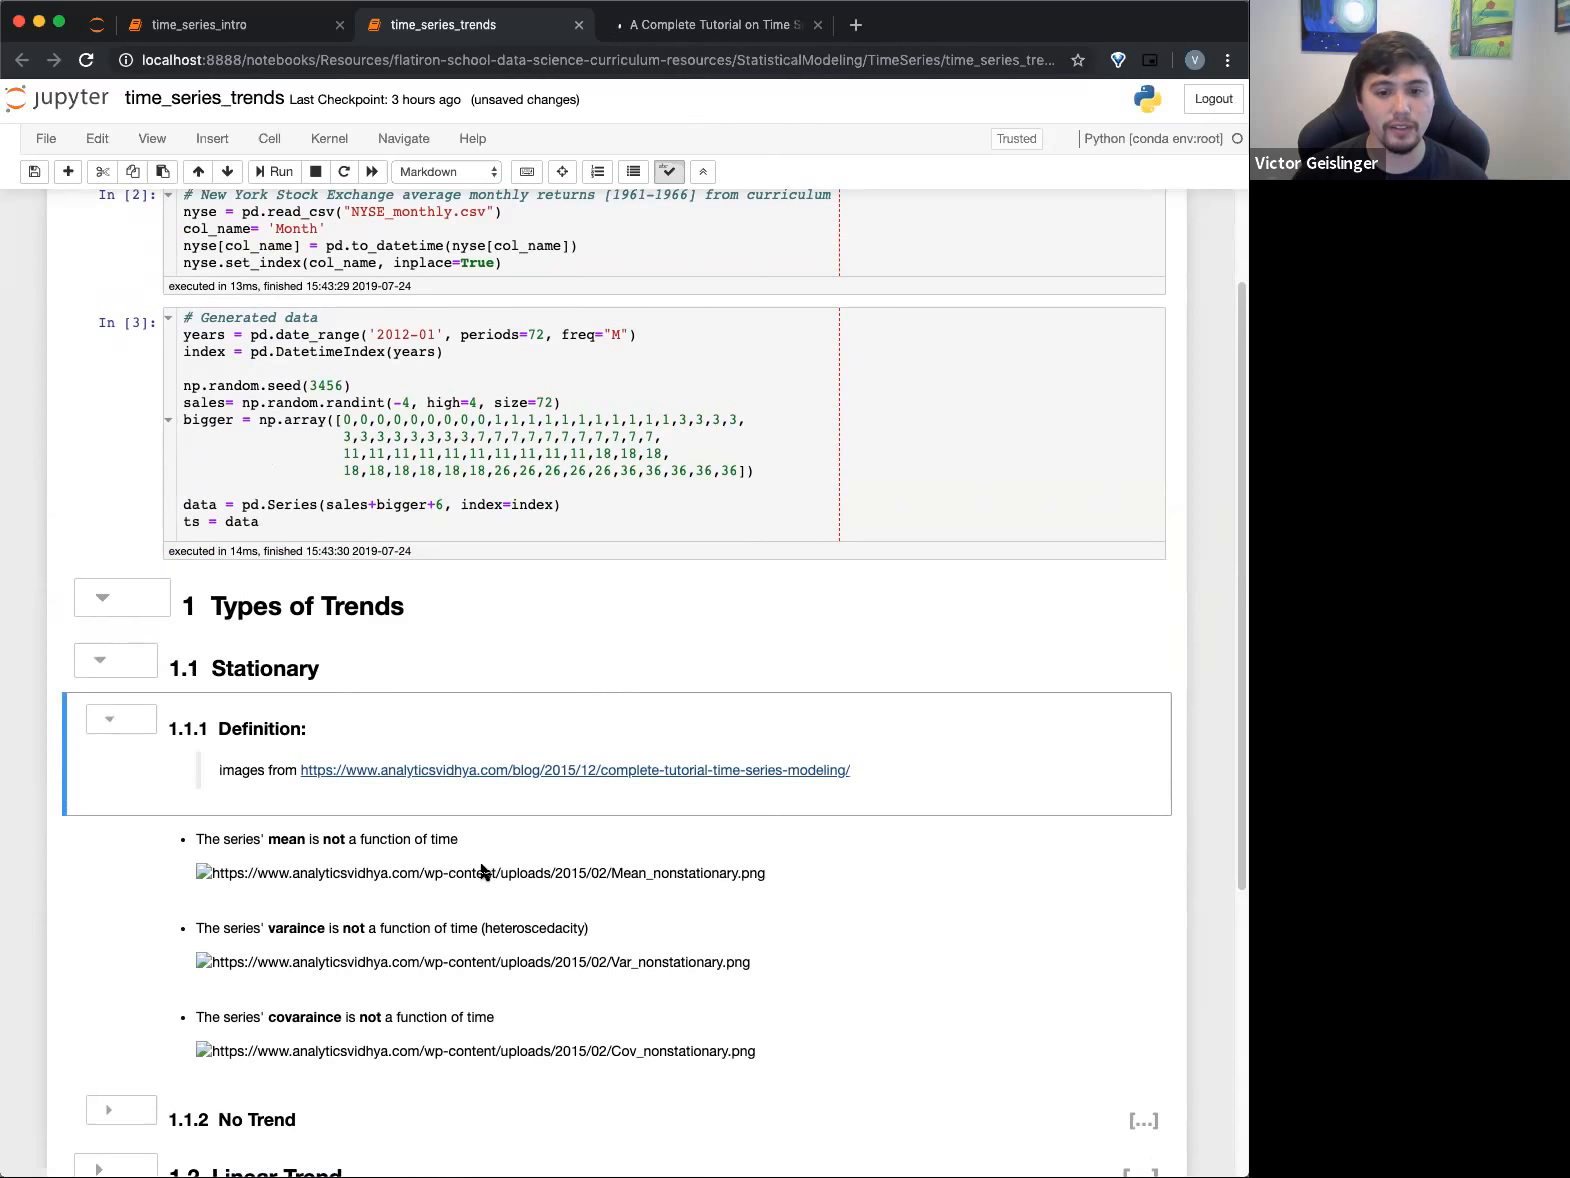
{"action": "scroll", "scroll_direction": "up", "scroll_amount": 3}
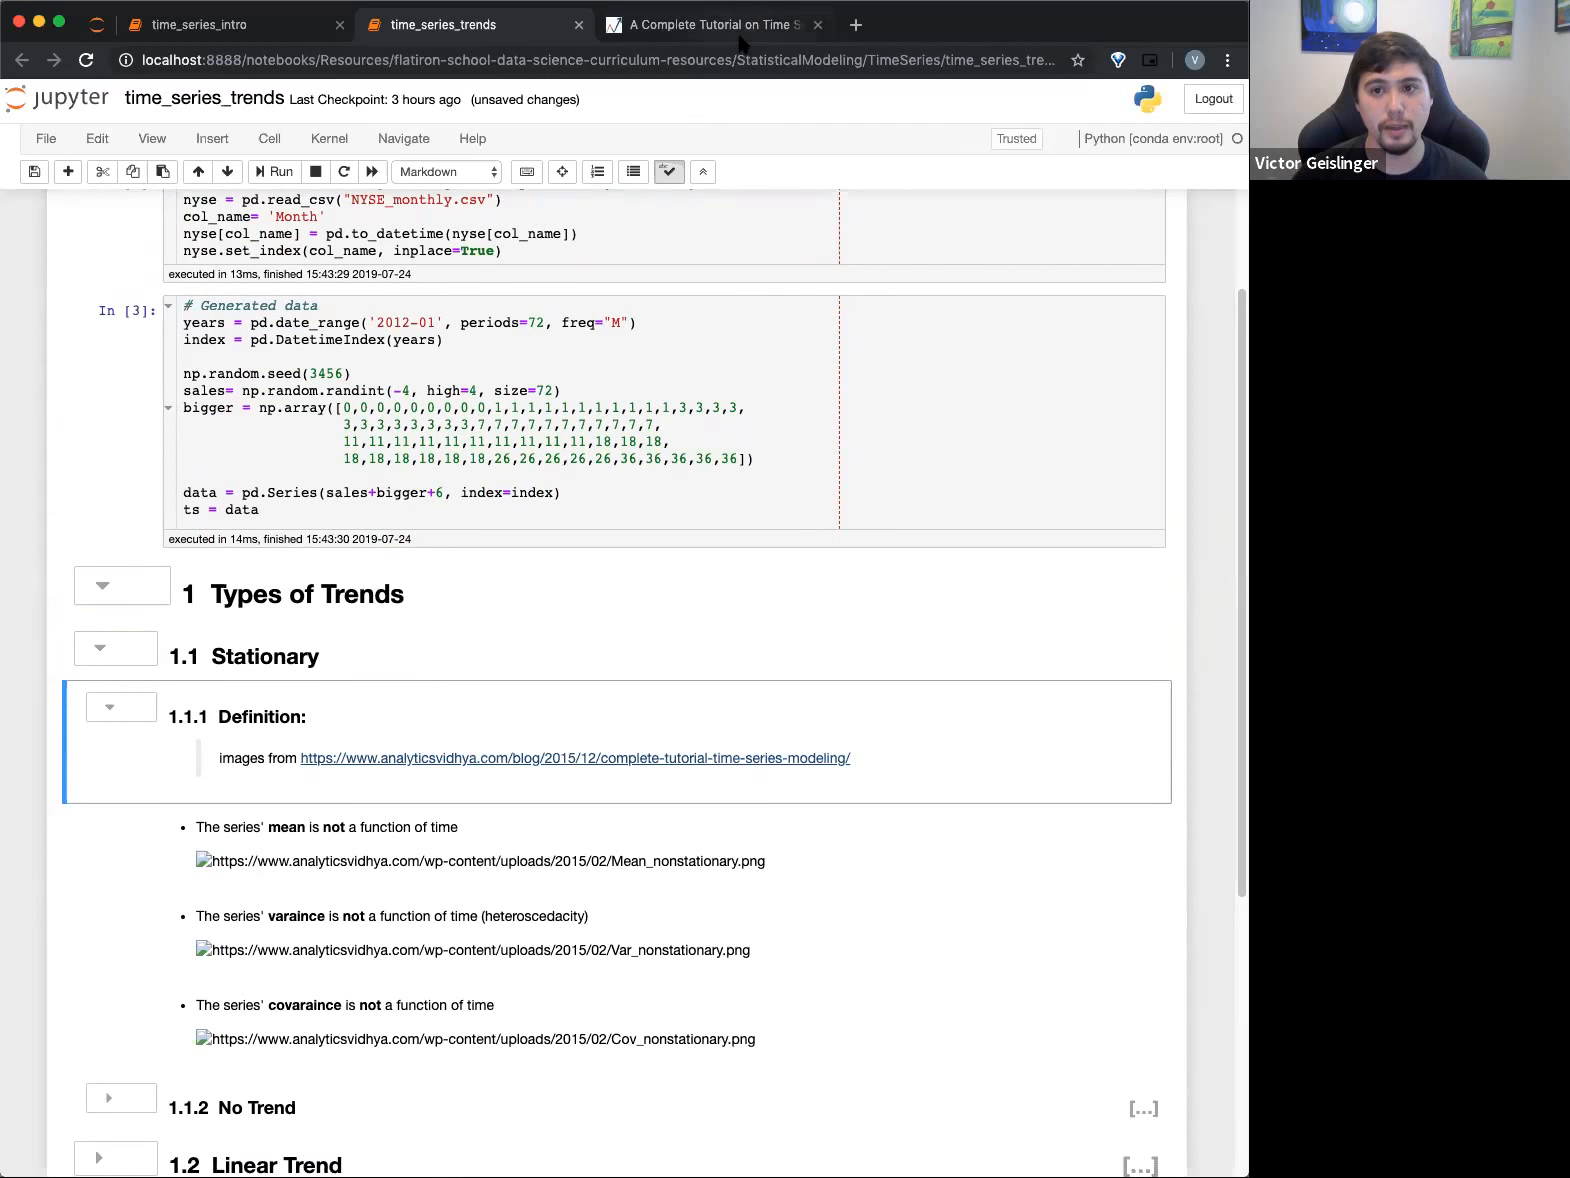
Bring the tutorial's Stationary Series graphs for mean, variance and covariance into view
{"action": "left_click", "coordinate": [710, 24]}
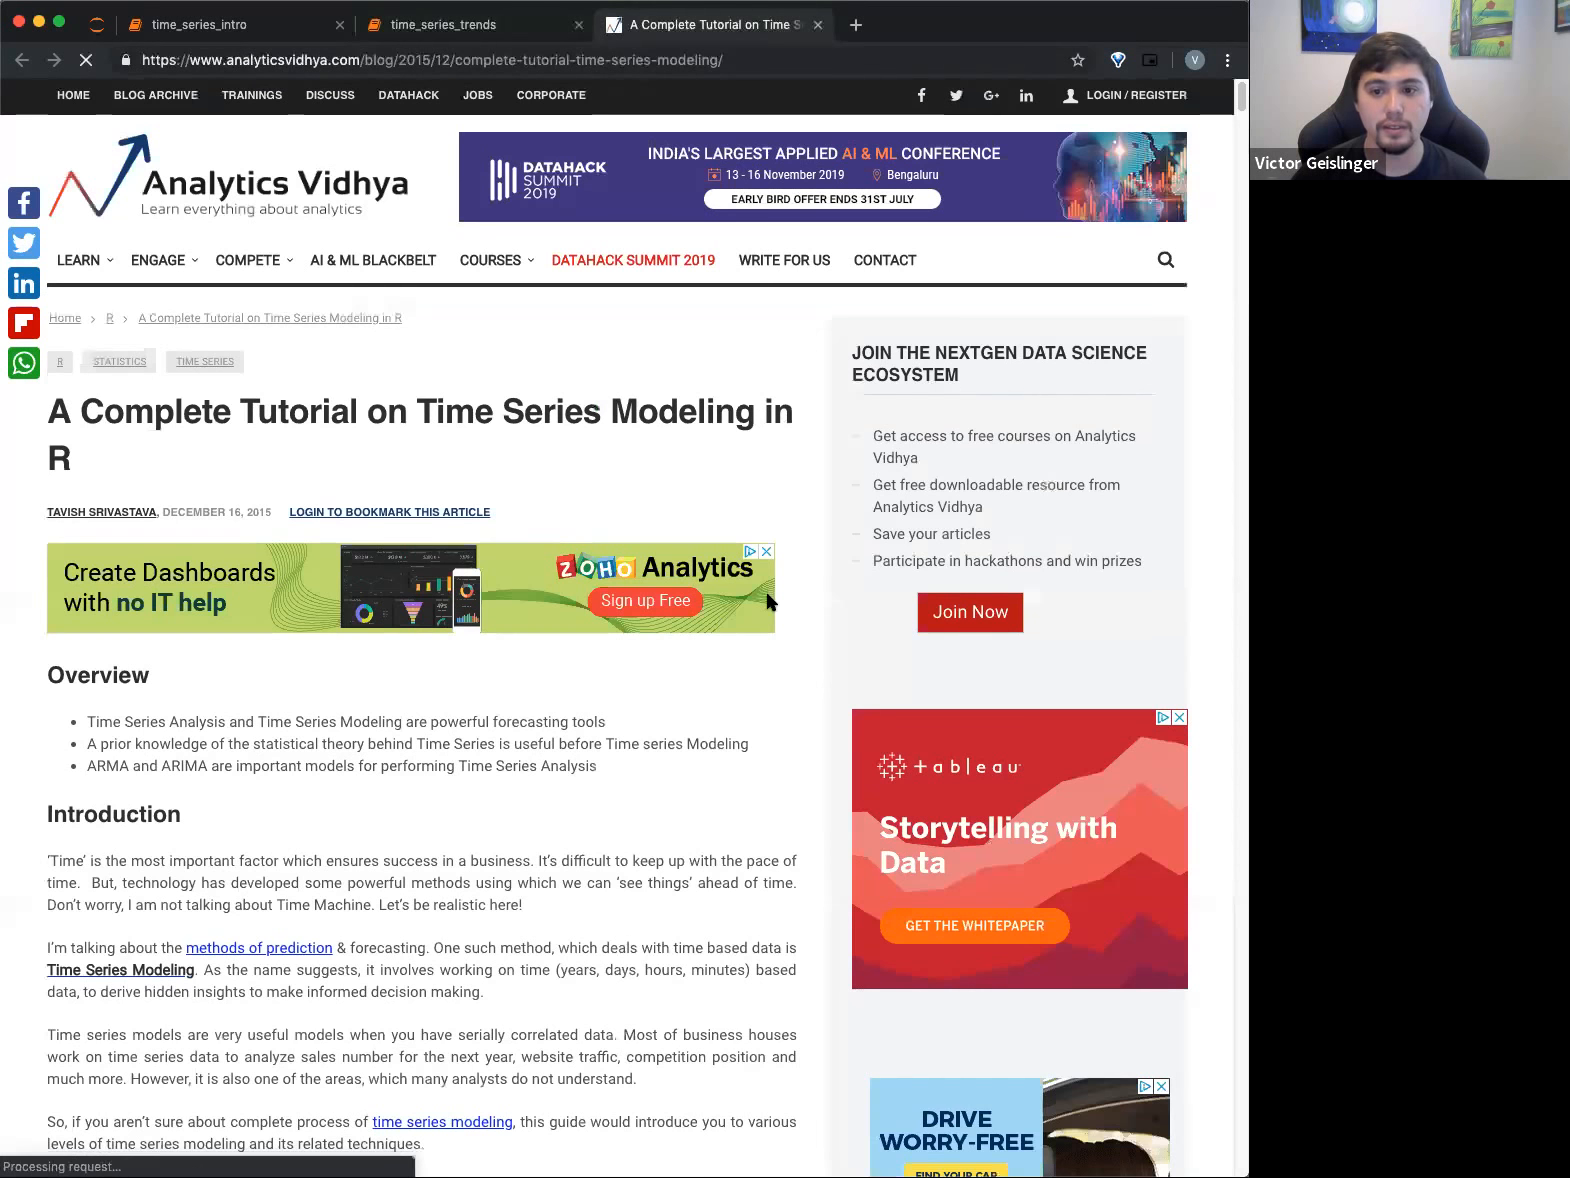
{"action": "scroll", "scroll_direction": "down", "scroll_amount": 3}
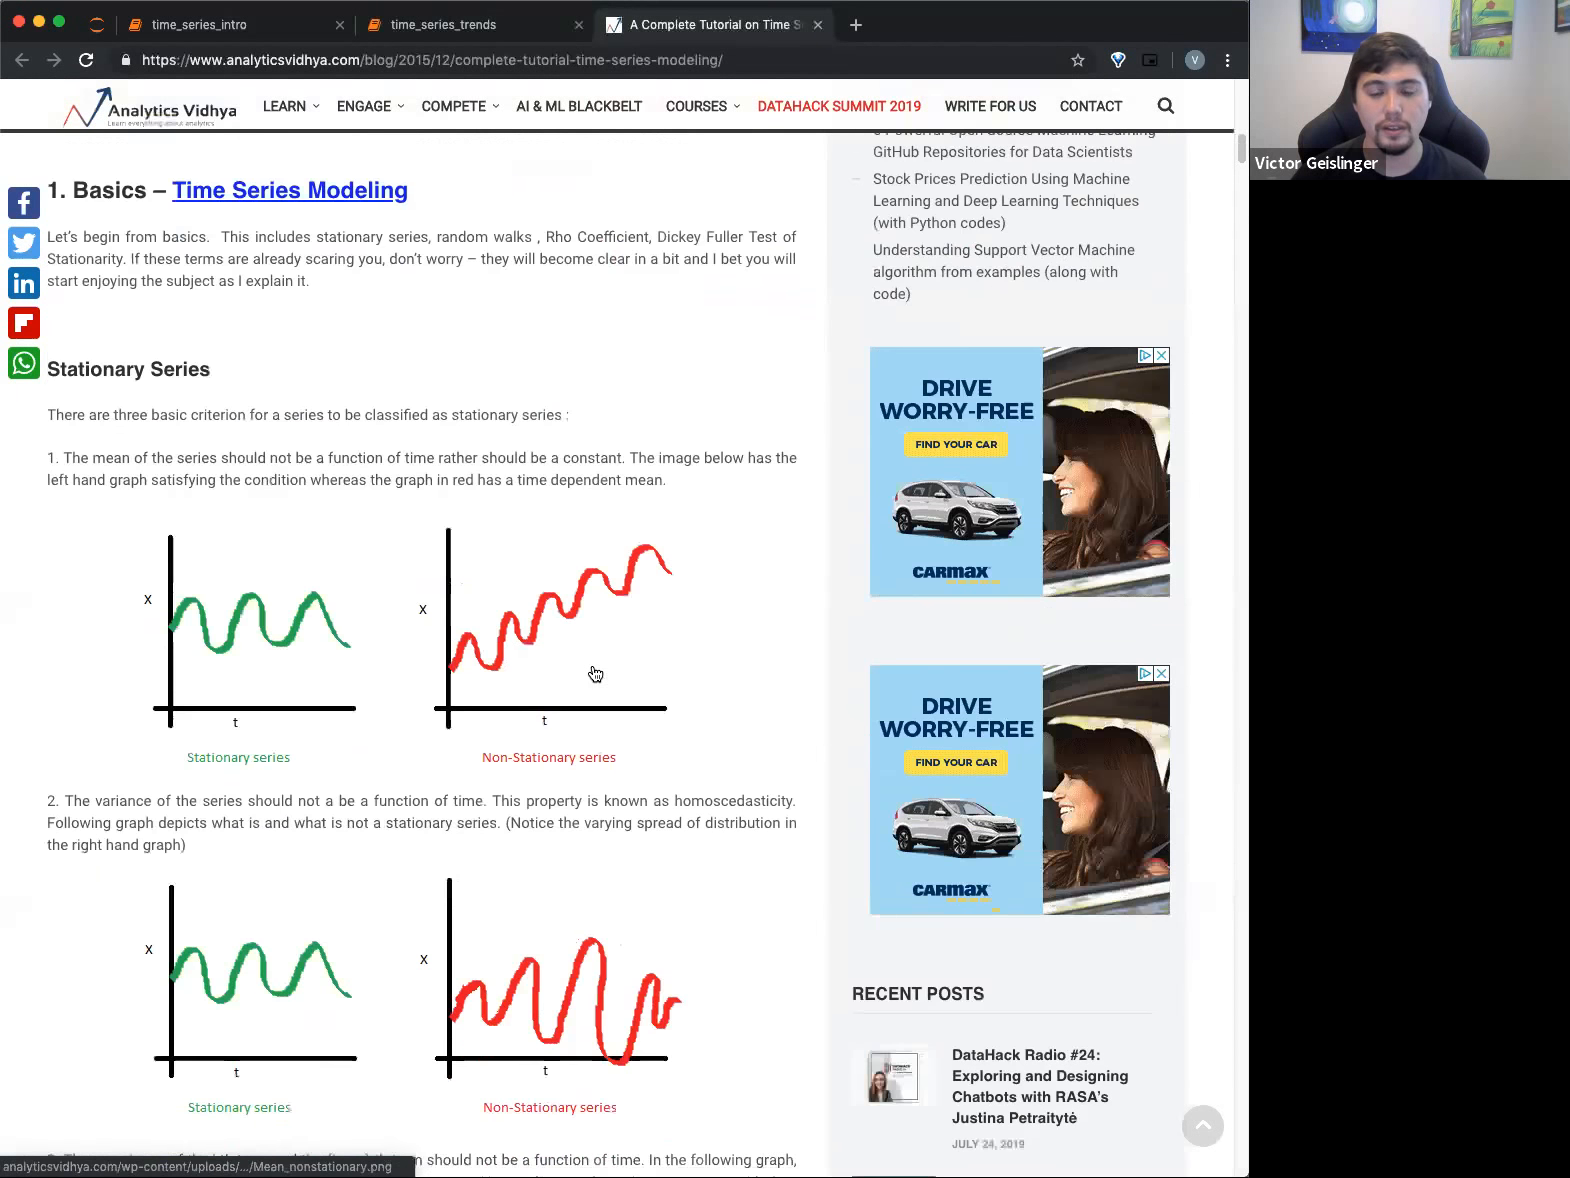
{"action": "scroll", "scroll_direction": "down", "scroll_amount": 3}
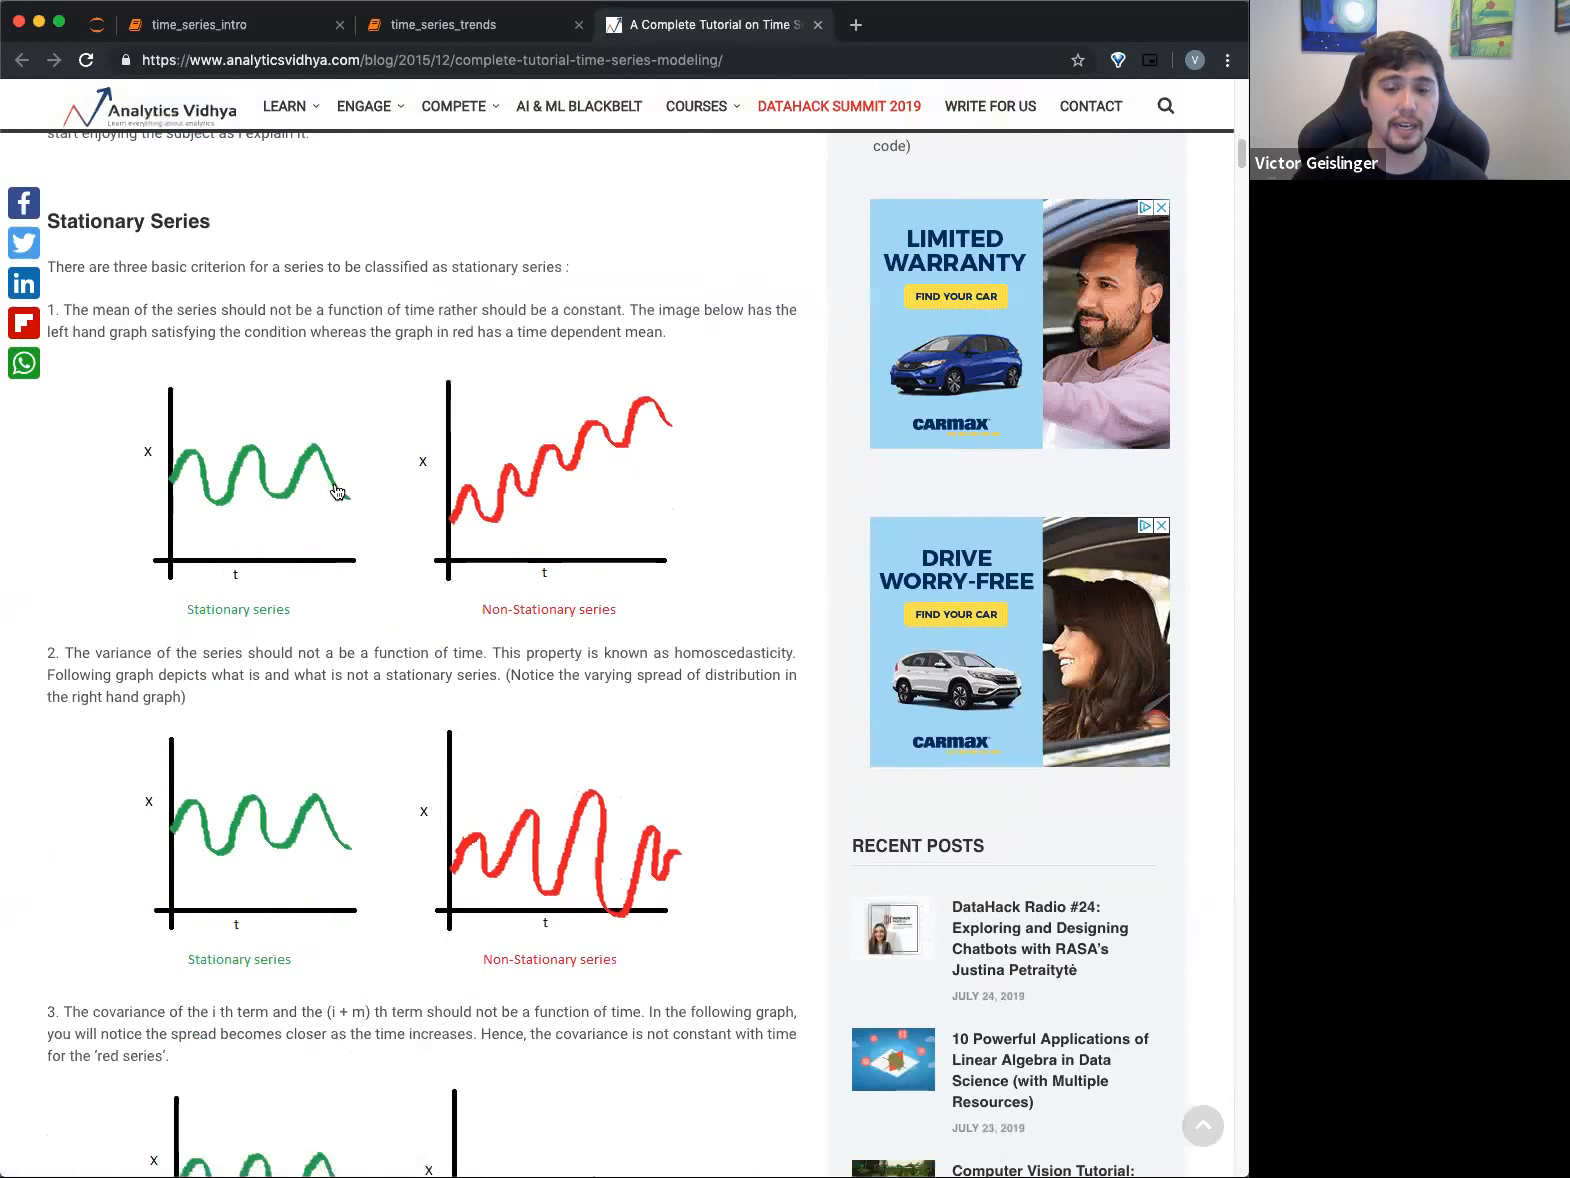
{"action": "mouse_move", "coordinate": [170, 504]}
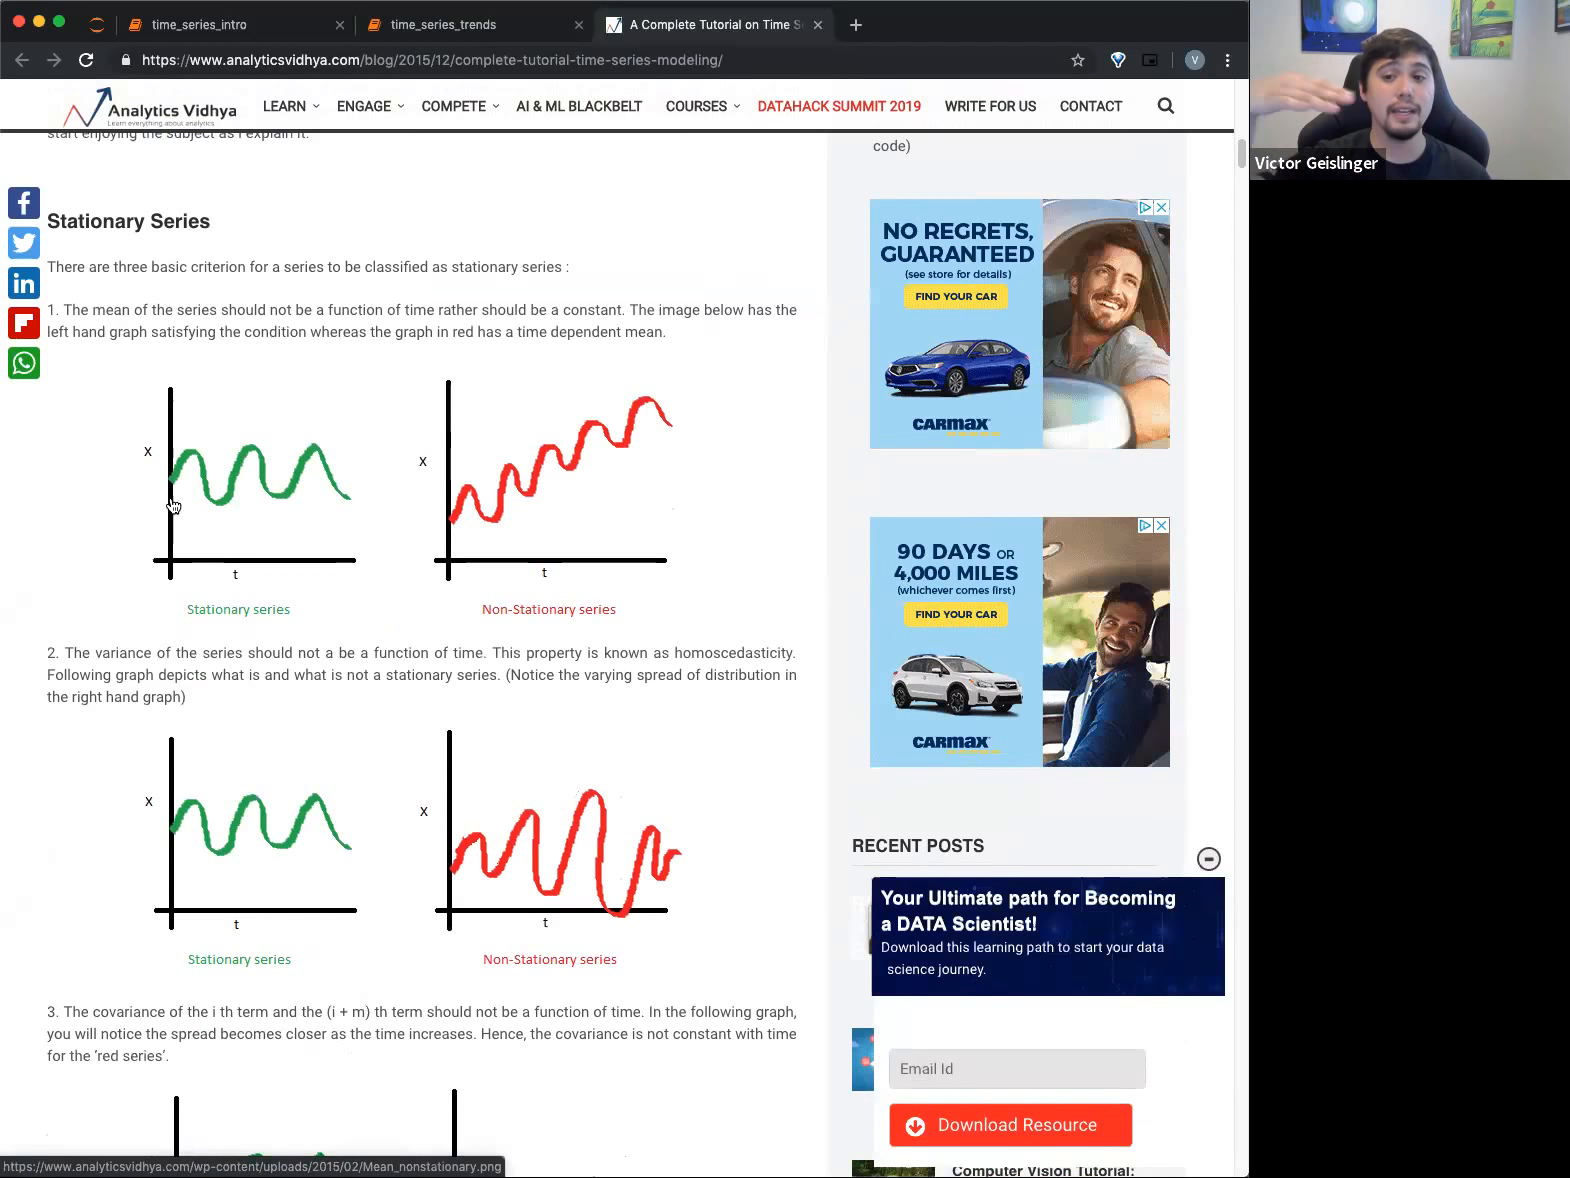
{"action": "scroll", "scroll_direction": "up", "scroll_amount": 3}
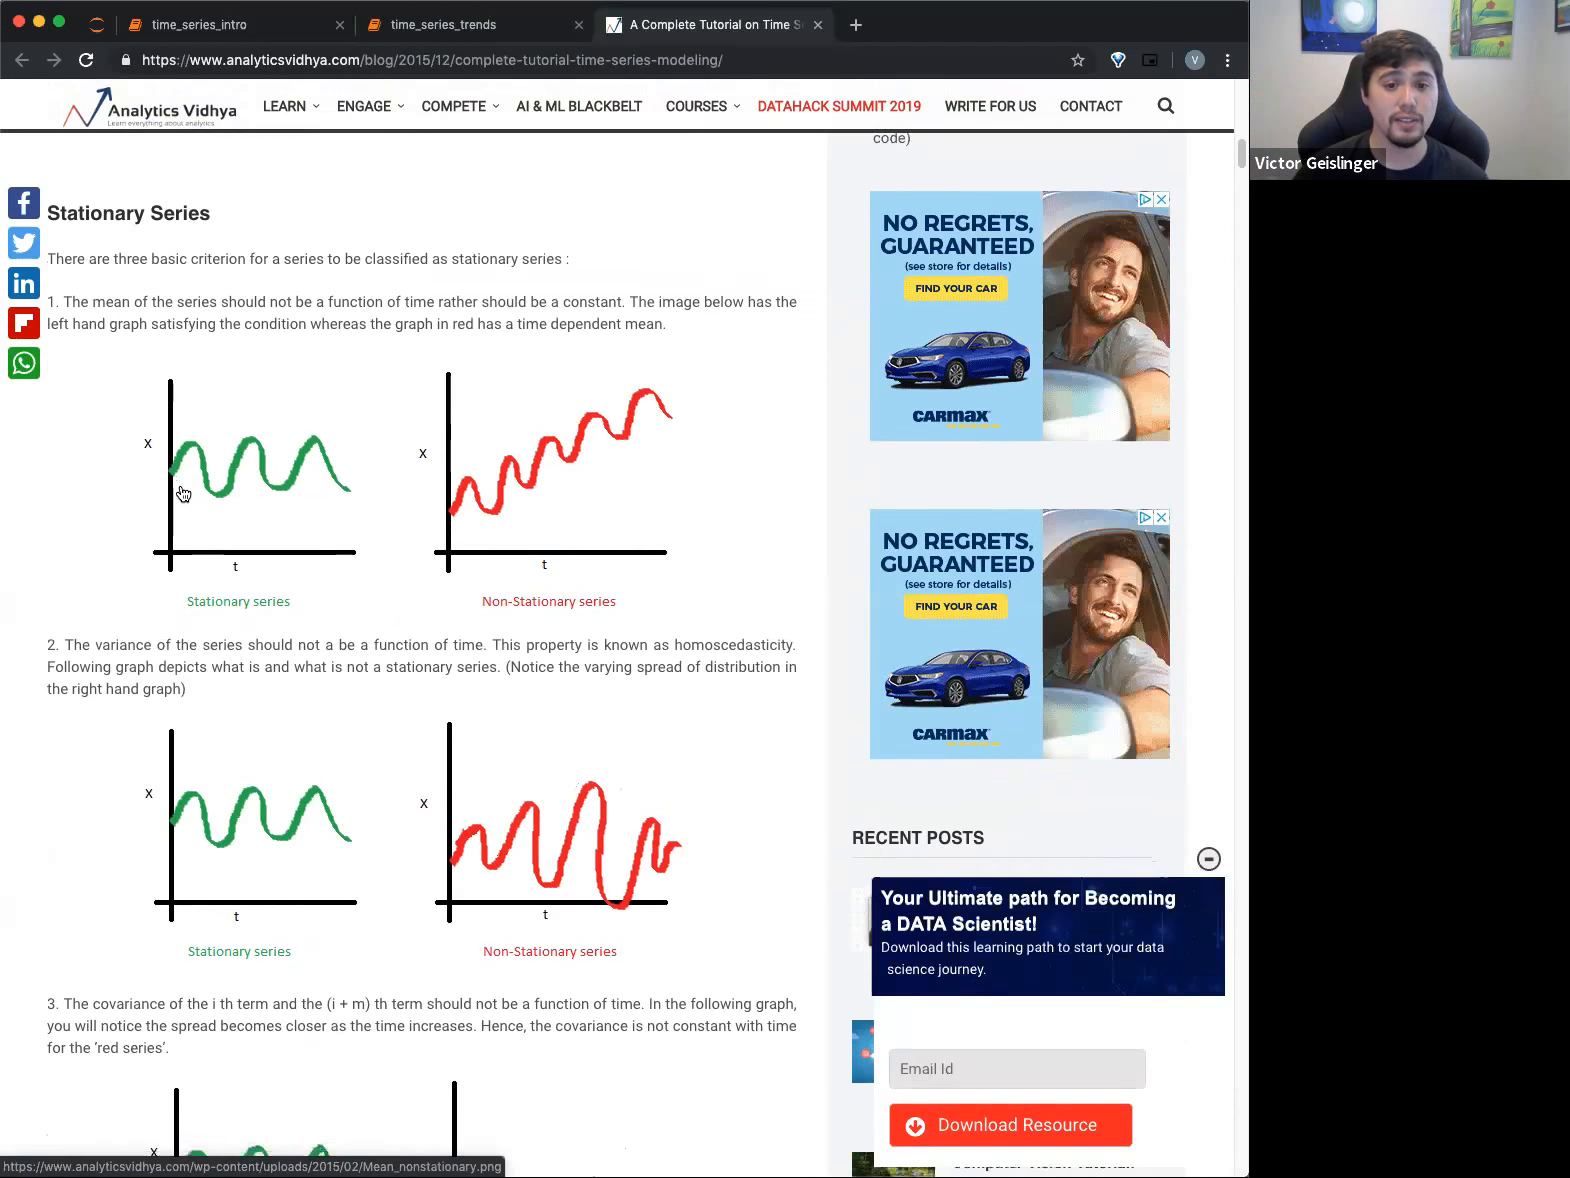
{"action": "scroll", "scroll_direction": "up", "scroll_amount": 3}
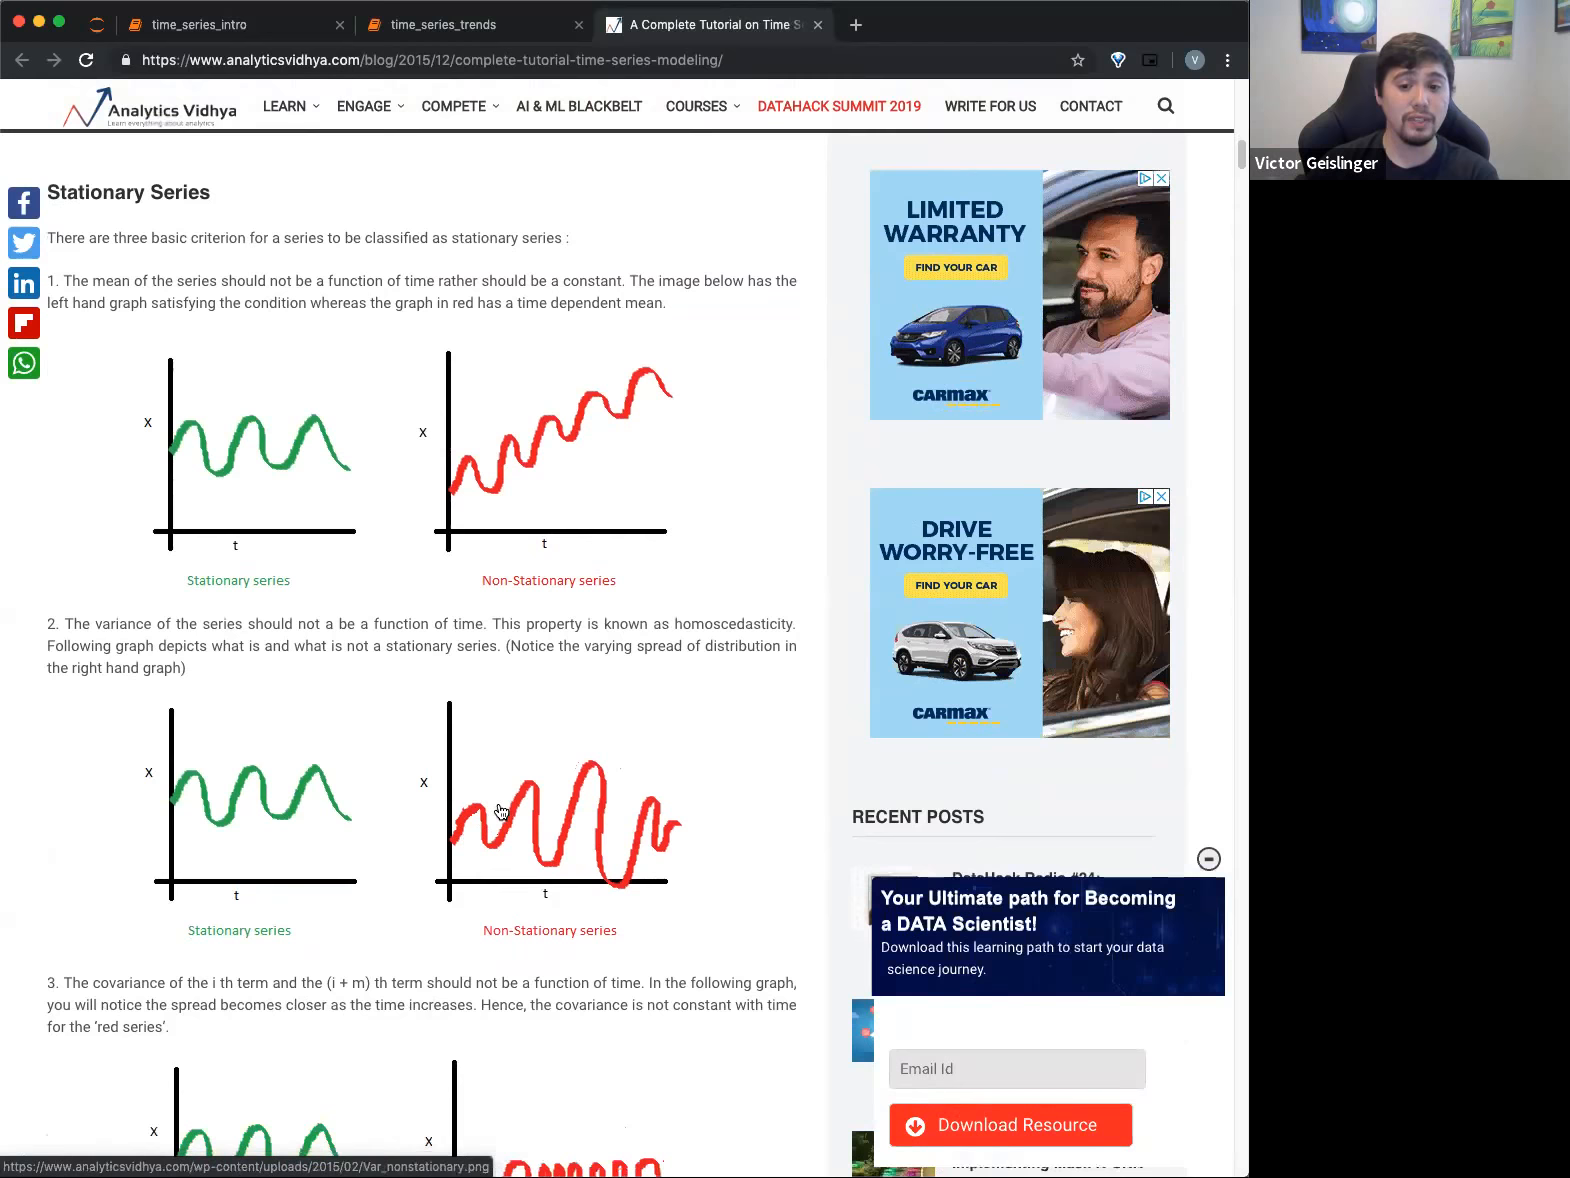
{"action": "scroll", "scroll_direction": "down", "scroll_amount": 3}
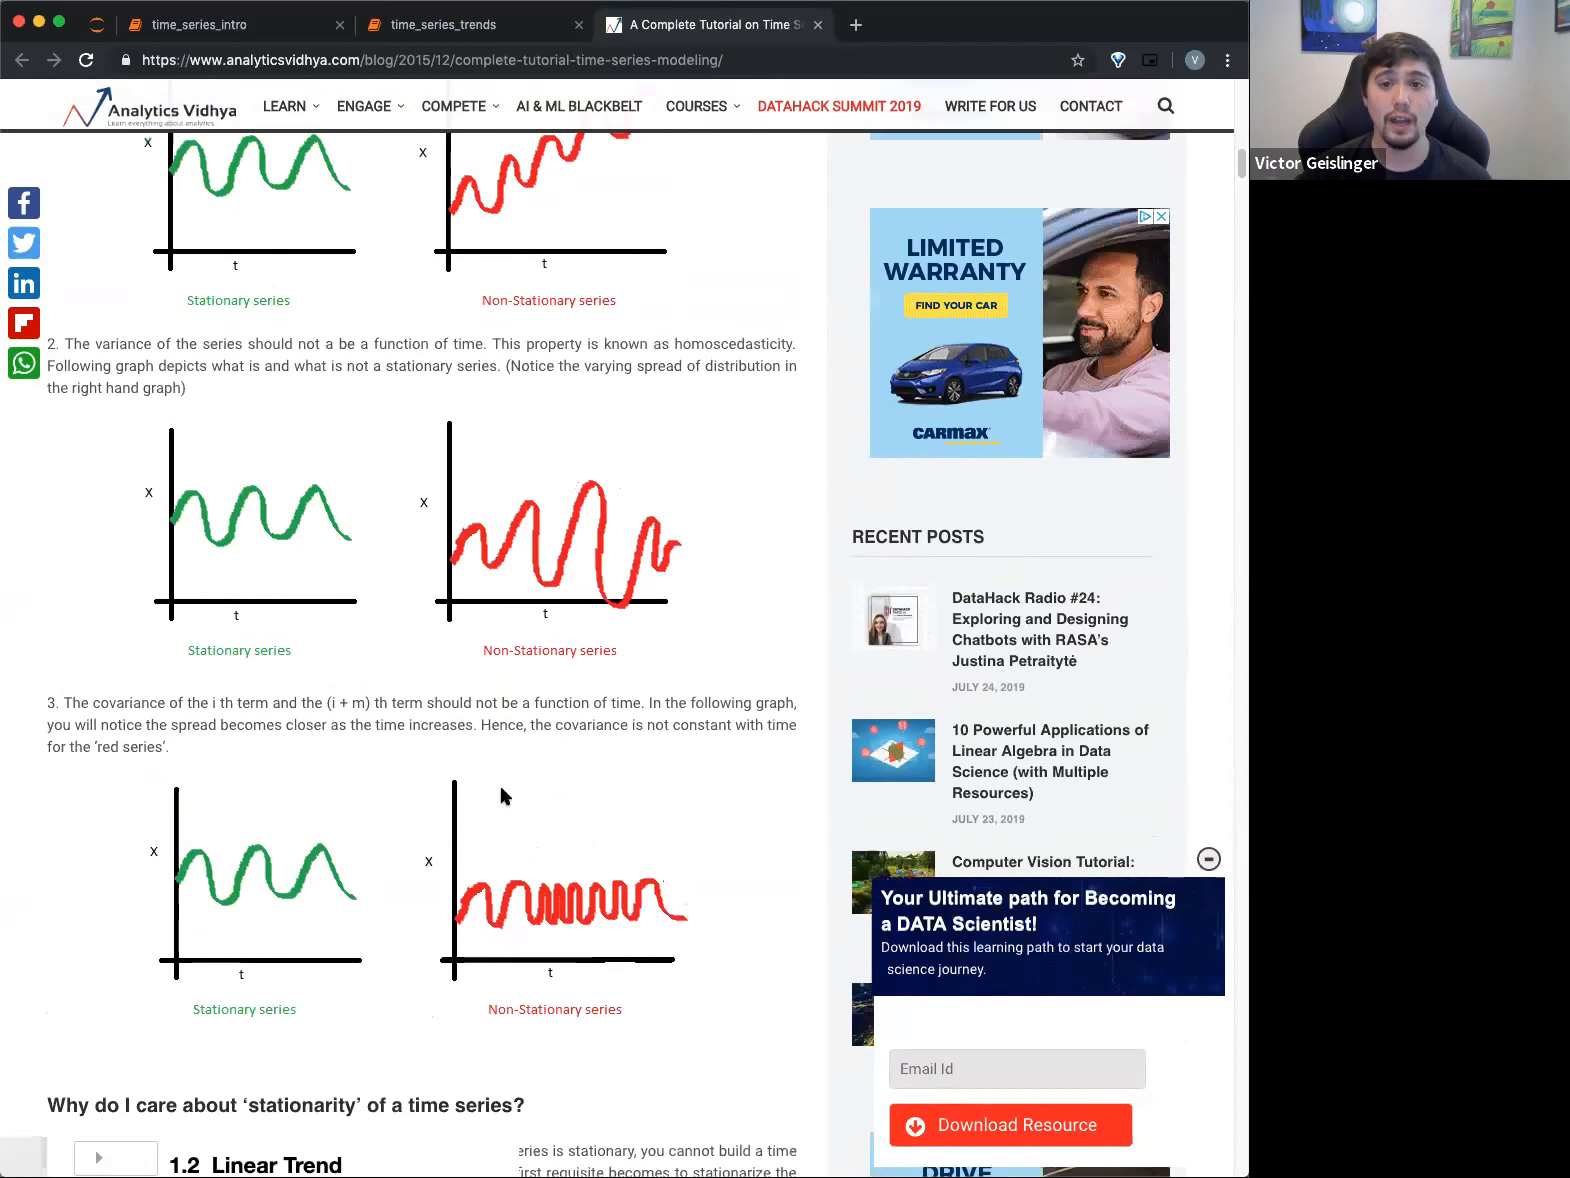
Glance back at the notebook and return to the time series tutorial
{"action": "left_click", "coordinate": [470, 24]}
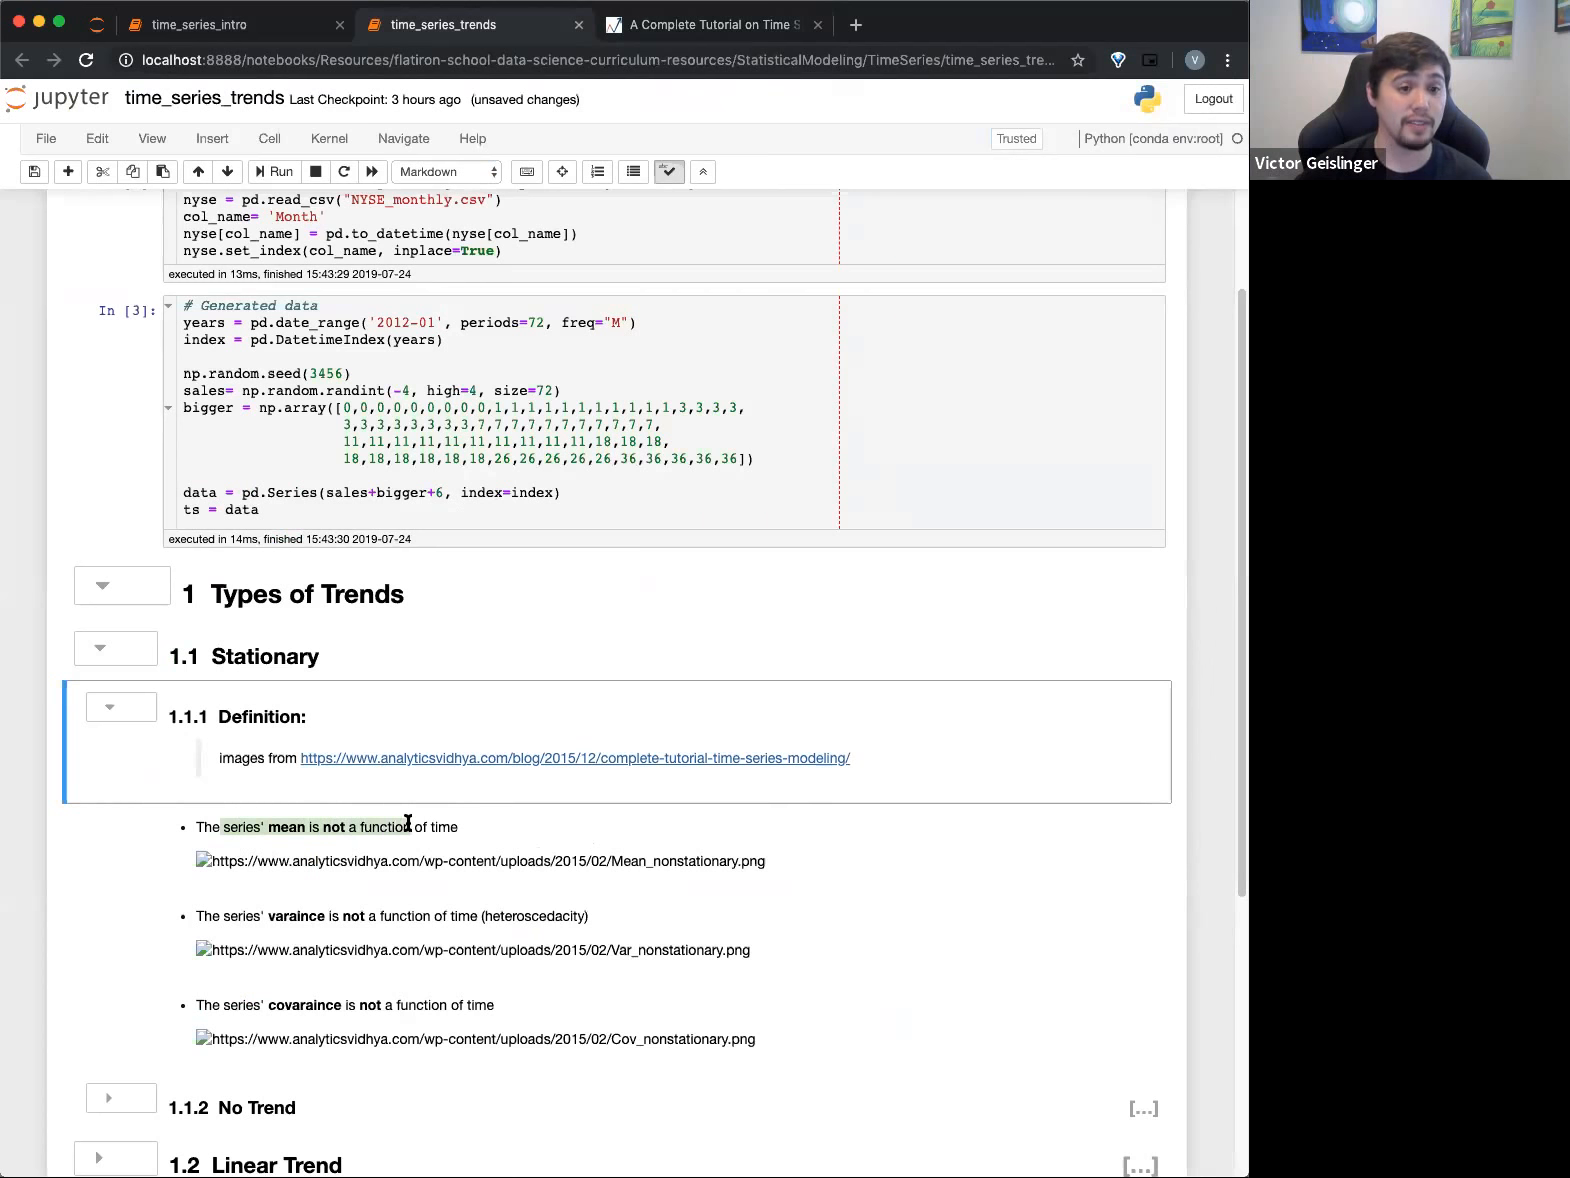
{"action": "left_click", "coordinate": [400, 826]}
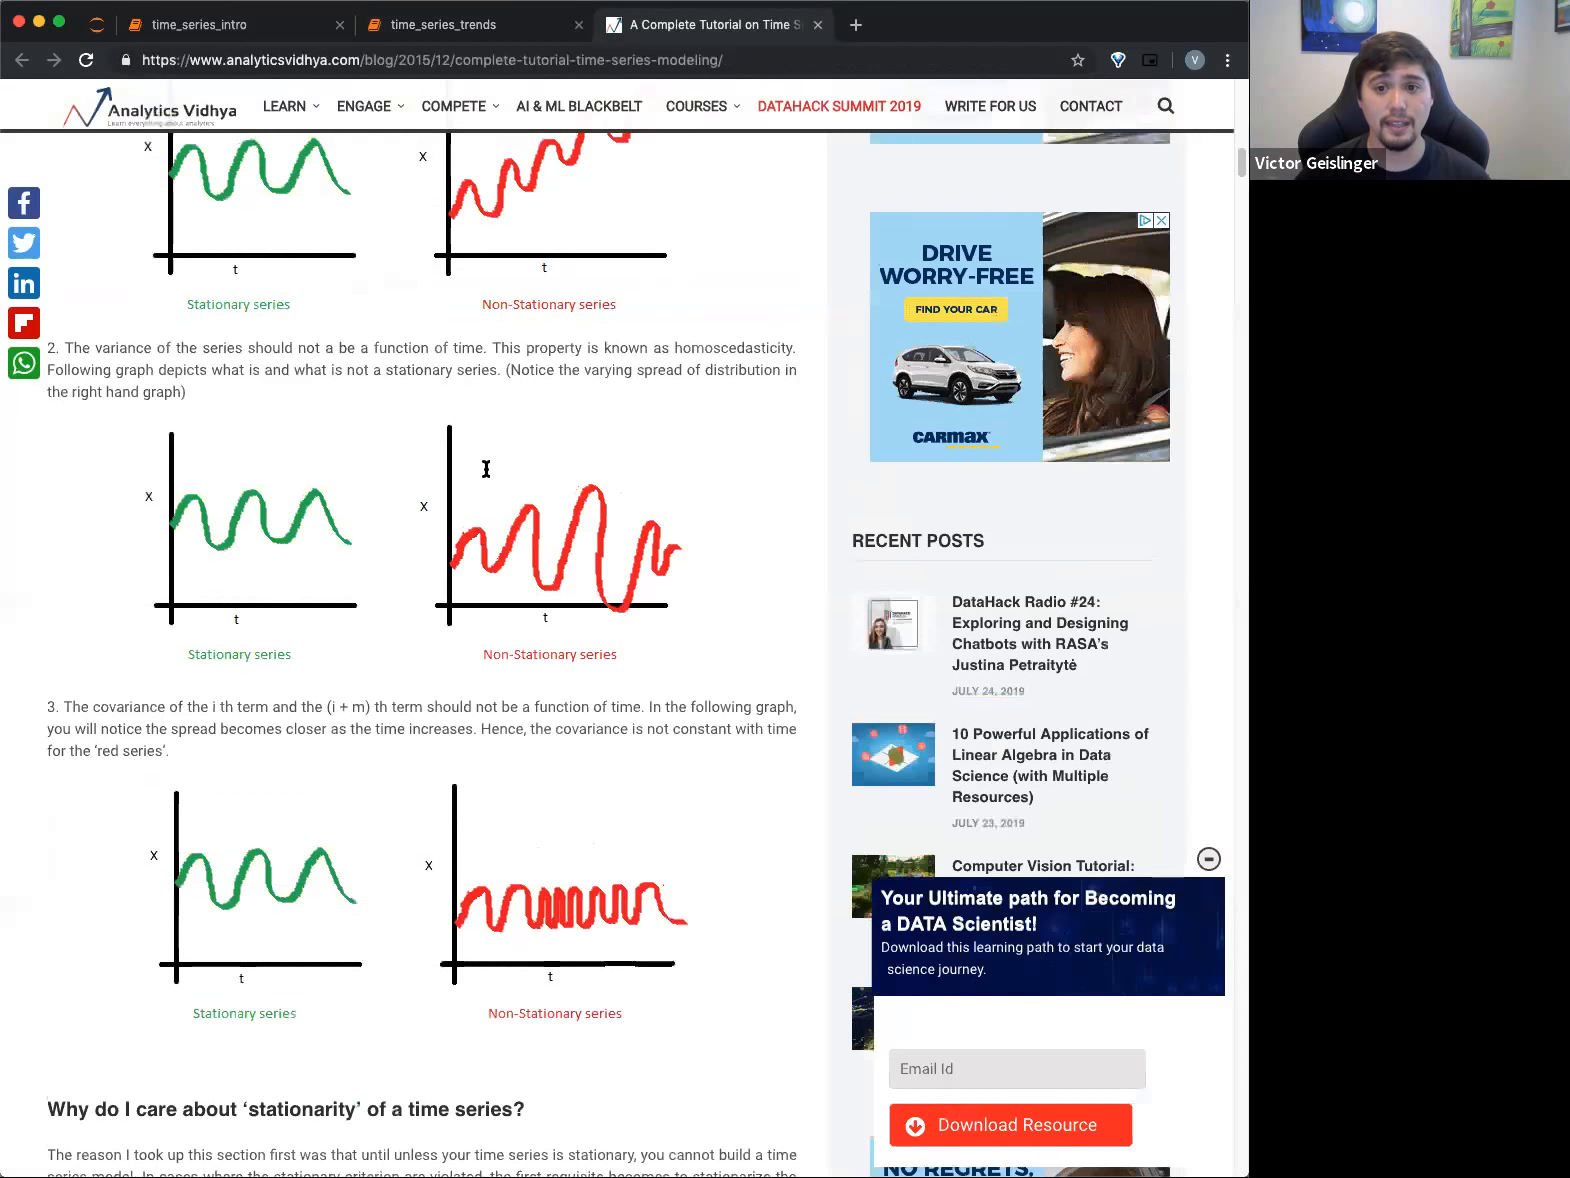
Review the stationary vs non-stationary graphs, flipping between the tutorial and the notebook
{"action": "scroll", "scroll_direction": "up", "scroll_amount": 3}
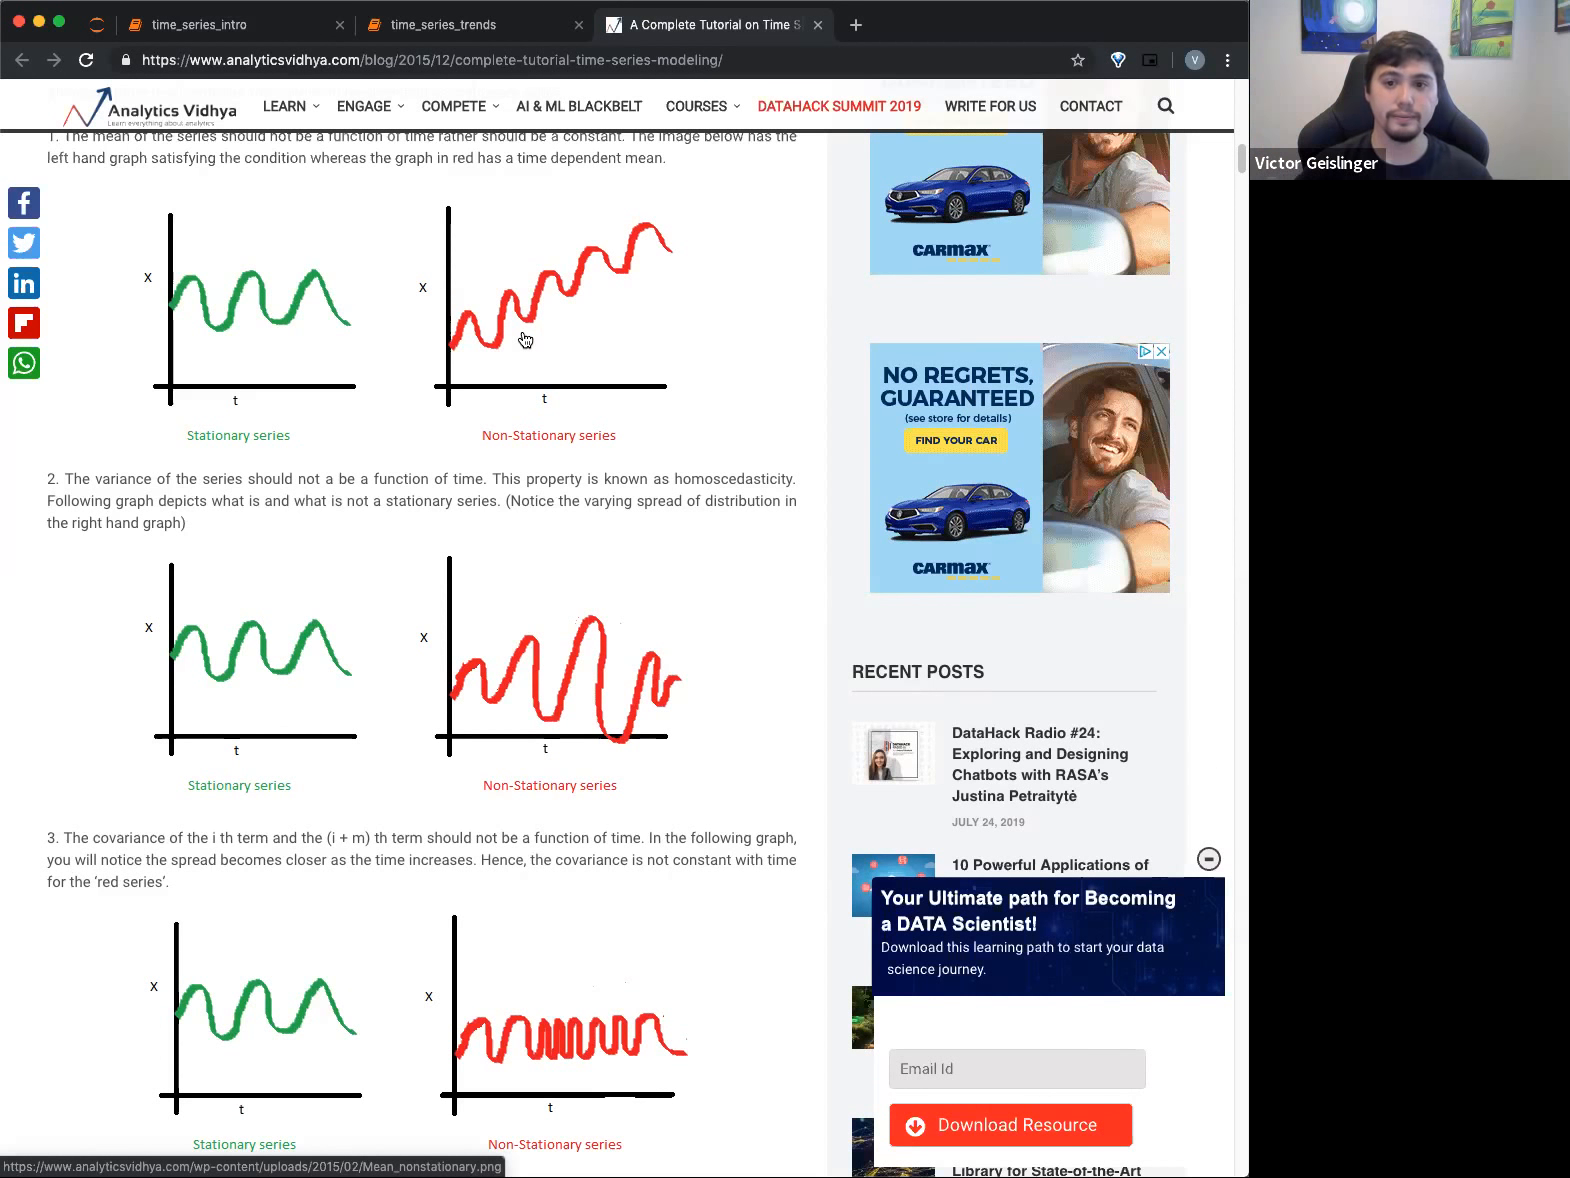
{"action": "left_click", "coordinate": [470, 24]}
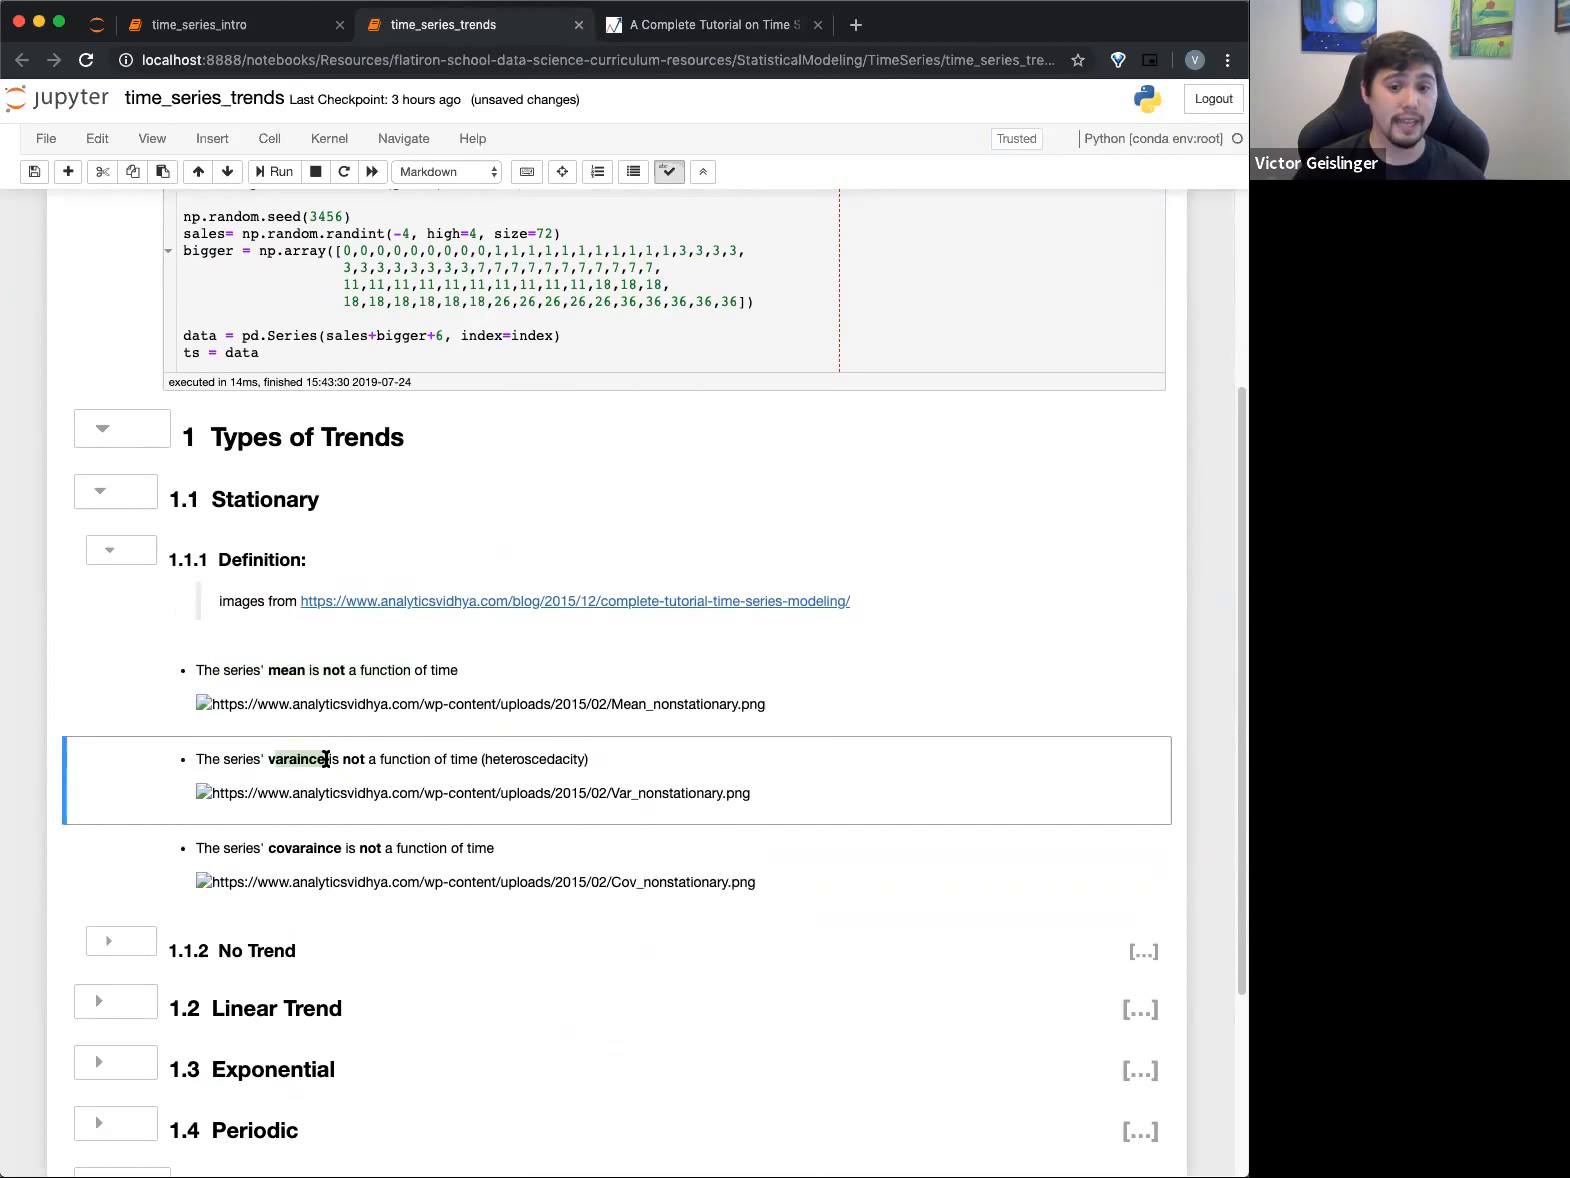
{"action": "mouse_move", "coordinate": [300, 746]}
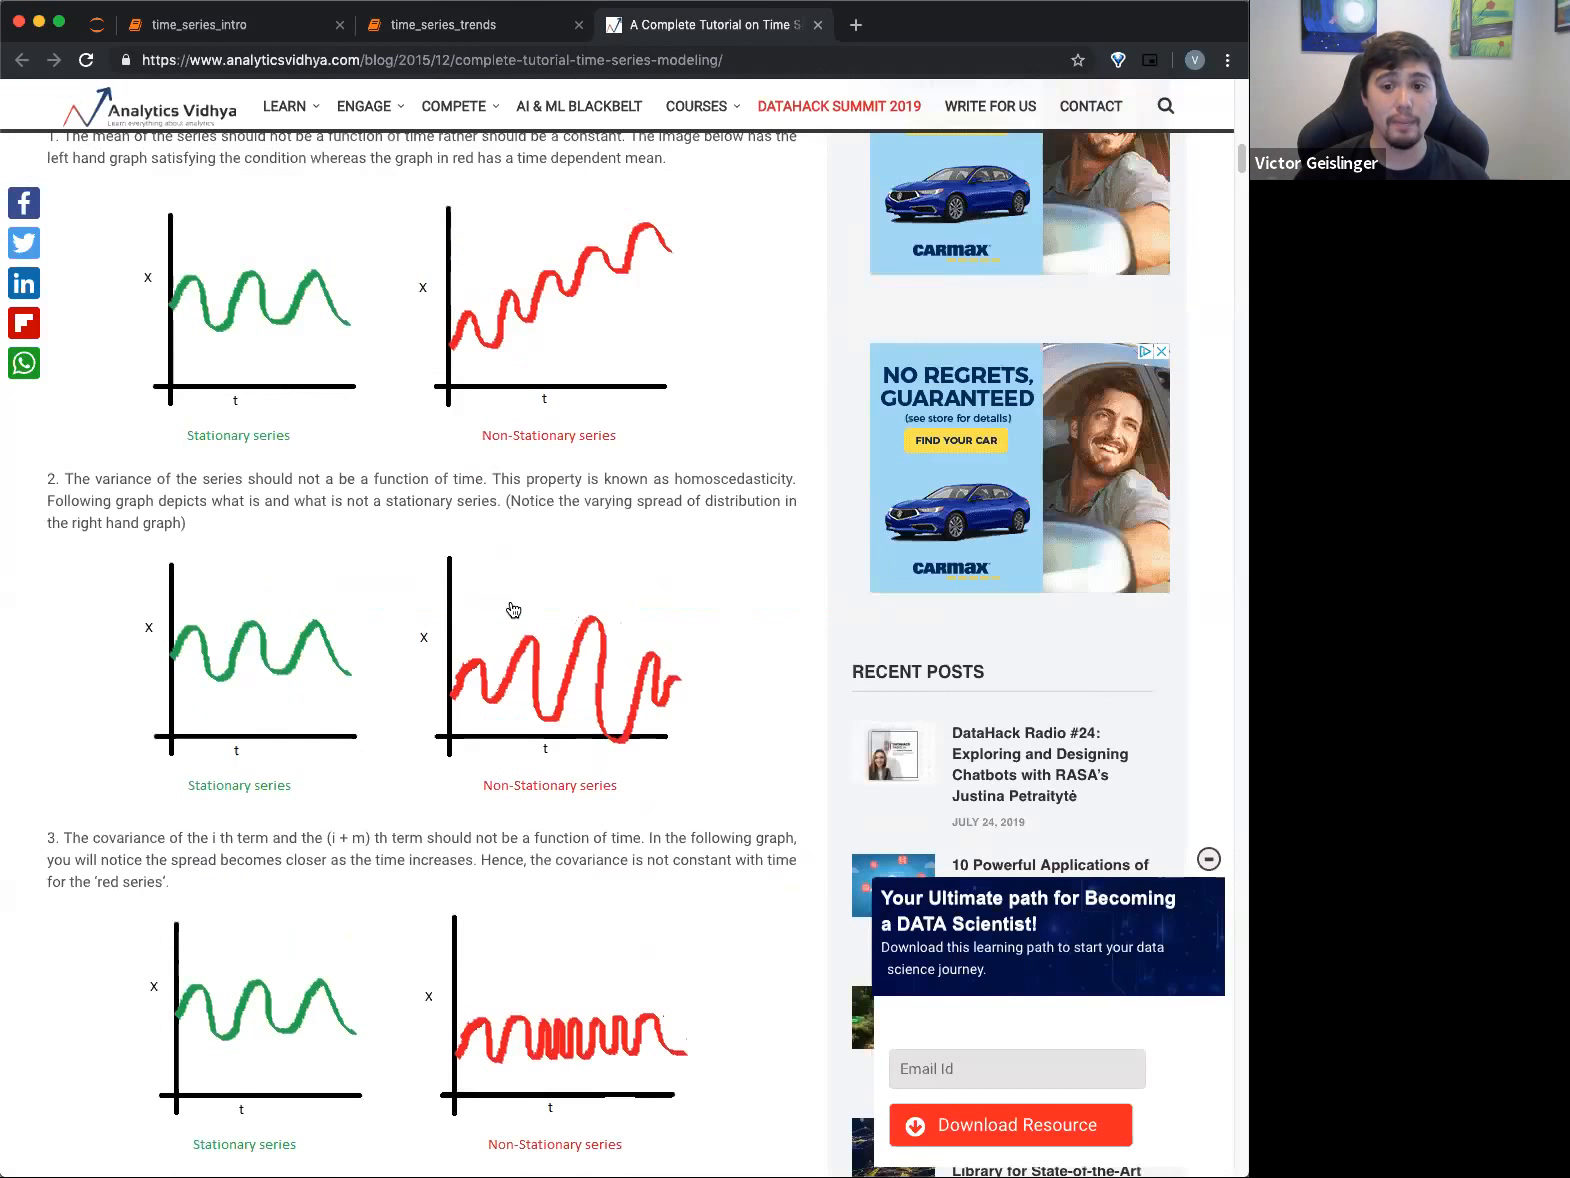
{"action": "mouse_move", "coordinate": [514, 682]}
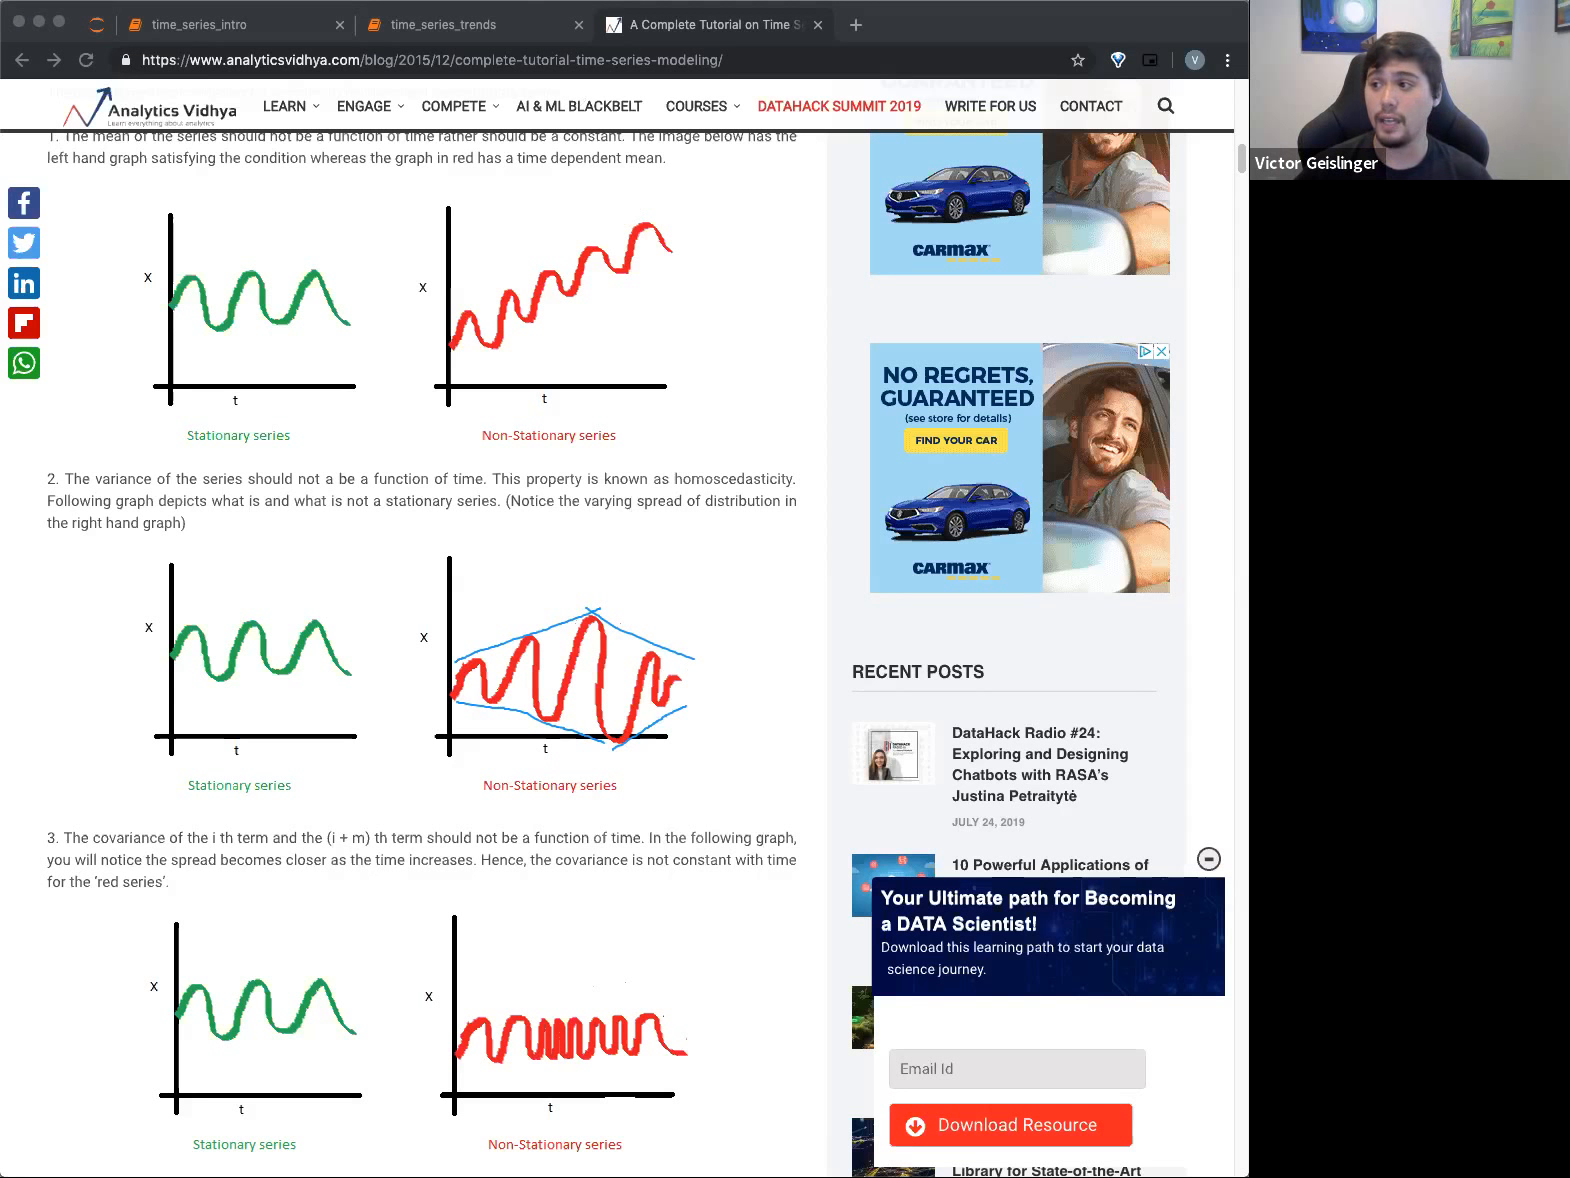
{"action": "mouse_move", "coordinate": [218, 1000]}
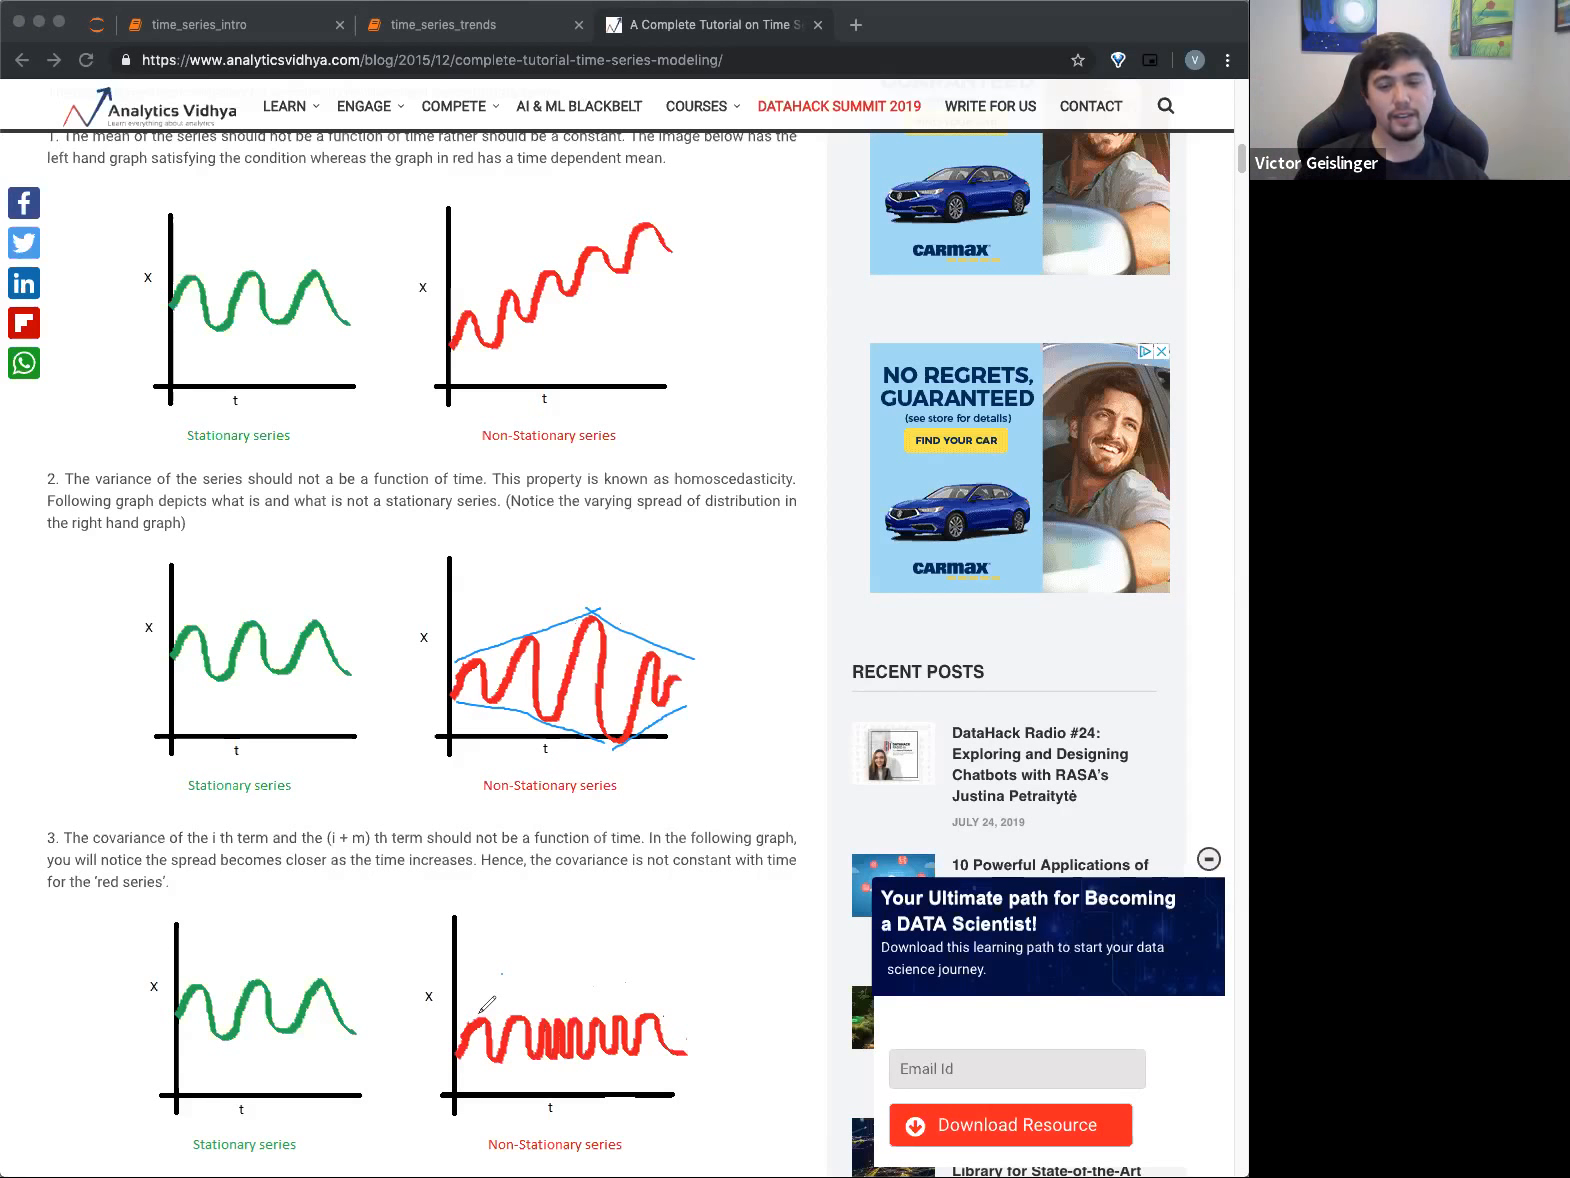
{"action": "mouse_move", "coordinate": [530, 1026]}
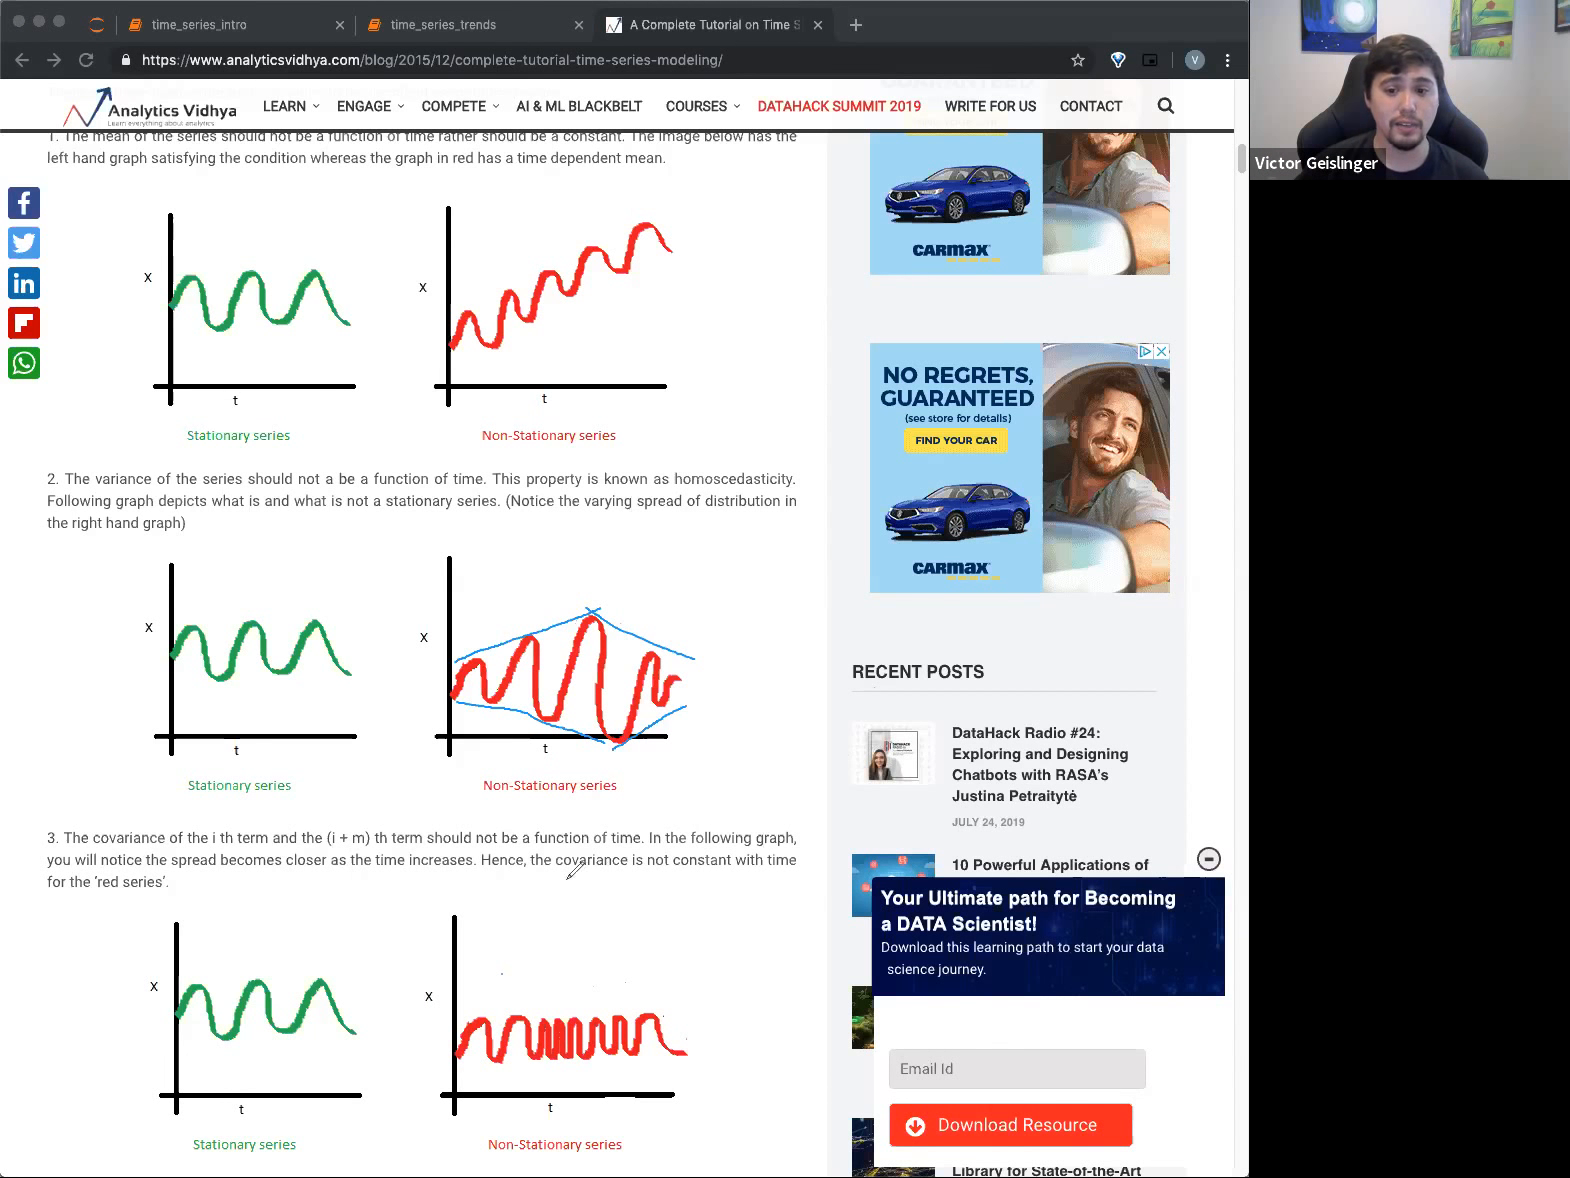
{"action": "mouse_move", "coordinate": [832, 778]}
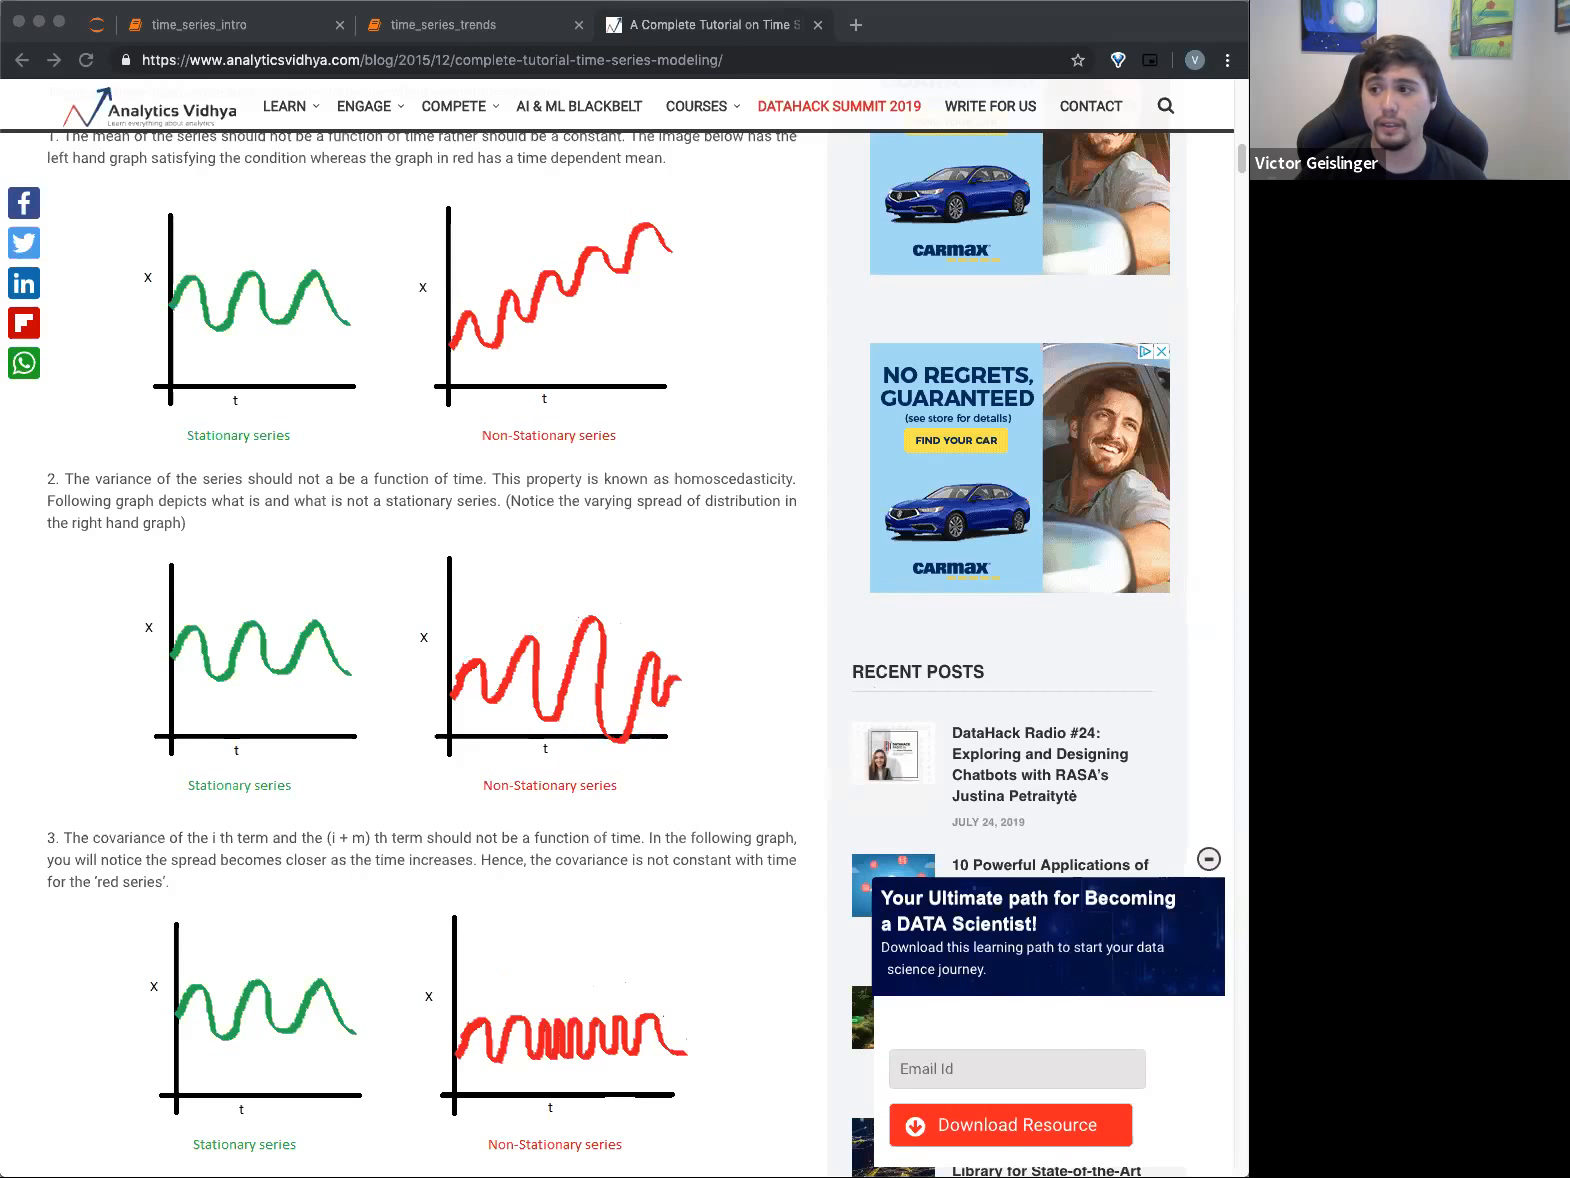
{"action": "left_click", "coordinate": [470, 24]}
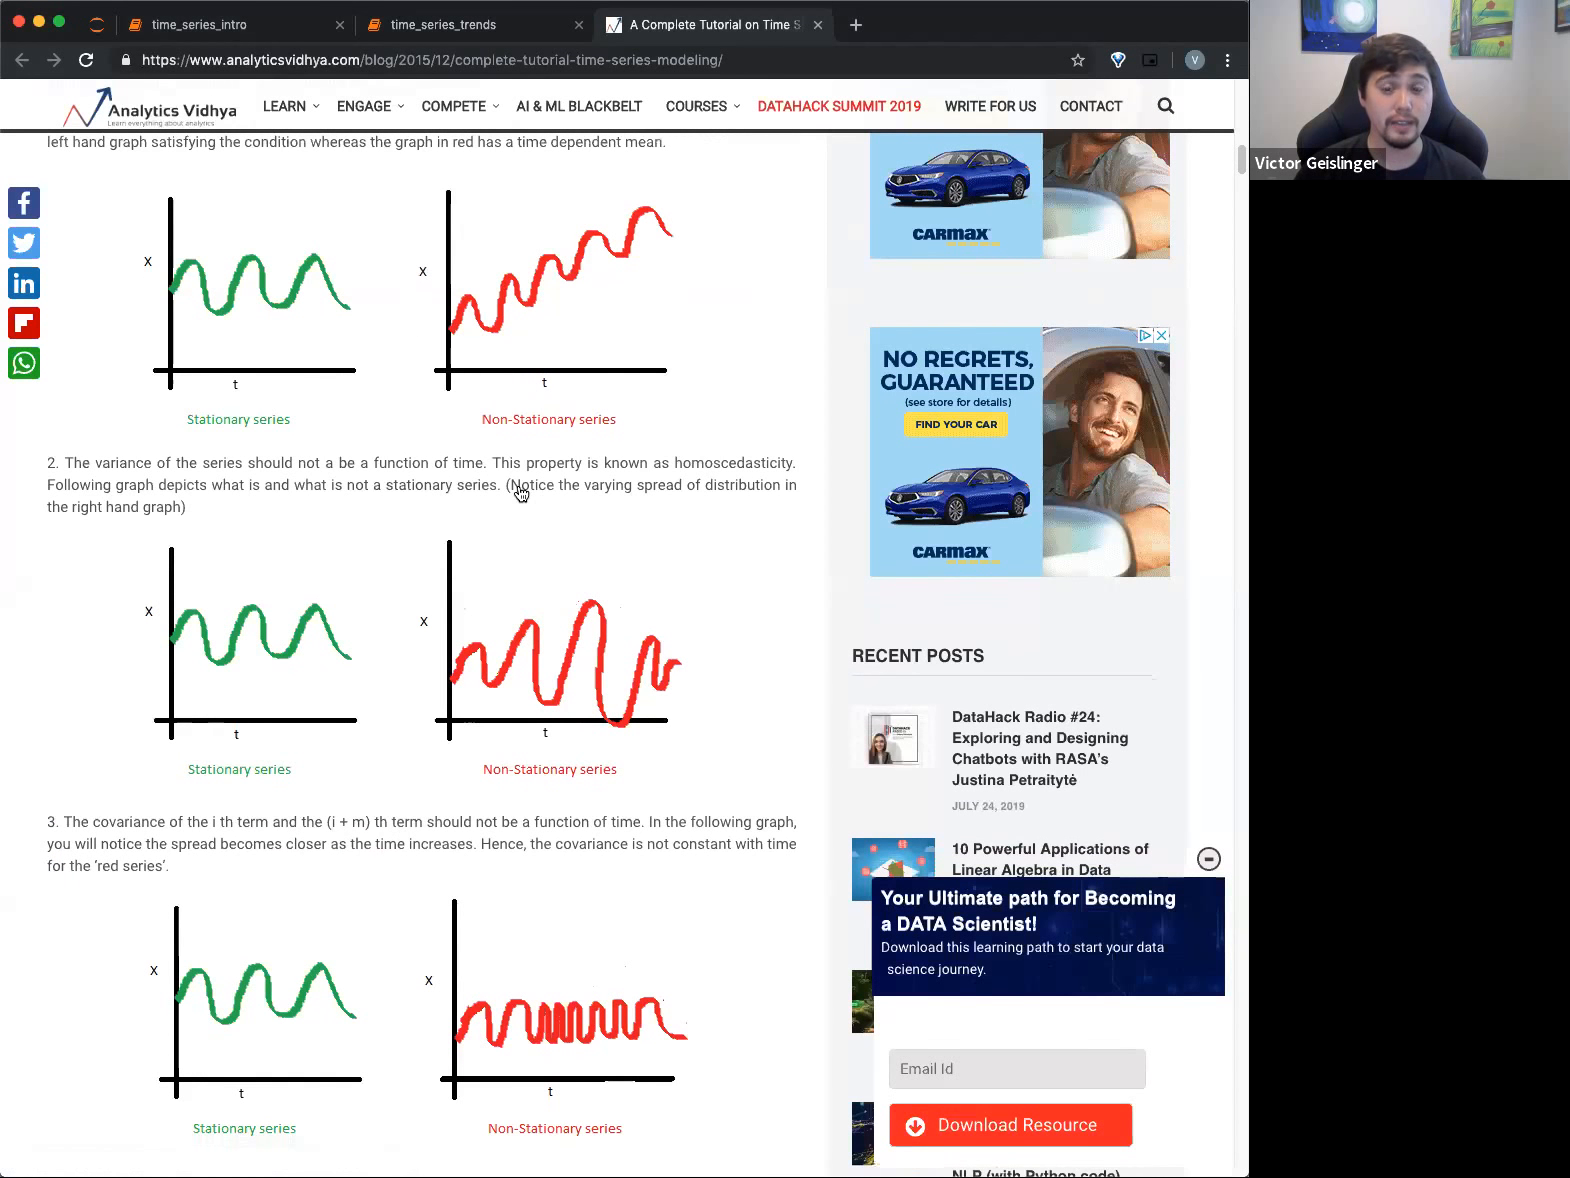
{"action": "mouse_move", "coordinate": [478, 350]}
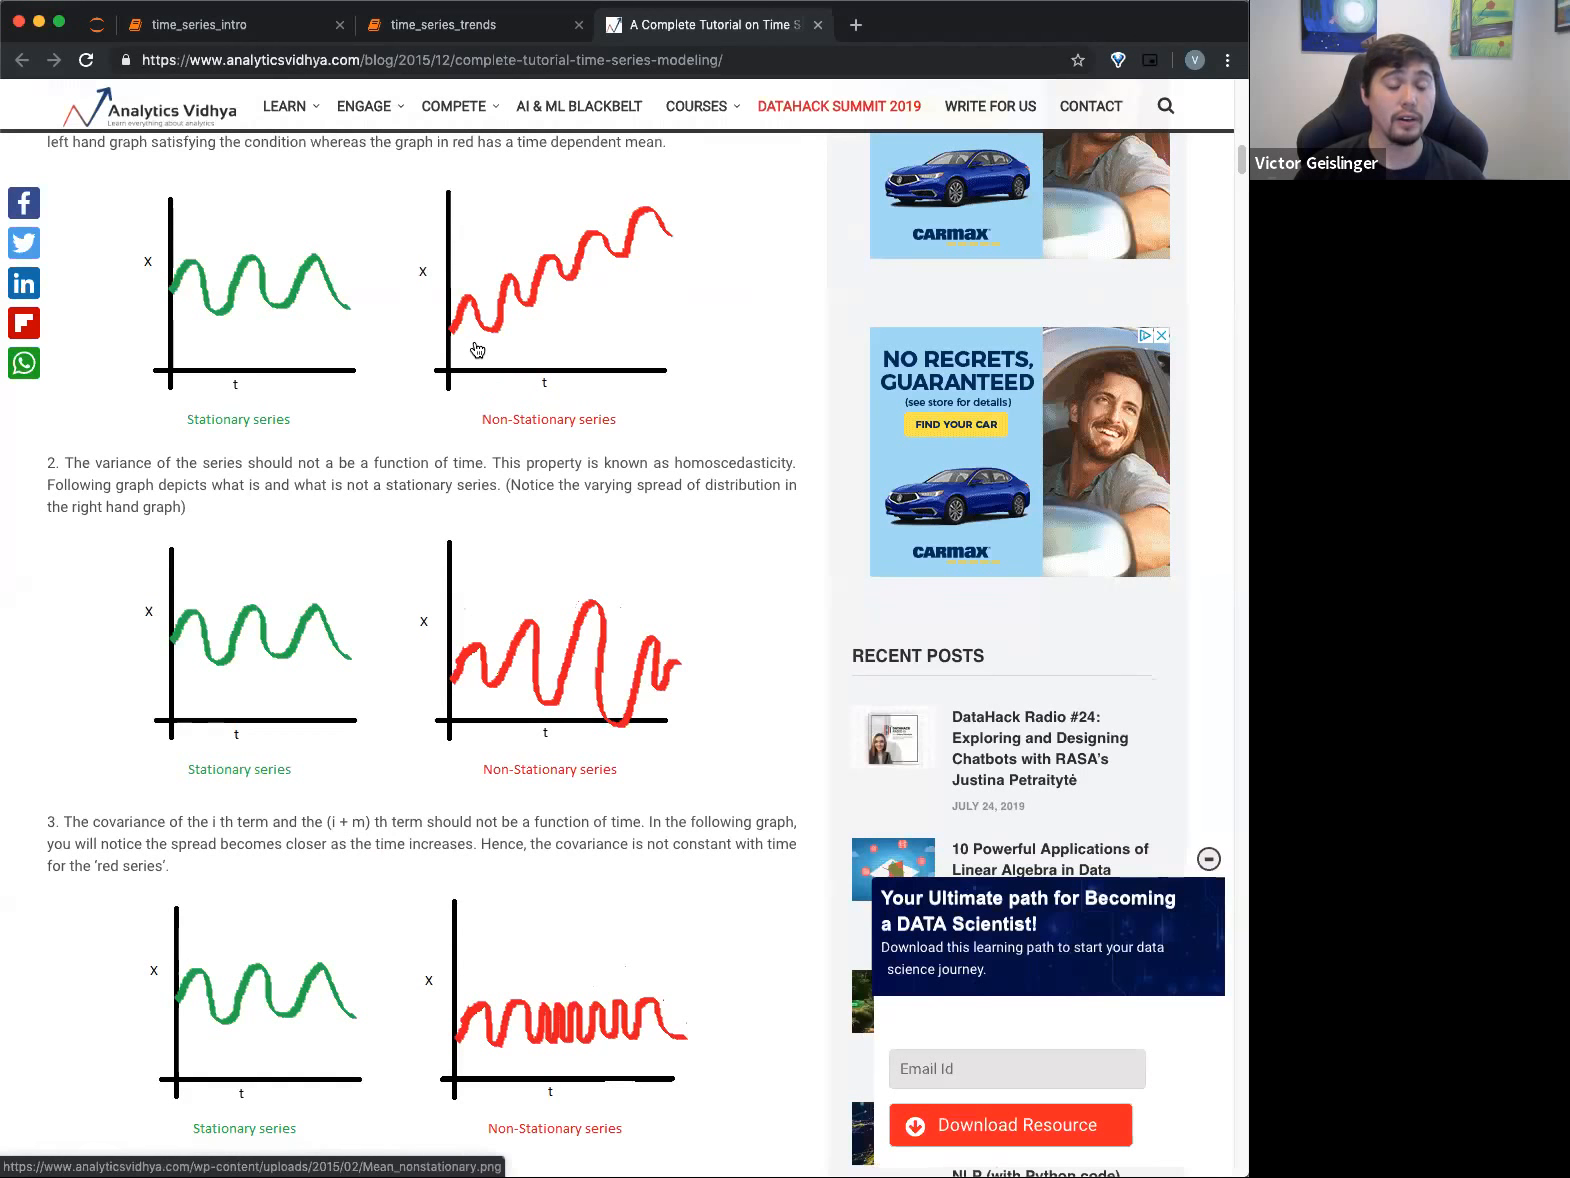
{"action": "mouse_move", "coordinate": [436, 828]}
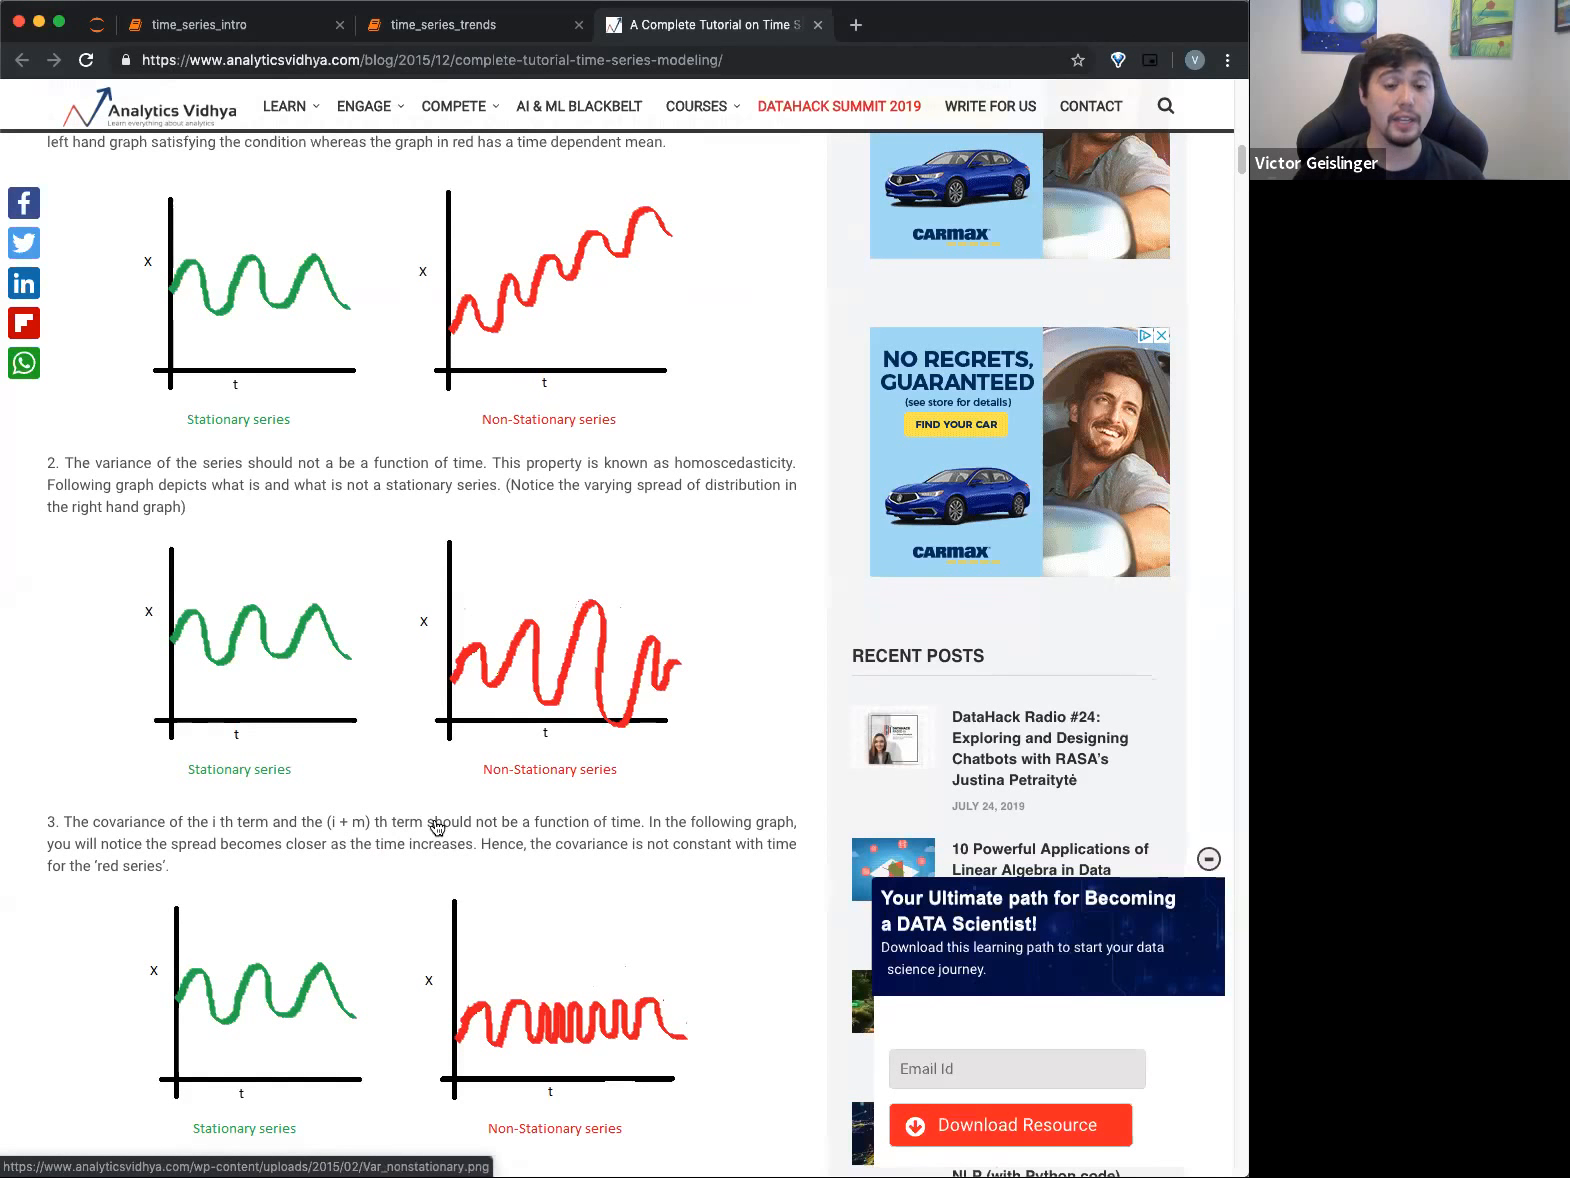
{"action": "scroll", "scroll_direction": "down", "scroll_amount": 3}
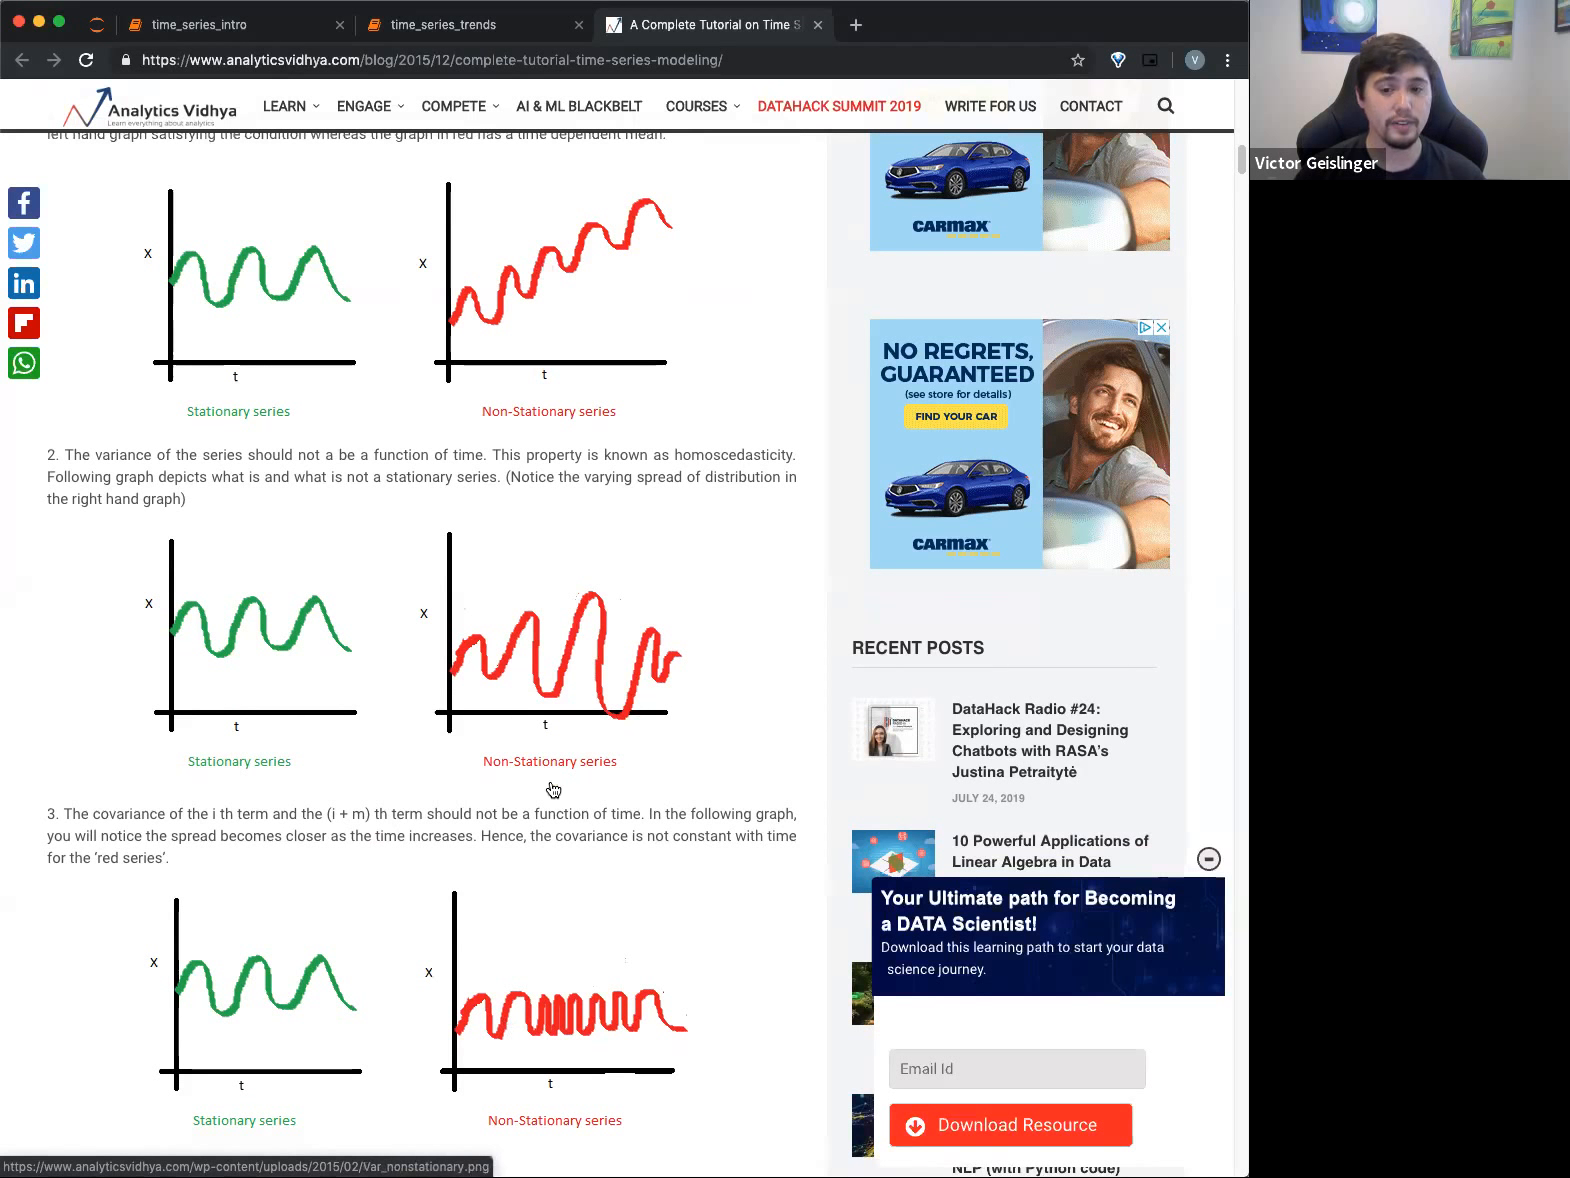
{"action": "mouse_move", "coordinate": [576, 514]}
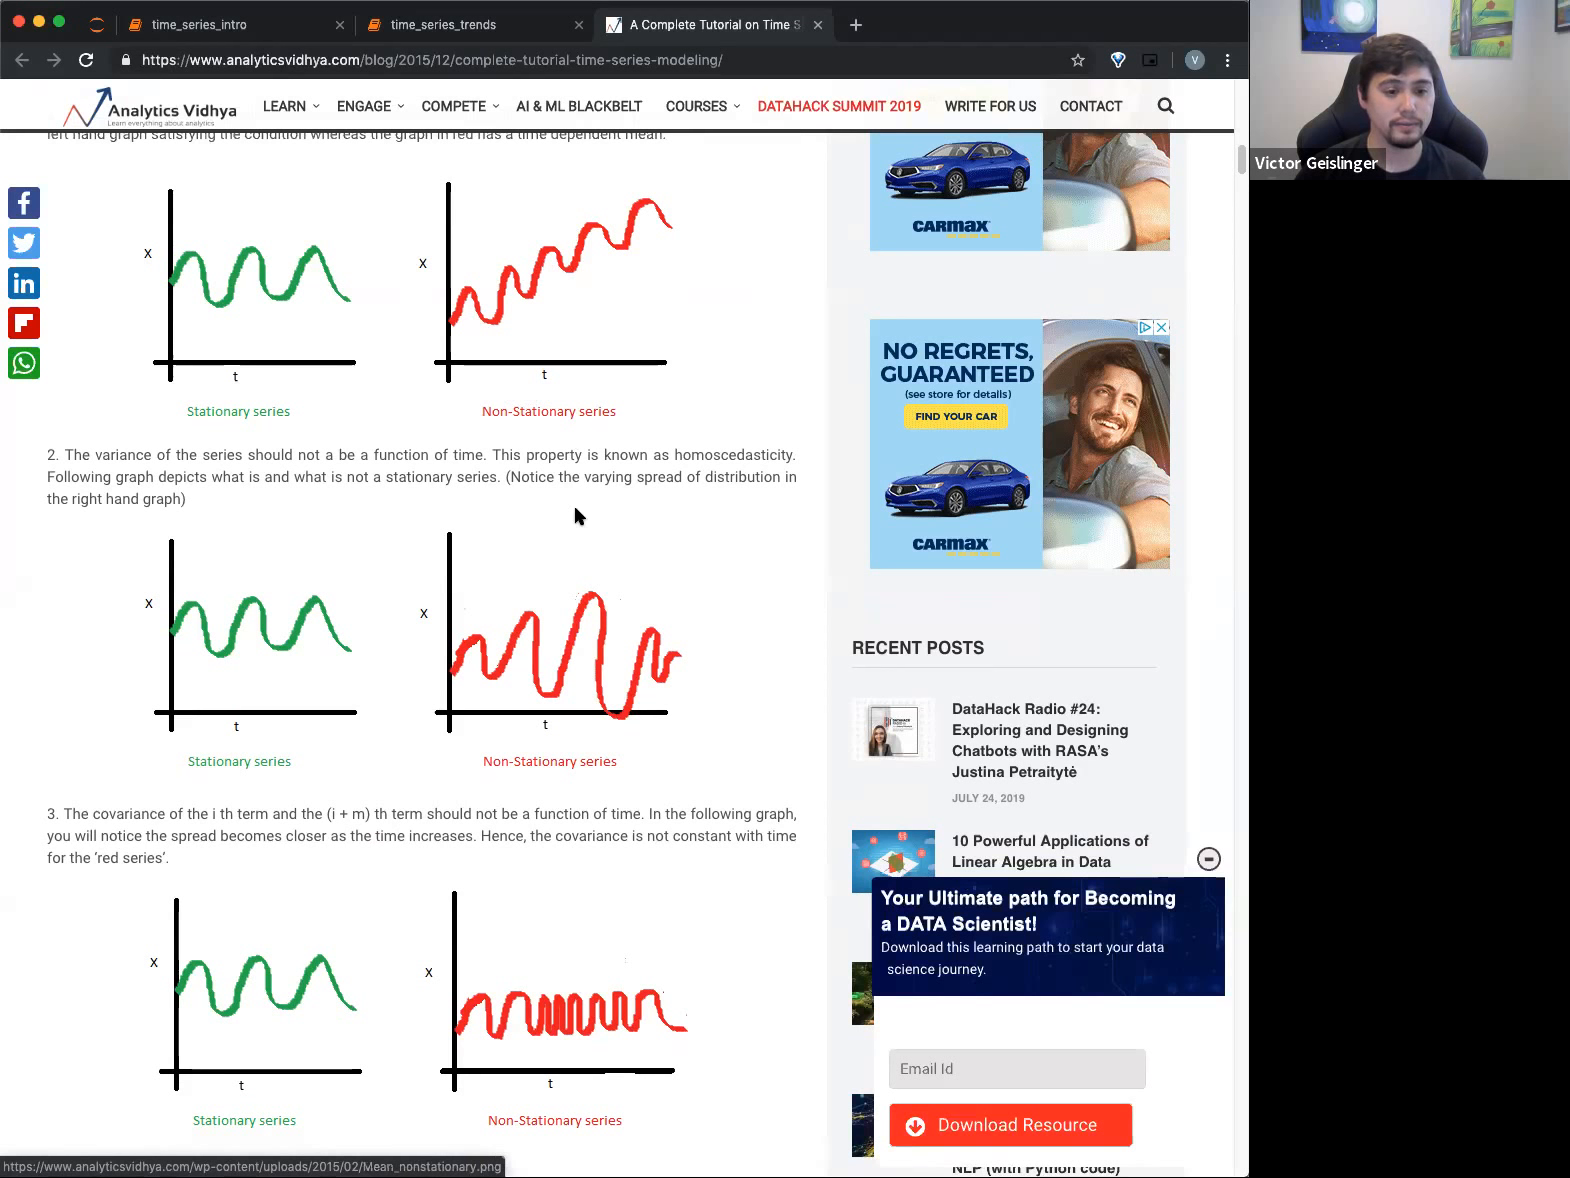
{"action": "mouse_move", "coordinate": [598, 942]}
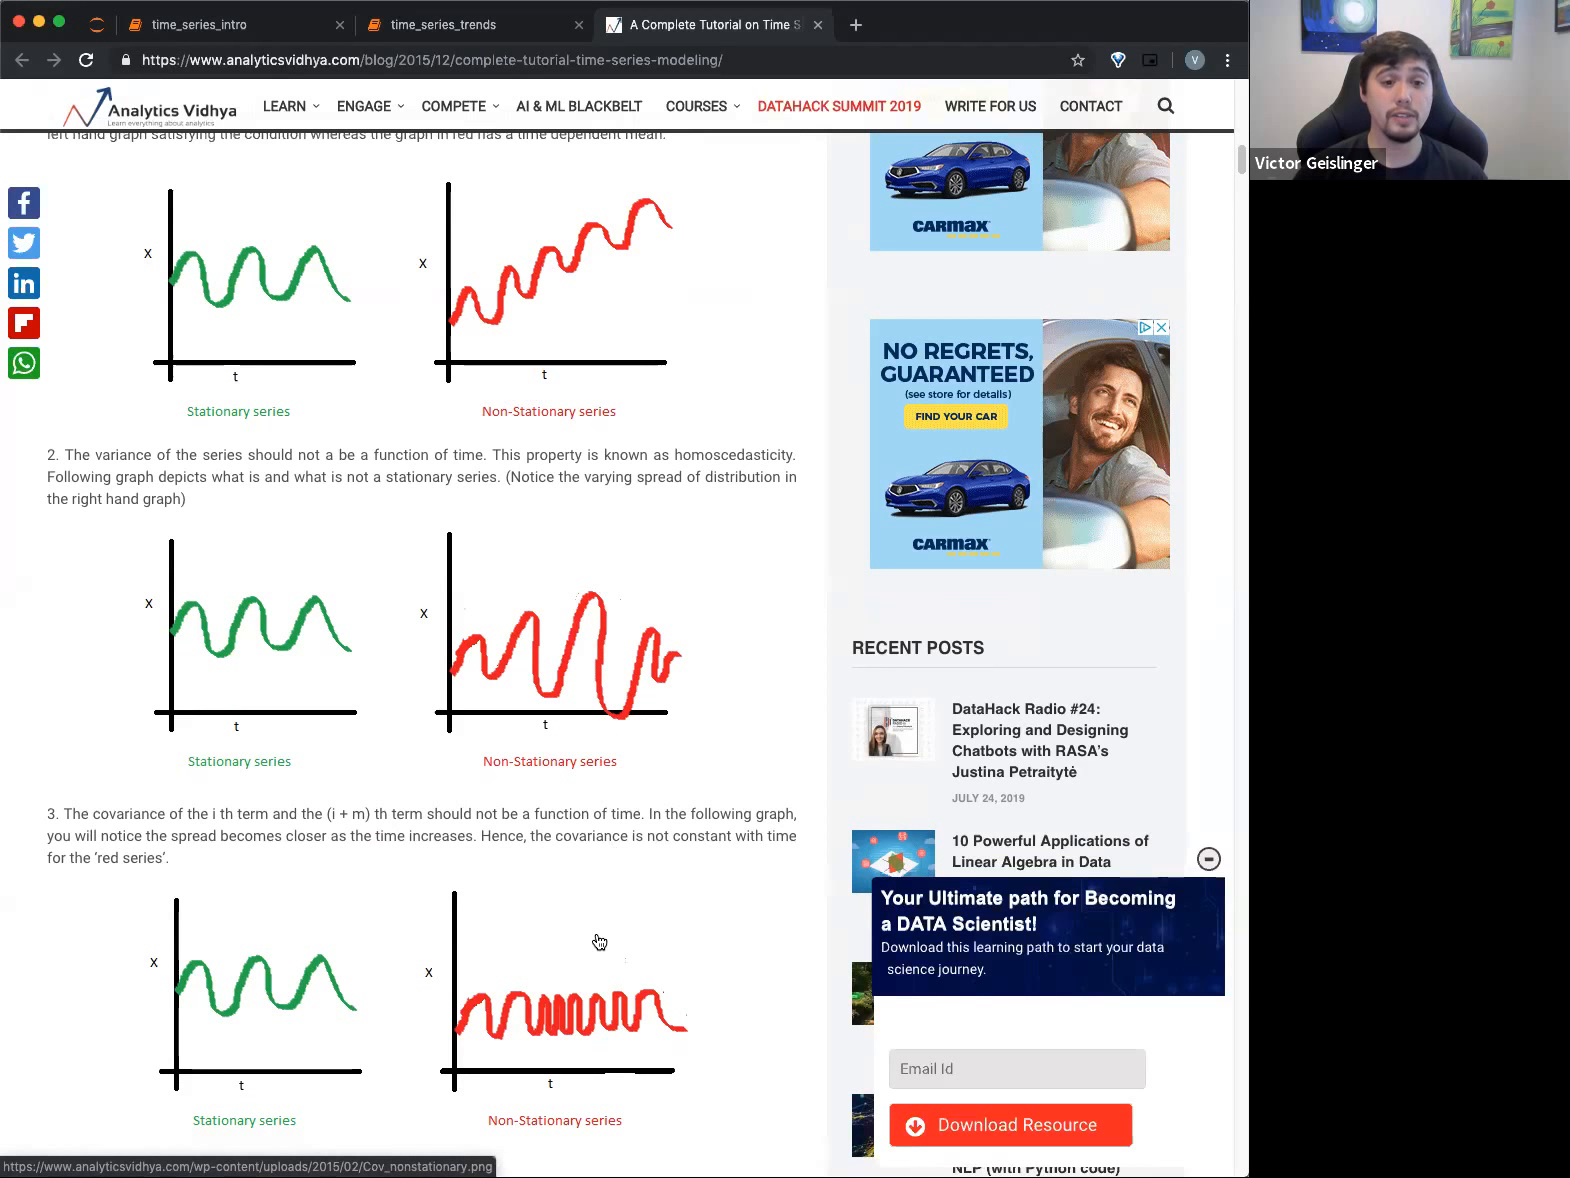
{"action": "mouse_move", "coordinate": [484, 326]}
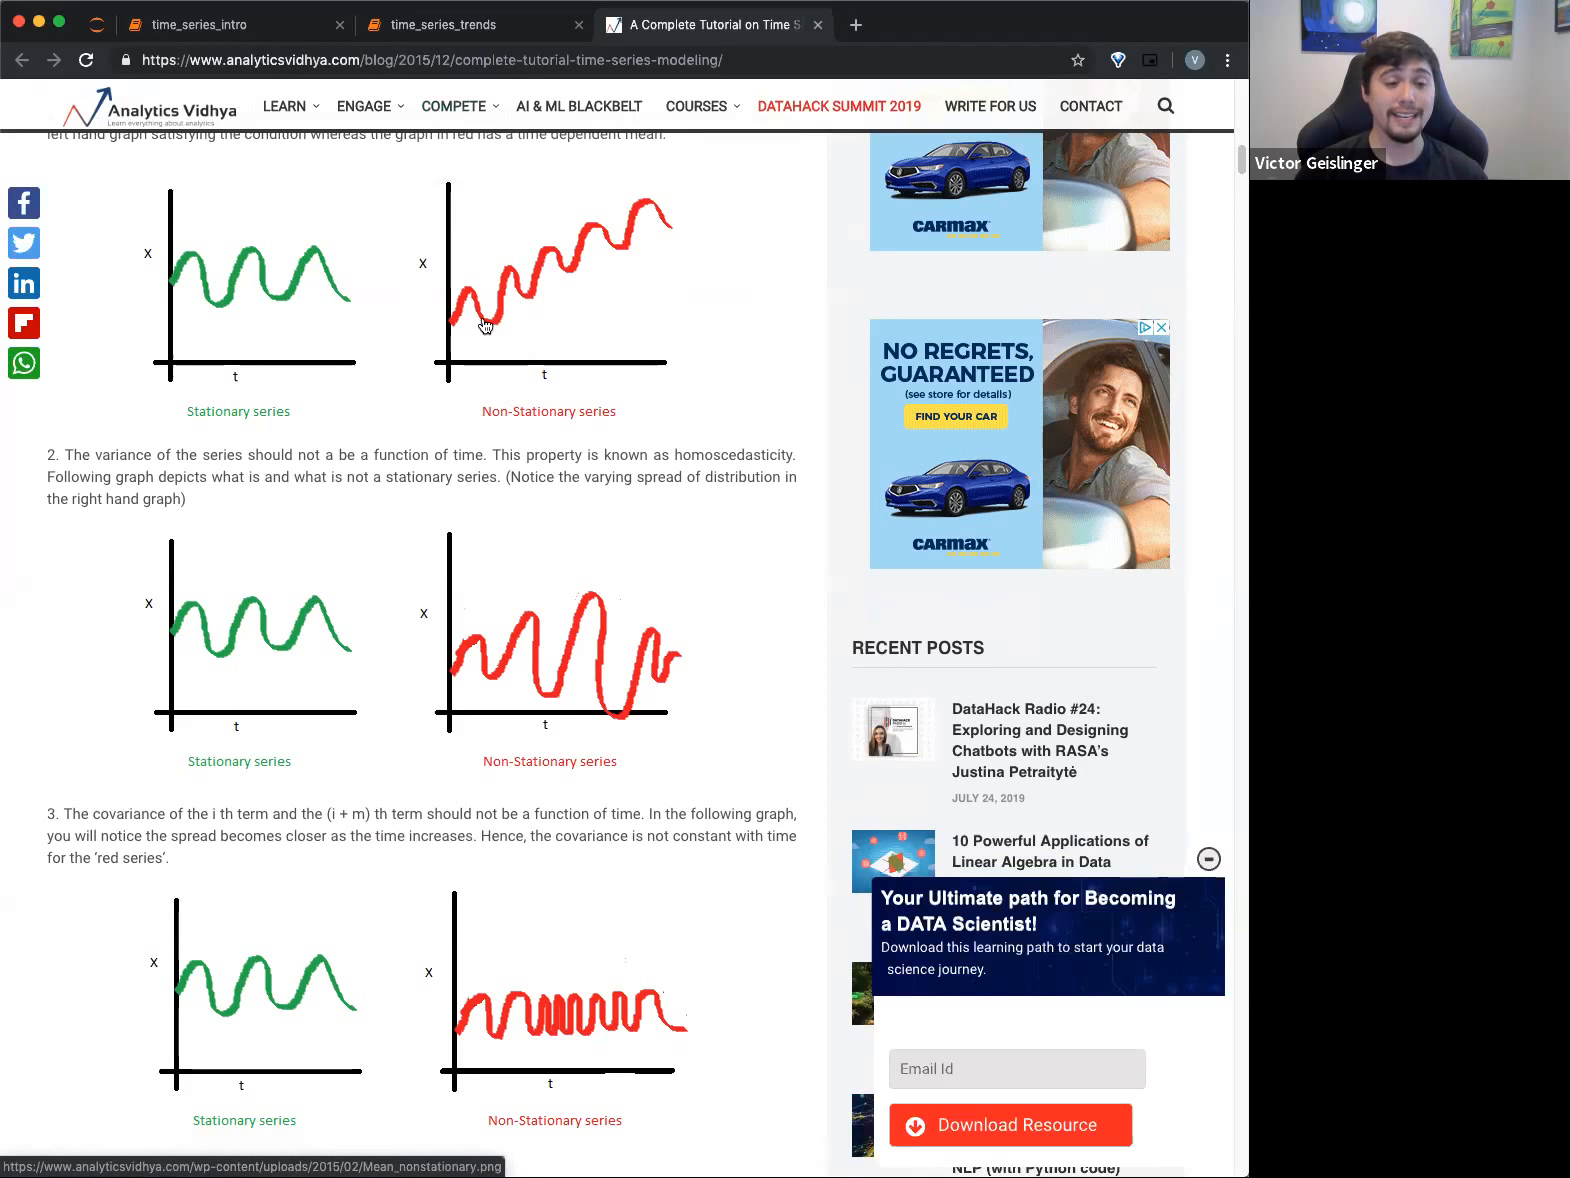
{"action": "mouse_move", "coordinate": [528, 1098]}
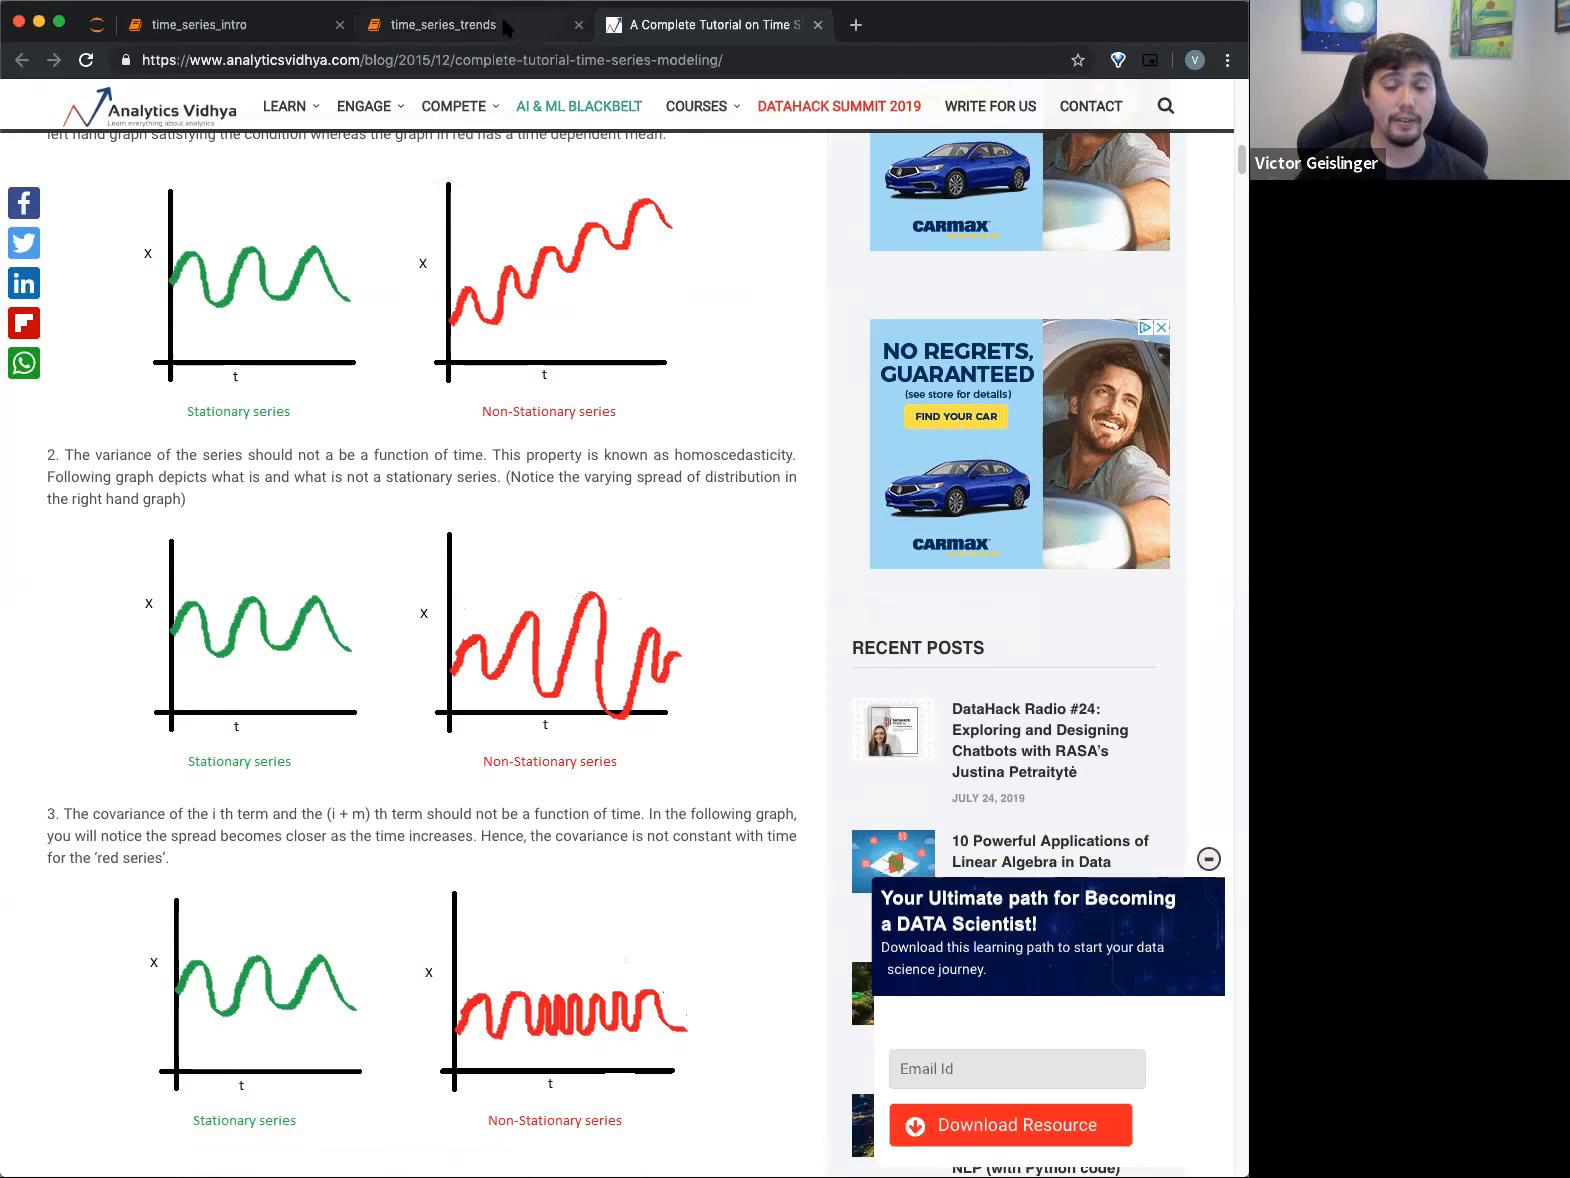
Return to the time_series_trends notebook and select the collapsed 1.1.2 No Trend heading
{"action": "left_click", "coordinate": [470, 24]}
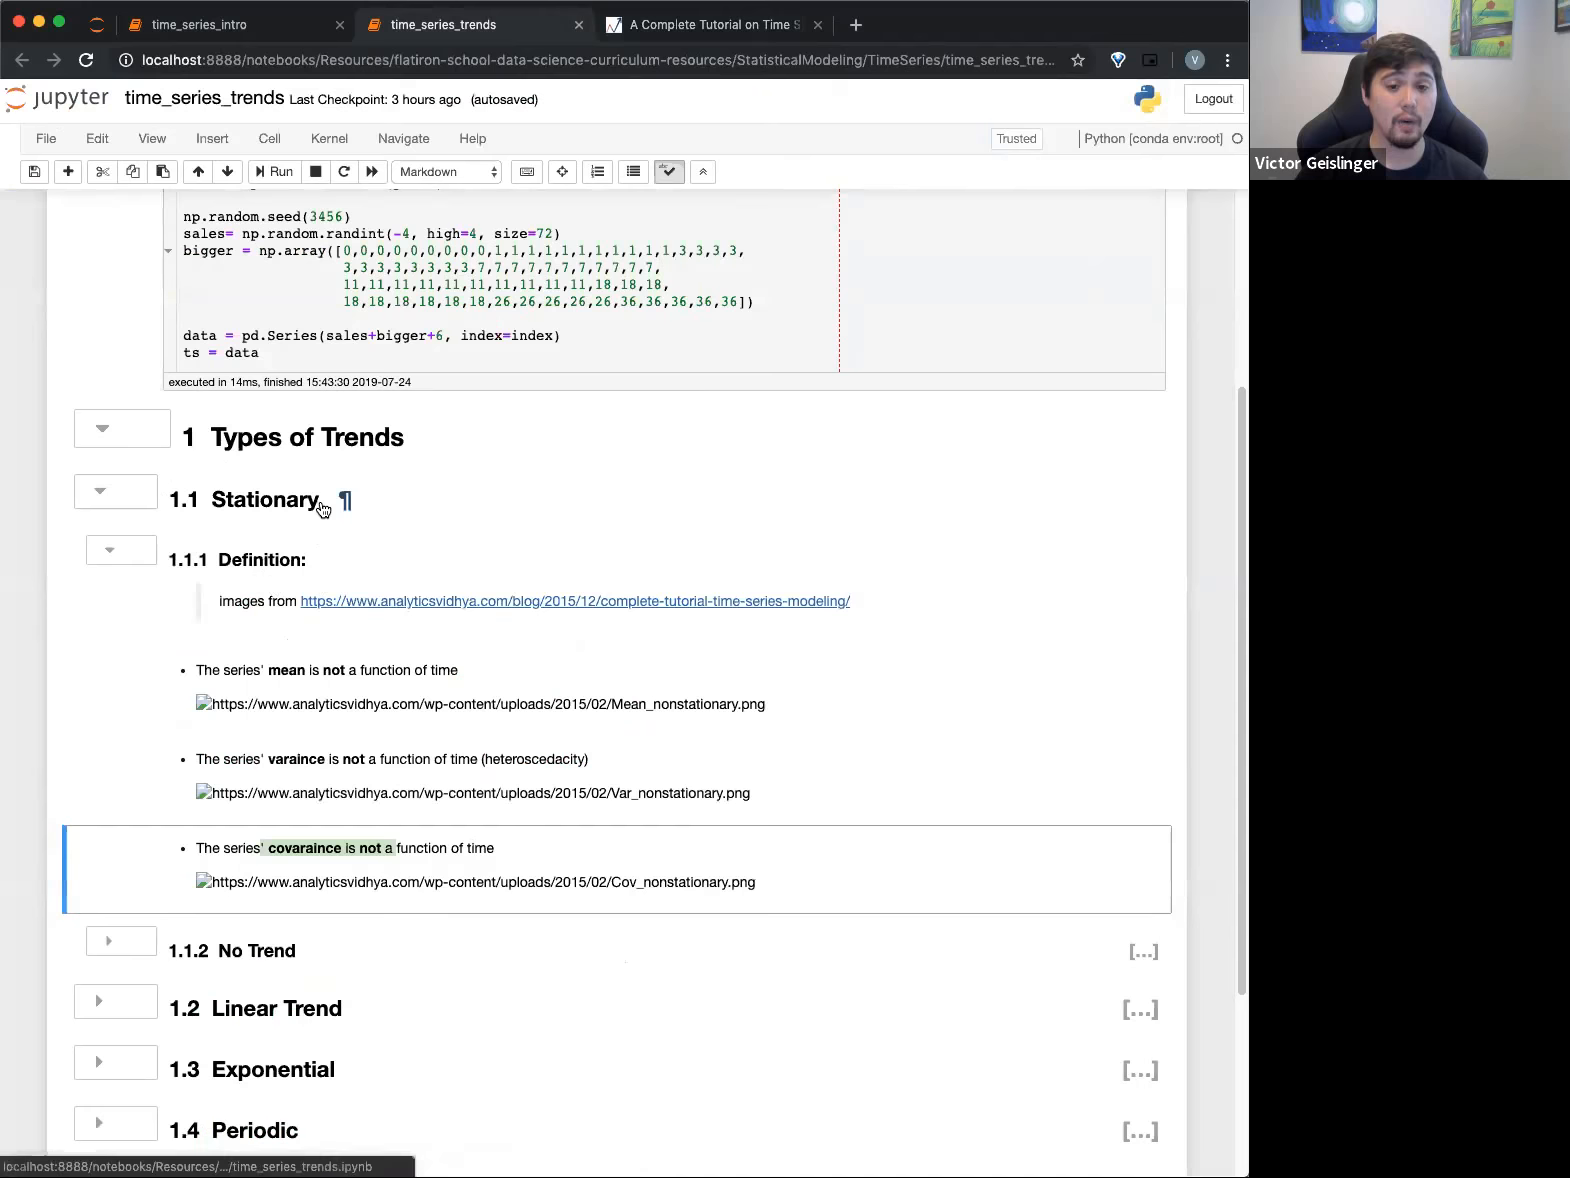
{"action": "scroll", "scroll_direction": "down", "scroll_amount": 3}
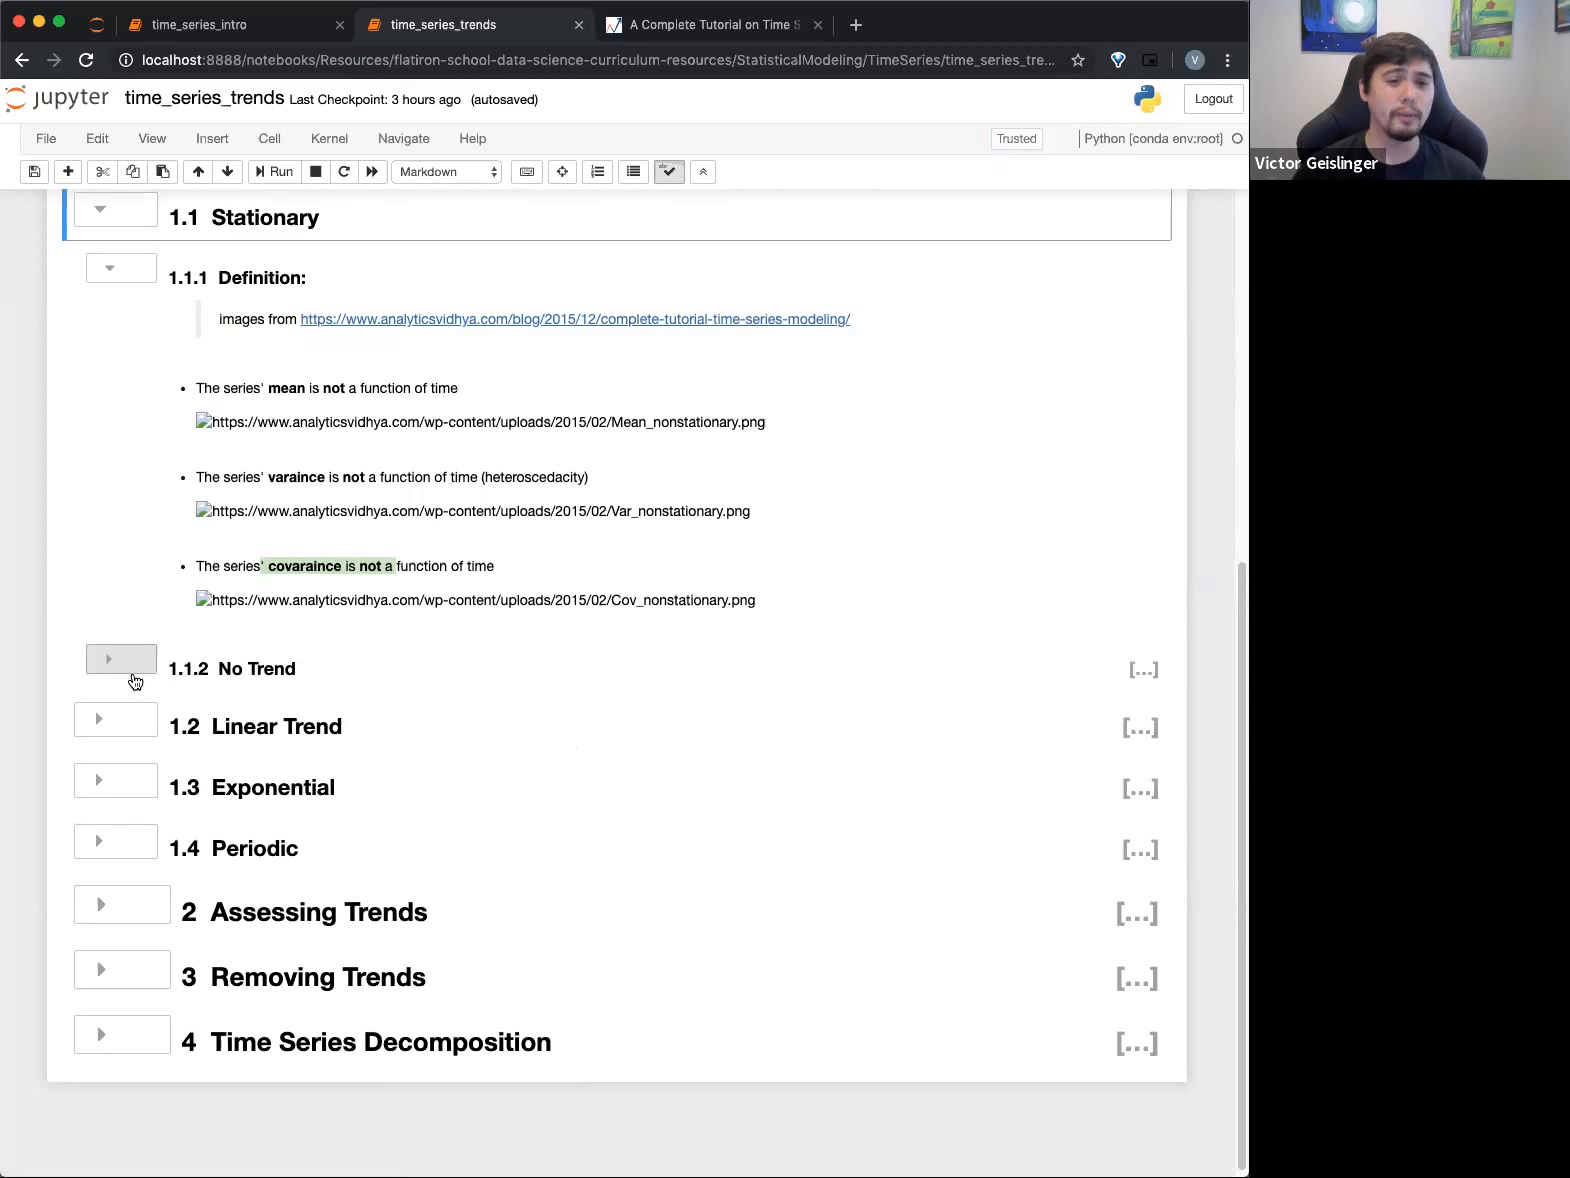
{"action": "mouse_move", "coordinate": [446, 678]}
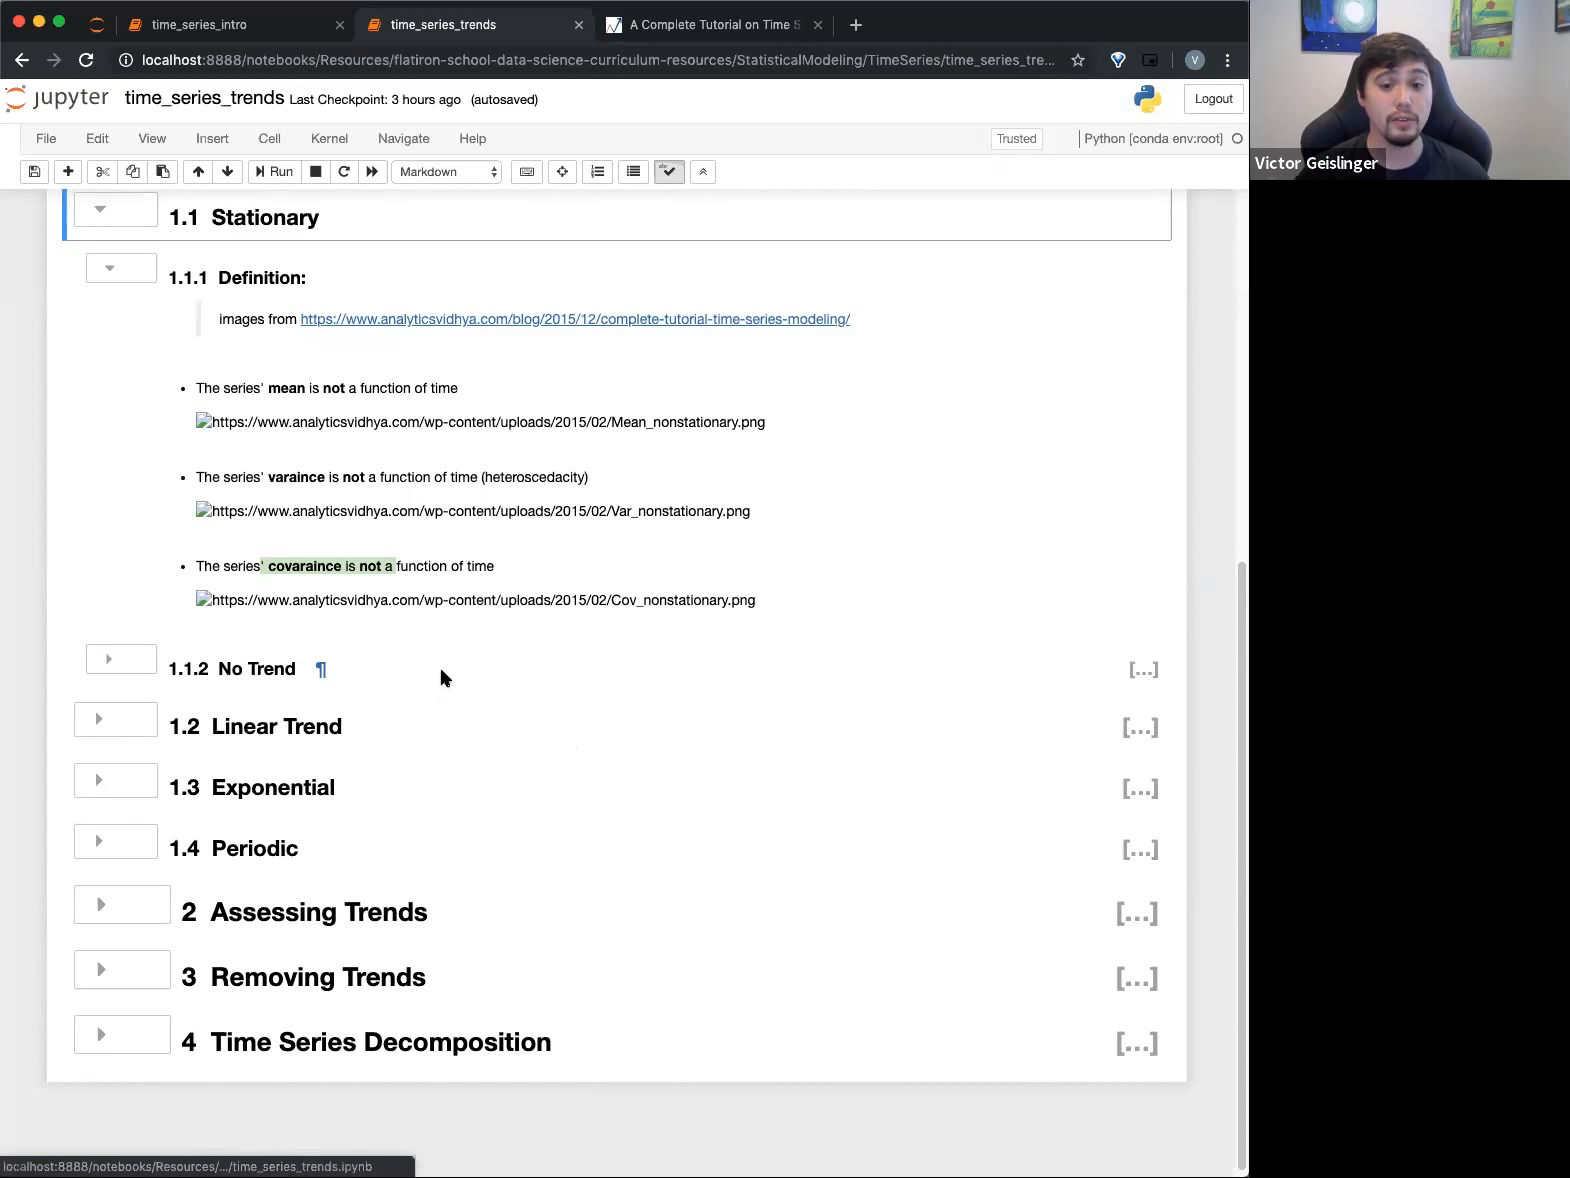
{"action": "left_click", "coordinate": [440, 670]}
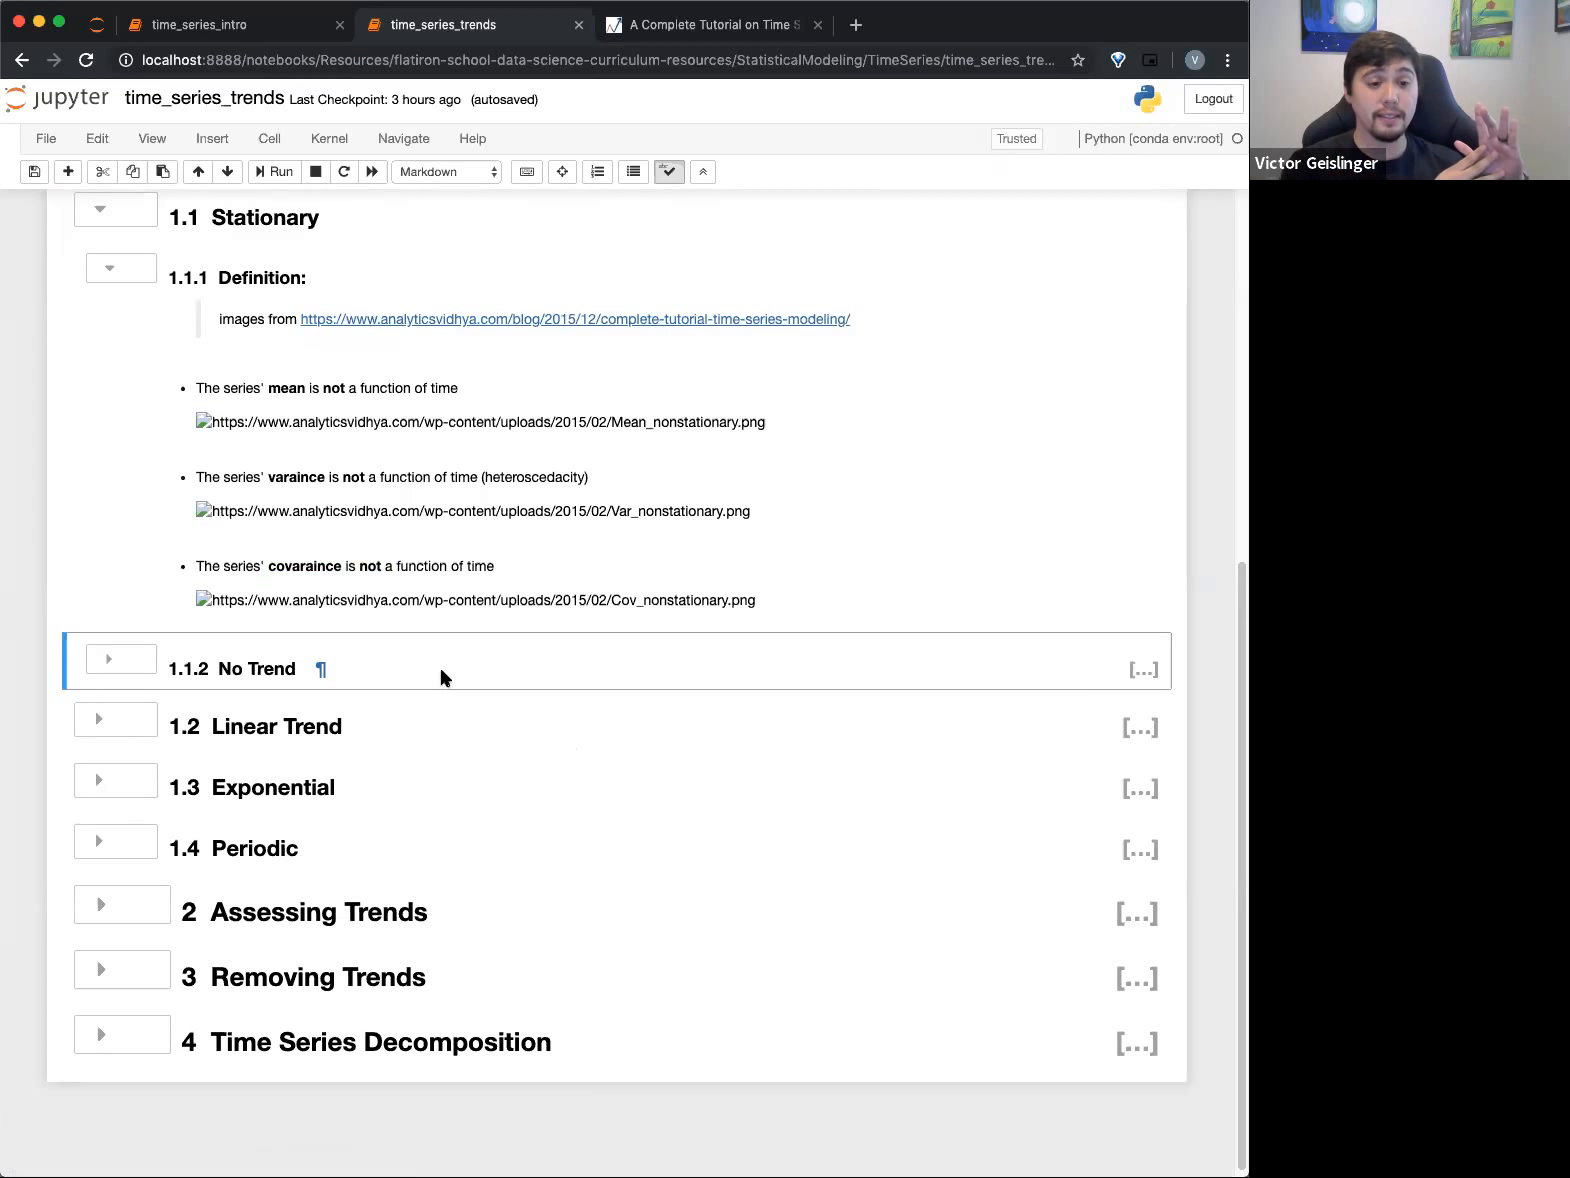
{"action": "mouse_move", "coordinate": [490, 40]}
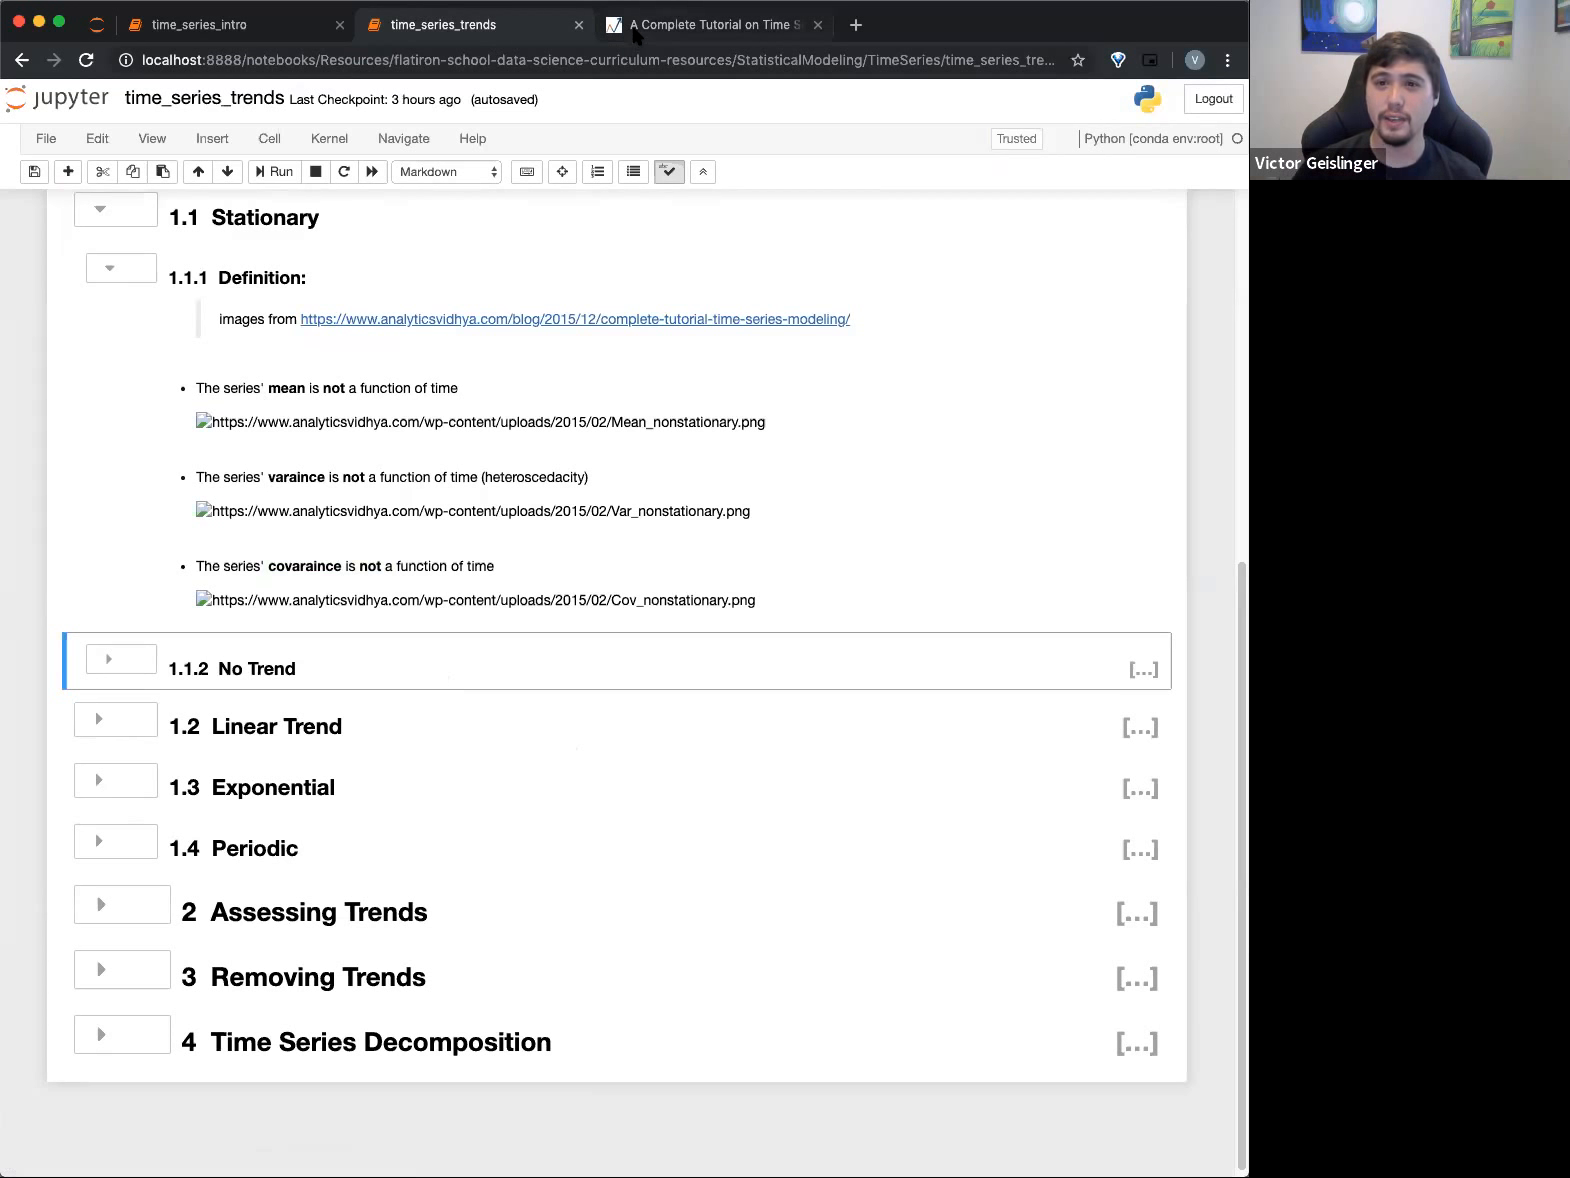
{"action": "left_click", "coordinate": [710, 24]}
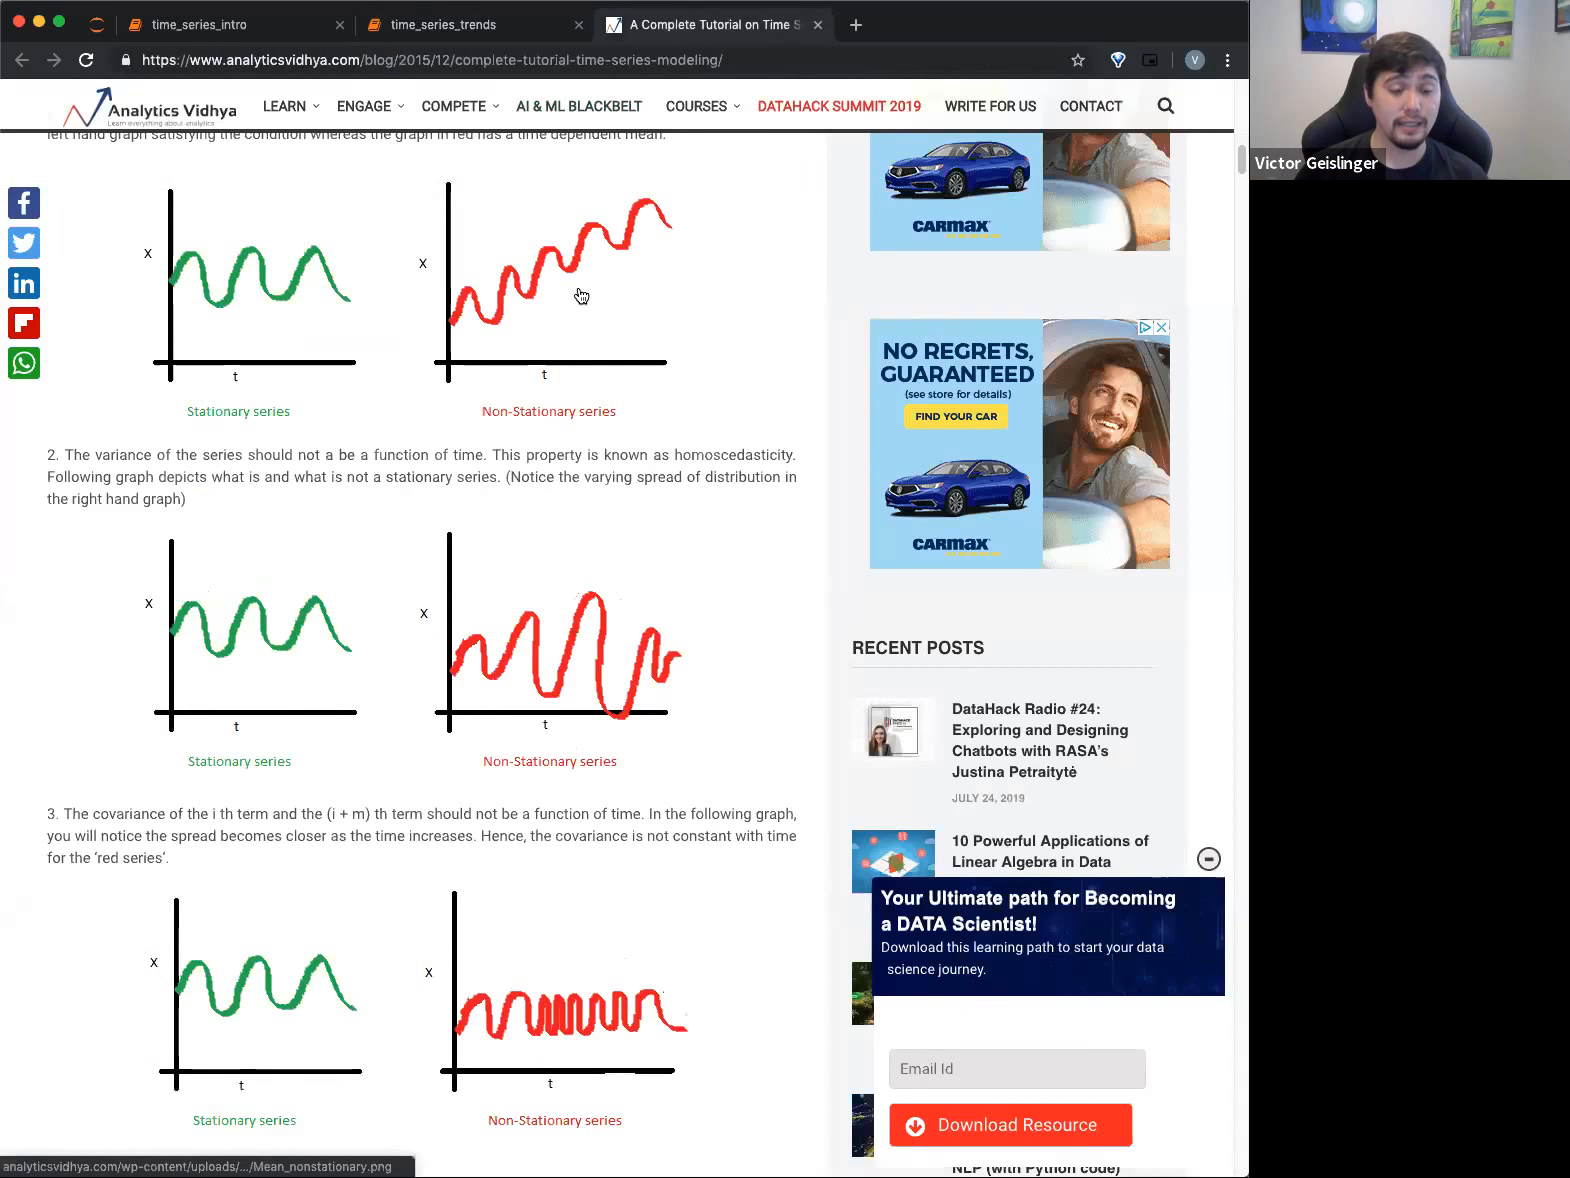
{"action": "mouse_move", "coordinate": [544, 304]}
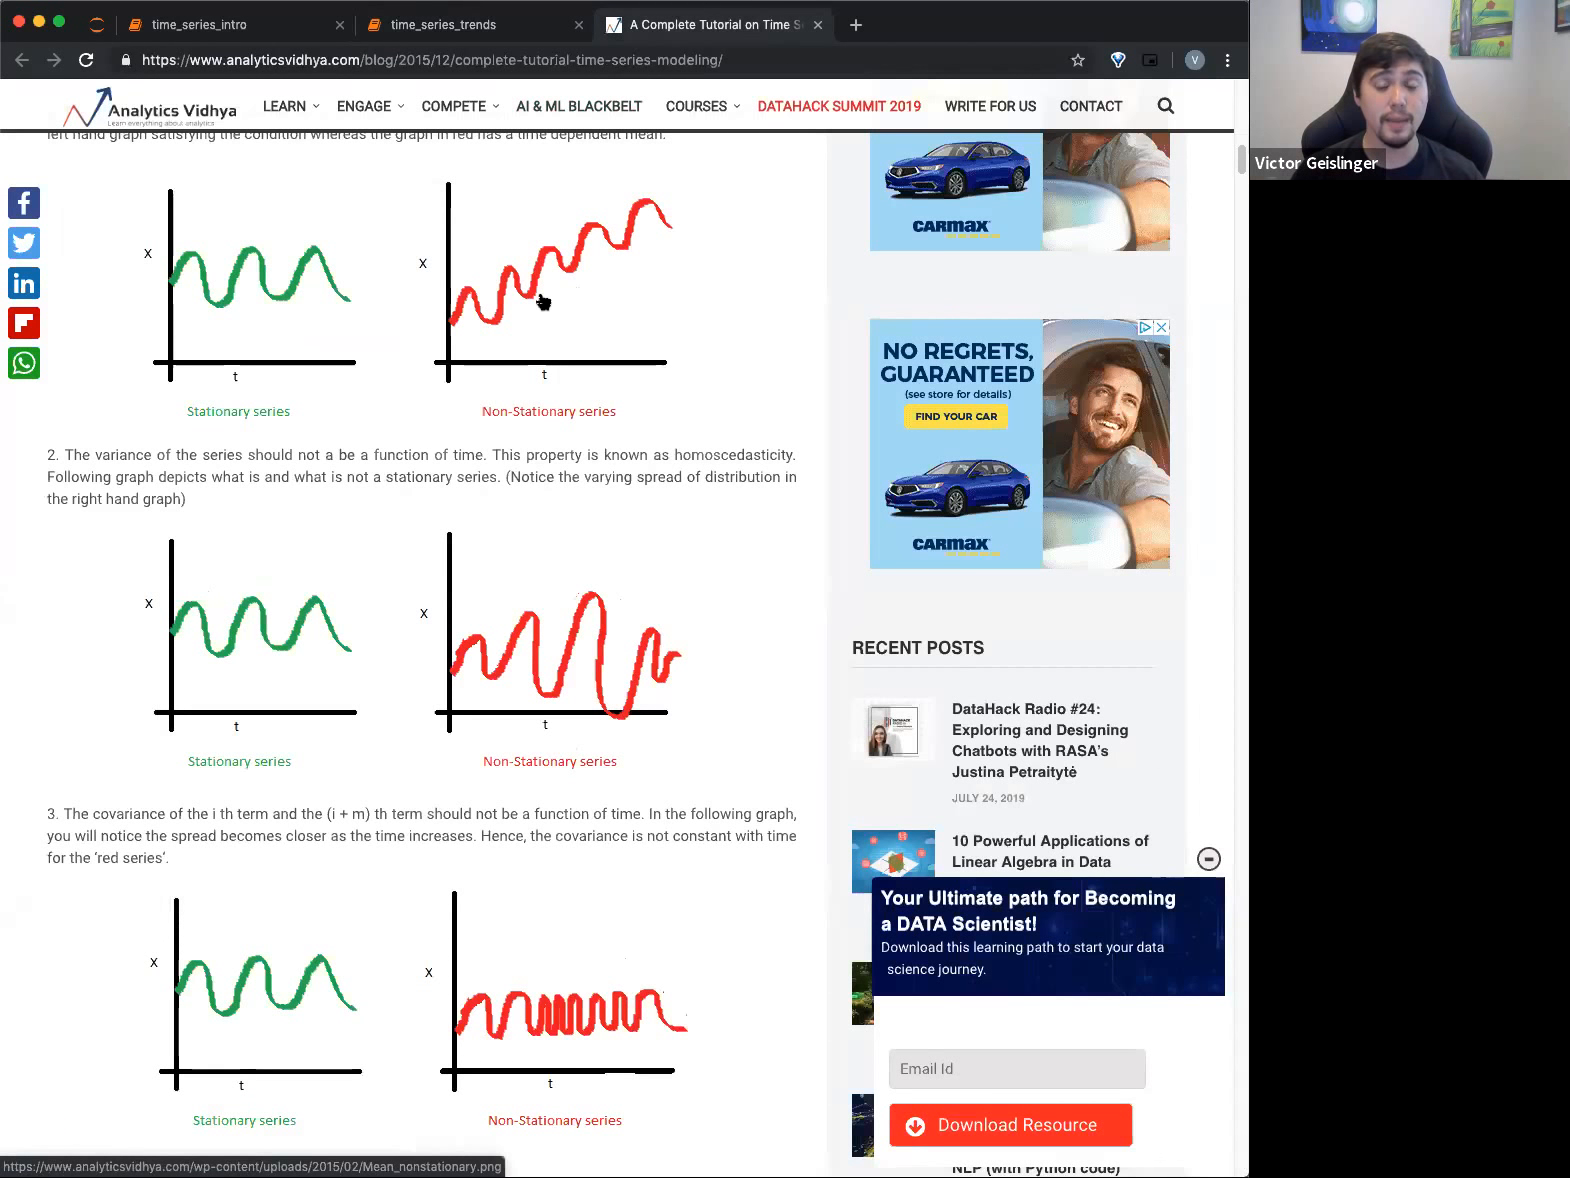
{"action": "mouse_move", "coordinate": [314, 298]}
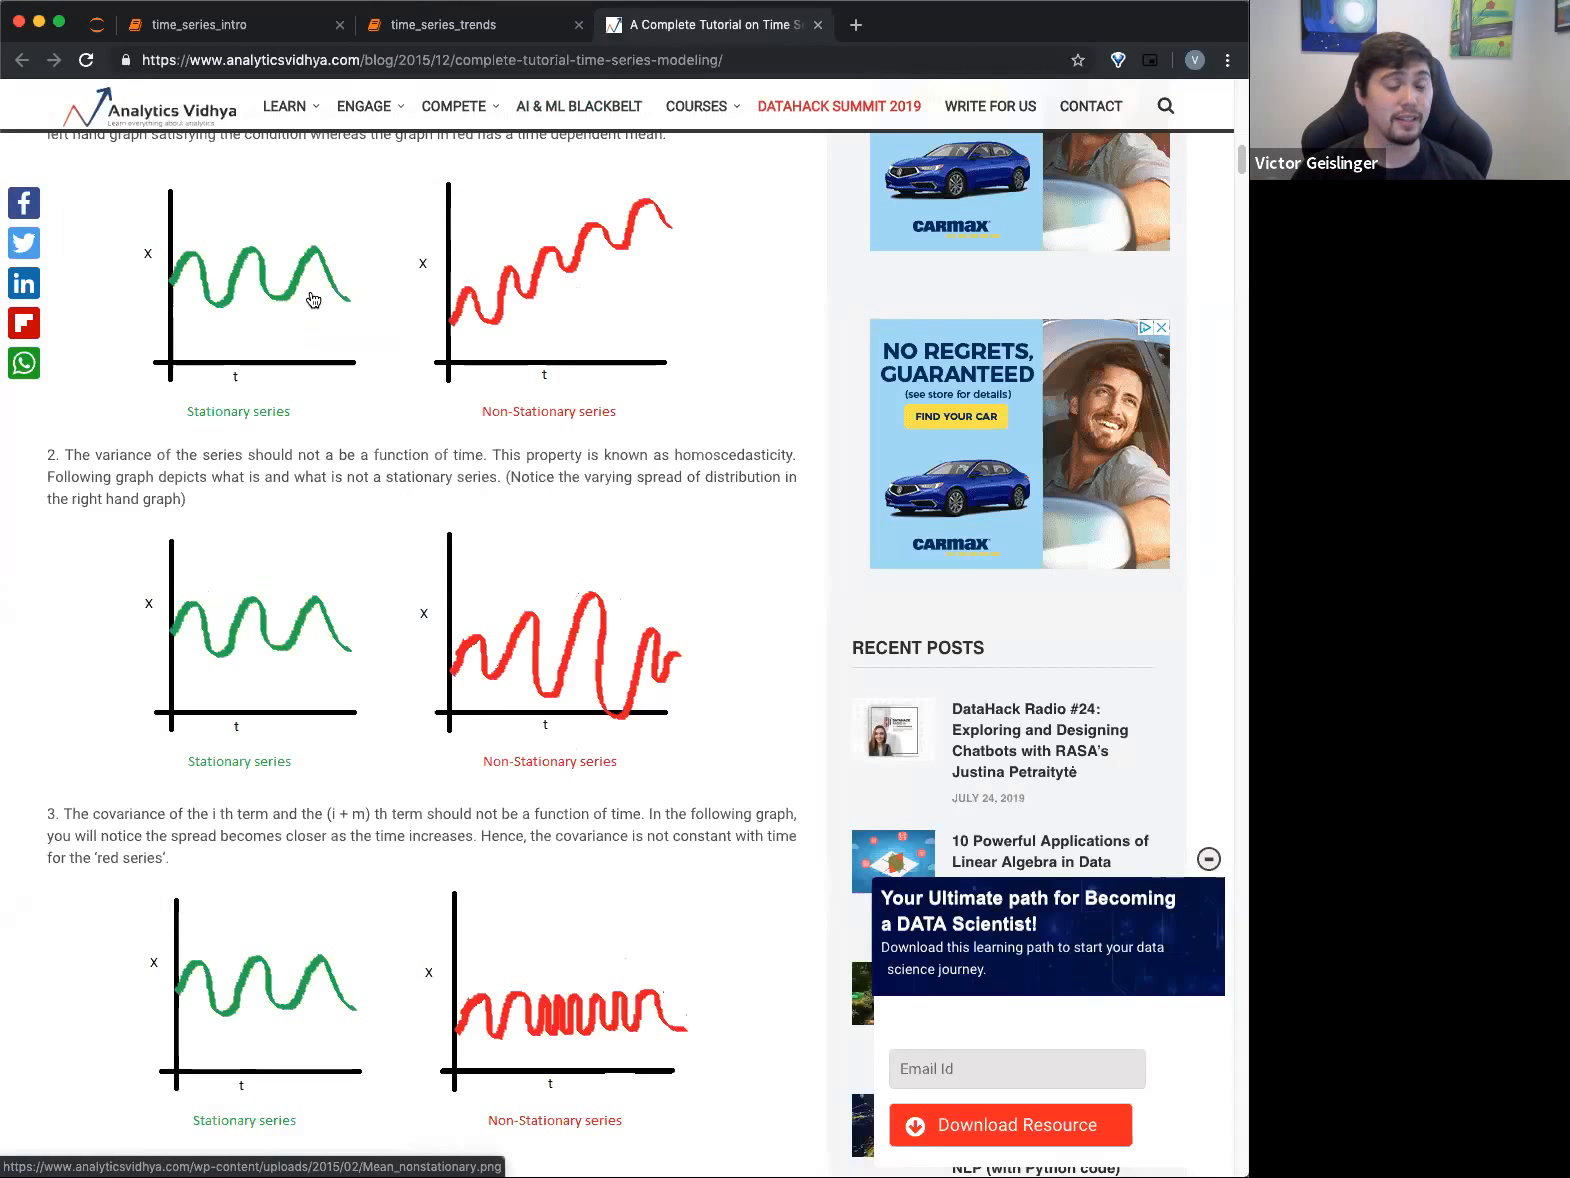
{"action": "mouse_move", "coordinate": [308, 288]}
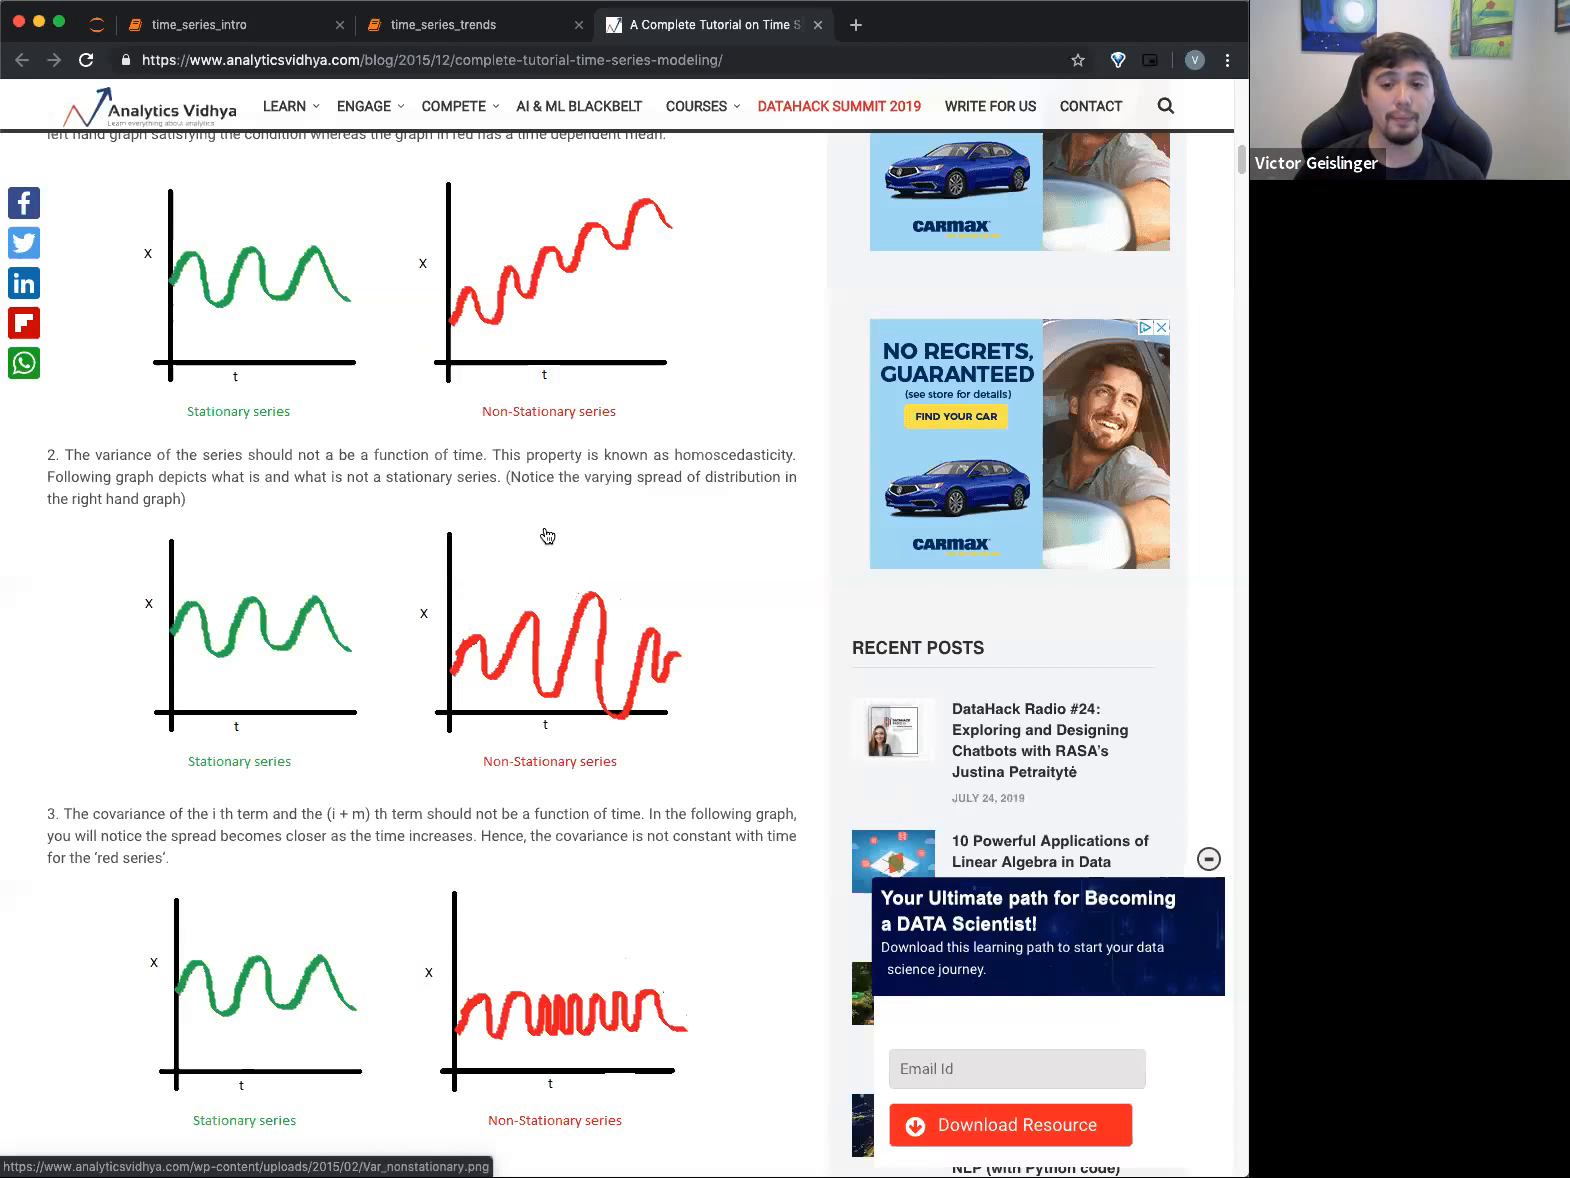
{"action": "mouse_move", "coordinate": [514, 668]}
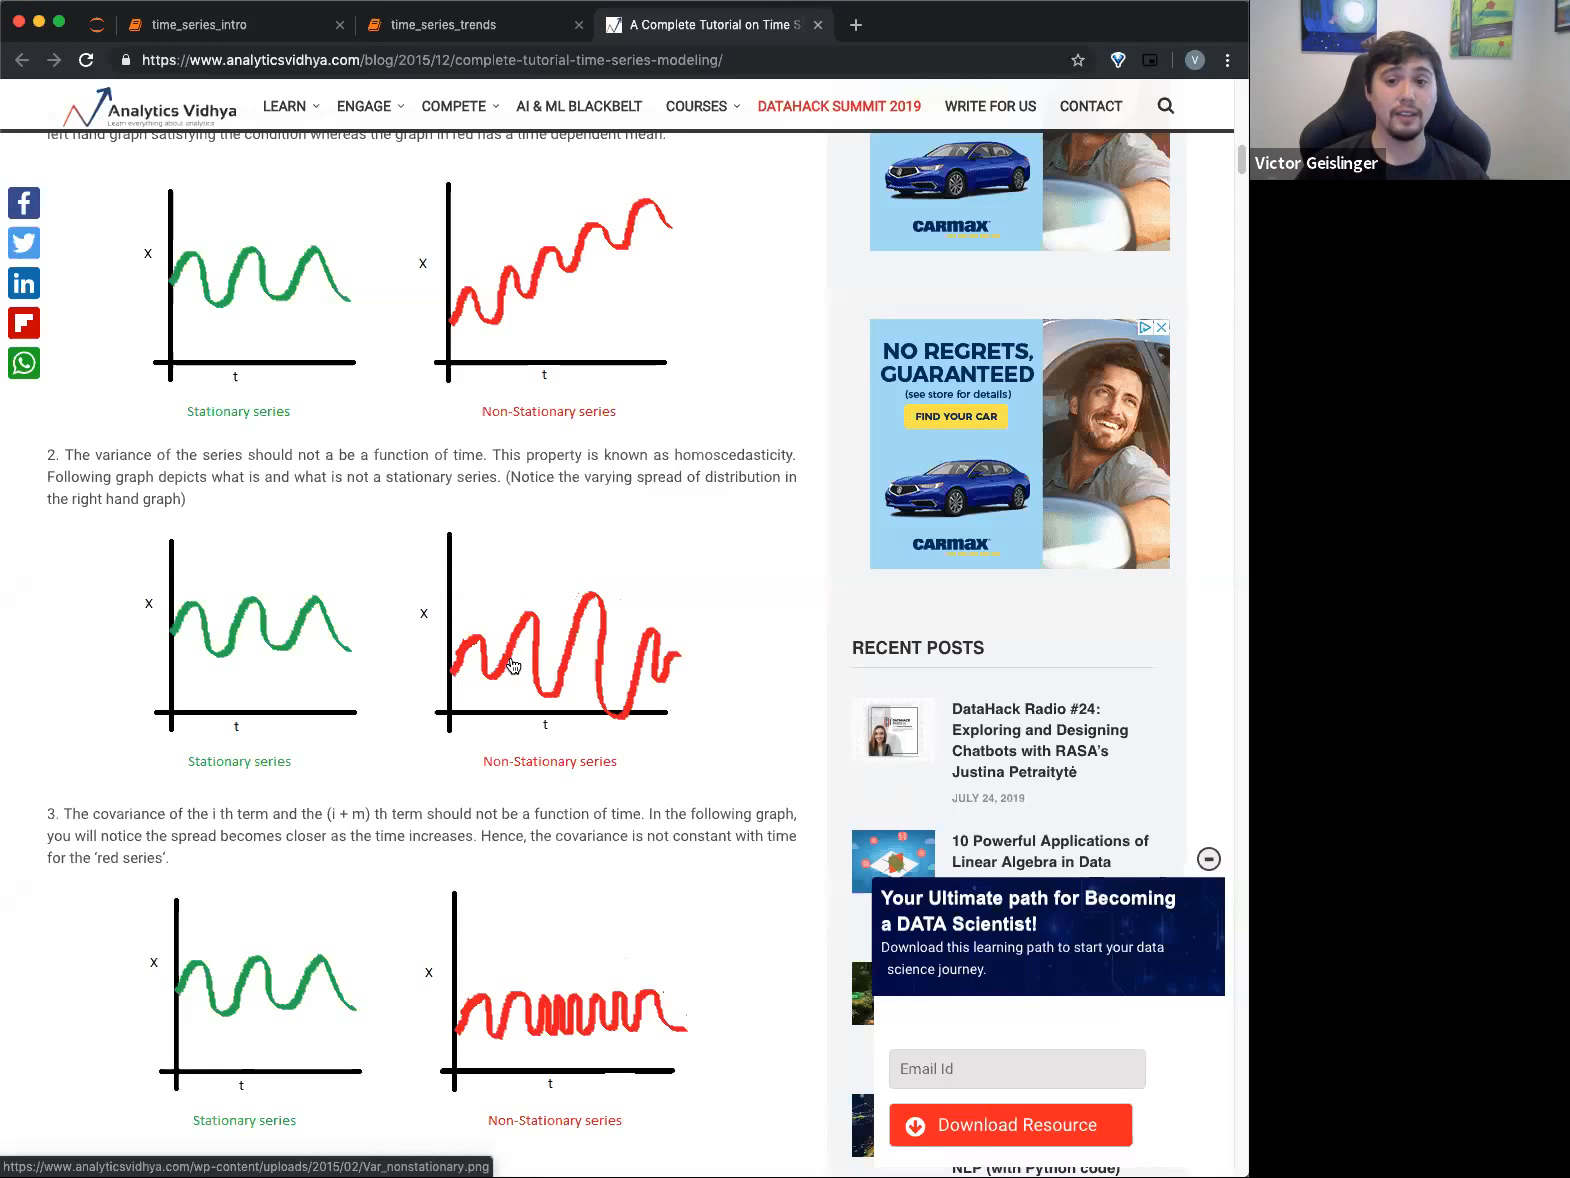
{"action": "mouse_move", "coordinate": [574, 664]}
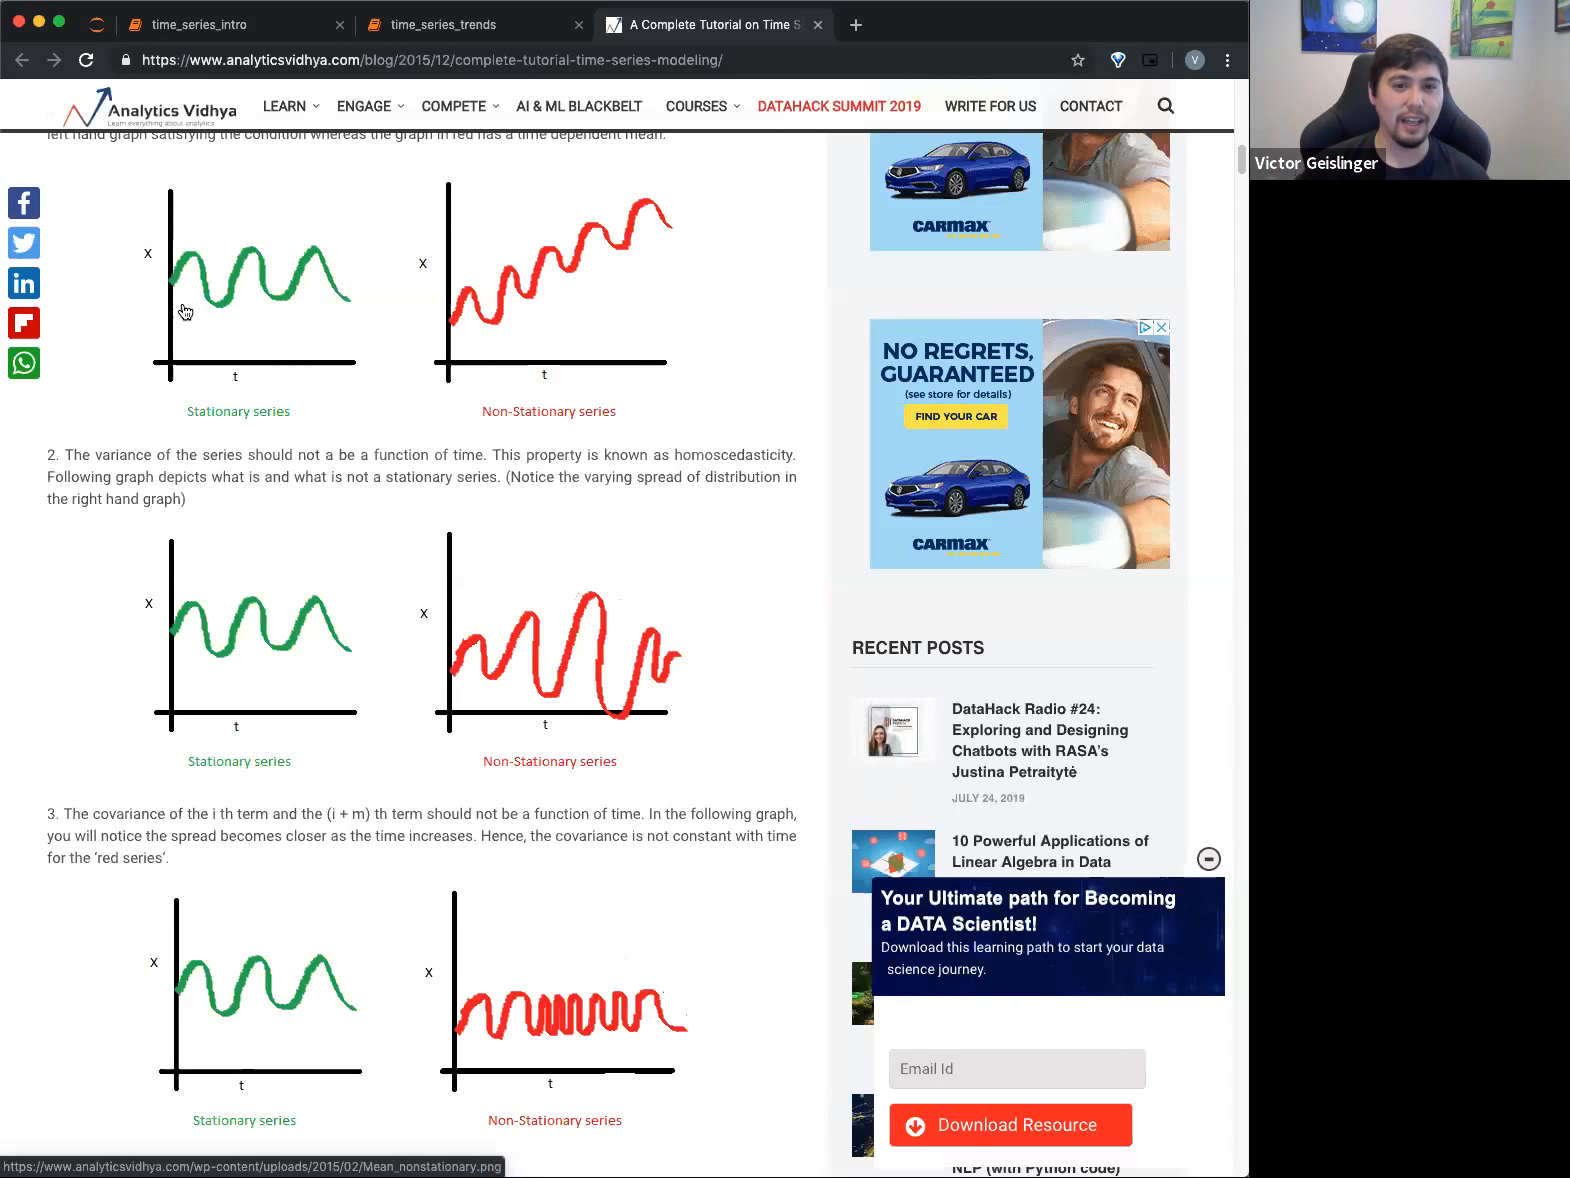
{"action": "mouse_move", "coordinate": [326, 268]}
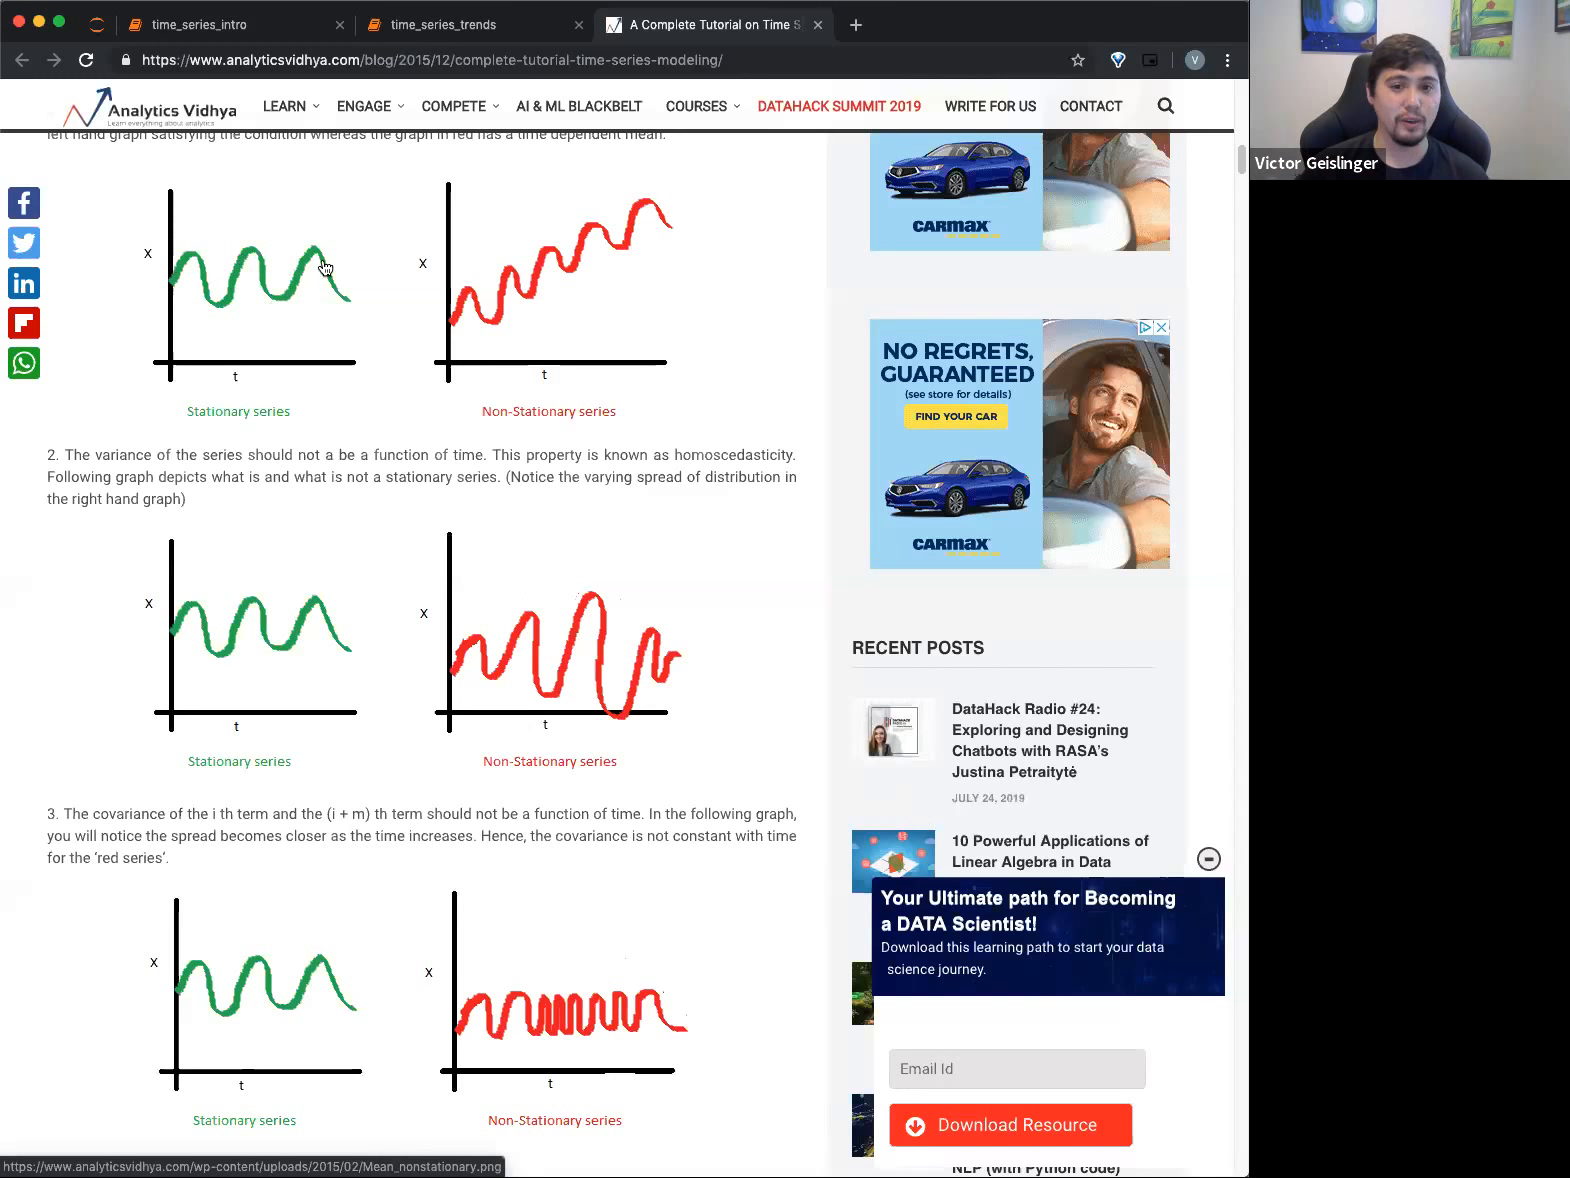
{"action": "mouse_move", "coordinate": [344, 318]}
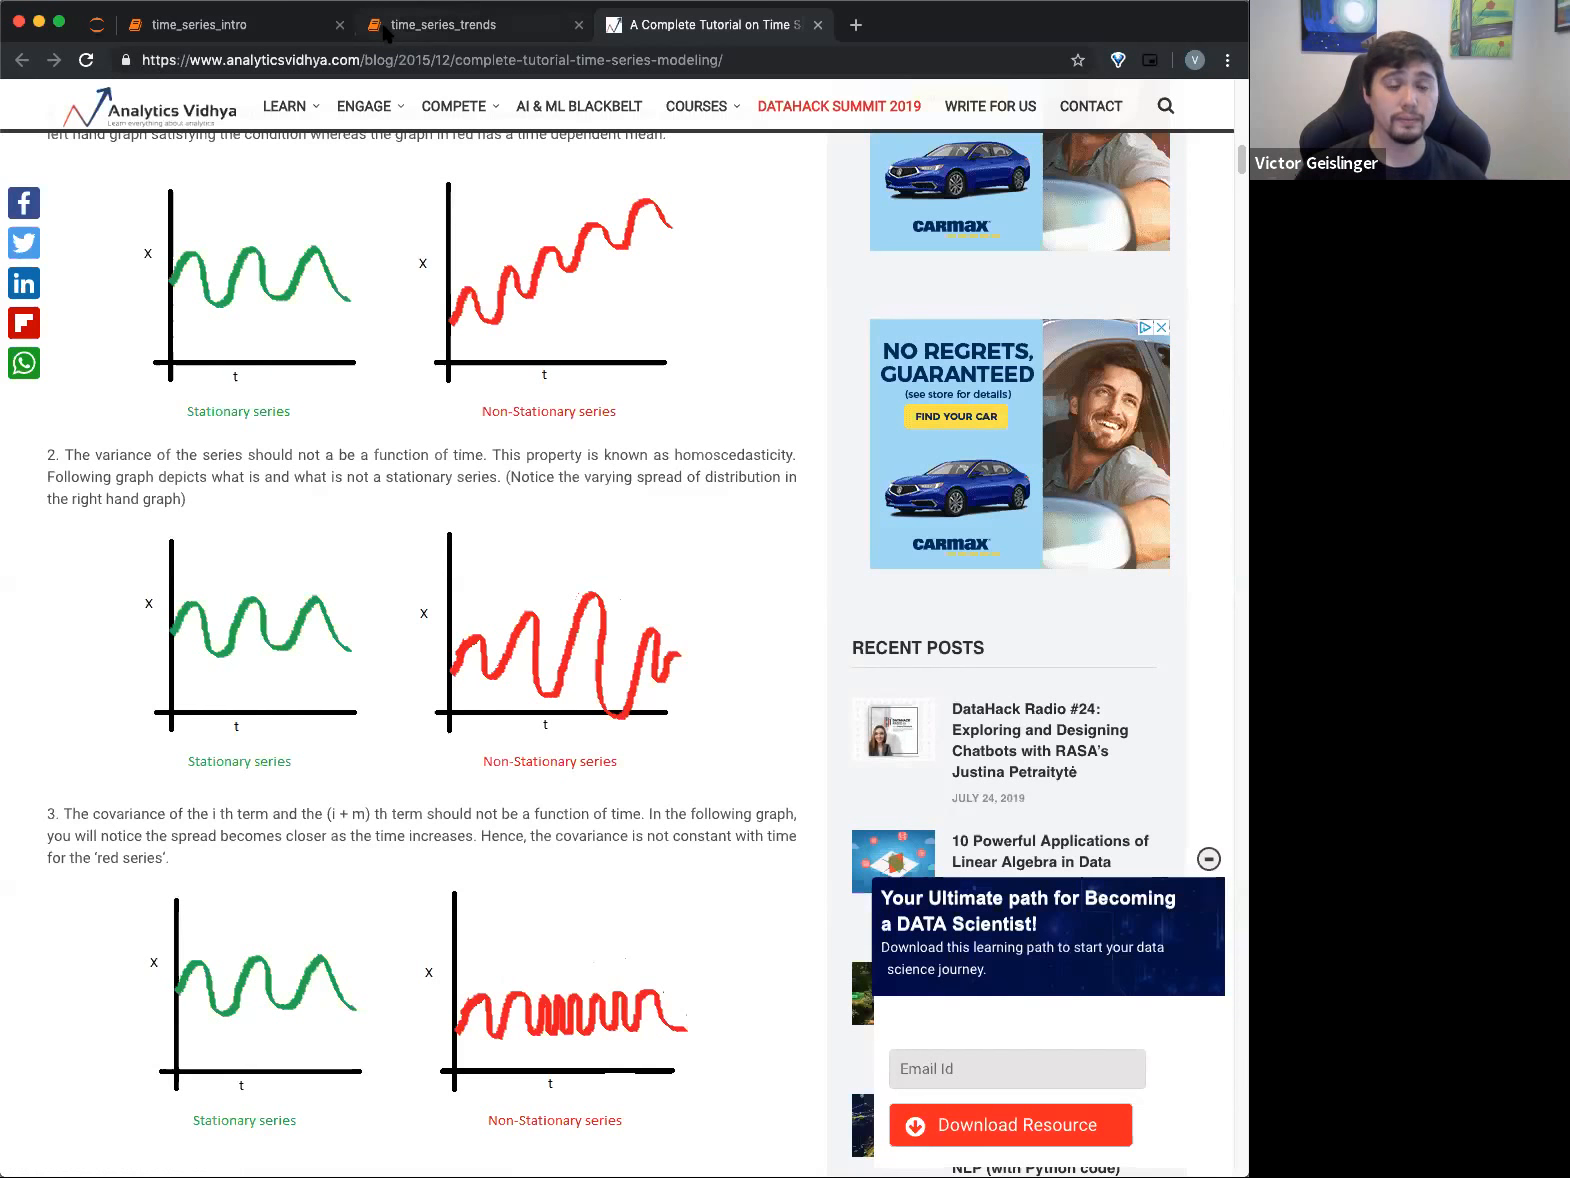
{"action": "left_click", "coordinate": [470, 24]}
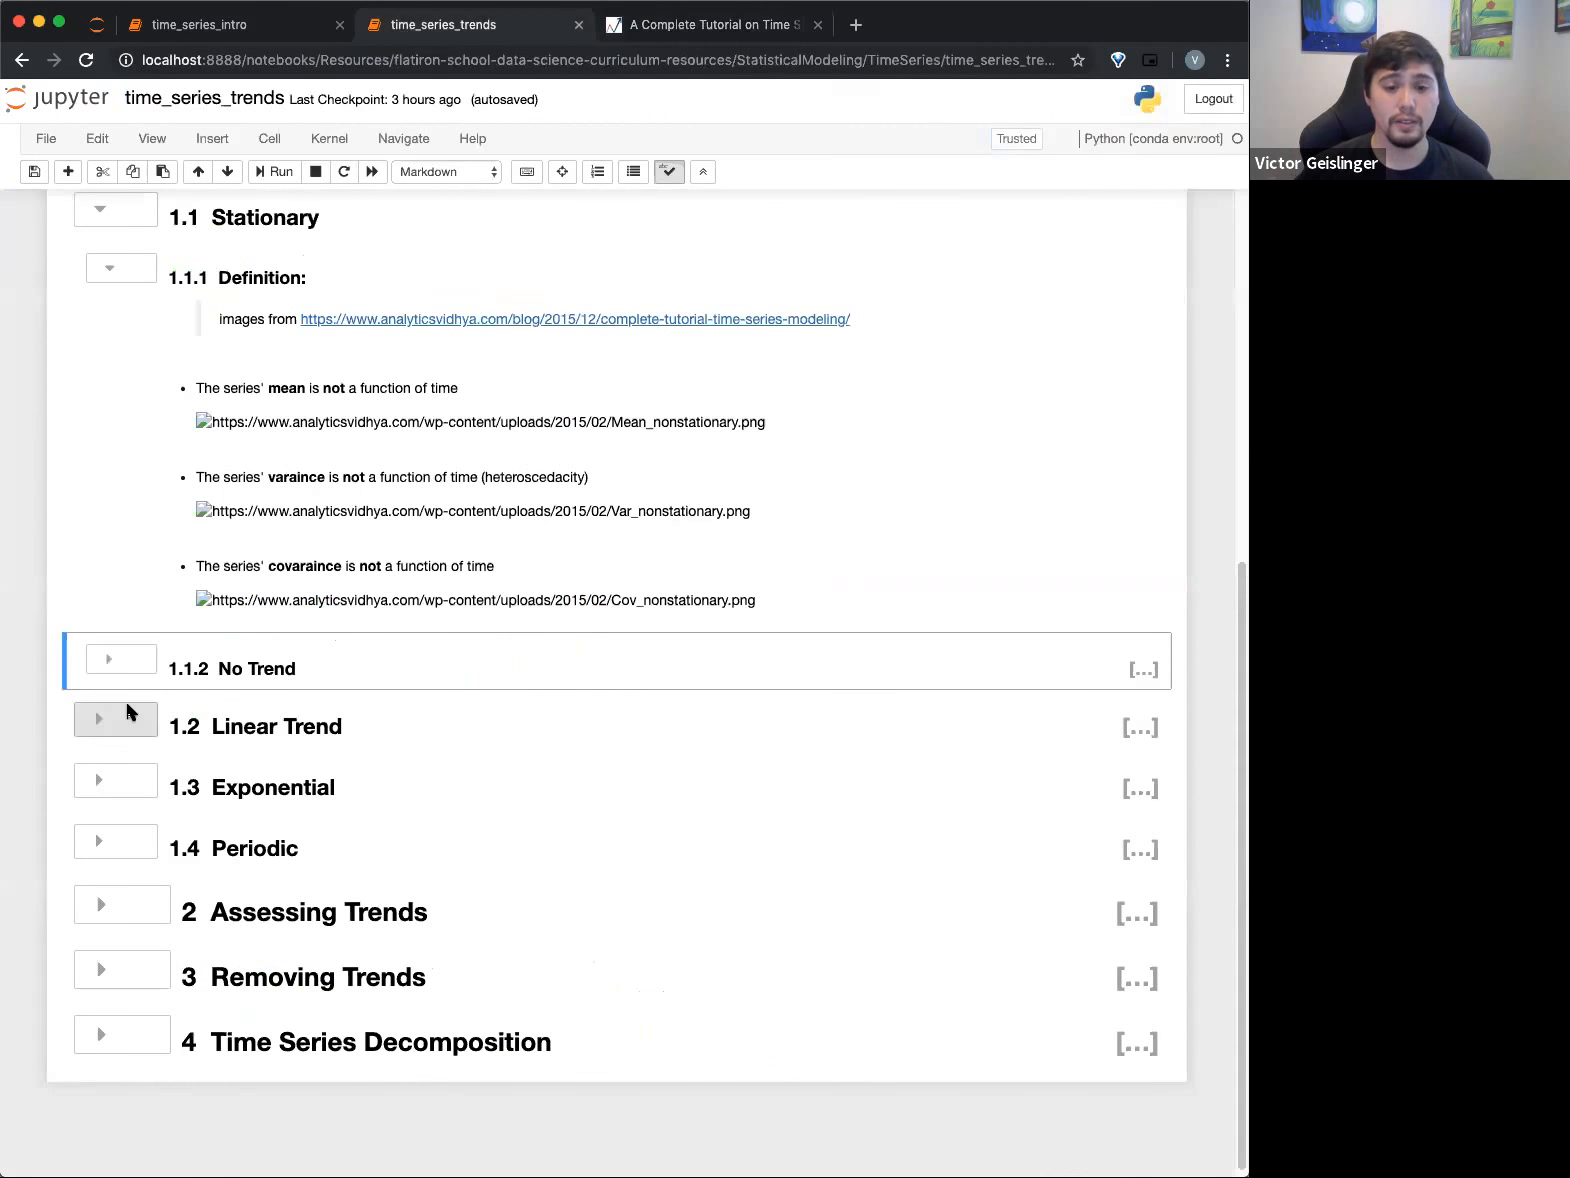
Unfold No Trend and run its cell to plot the monthly NYSE returns
{"action": "left_click", "coordinate": [120, 660]}
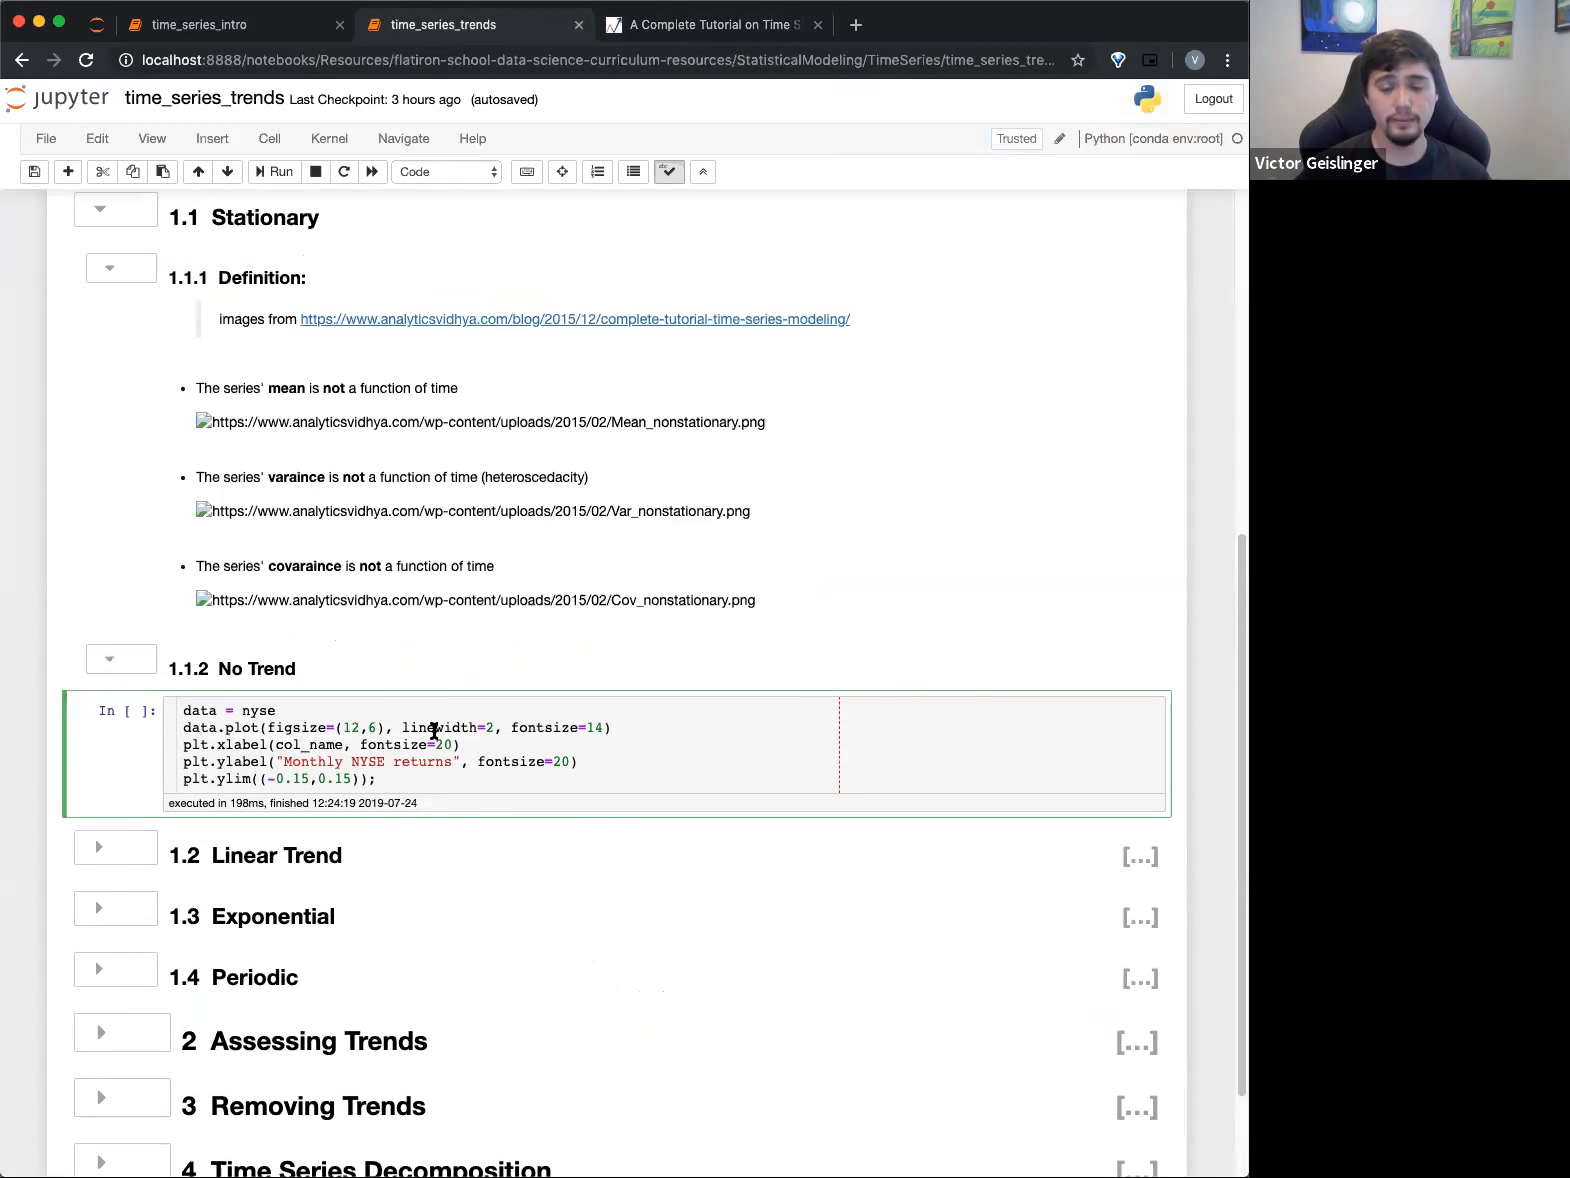
{"action": "left_click", "coordinate": [282, 172]}
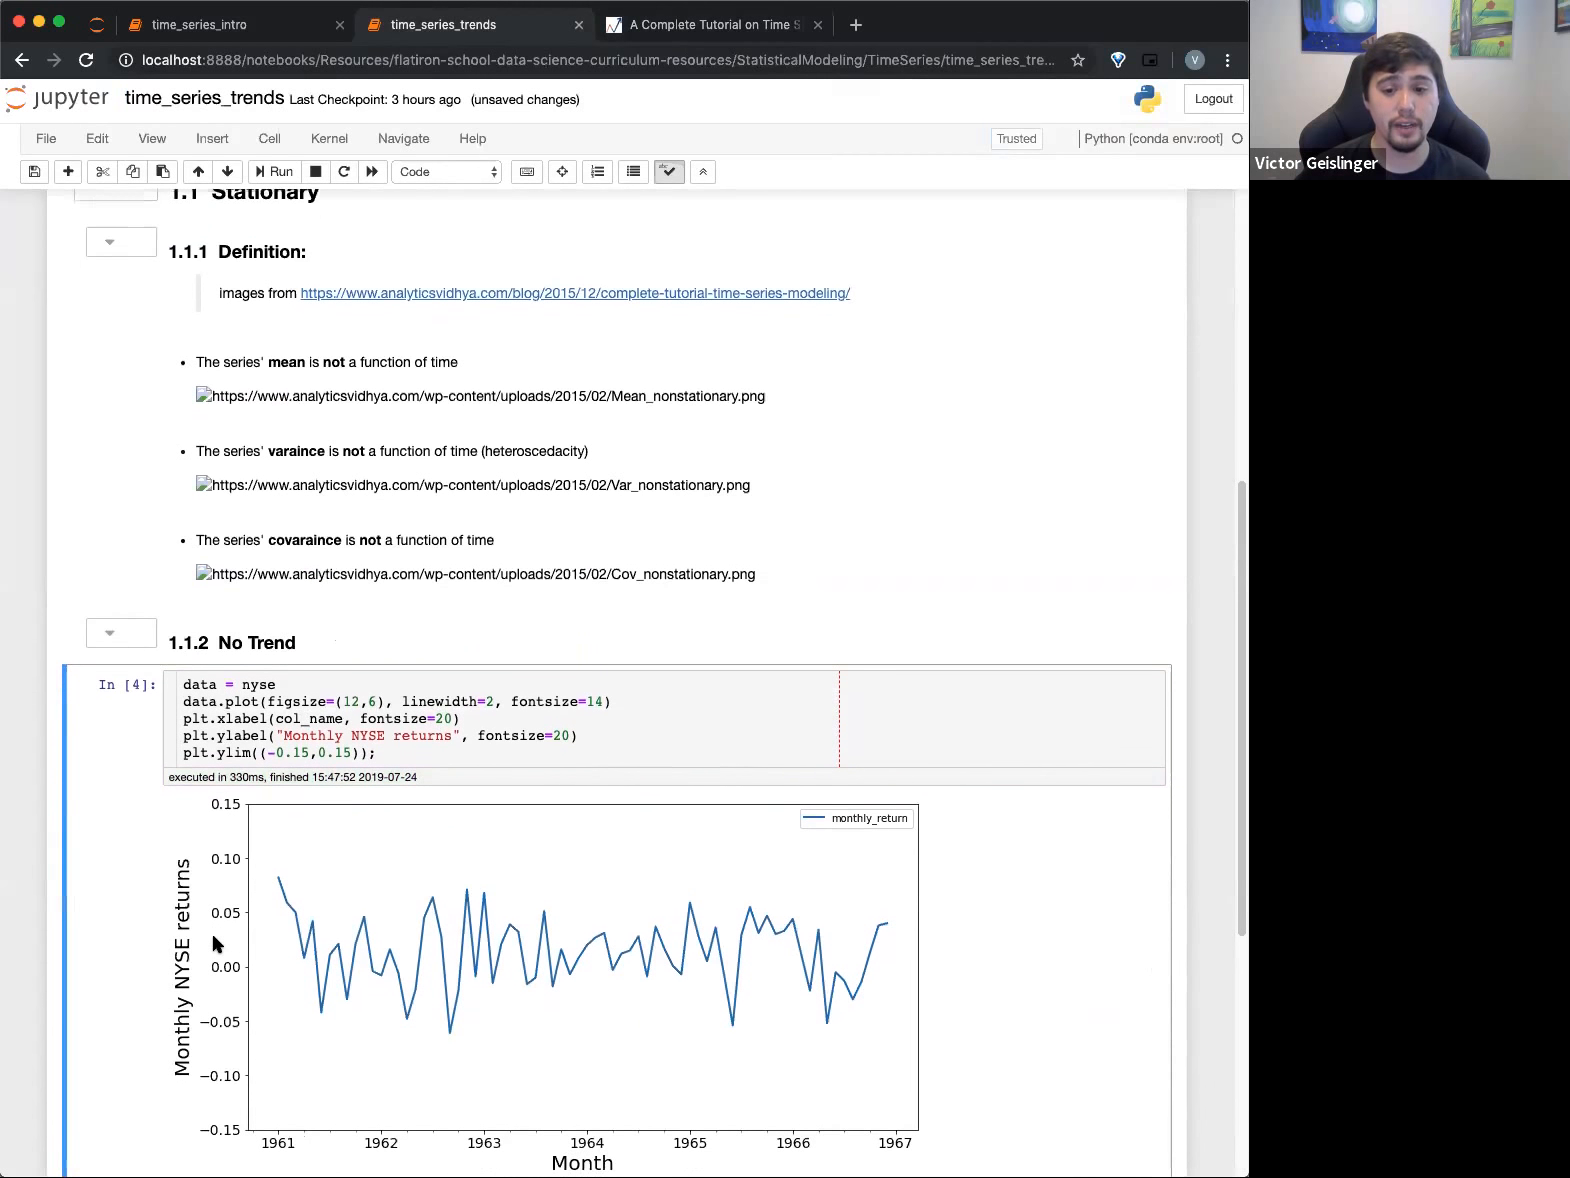
{"action": "scroll", "scroll_direction": "down", "scroll_amount": 3}
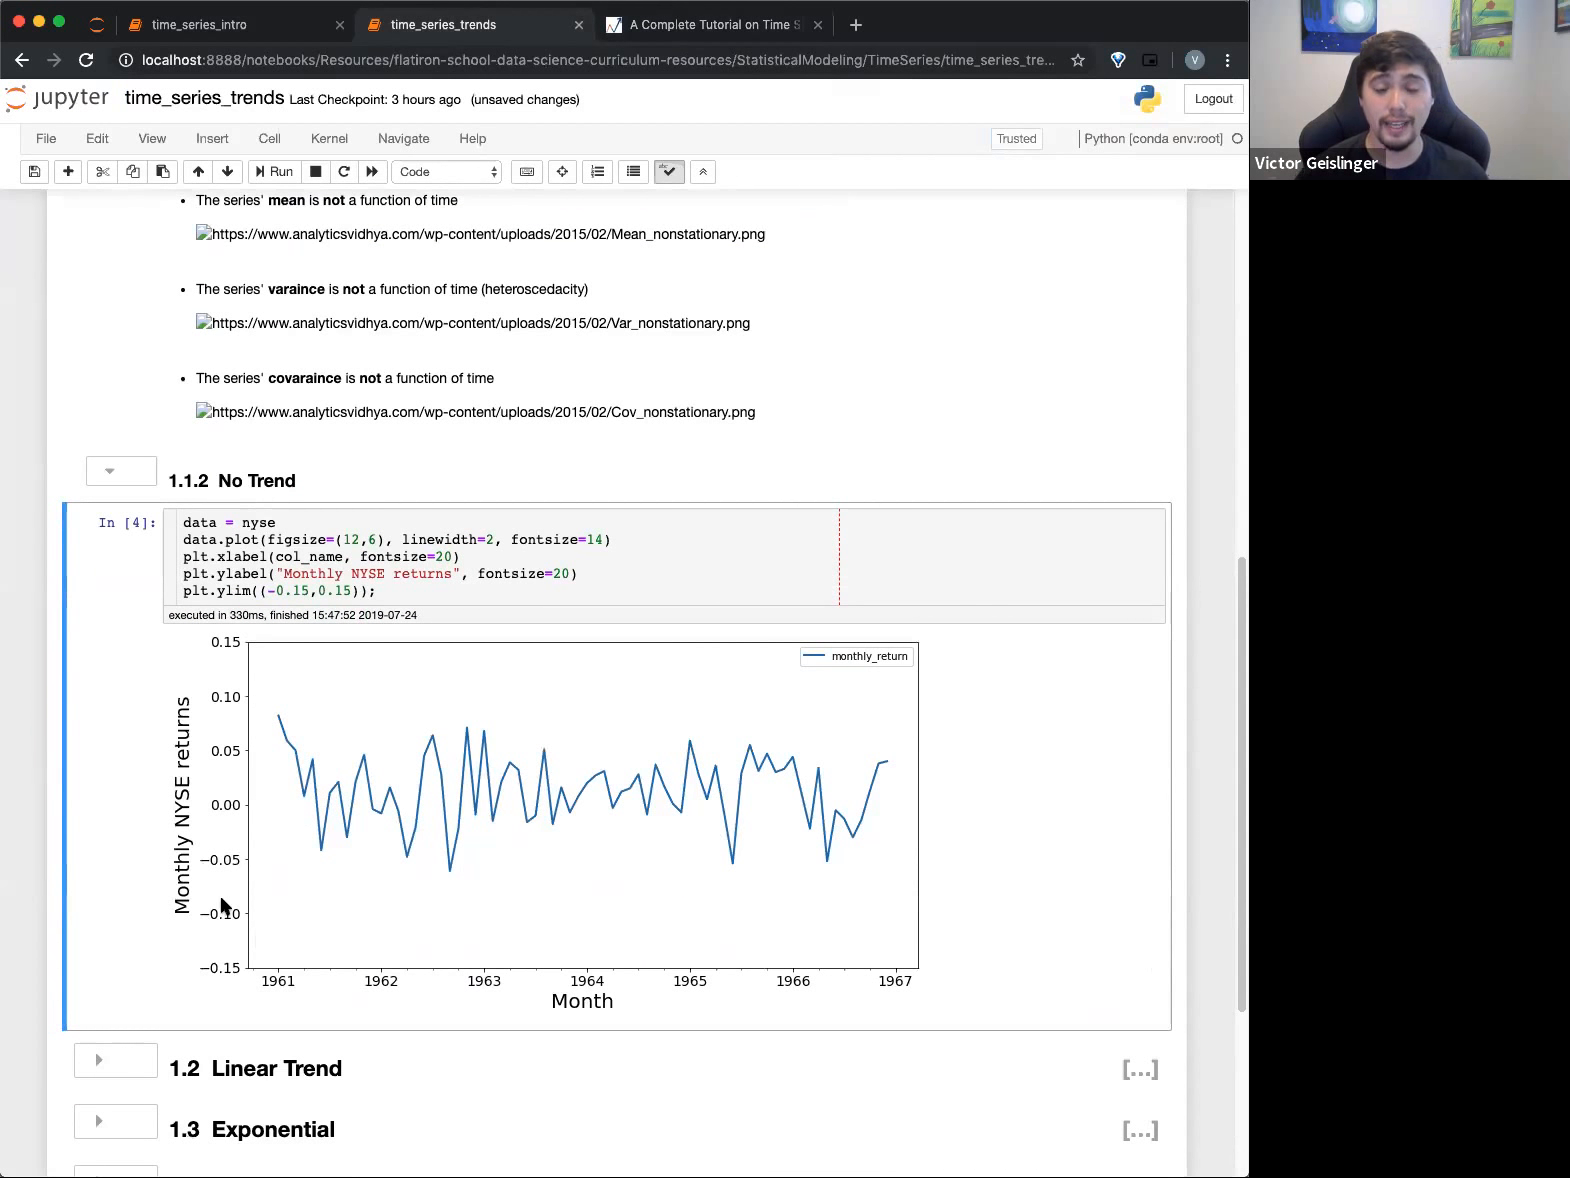
Compare the NYSE returns plot against the article's stationarity graphs
{"action": "left_click", "coordinate": [710, 24]}
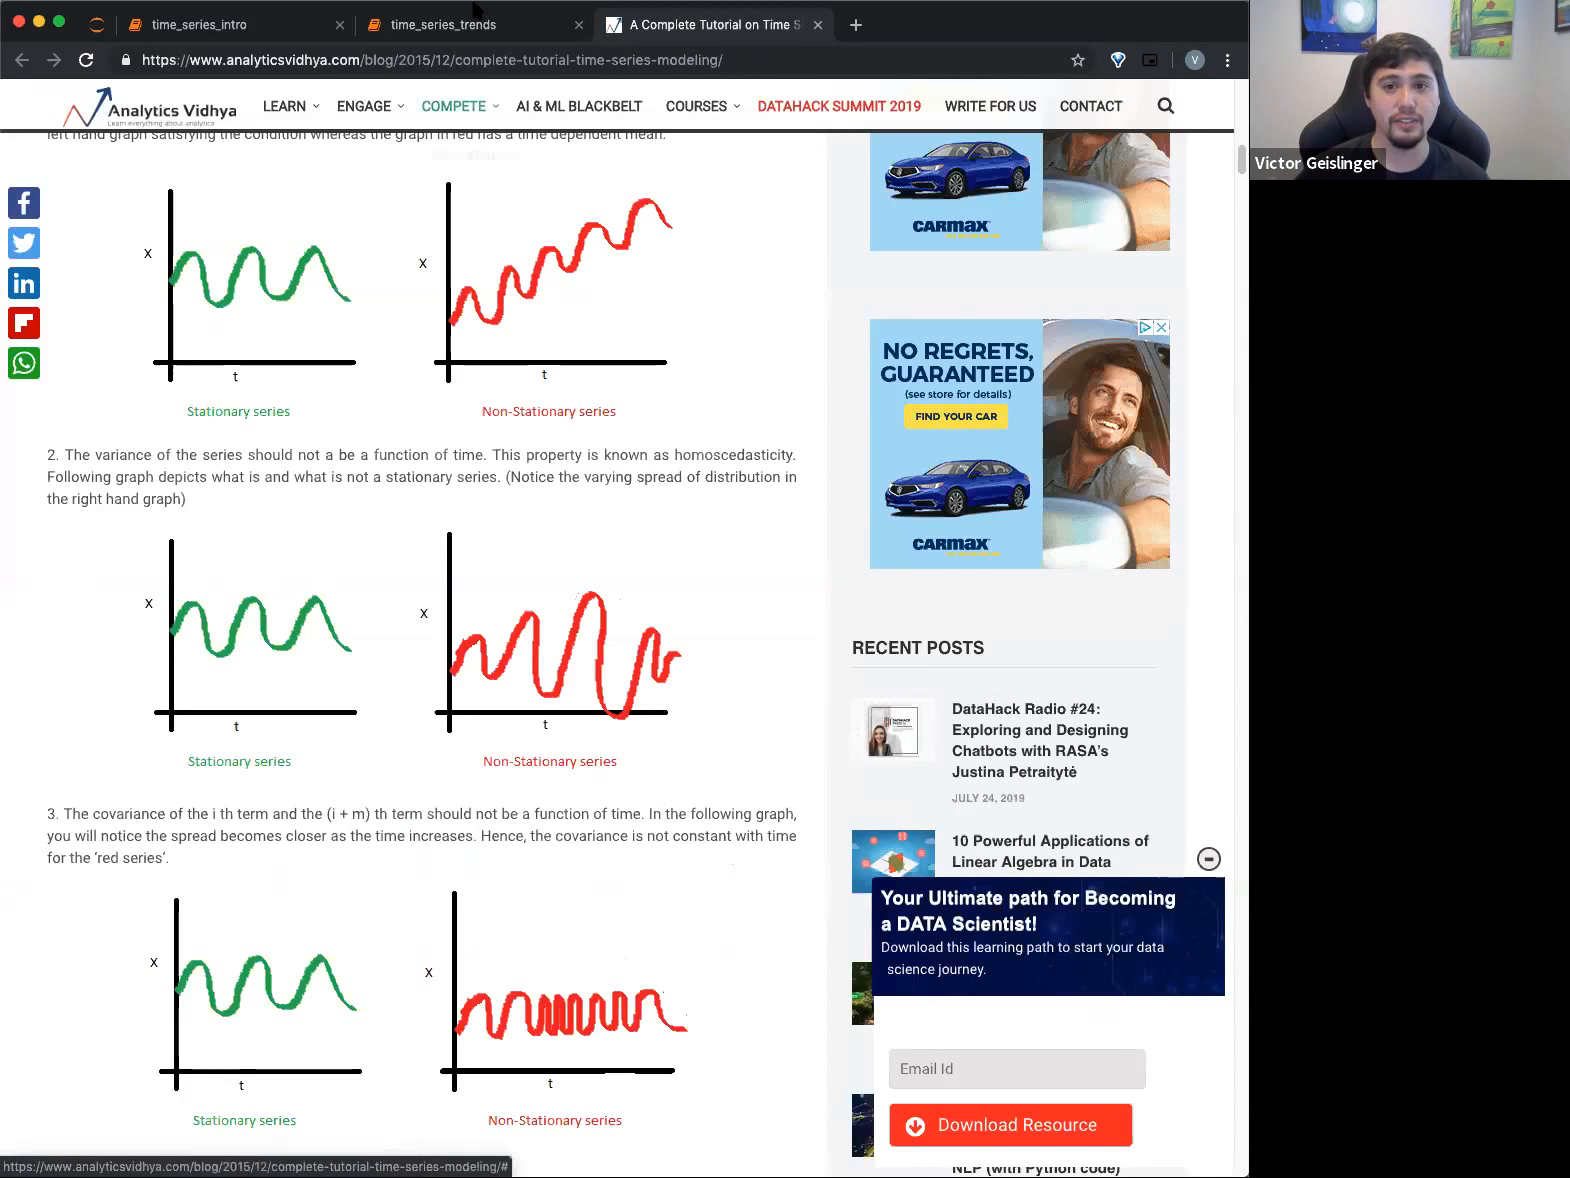
{"action": "left_click", "coordinate": [472, 24]}
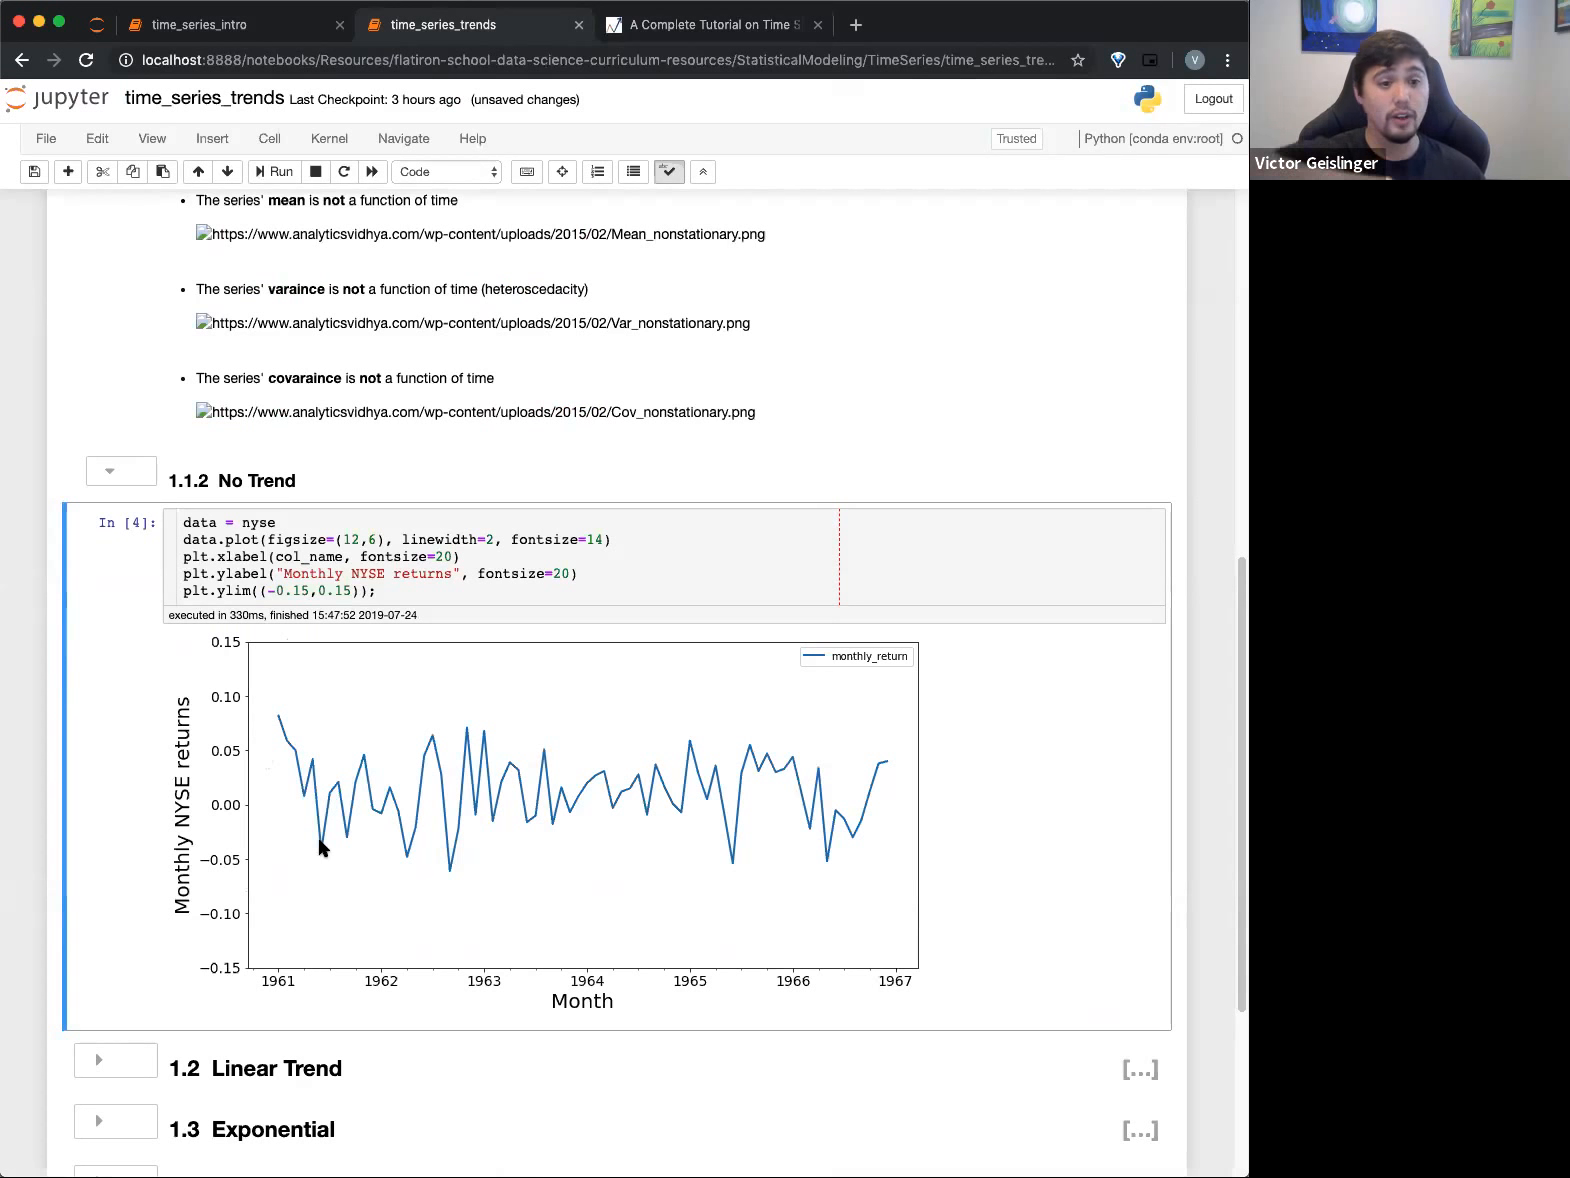
{"action": "mouse_move", "coordinate": [420, 894]}
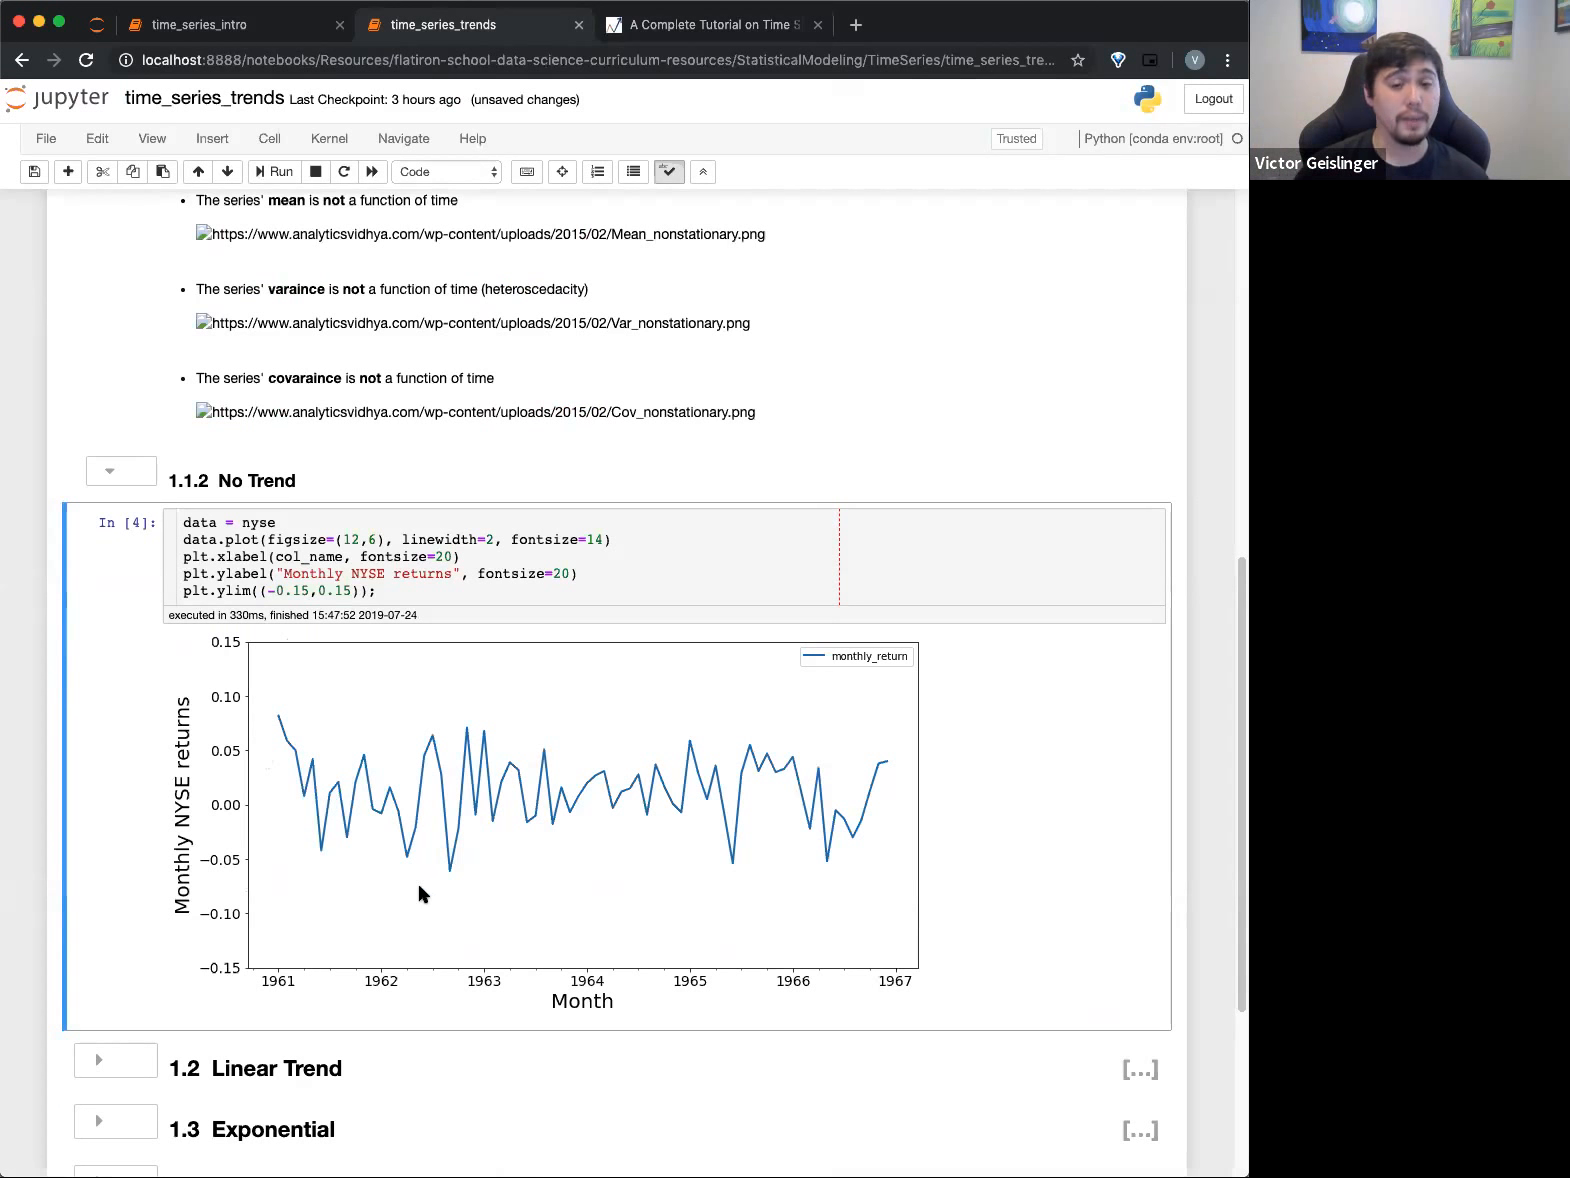
{"action": "mouse_move", "coordinate": [422, 884]}
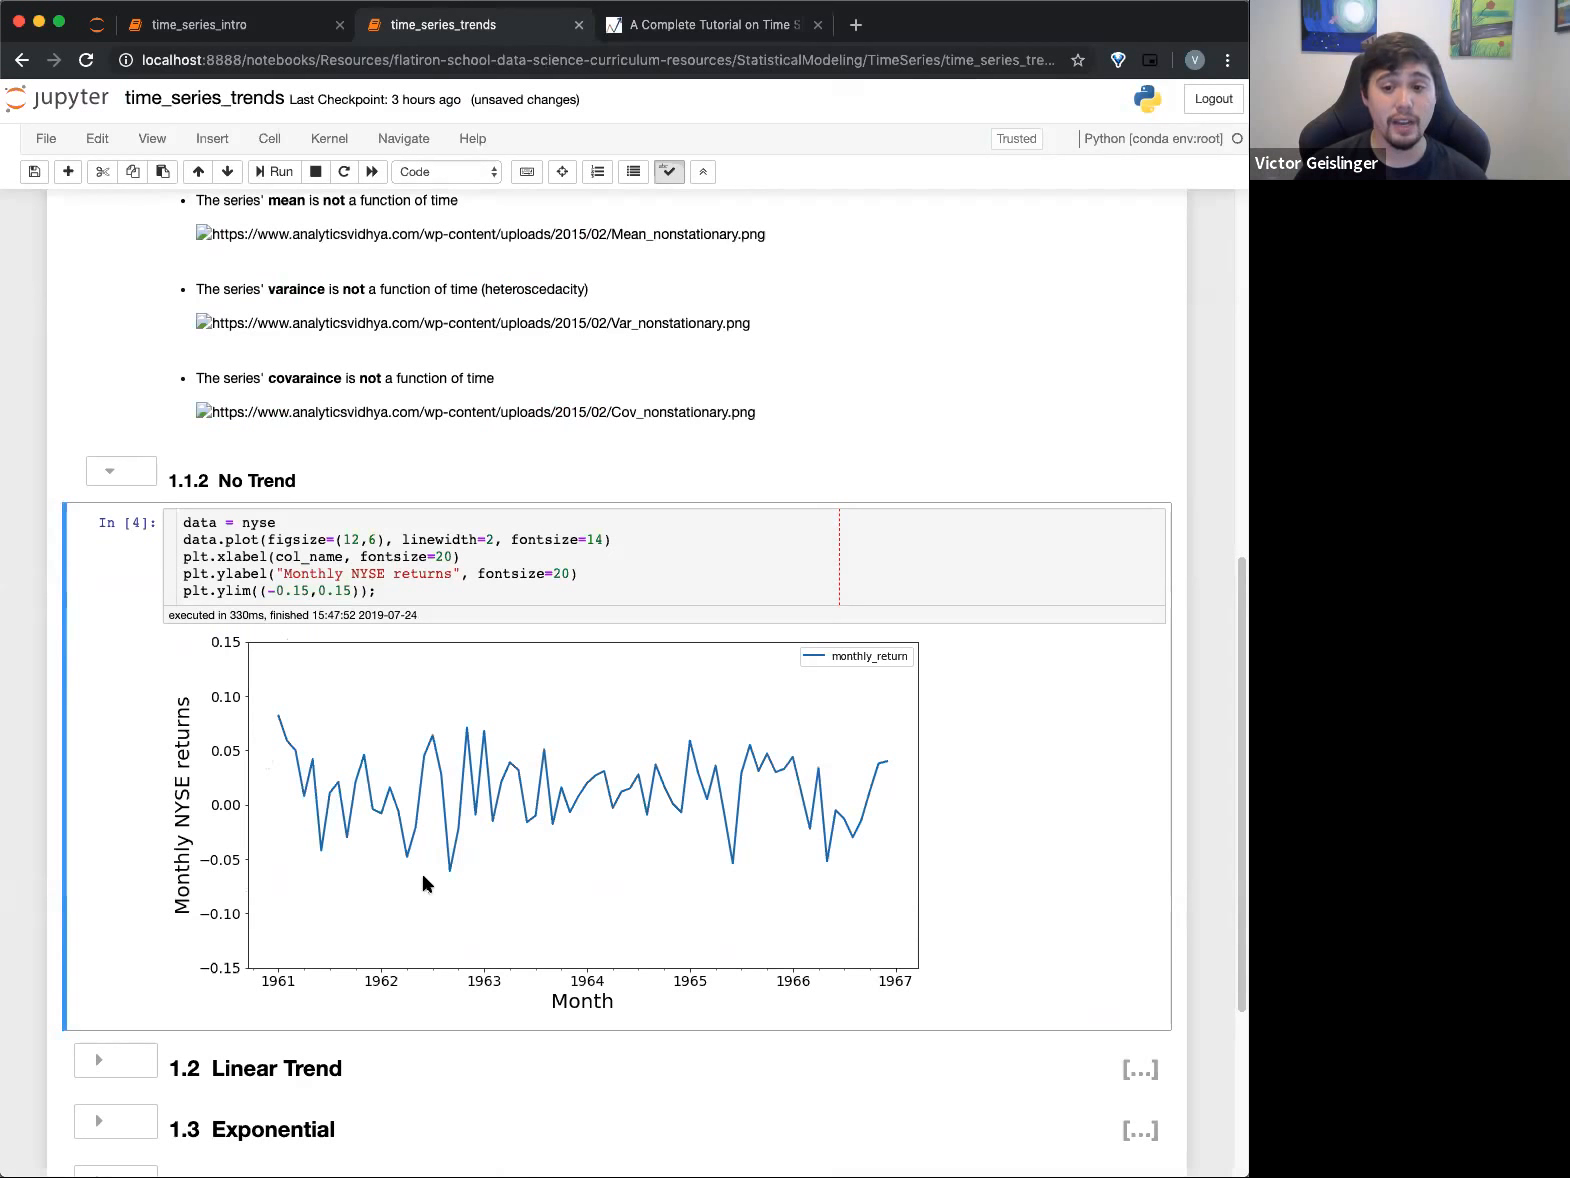
{"action": "mouse_move", "coordinate": [704, 732]}
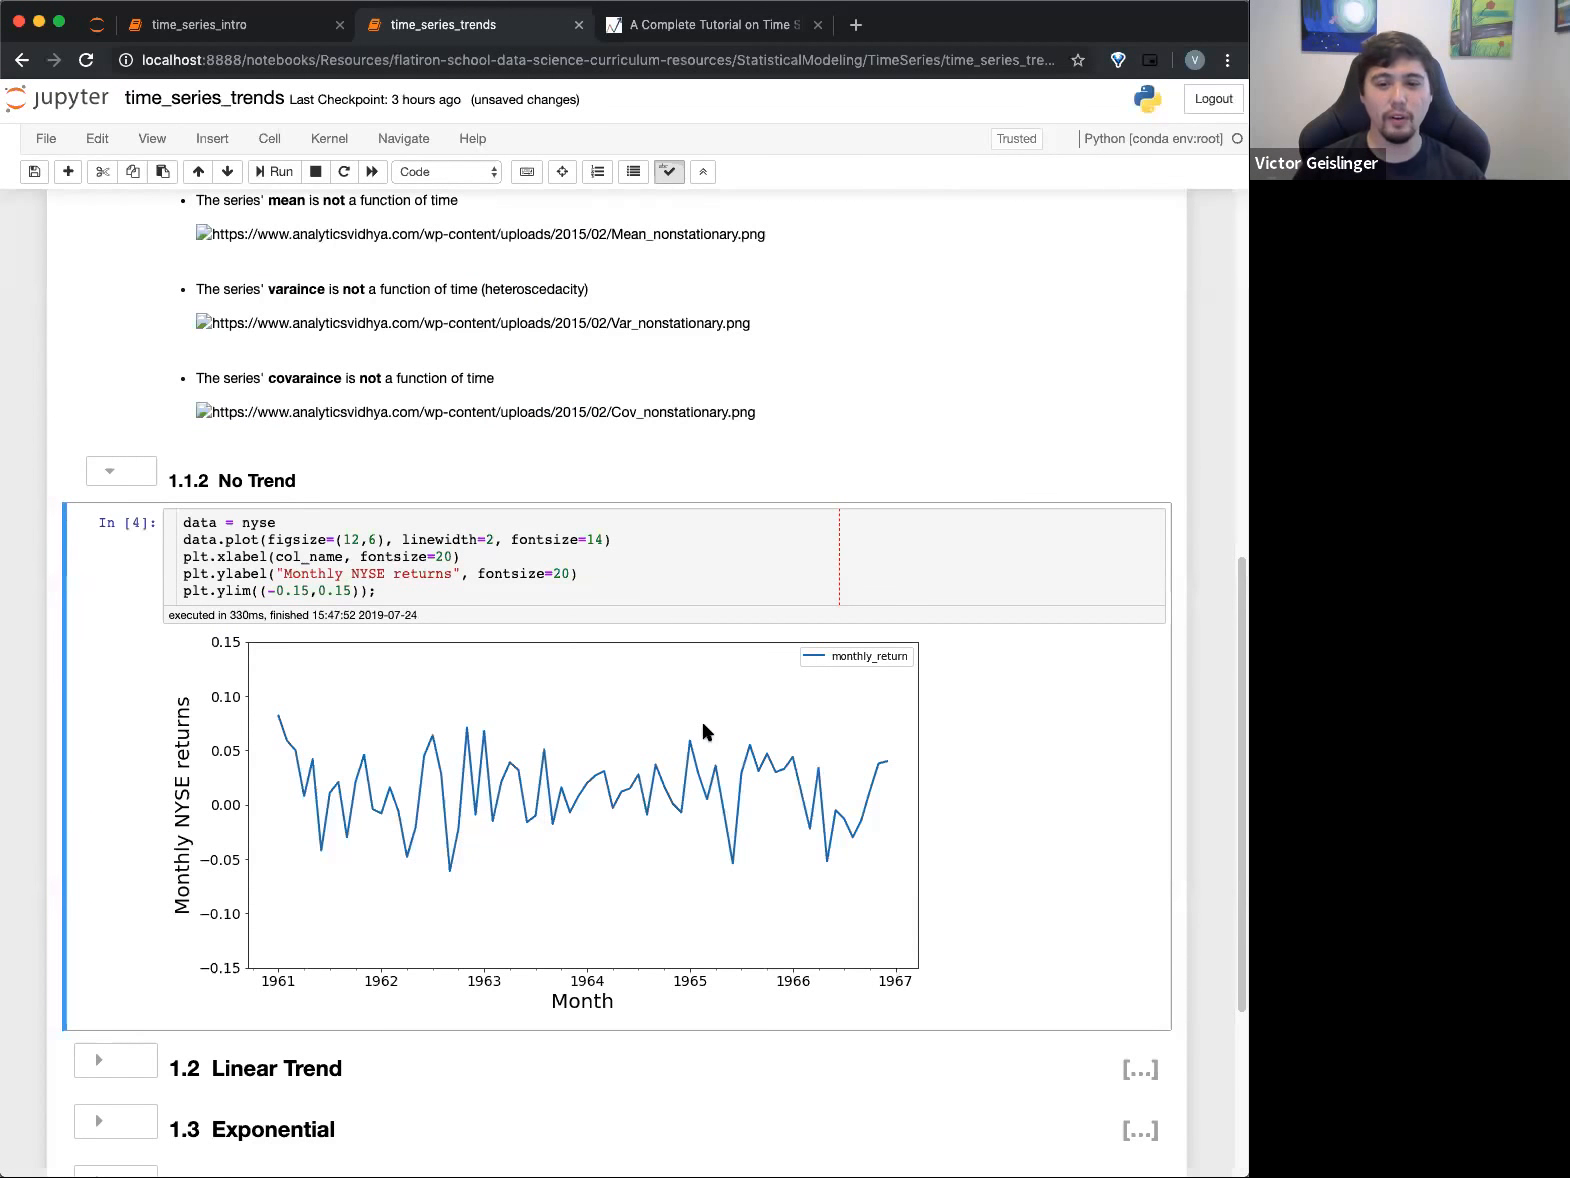
{"action": "mouse_move", "coordinate": [618, 862]}
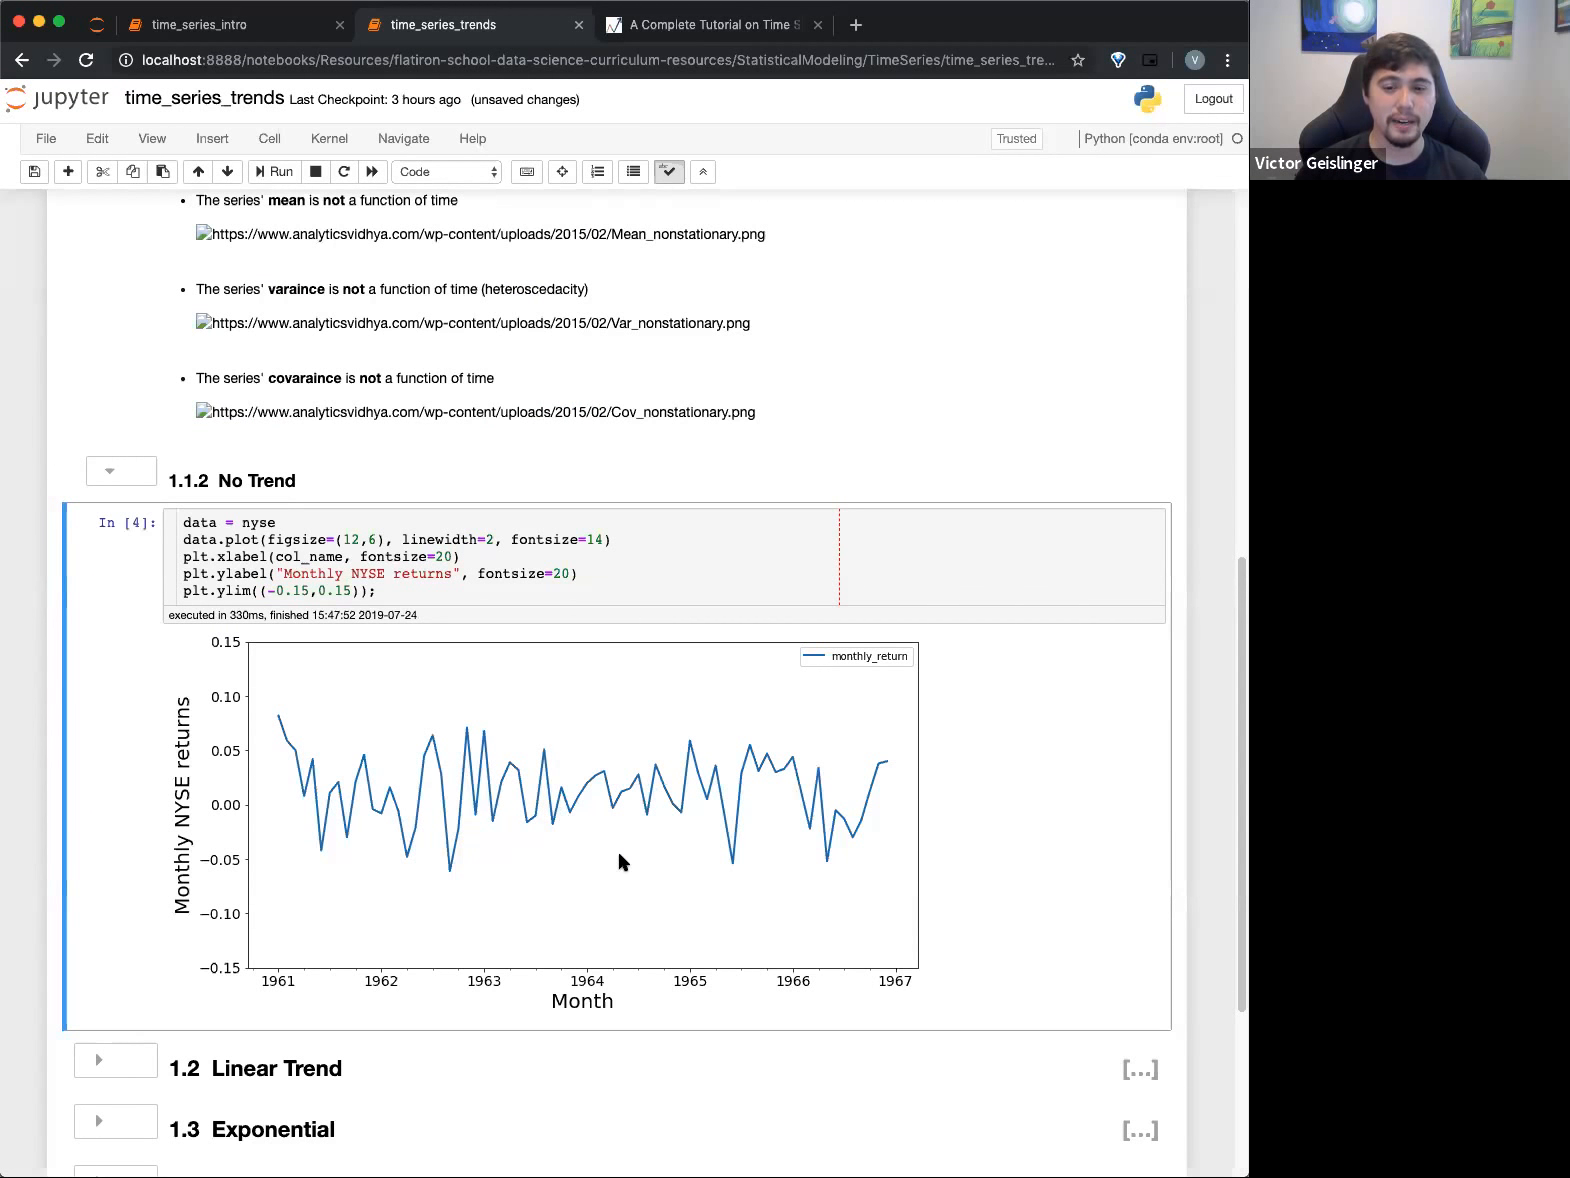
{"action": "mouse_move", "coordinate": [586, 798]}
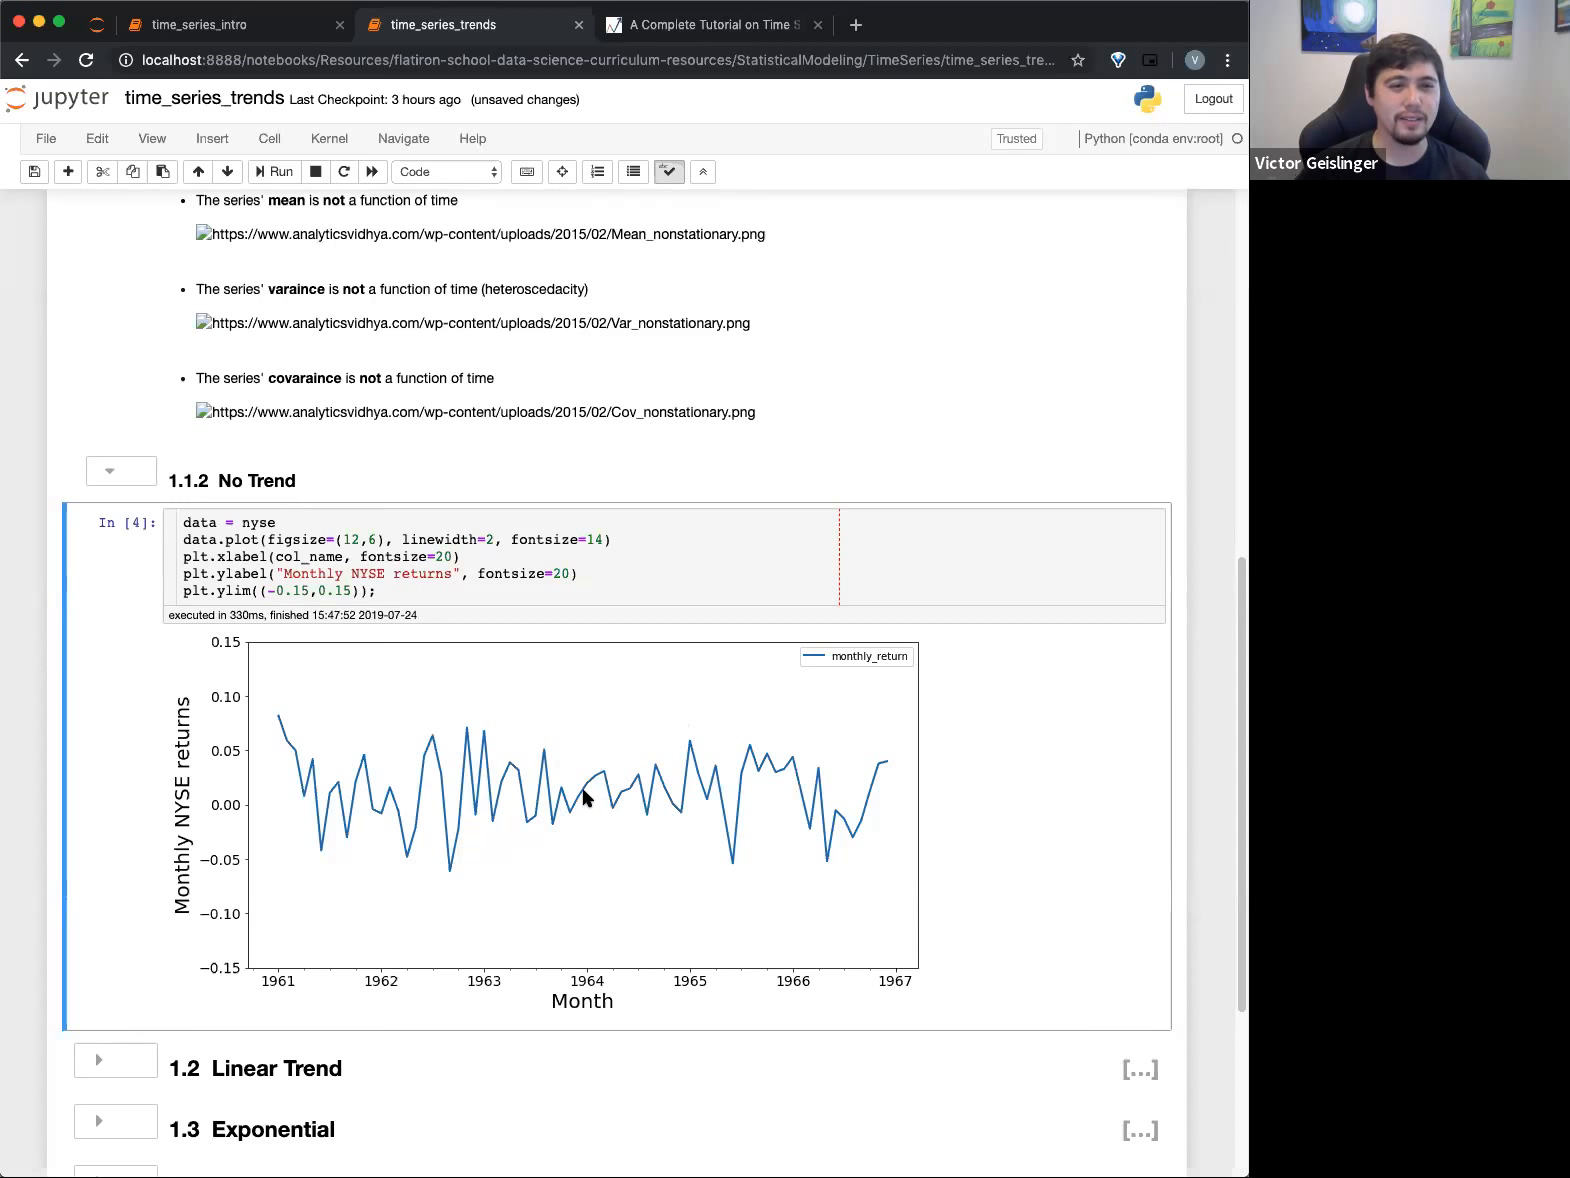
{"action": "mouse_move", "coordinate": [586, 812]}
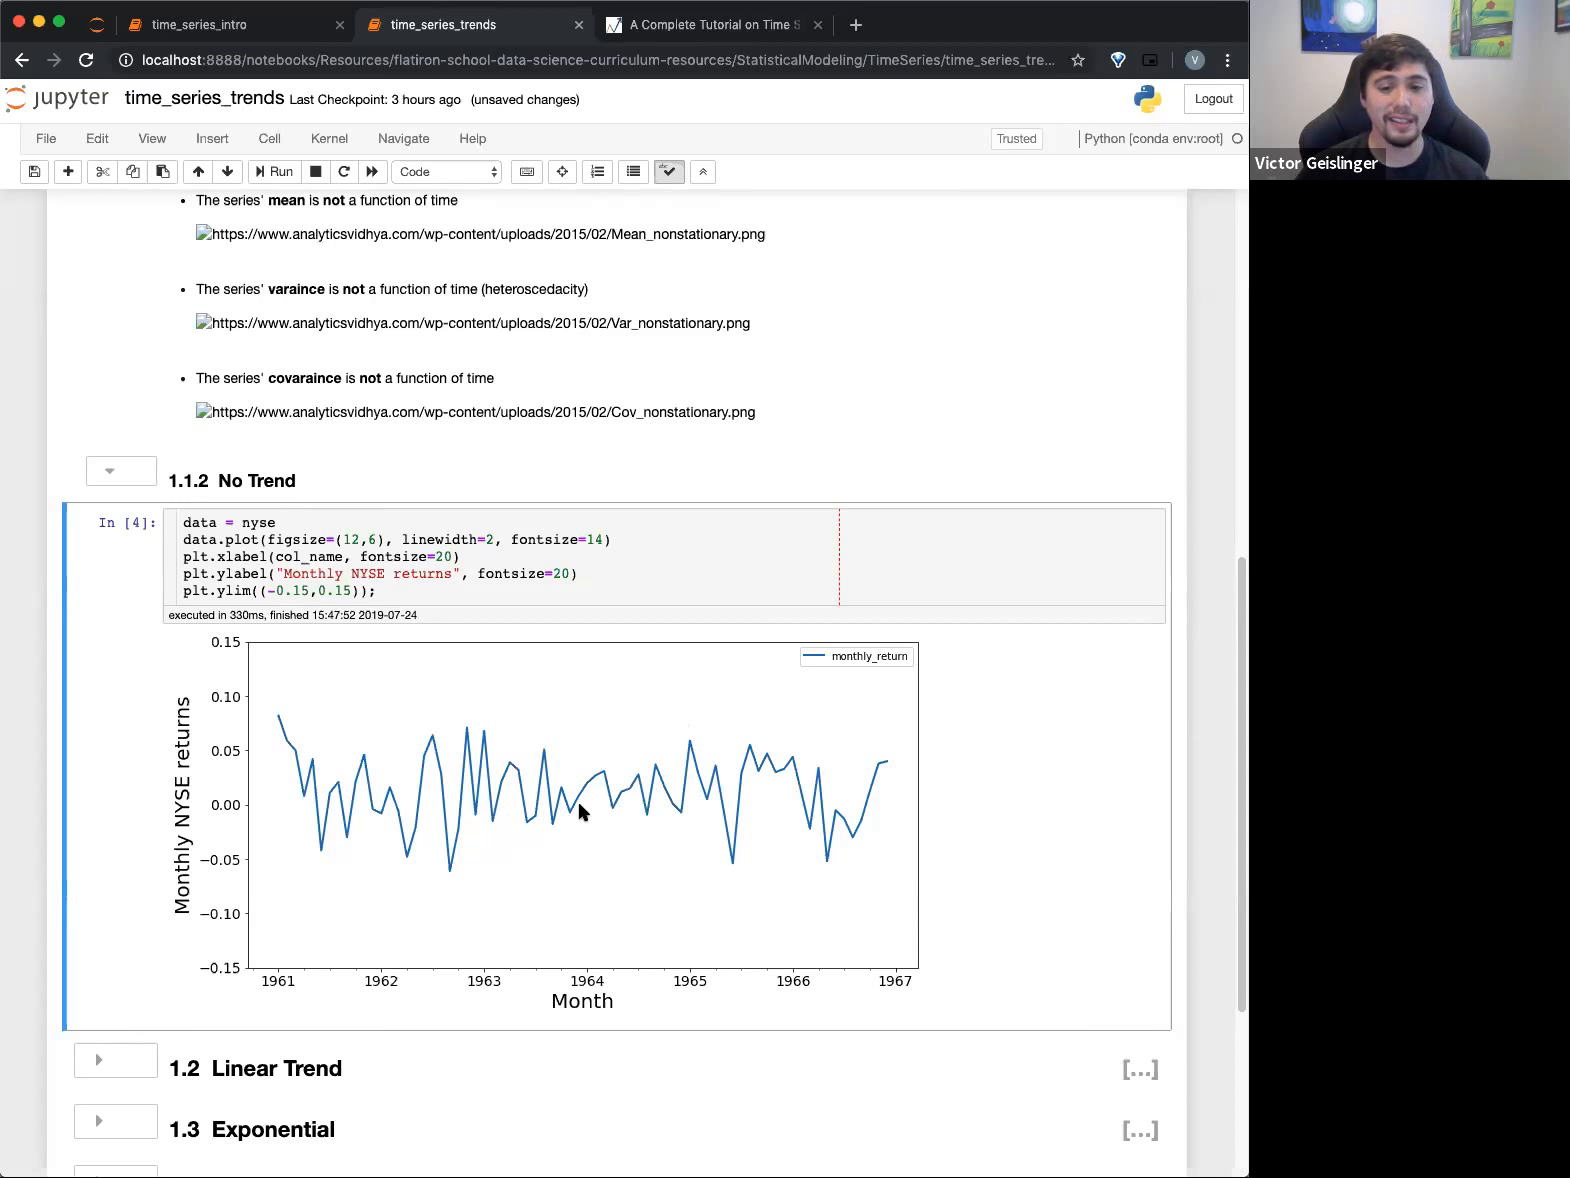
{"action": "mouse_move", "coordinate": [494, 792]}
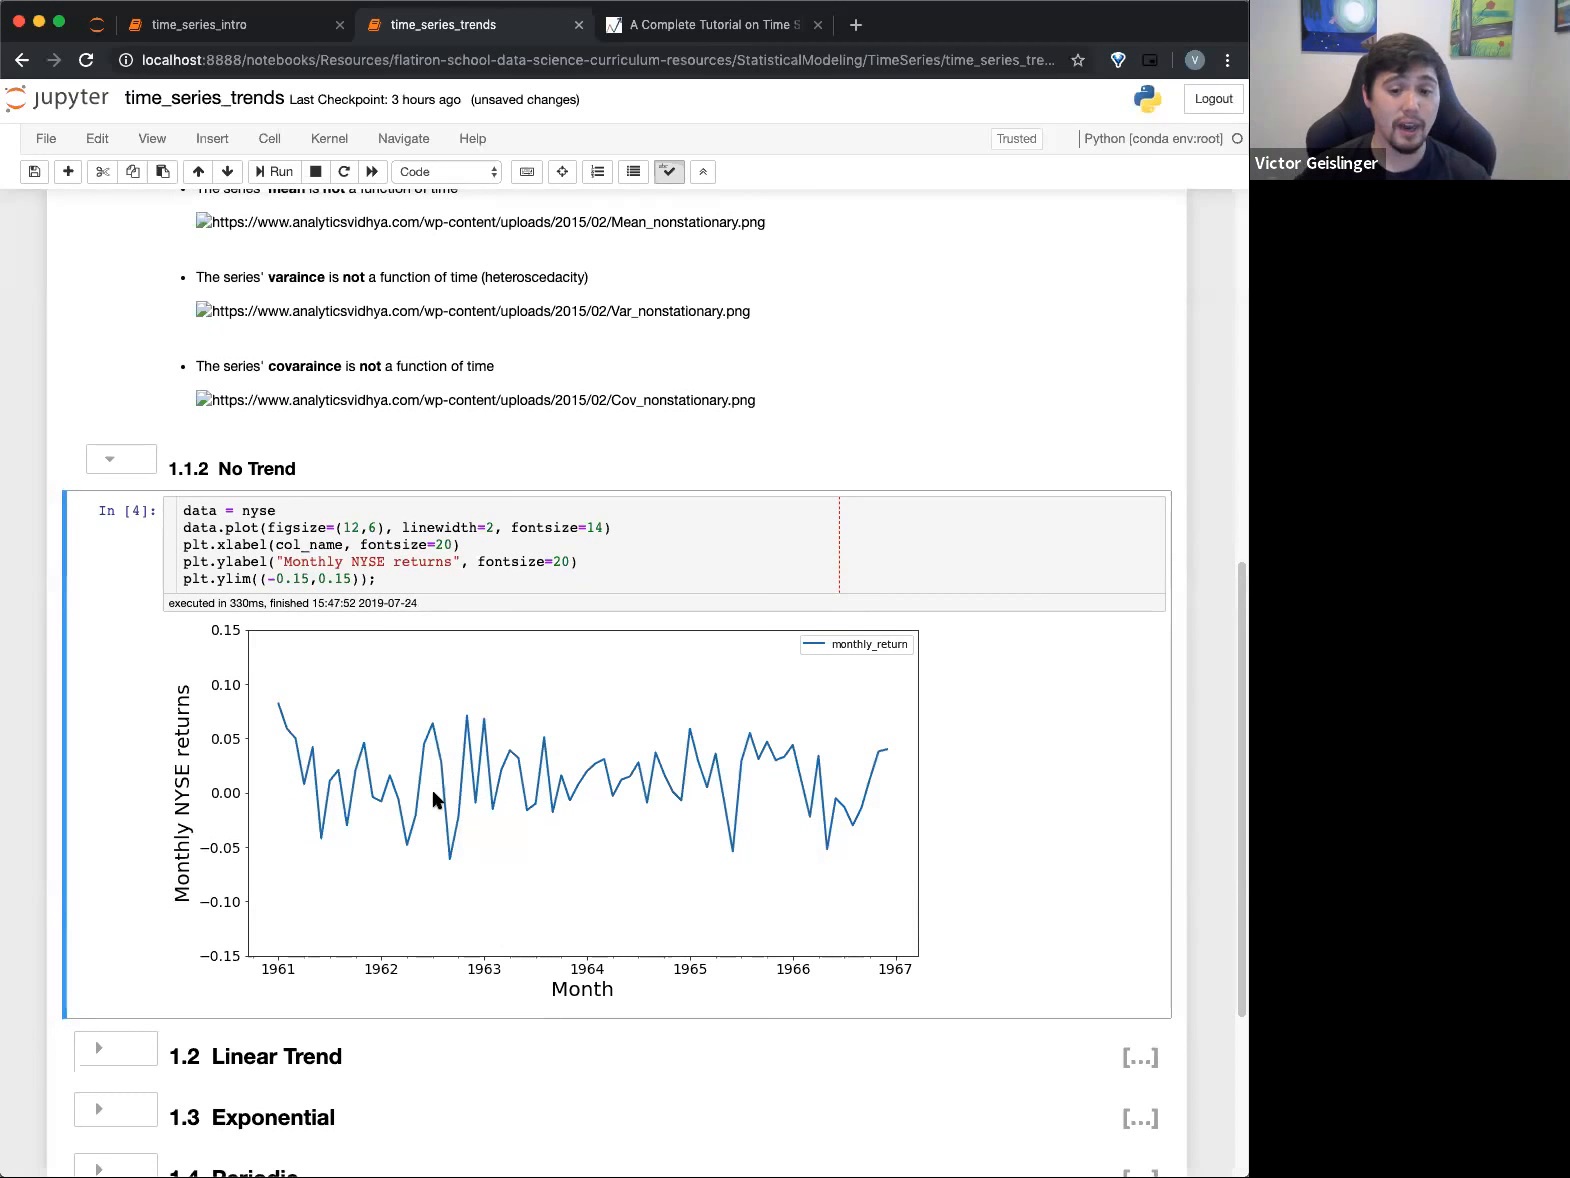
{"action": "mouse_move", "coordinate": [418, 638]}
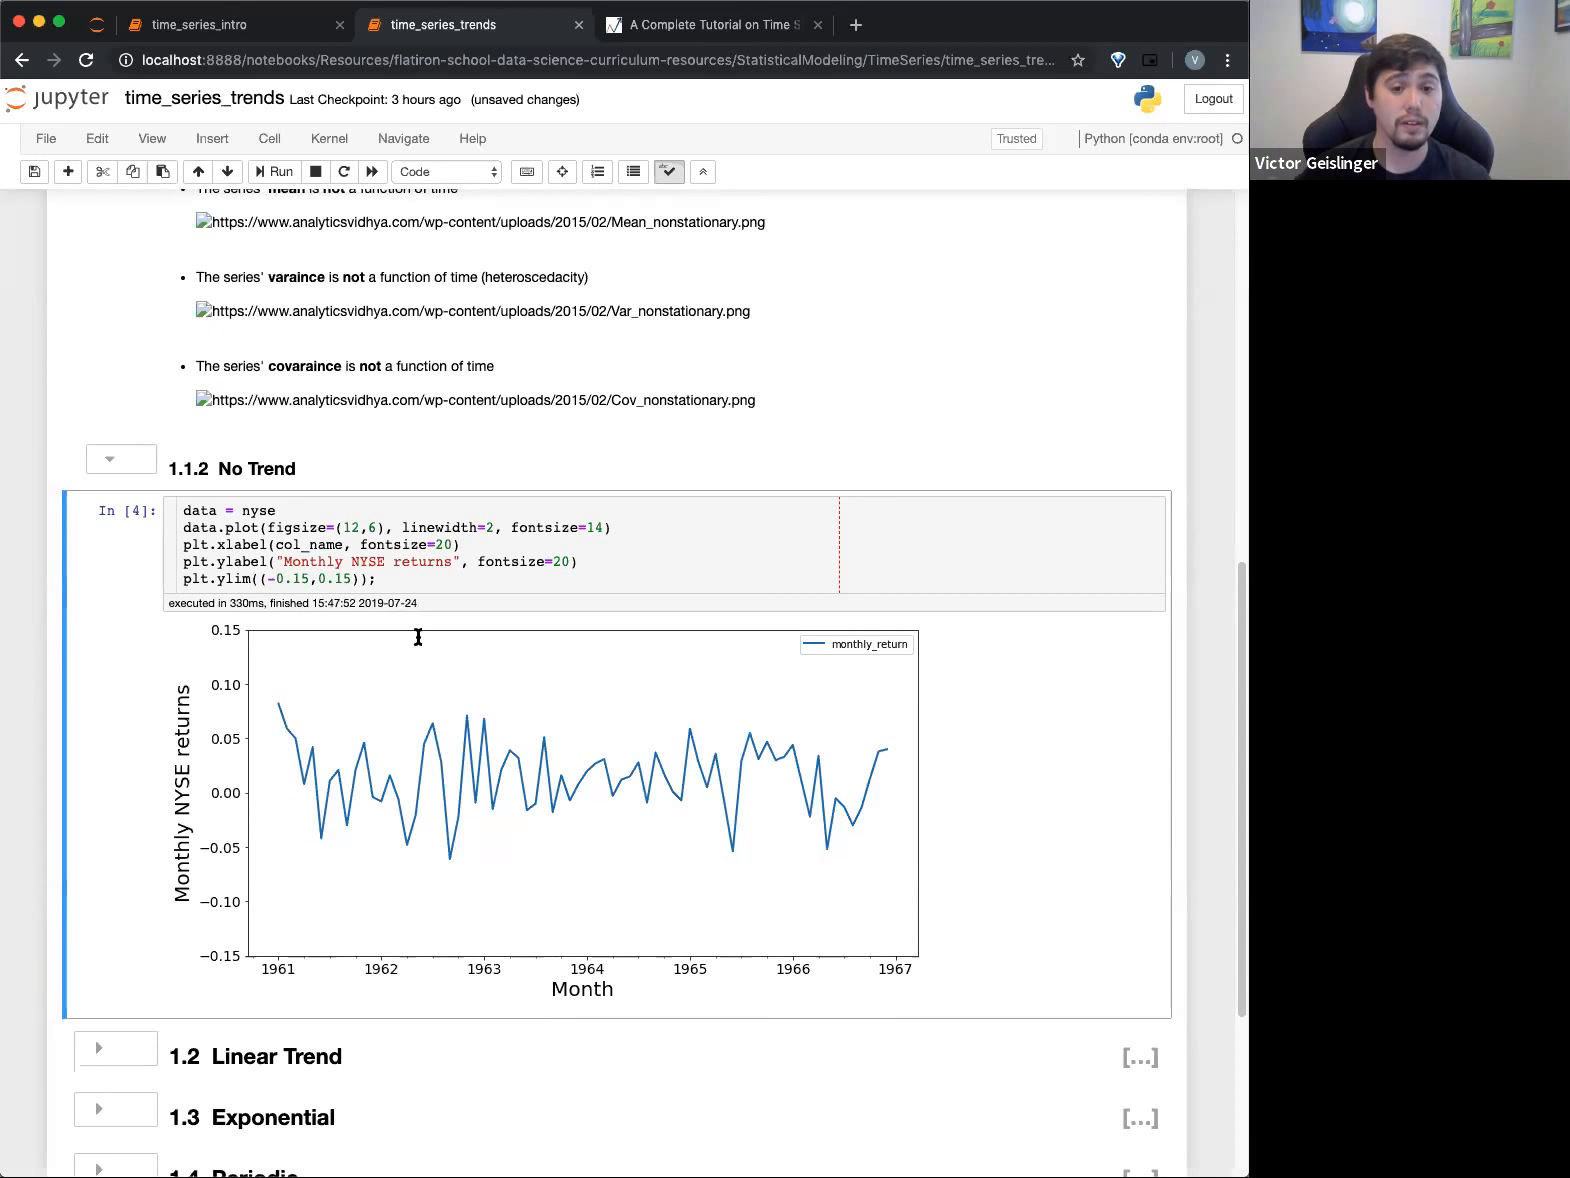
{"action": "scroll", "scroll_direction": "down", "scroll_amount": 3}
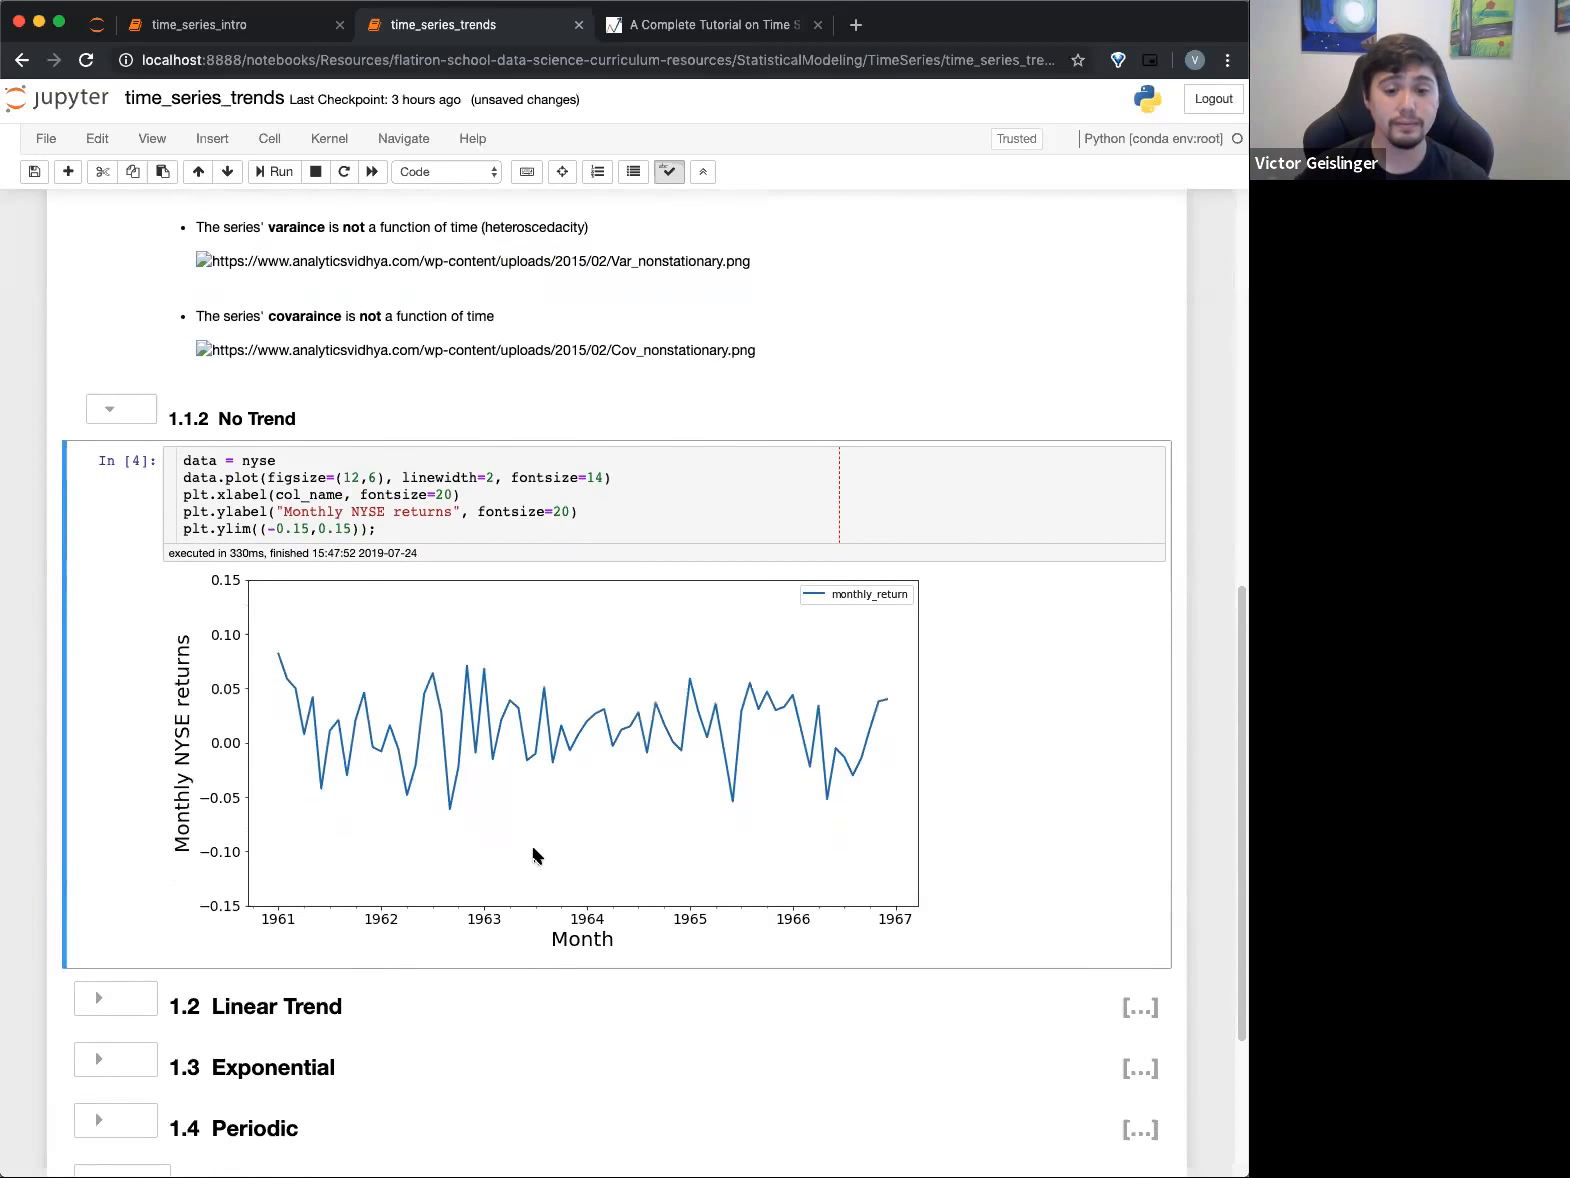
{"action": "scroll", "scroll_direction": "down", "scroll_amount": 3}
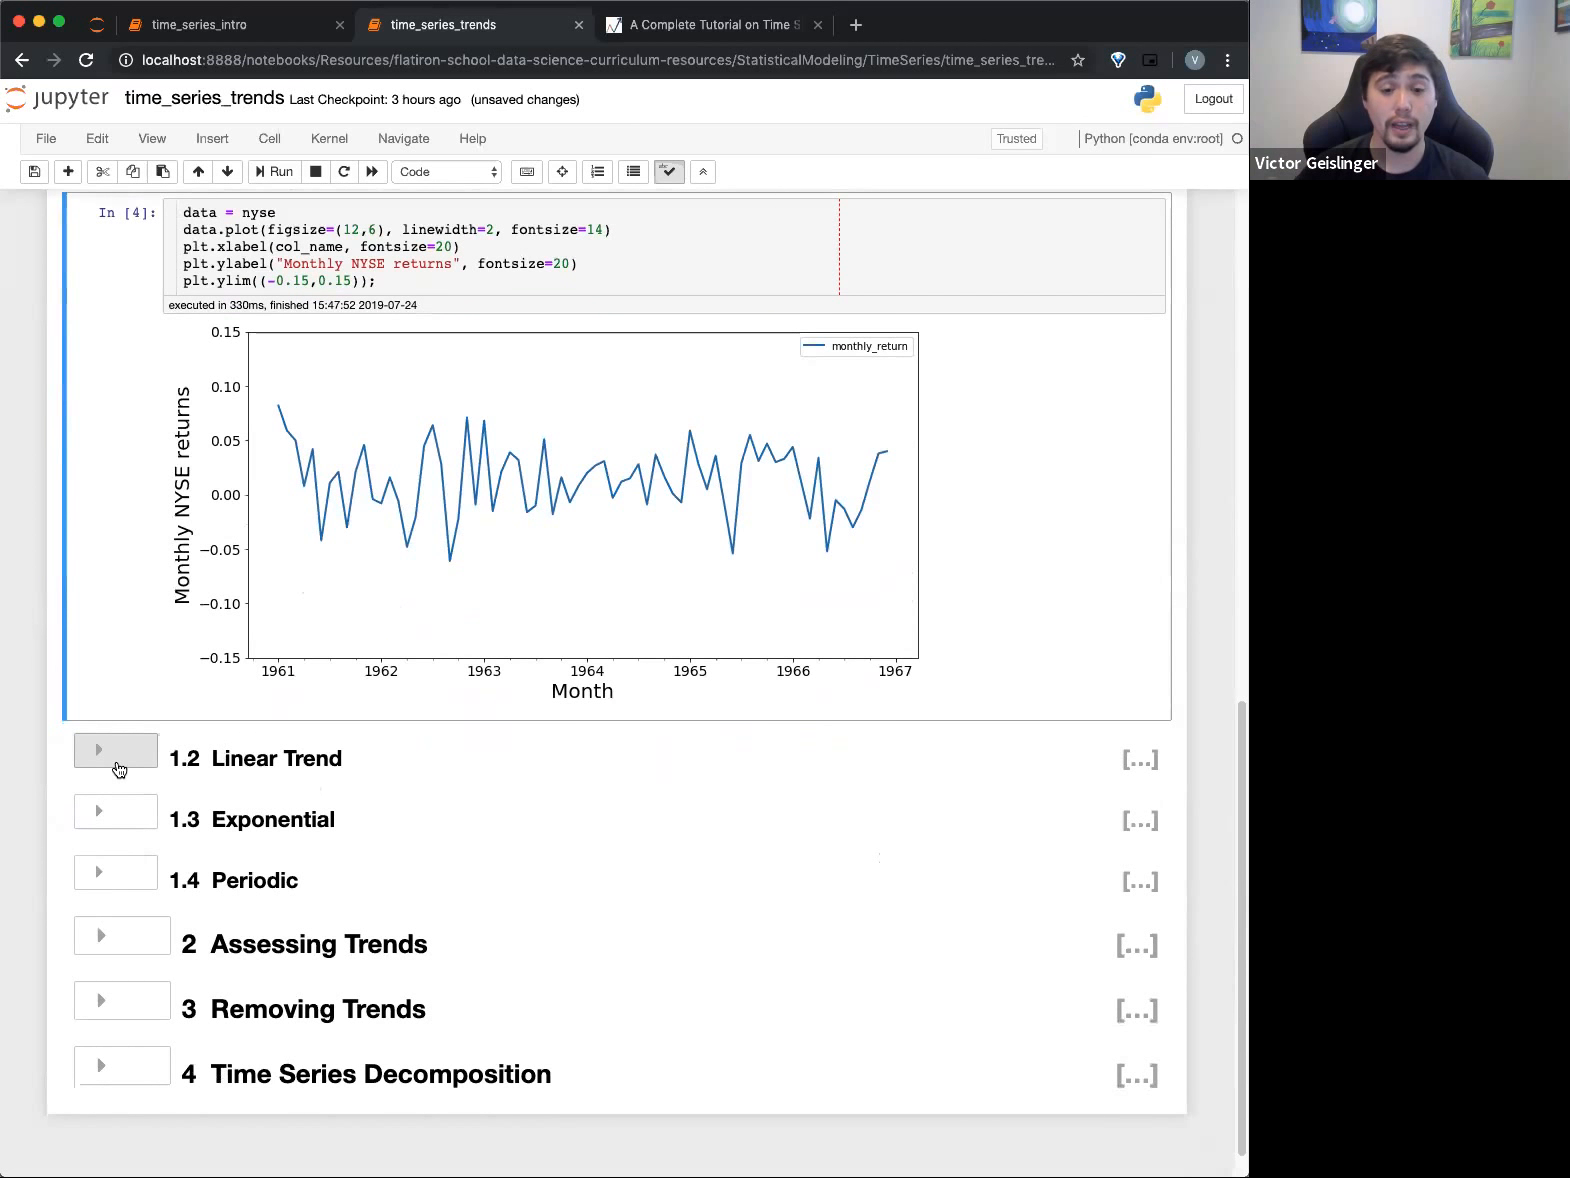
{"action": "mouse_move", "coordinate": [338, 616]}
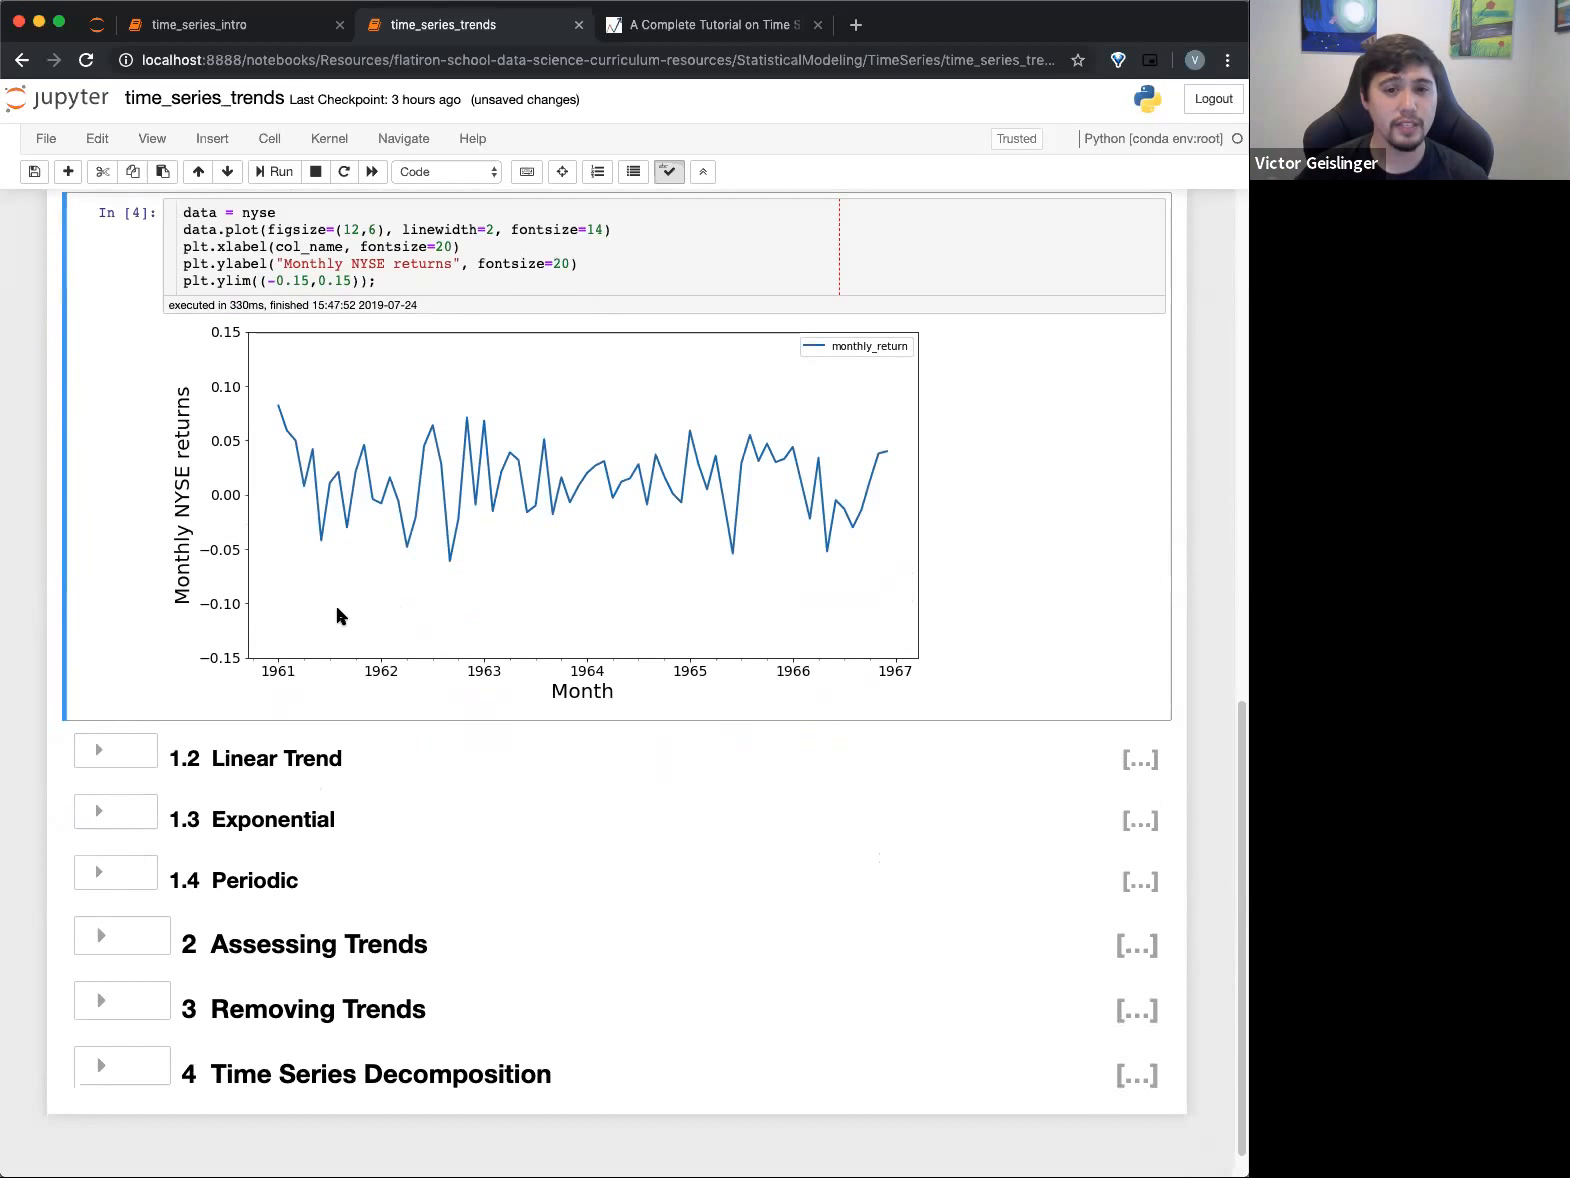
{"action": "mouse_move", "coordinate": [330, 630]}
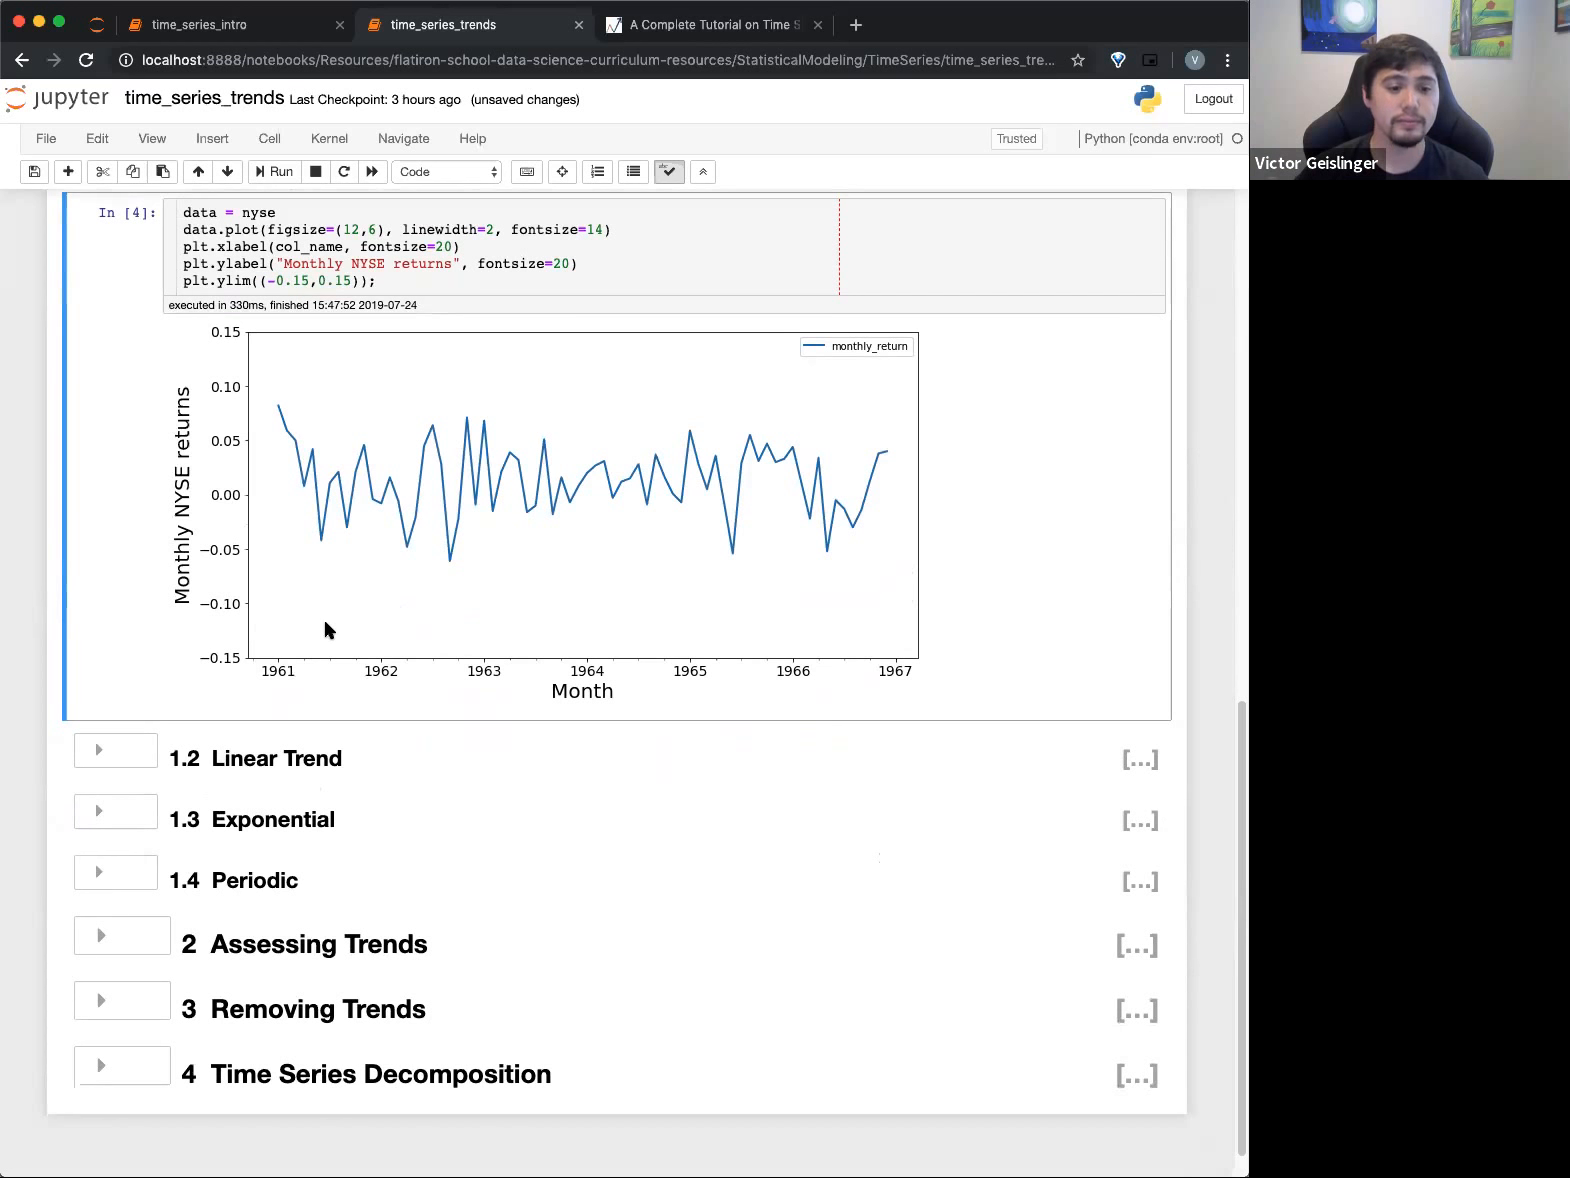
{"action": "mouse_move", "coordinate": [294, 692]}
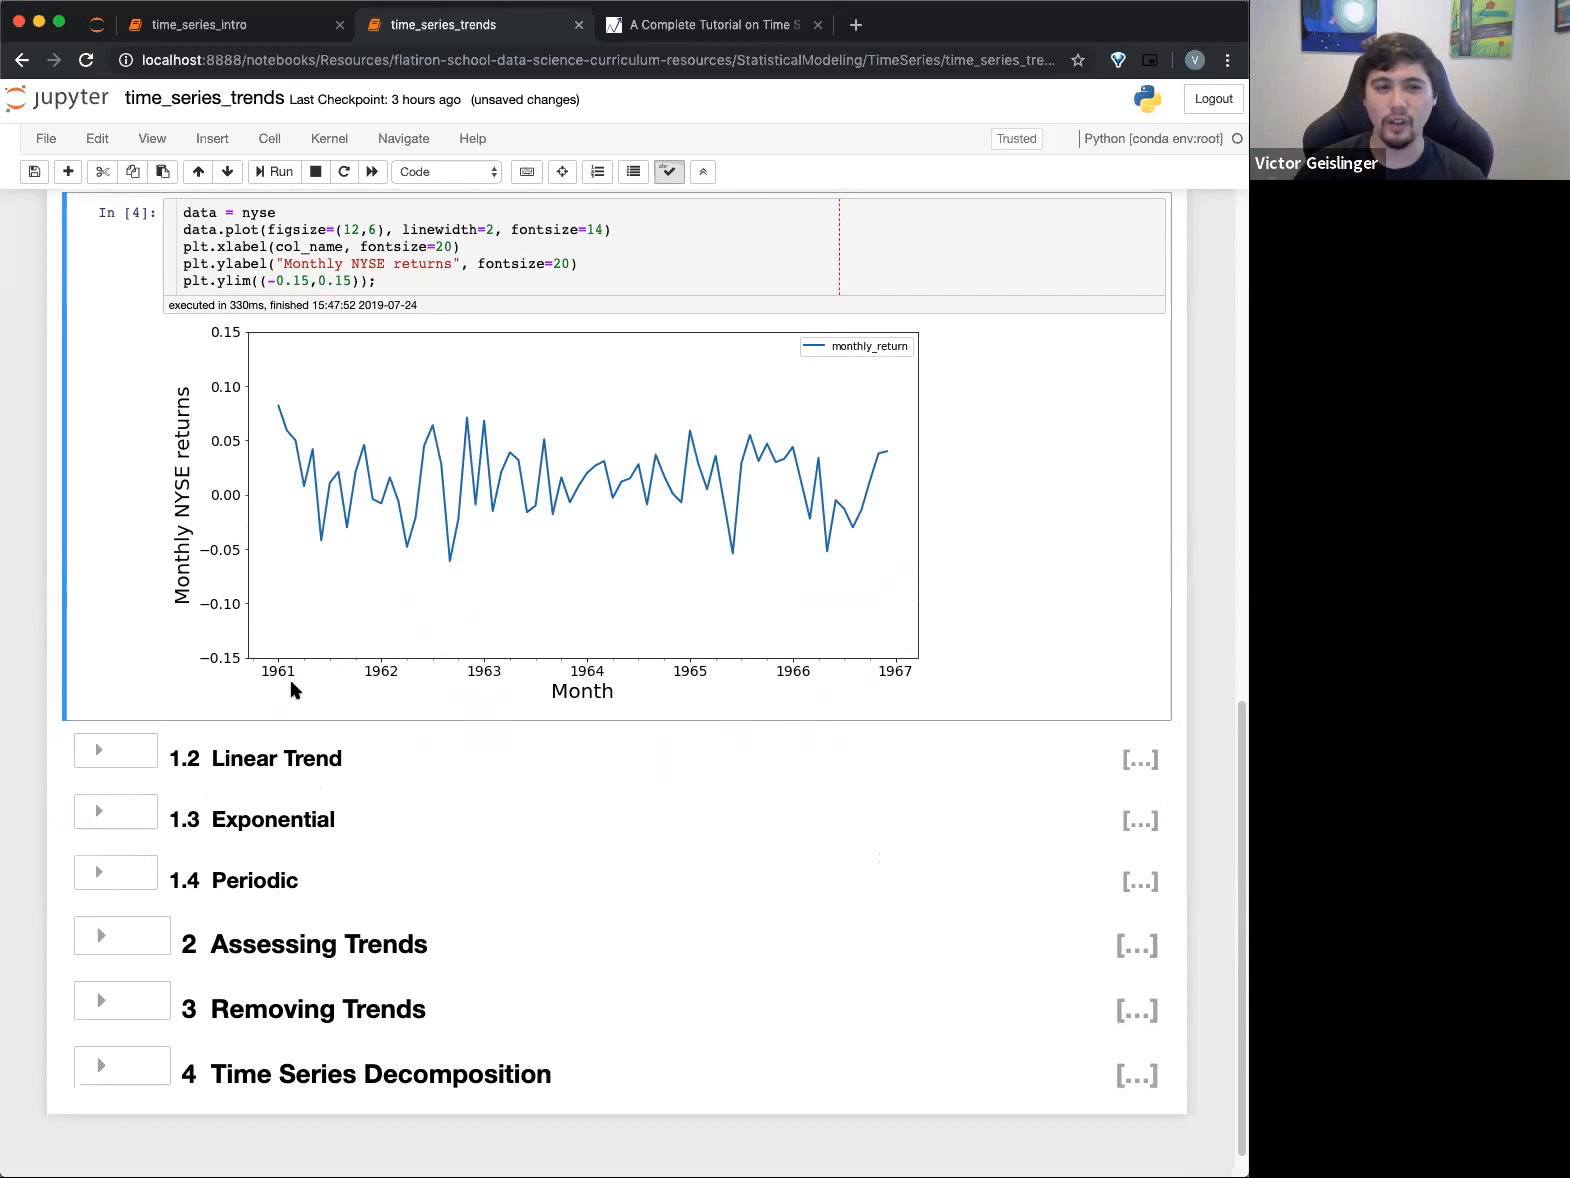
{"action": "mouse_move", "coordinate": [406, 476]}
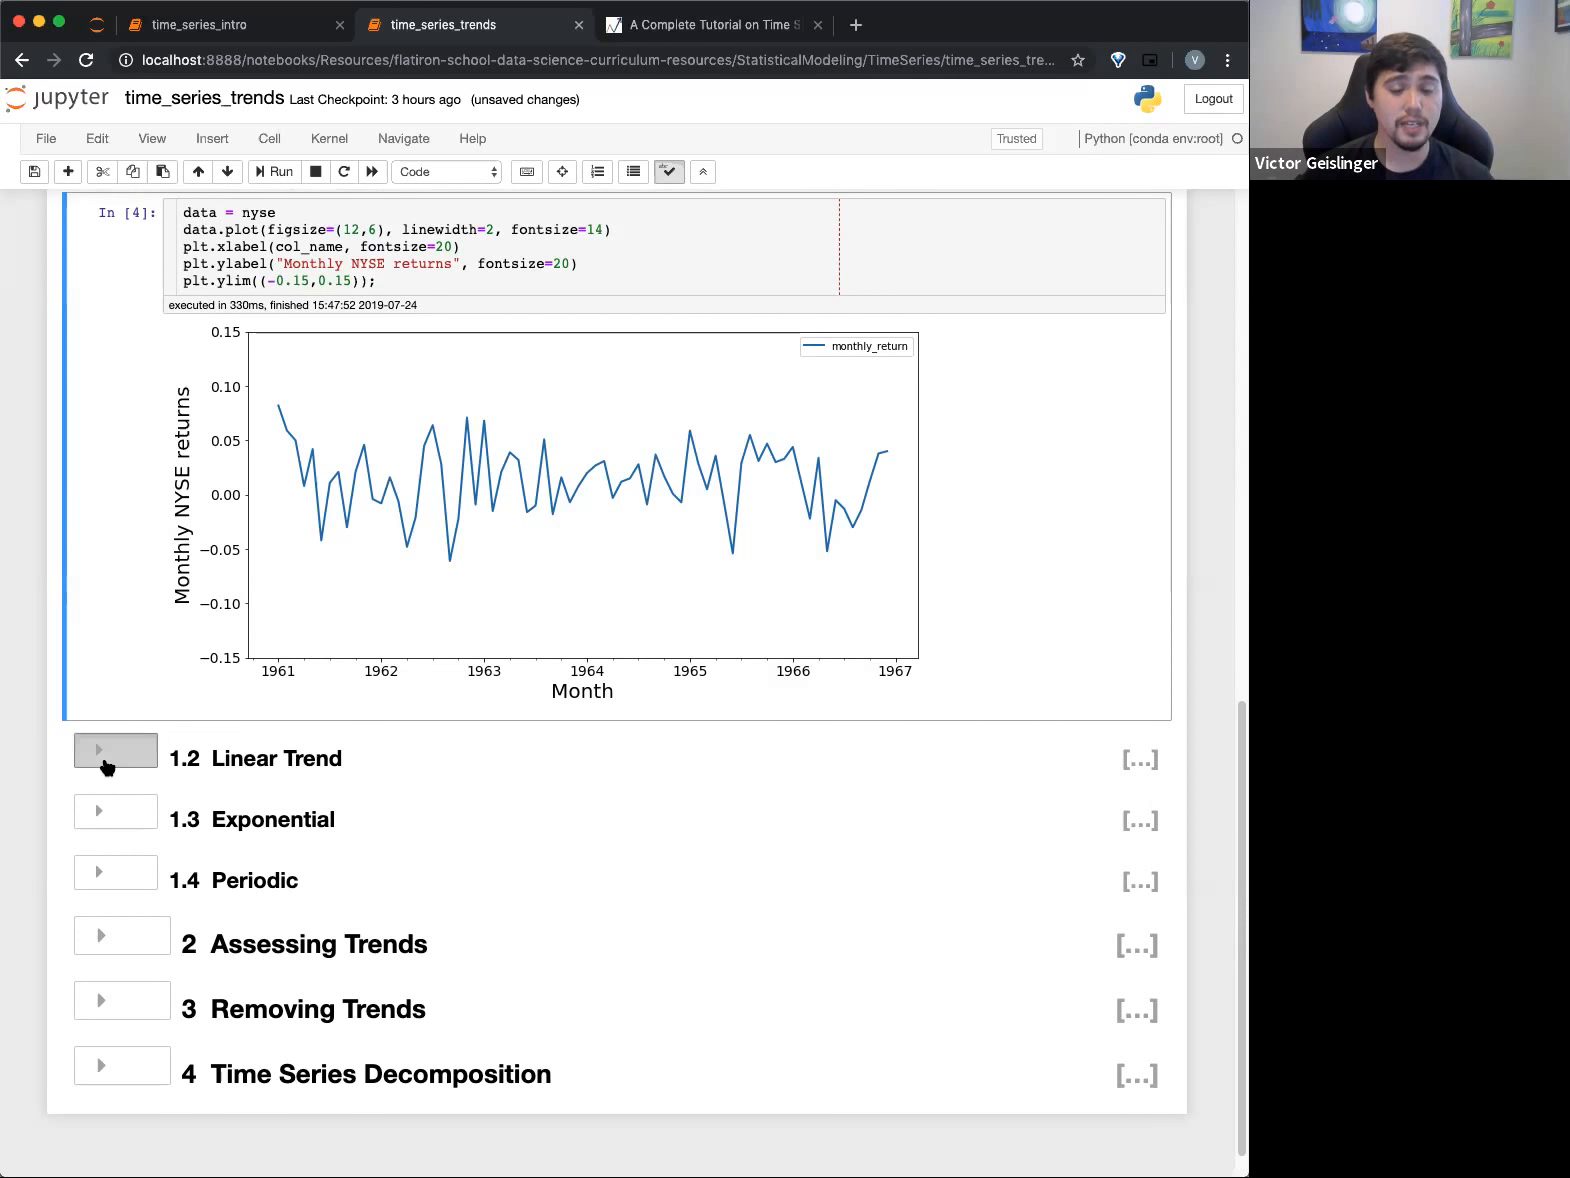
Unfold Linear Trend to show the upward UK imports and downward winning times plots
{"action": "left_click", "coordinate": [114, 750]}
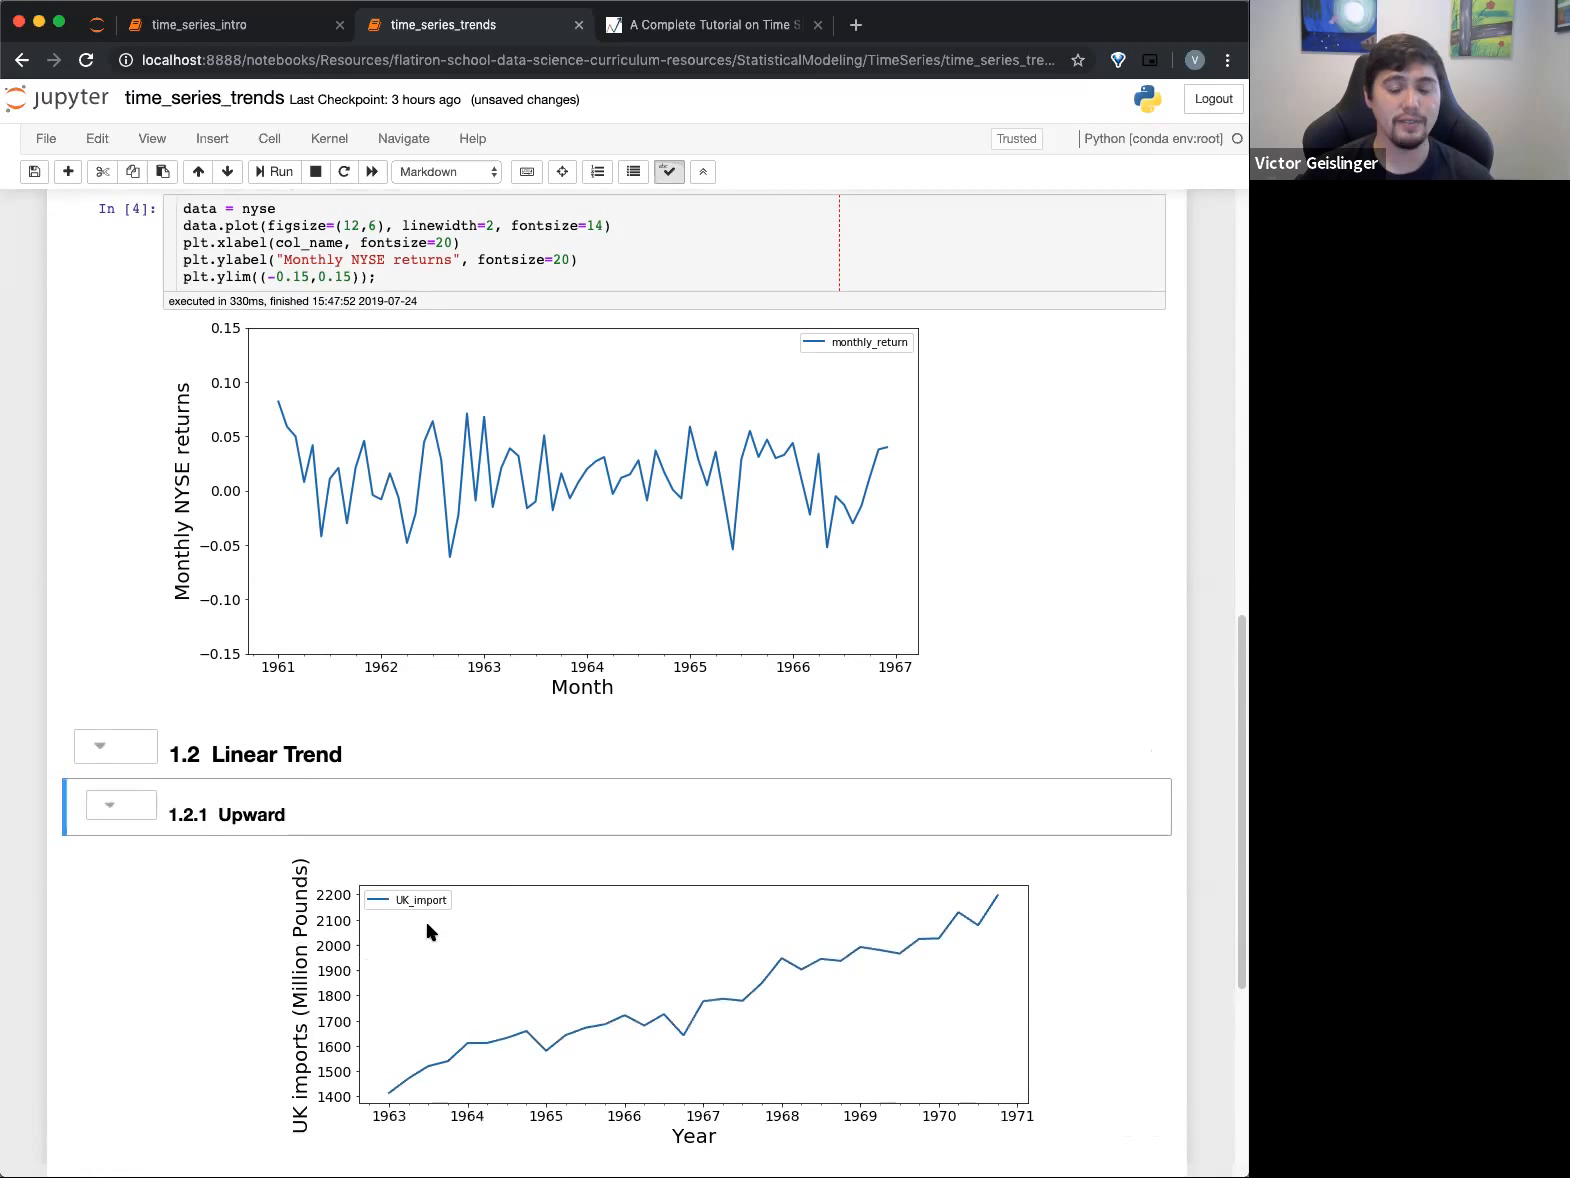
{"action": "scroll", "scroll_direction": "down", "scroll_amount": 3}
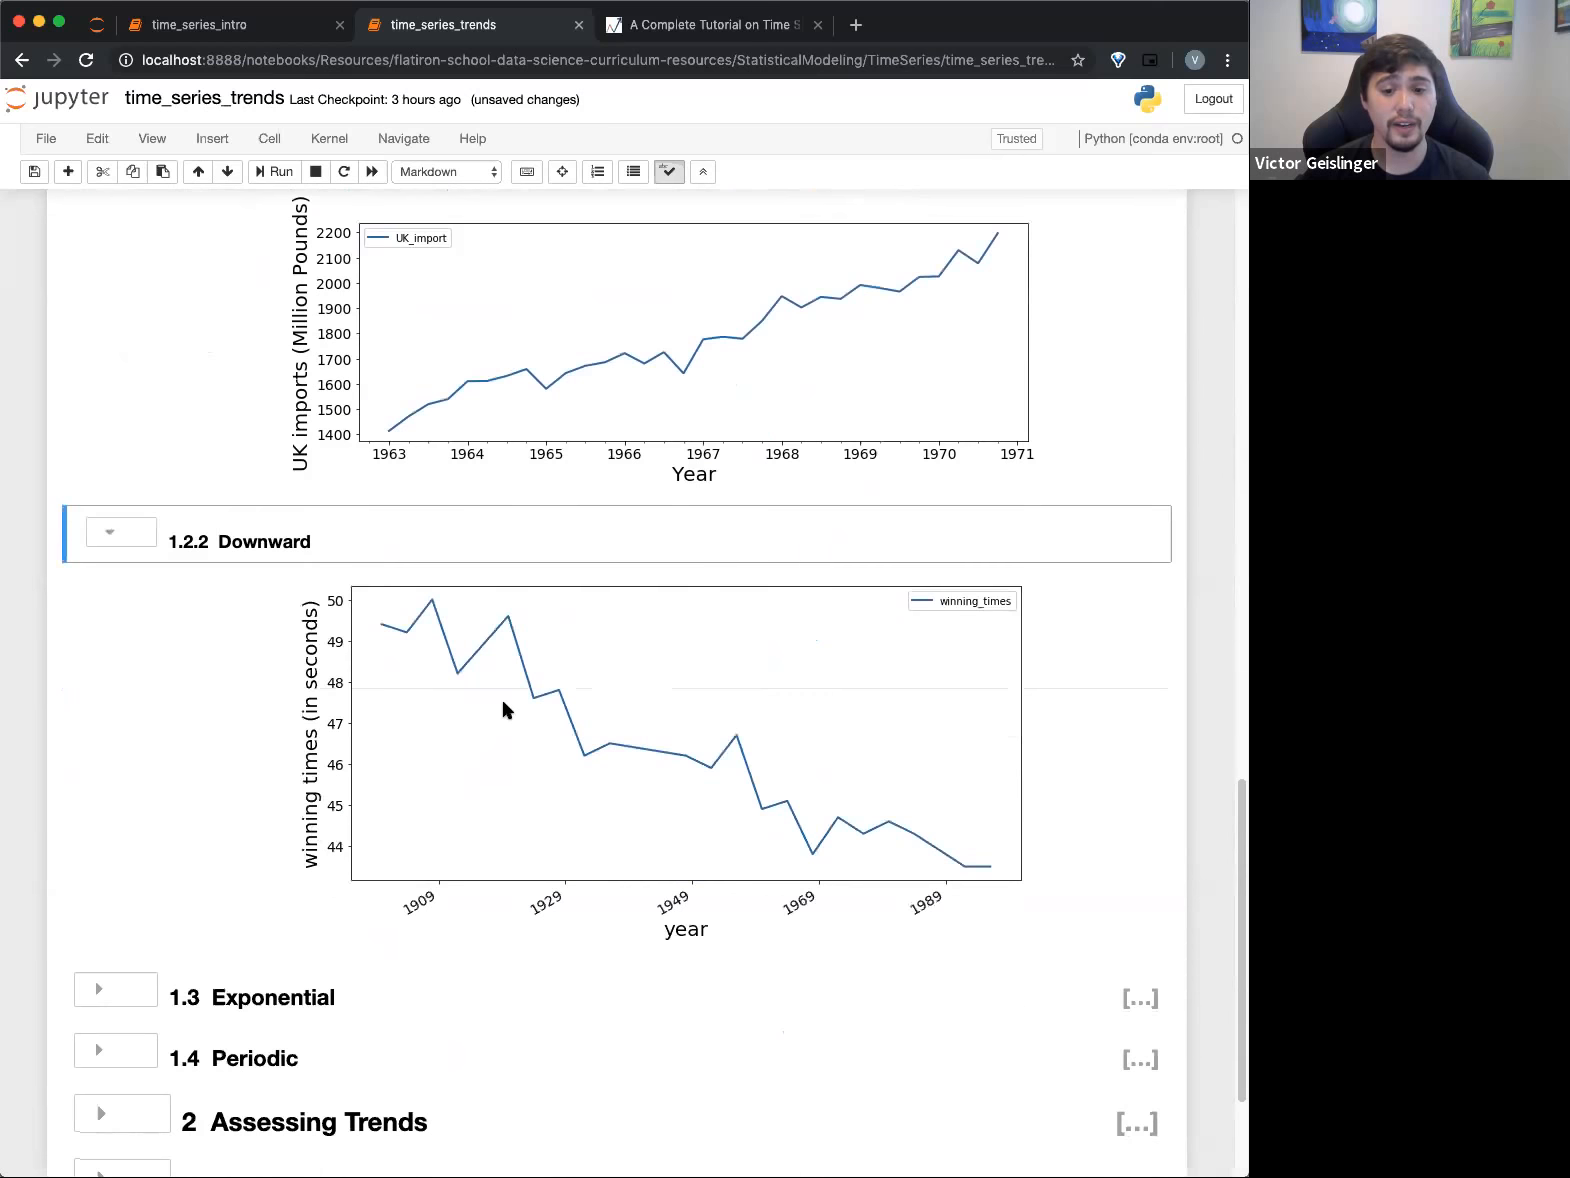
{"action": "mouse_move", "coordinate": [1014, 870]}
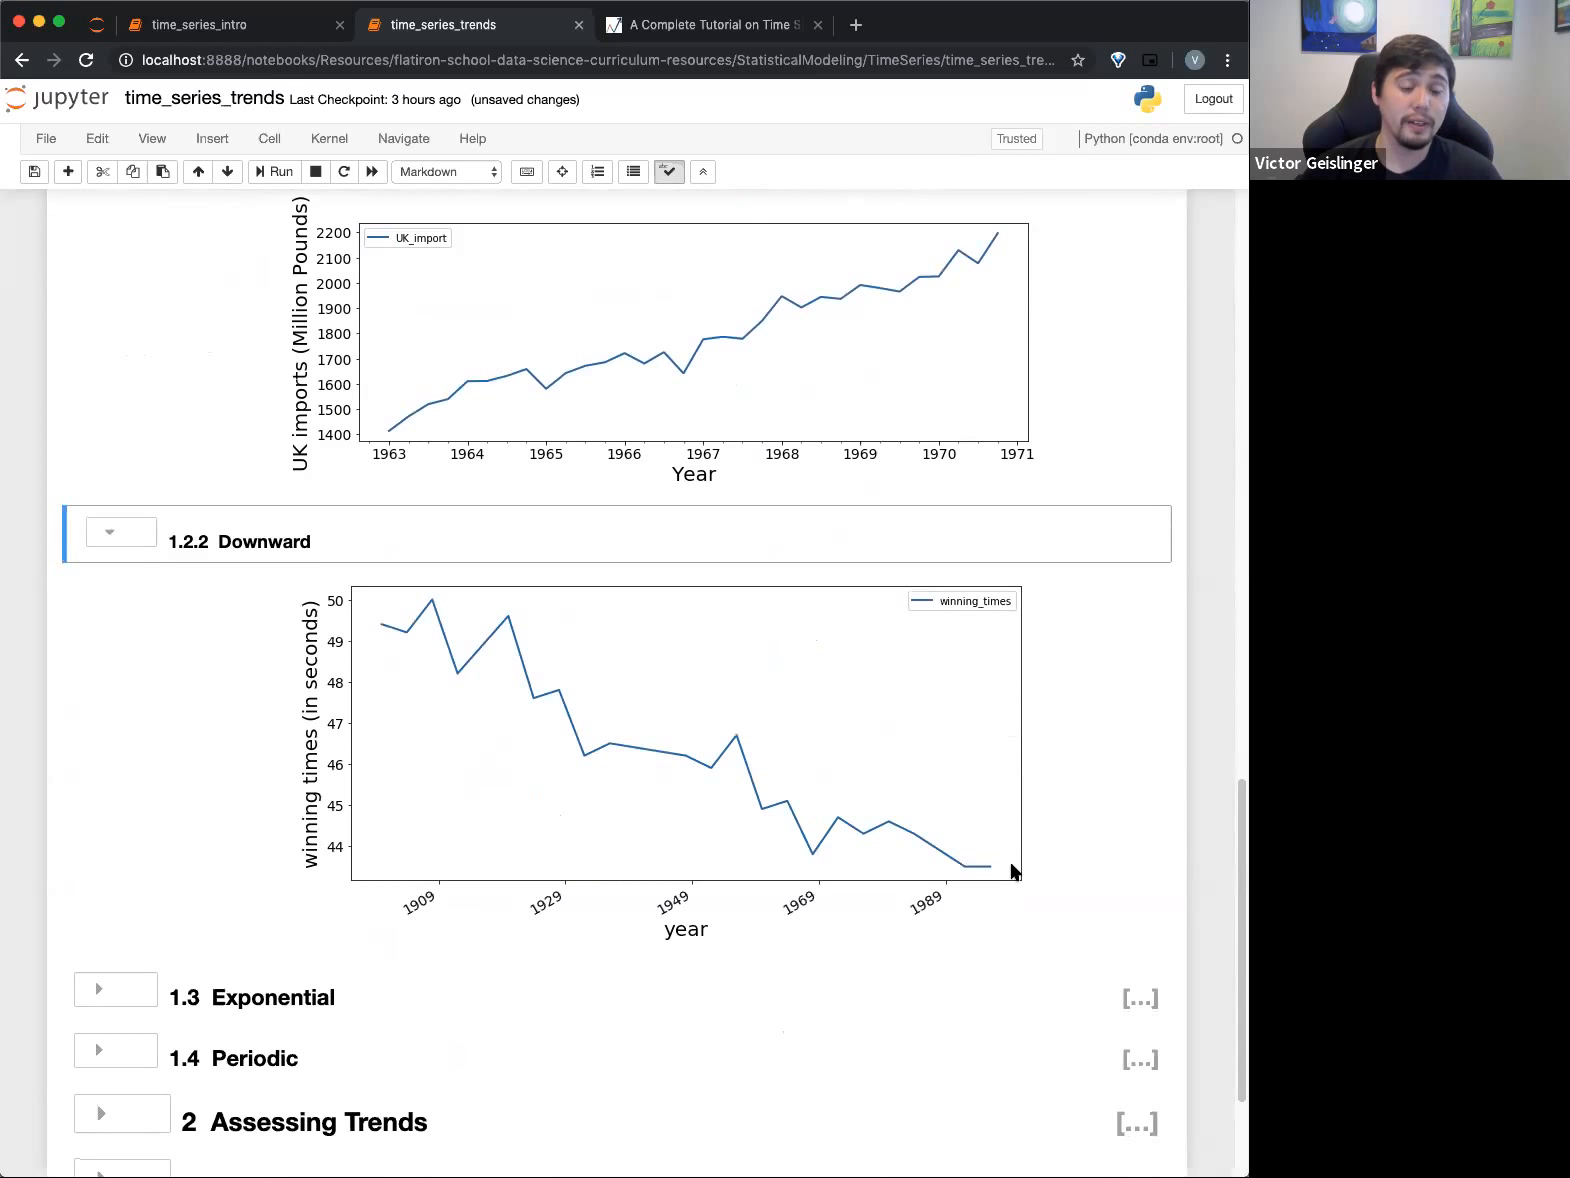
{"action": "mouse_move", "coordinate": [388, 644]}
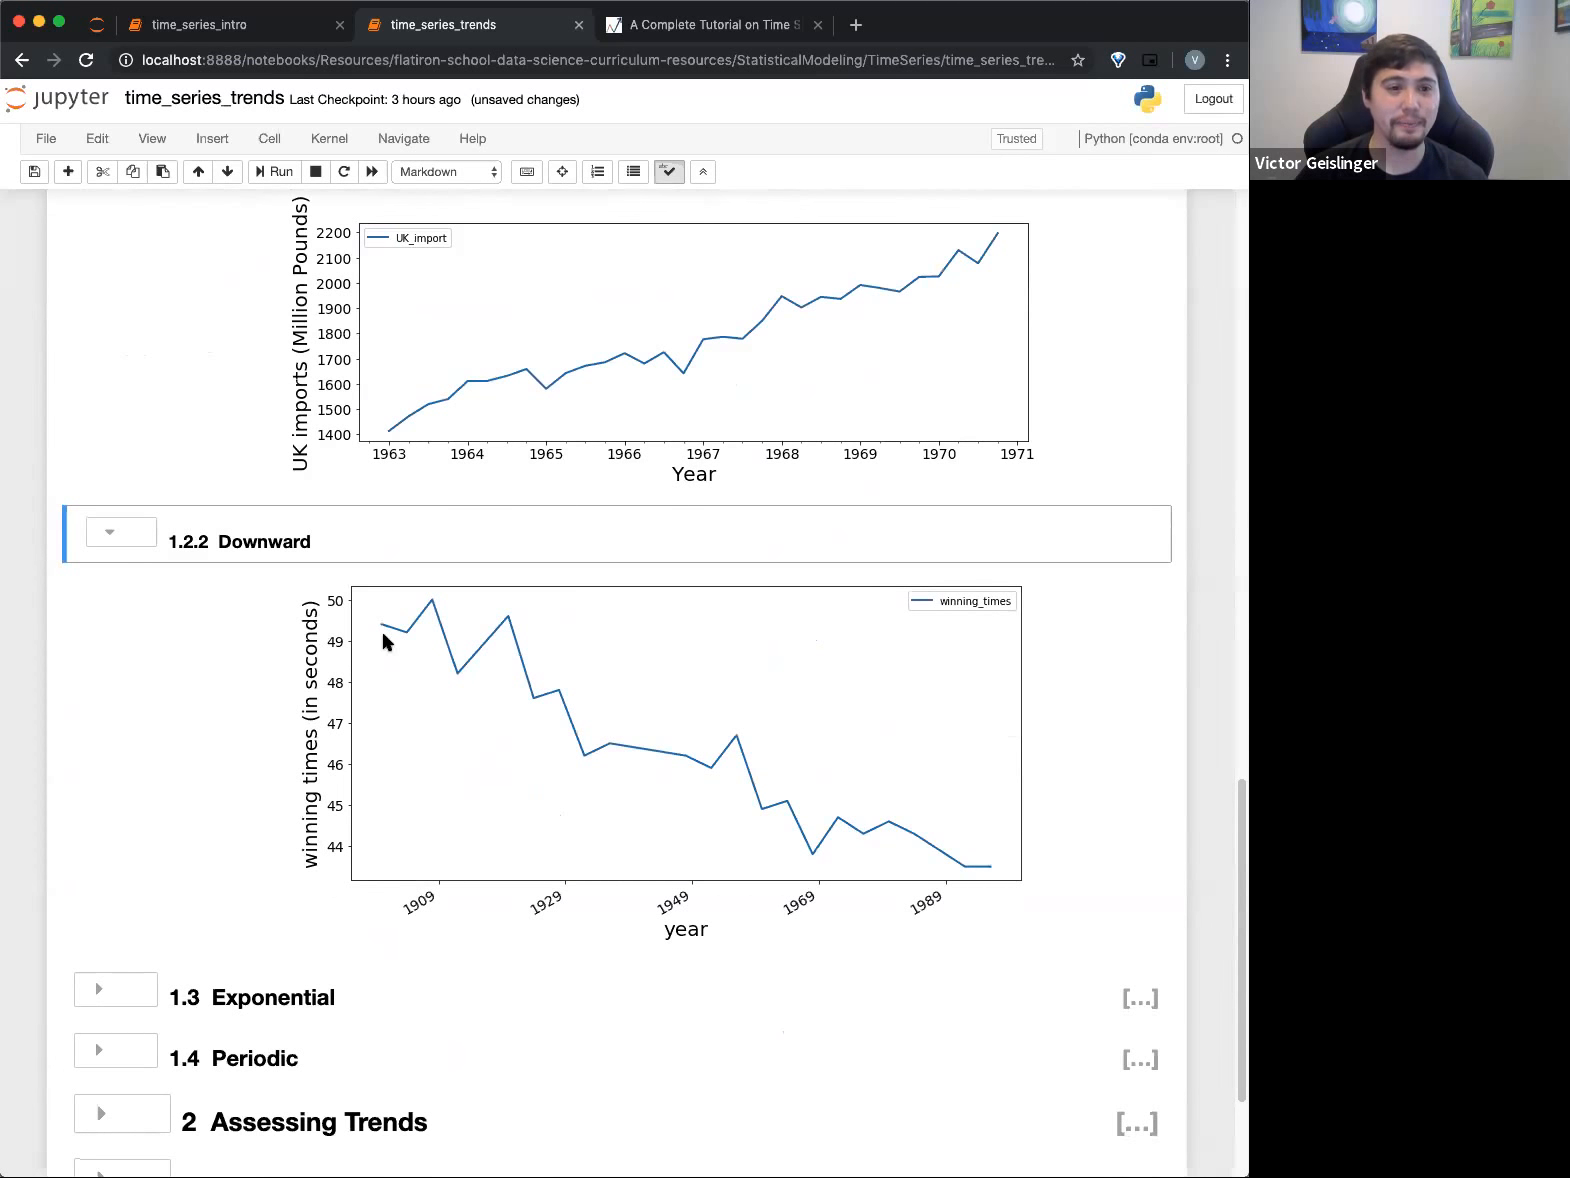
{"action": "mouse_move", "coordinate": [346, 612]}
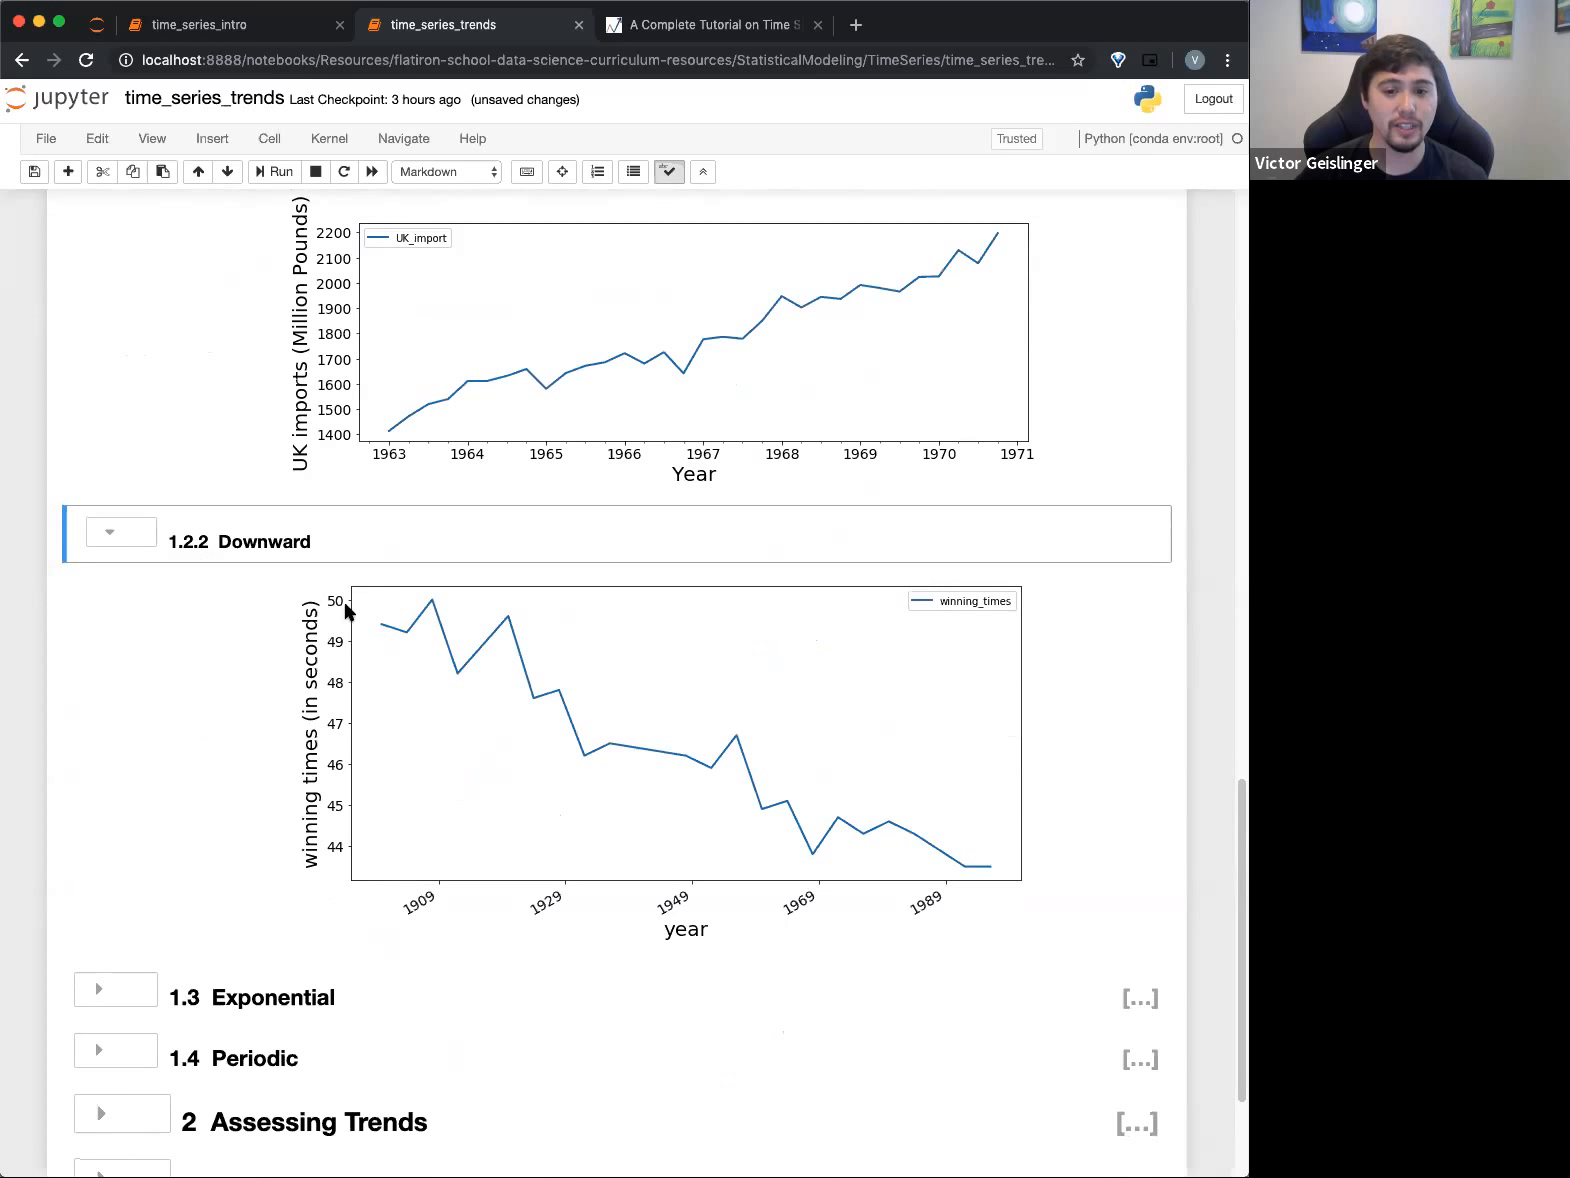
{"action": "mouse_move", "coordinate": [602, 382]}
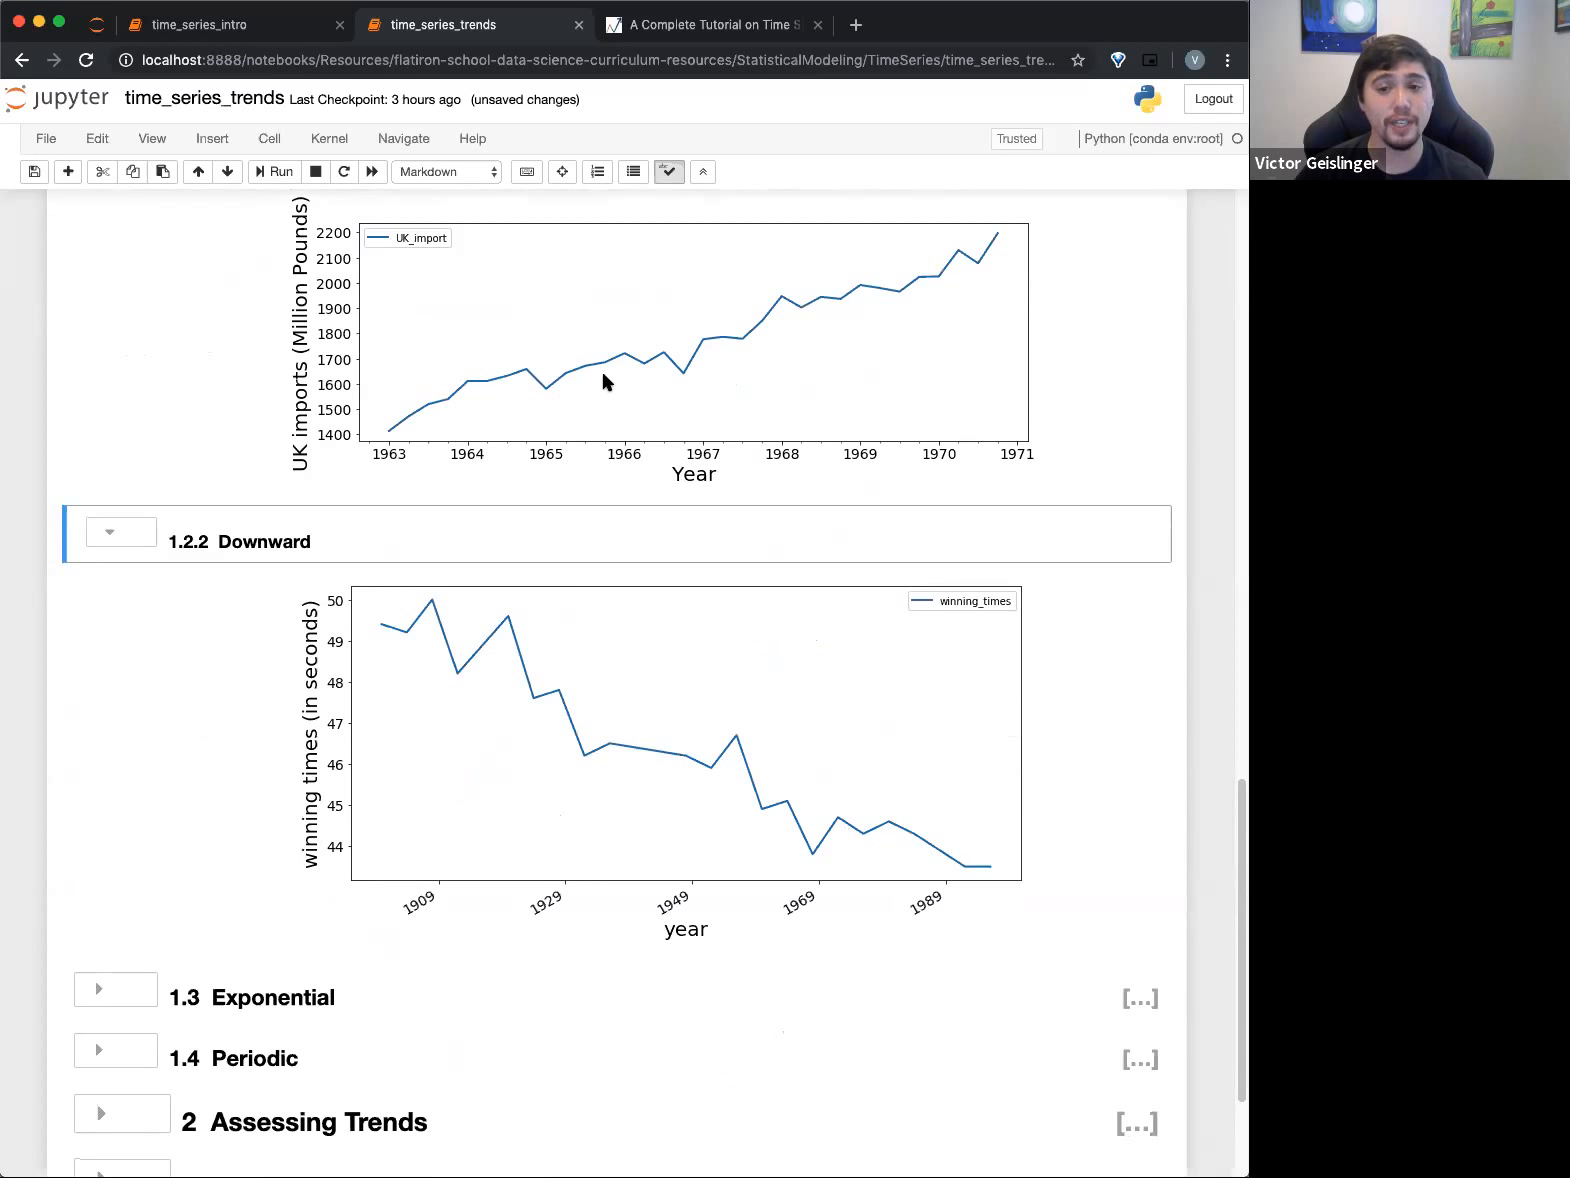
{"action": "mouse_move", "coordinate": [598, 336]}
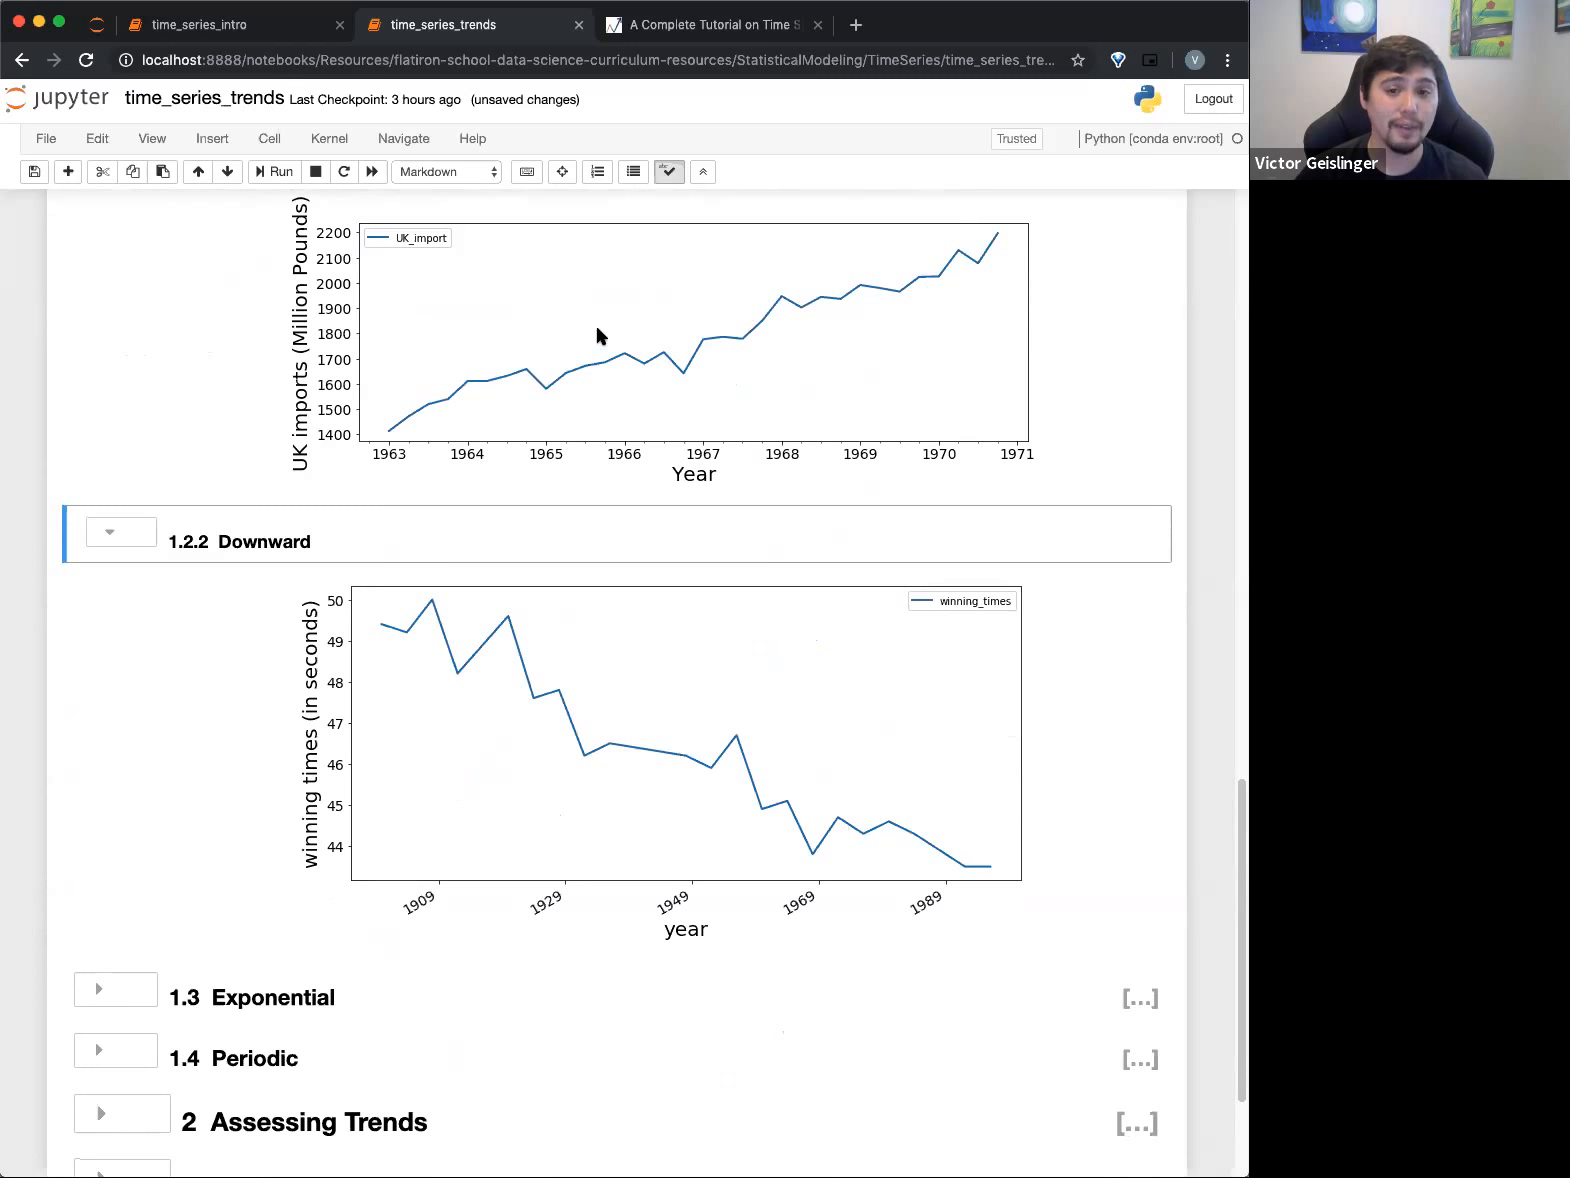
{"action": "scroll", "scroll_direction": "down", "scroll_amount": 3}
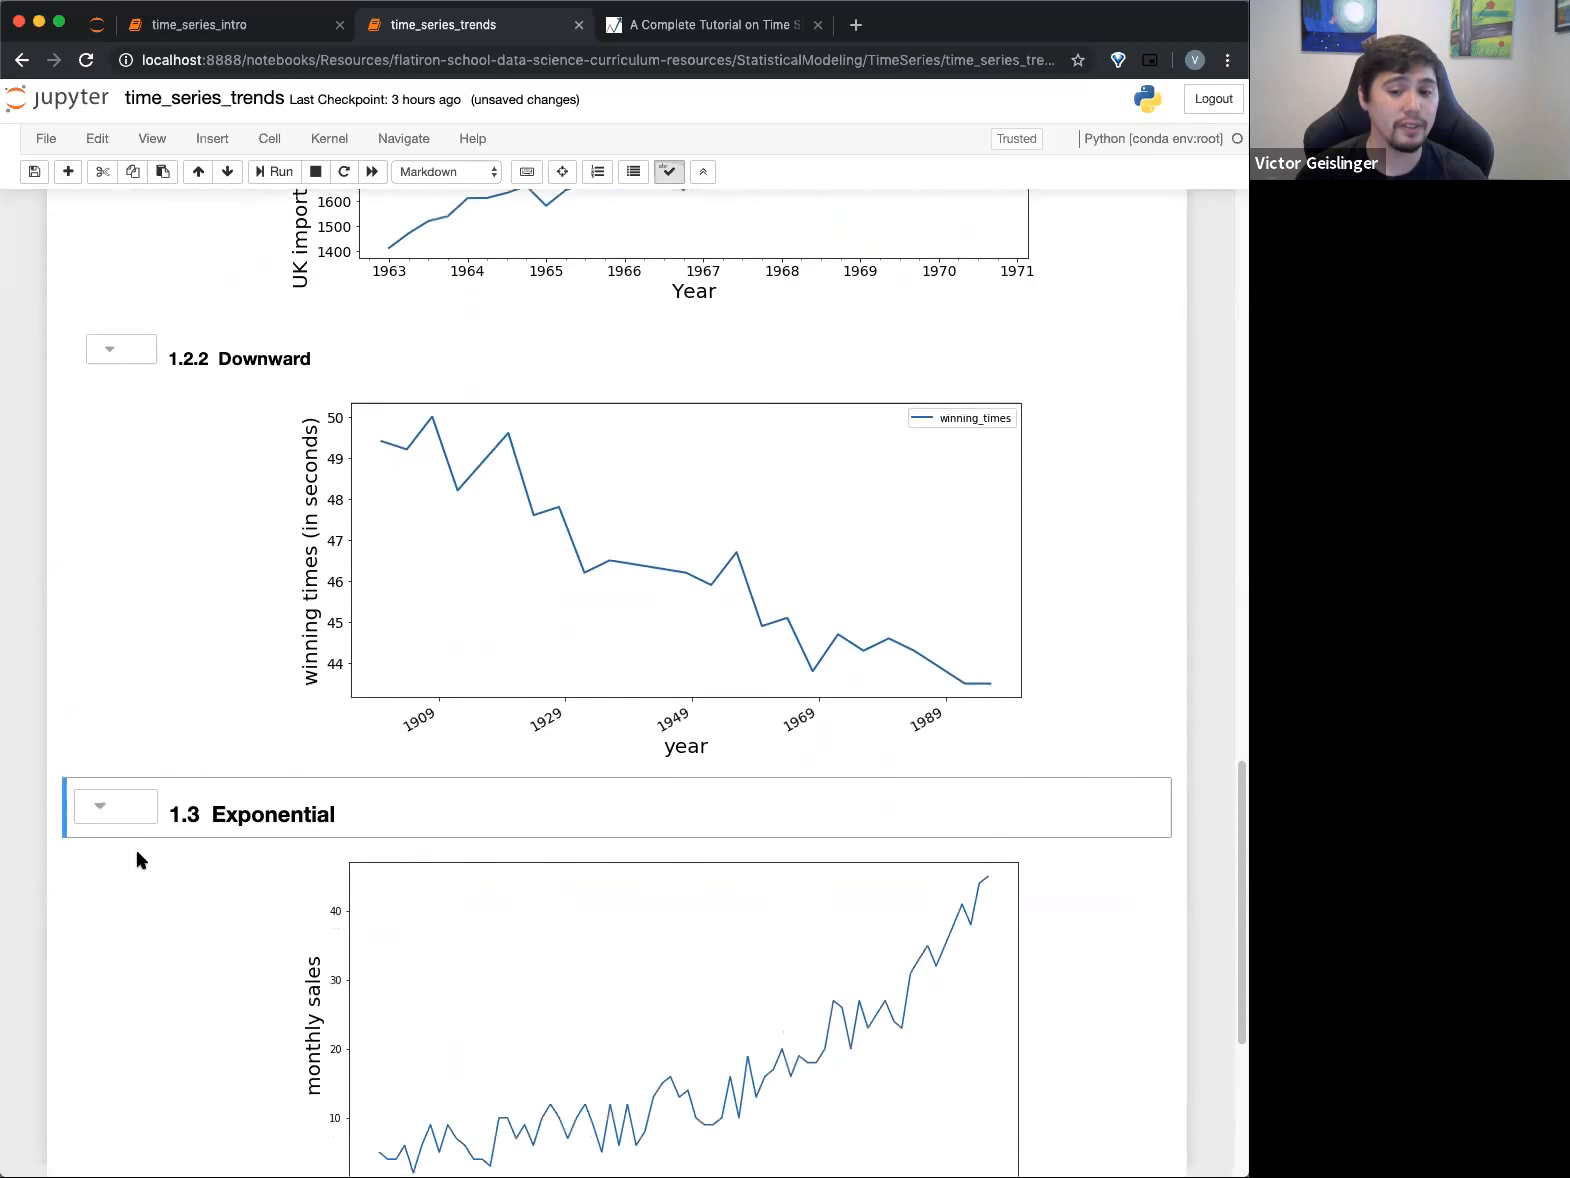
Bring the Exponential section's monthly sales plot with its red linear fit into view
{"action": "scroll", "scroll_direction": "down", "scroll_amount": 3}
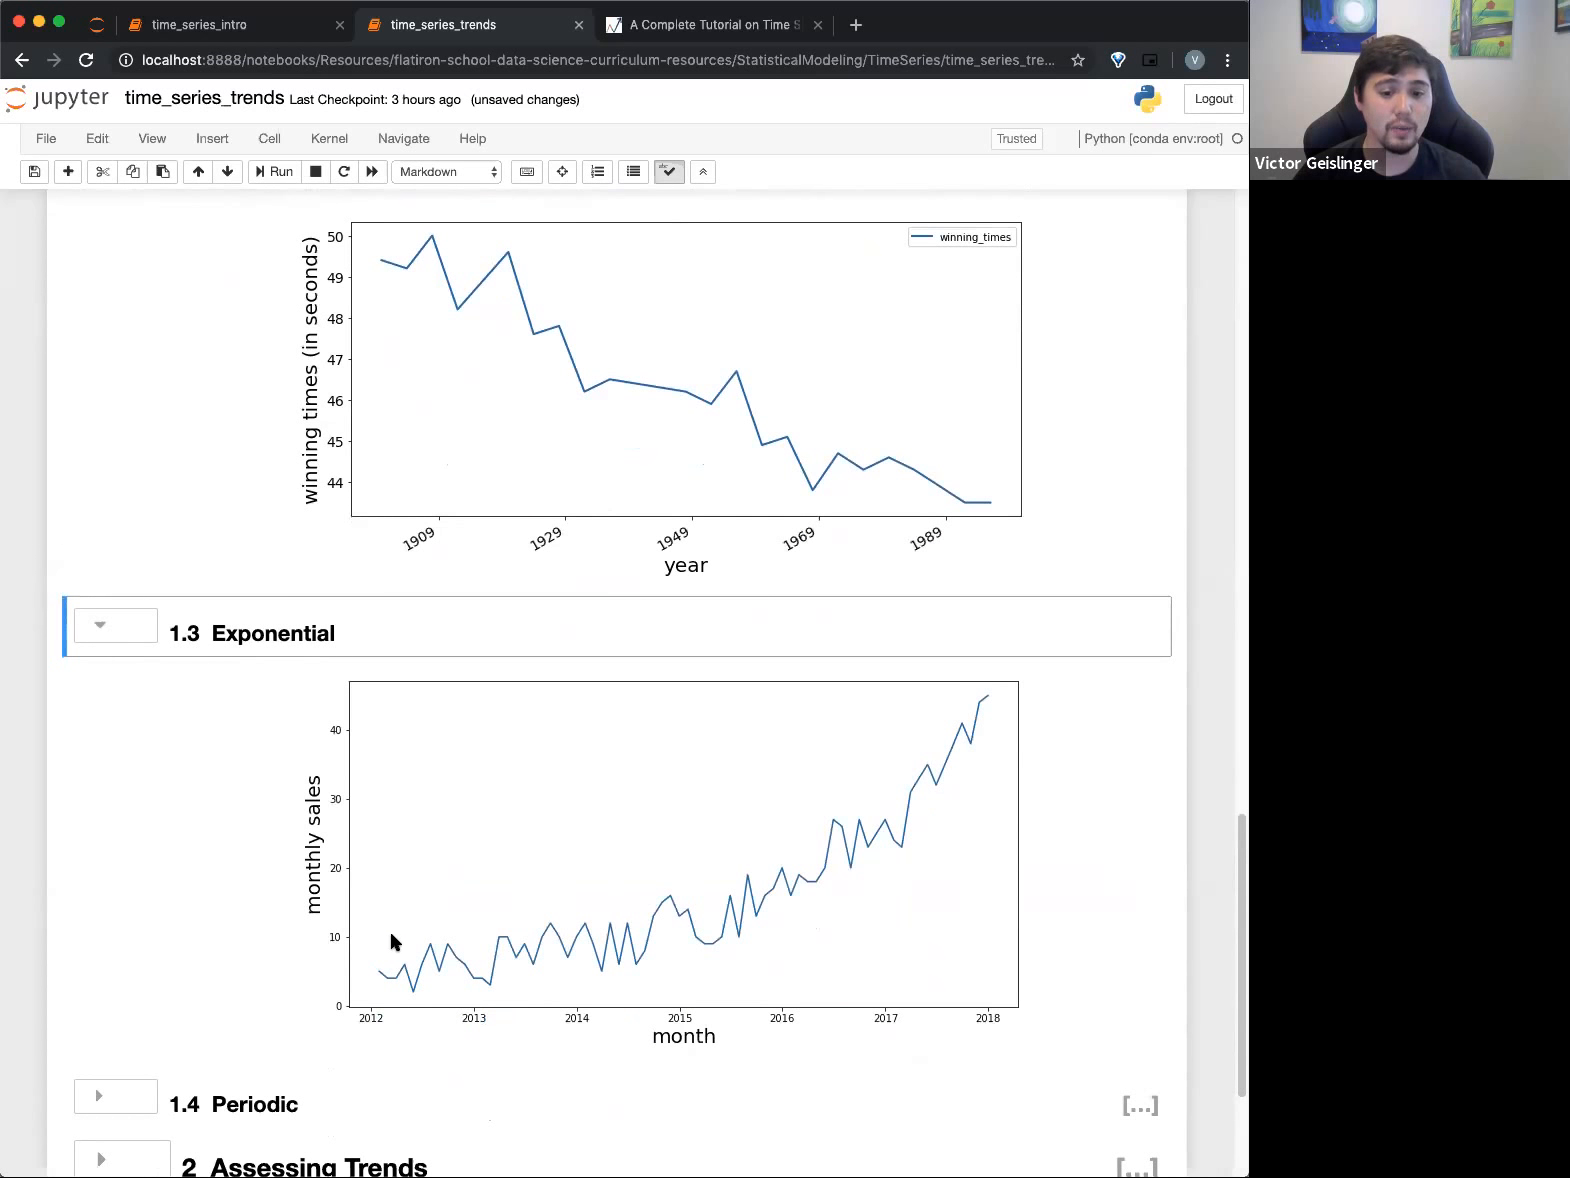
{"action": "mouse_move", "coordinate": [562, 950]}
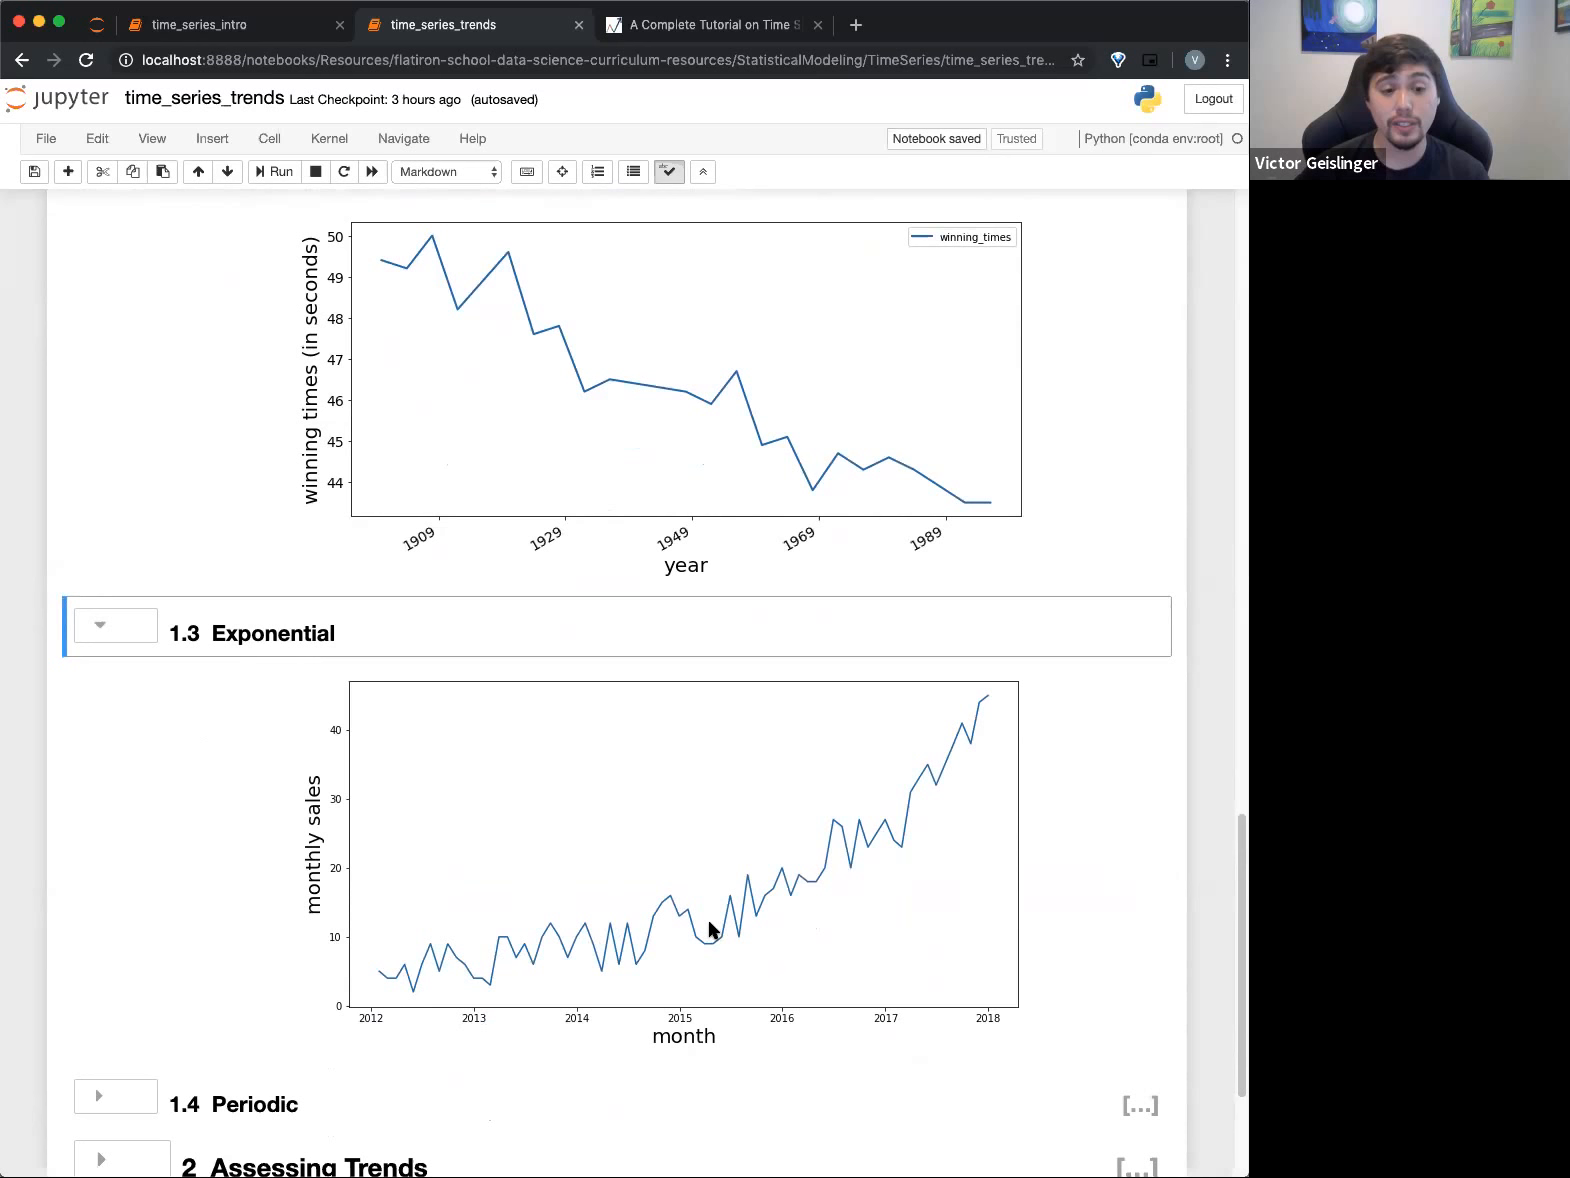
{"action": "scroll", "scroll_direction": "up", "scroll_amount": 3}
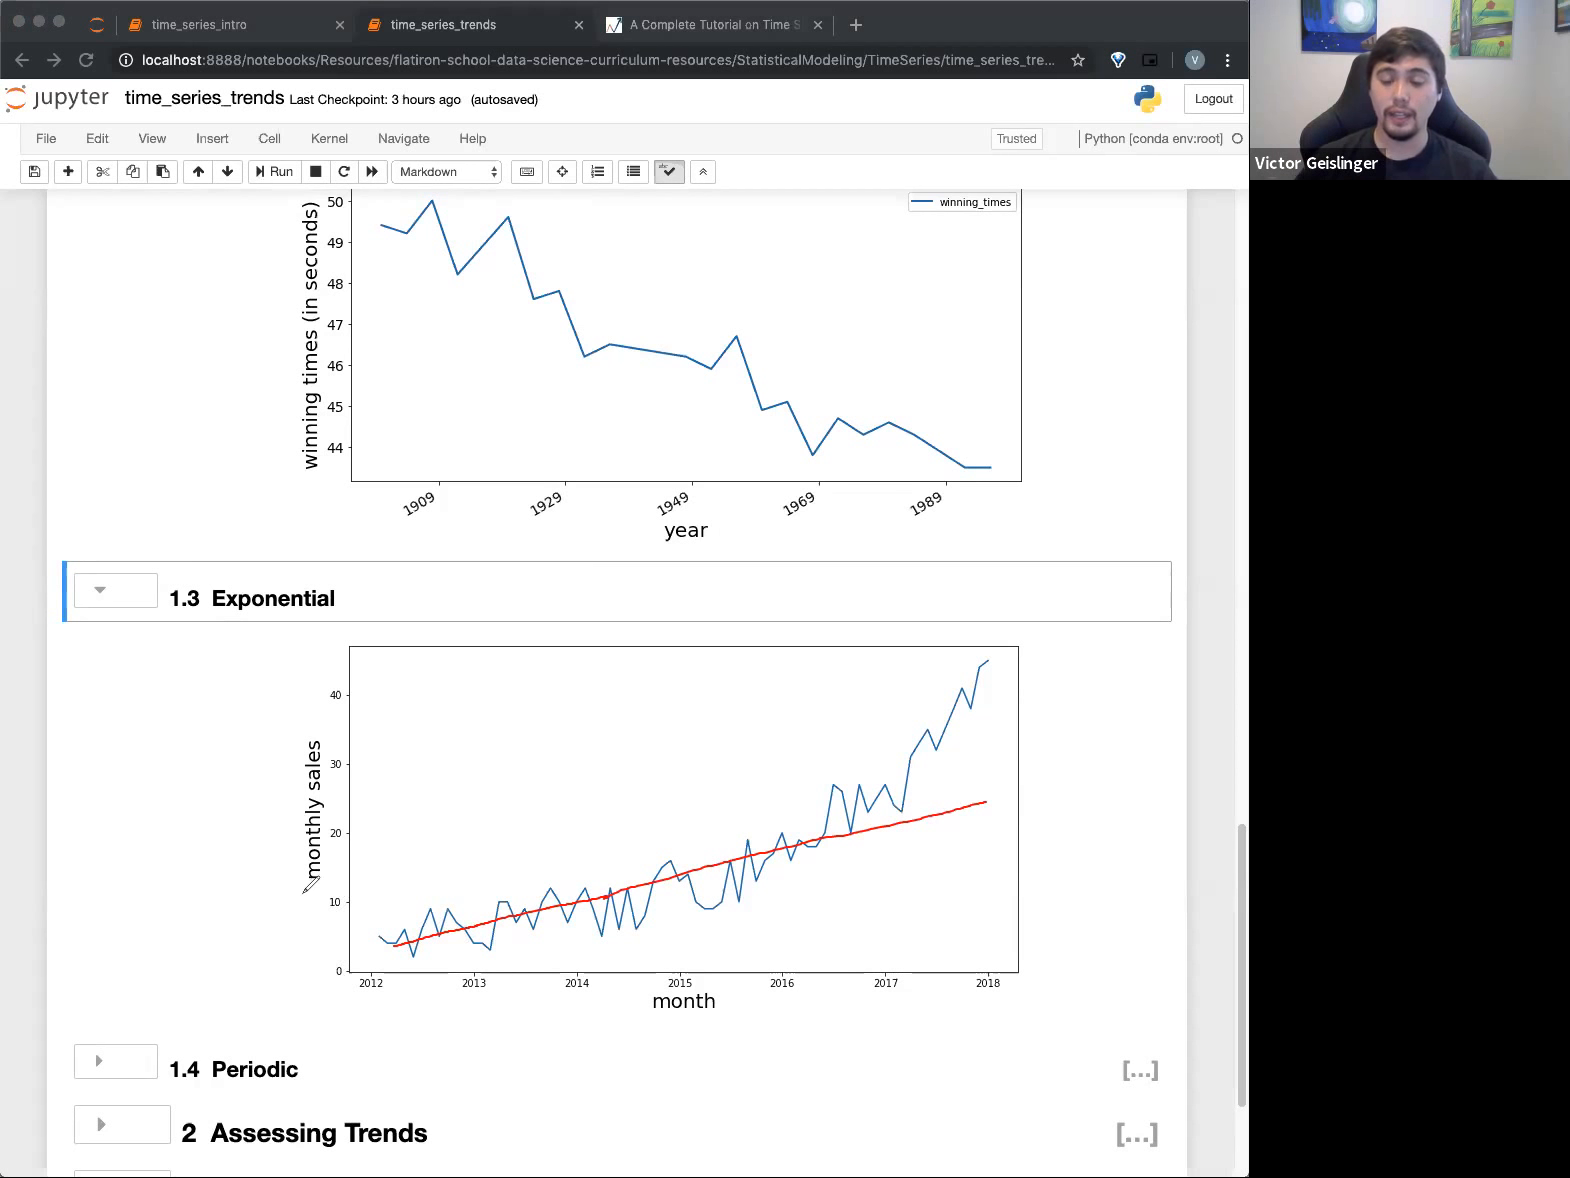
{"action": "mouse_move", "coordinate": [1236, 330]}
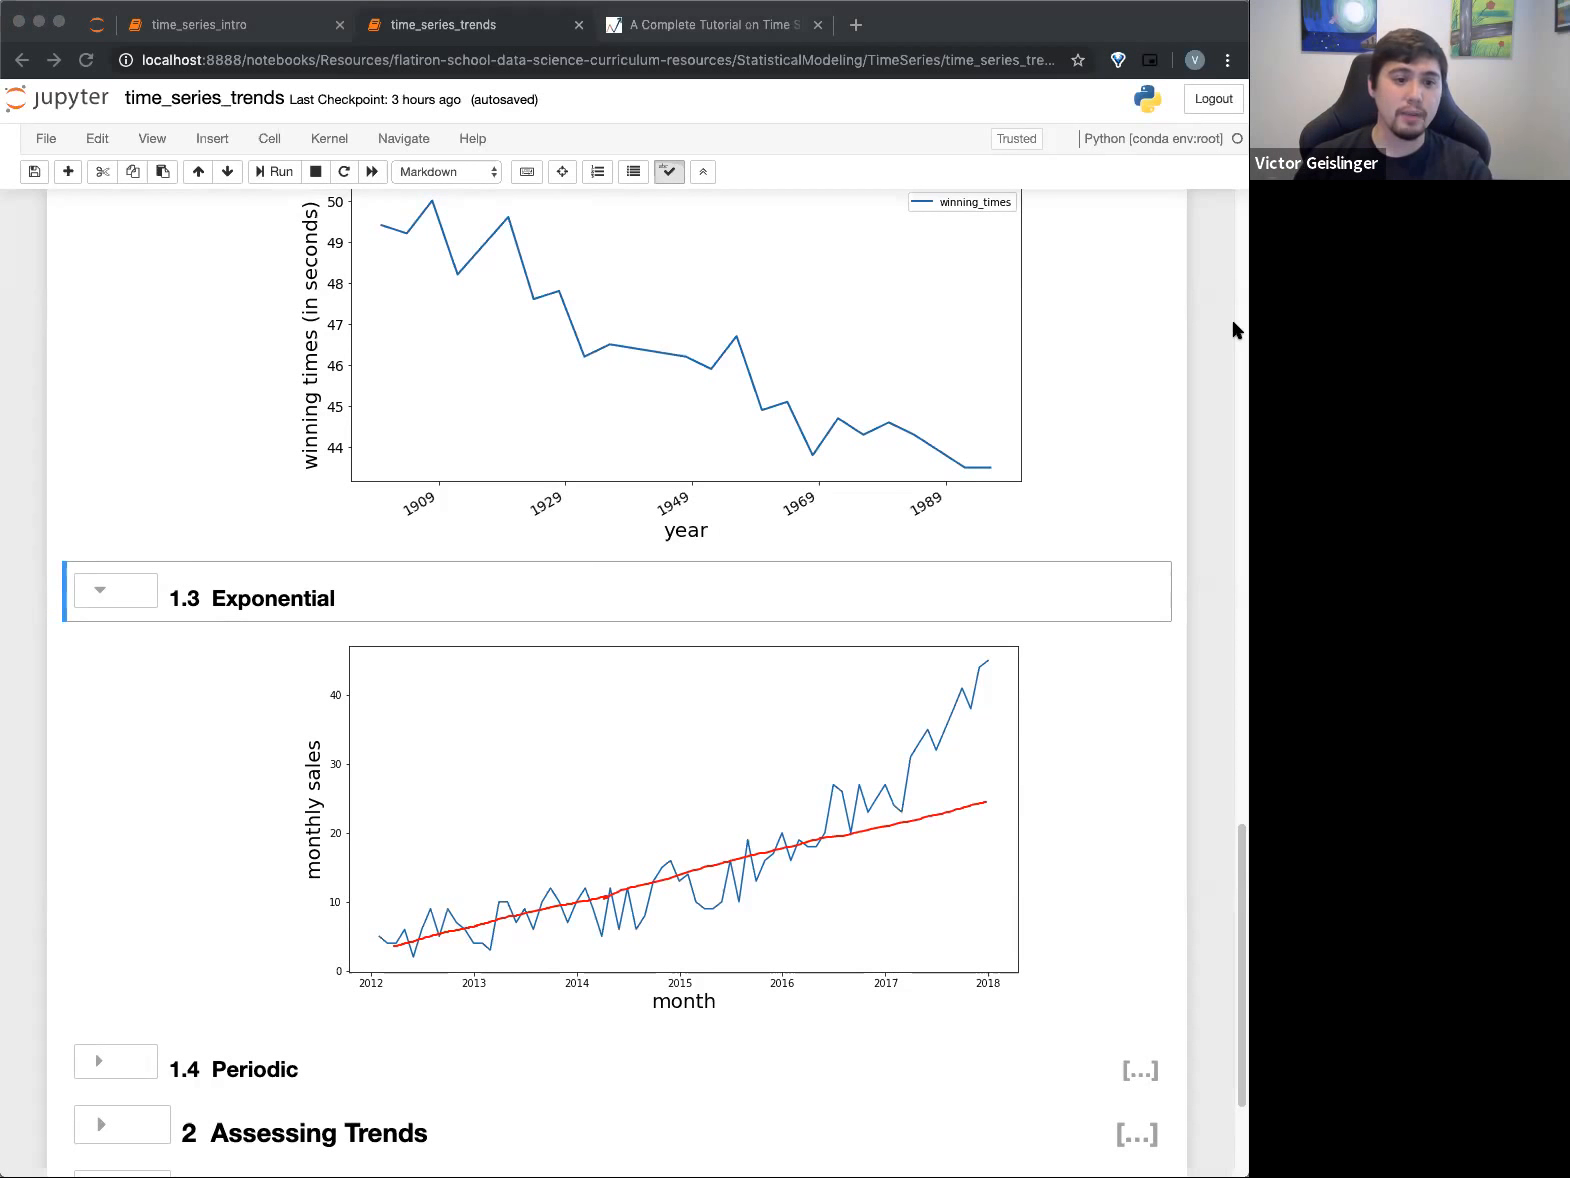
{"action": "mouse_move", "coordinate": [876, 750]}
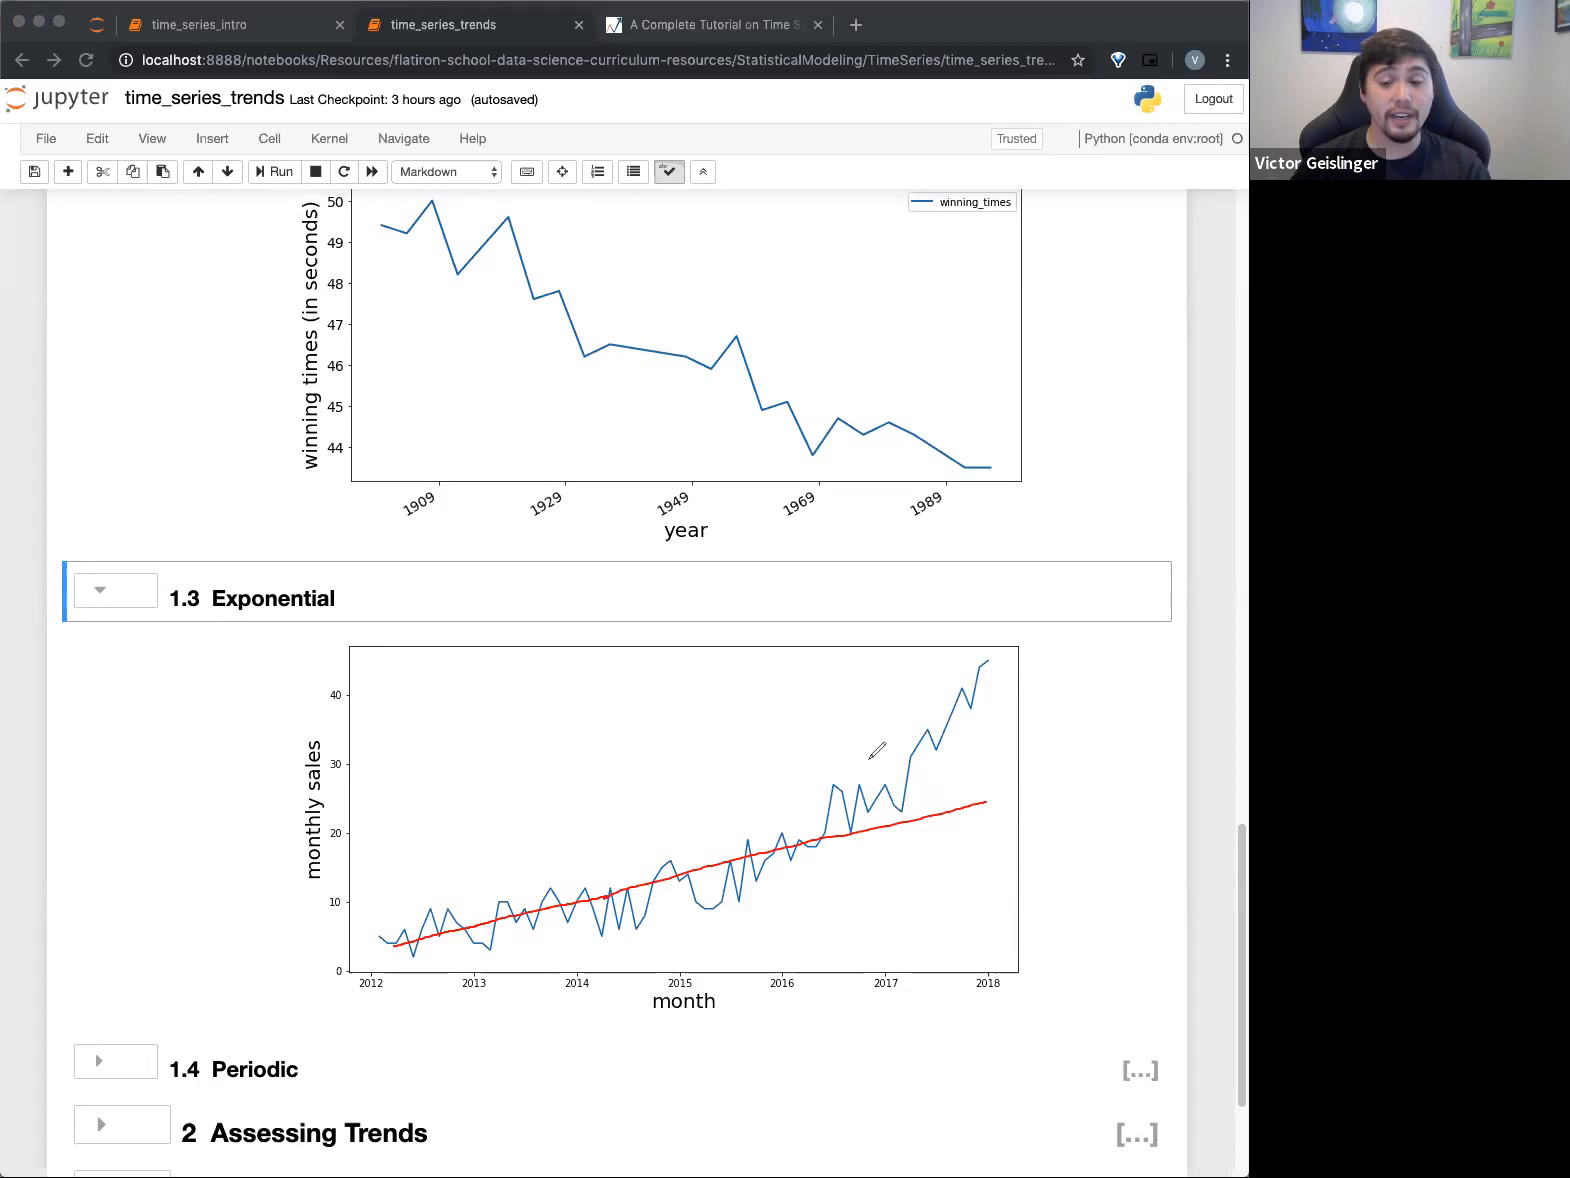
{"action": "mouse_move", "coordinate": [898, 726]}
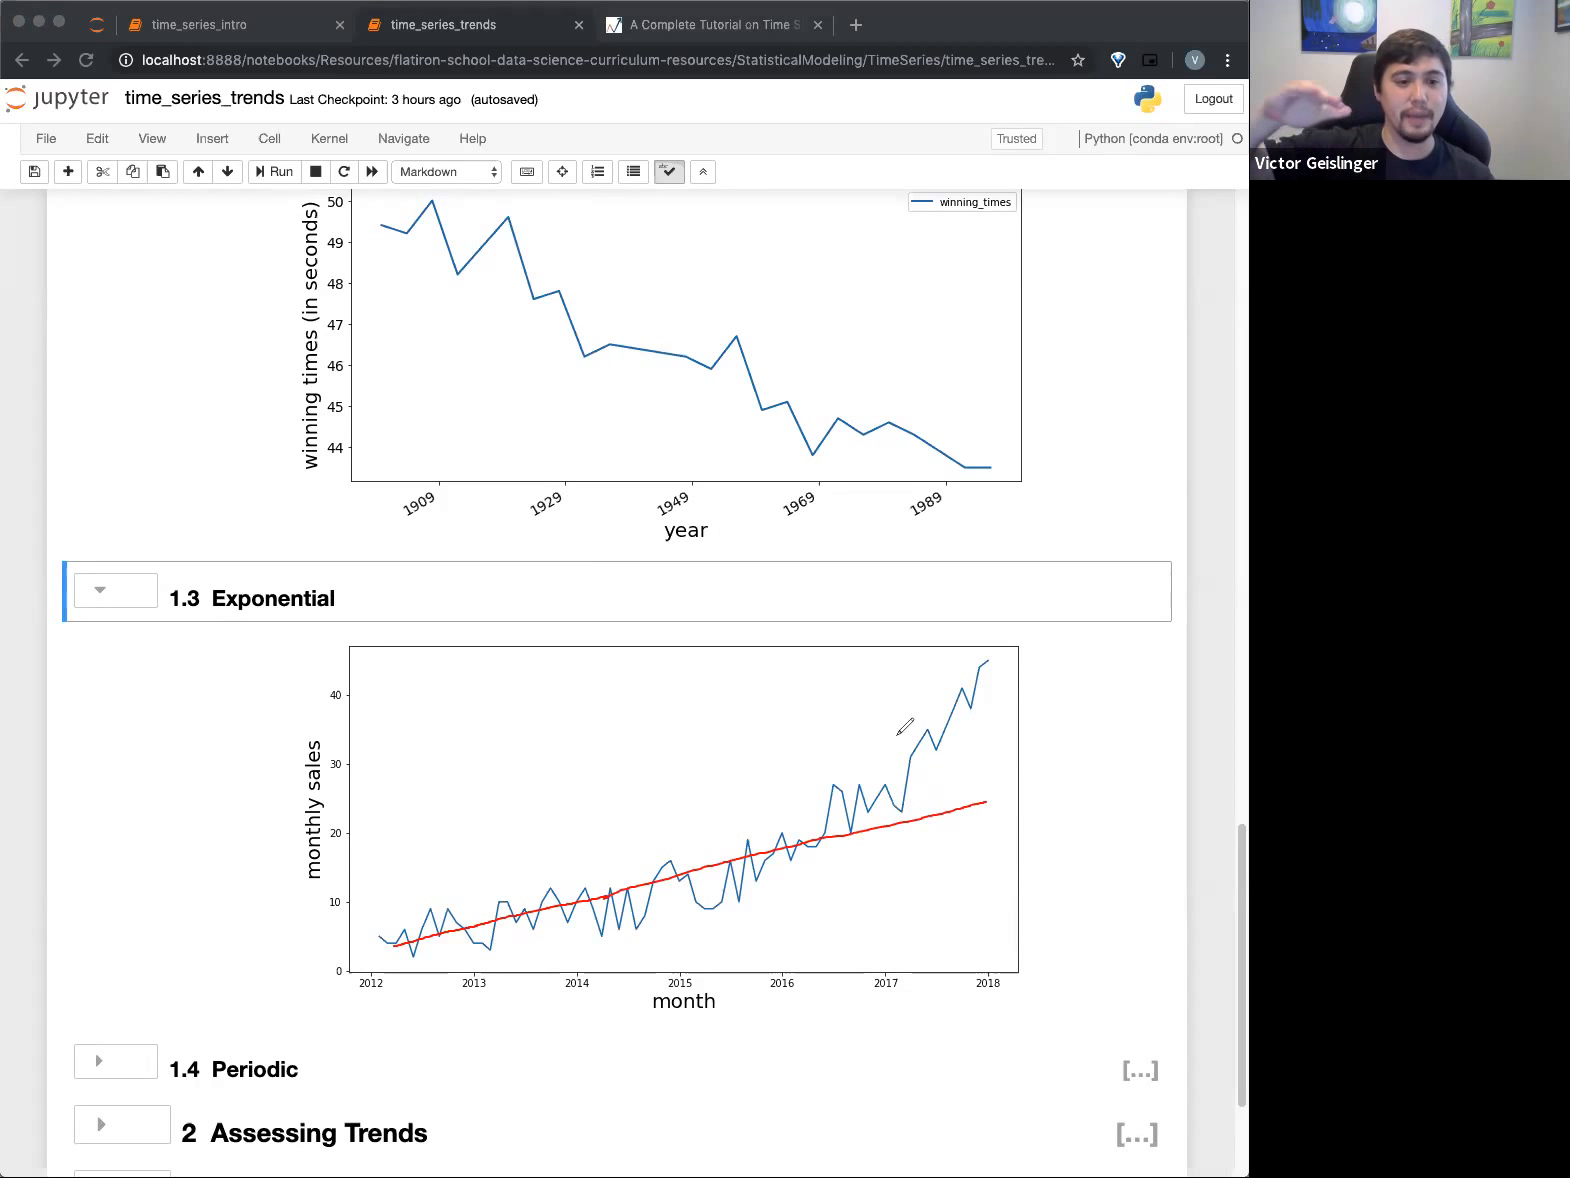
{"action": "mouse_move", "coordinate": [880, 806]}
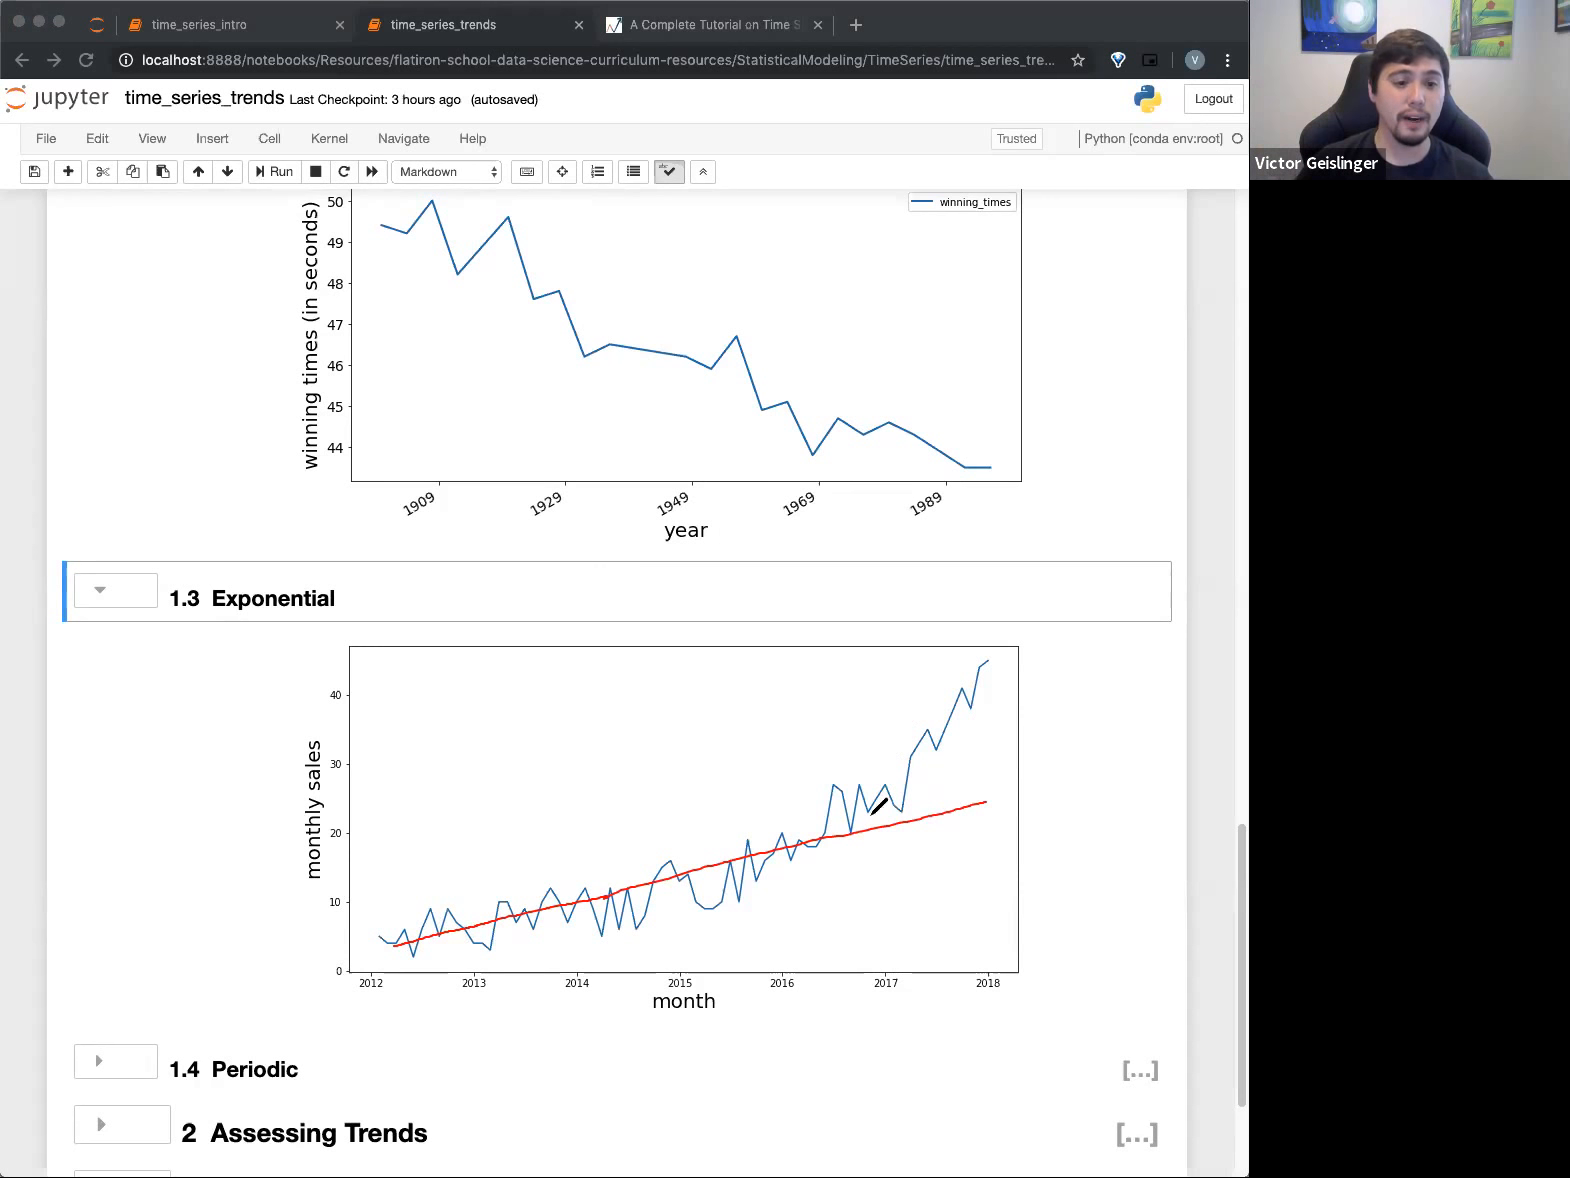
{"action": "mouse_move", "coordinate": [536, 886]}
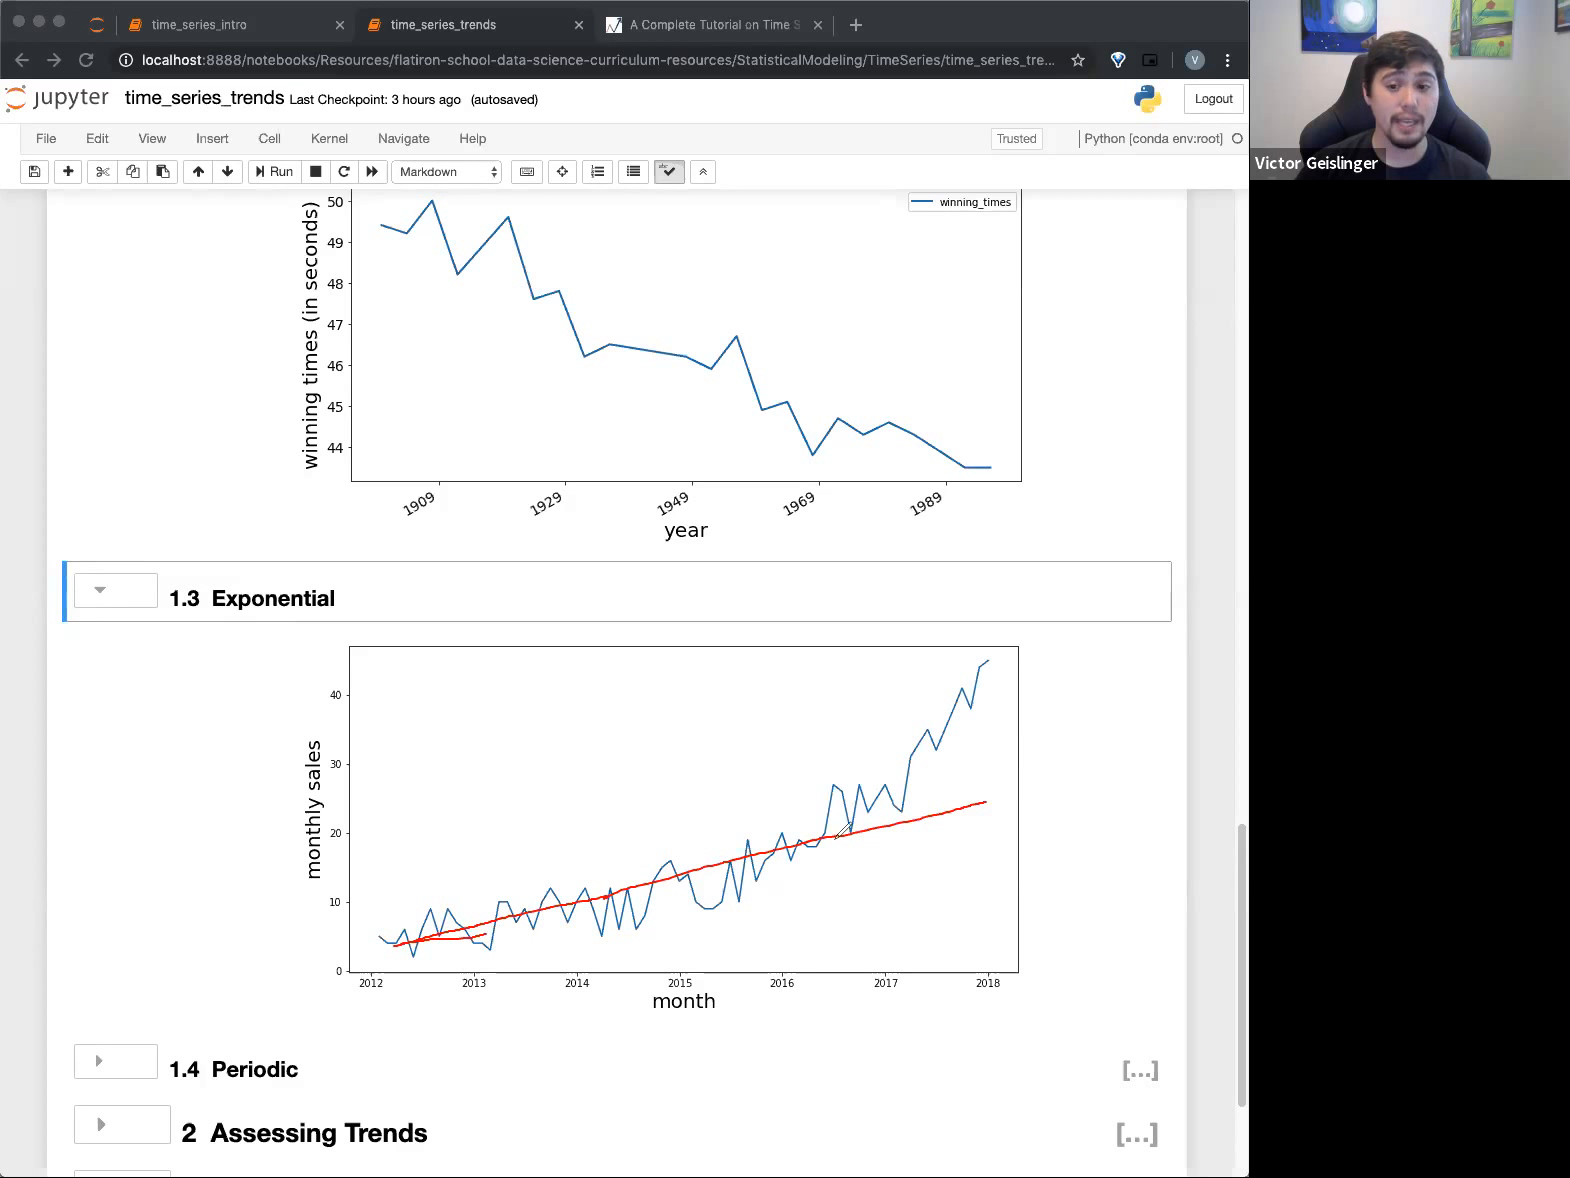
{"action": "mouse_move", "coordinate": [876, 776]}
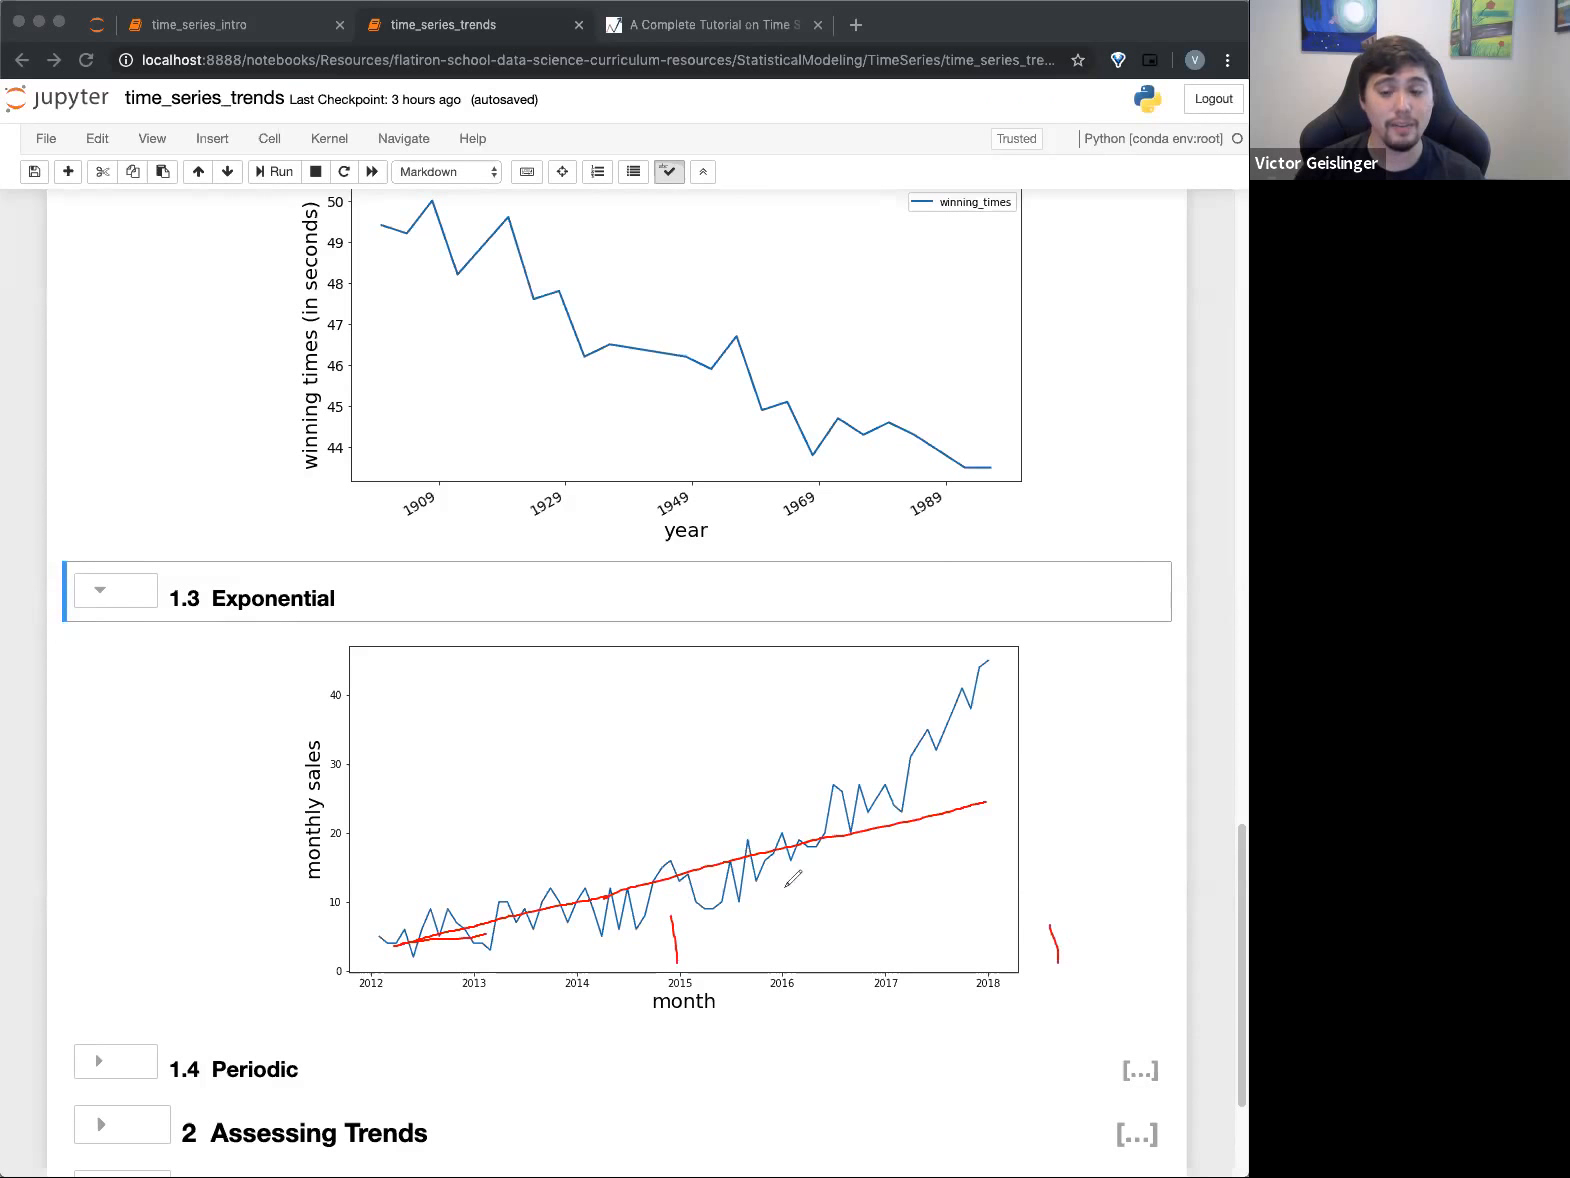
{"action": "mouse_move", "coordinate": [1170, 644]}
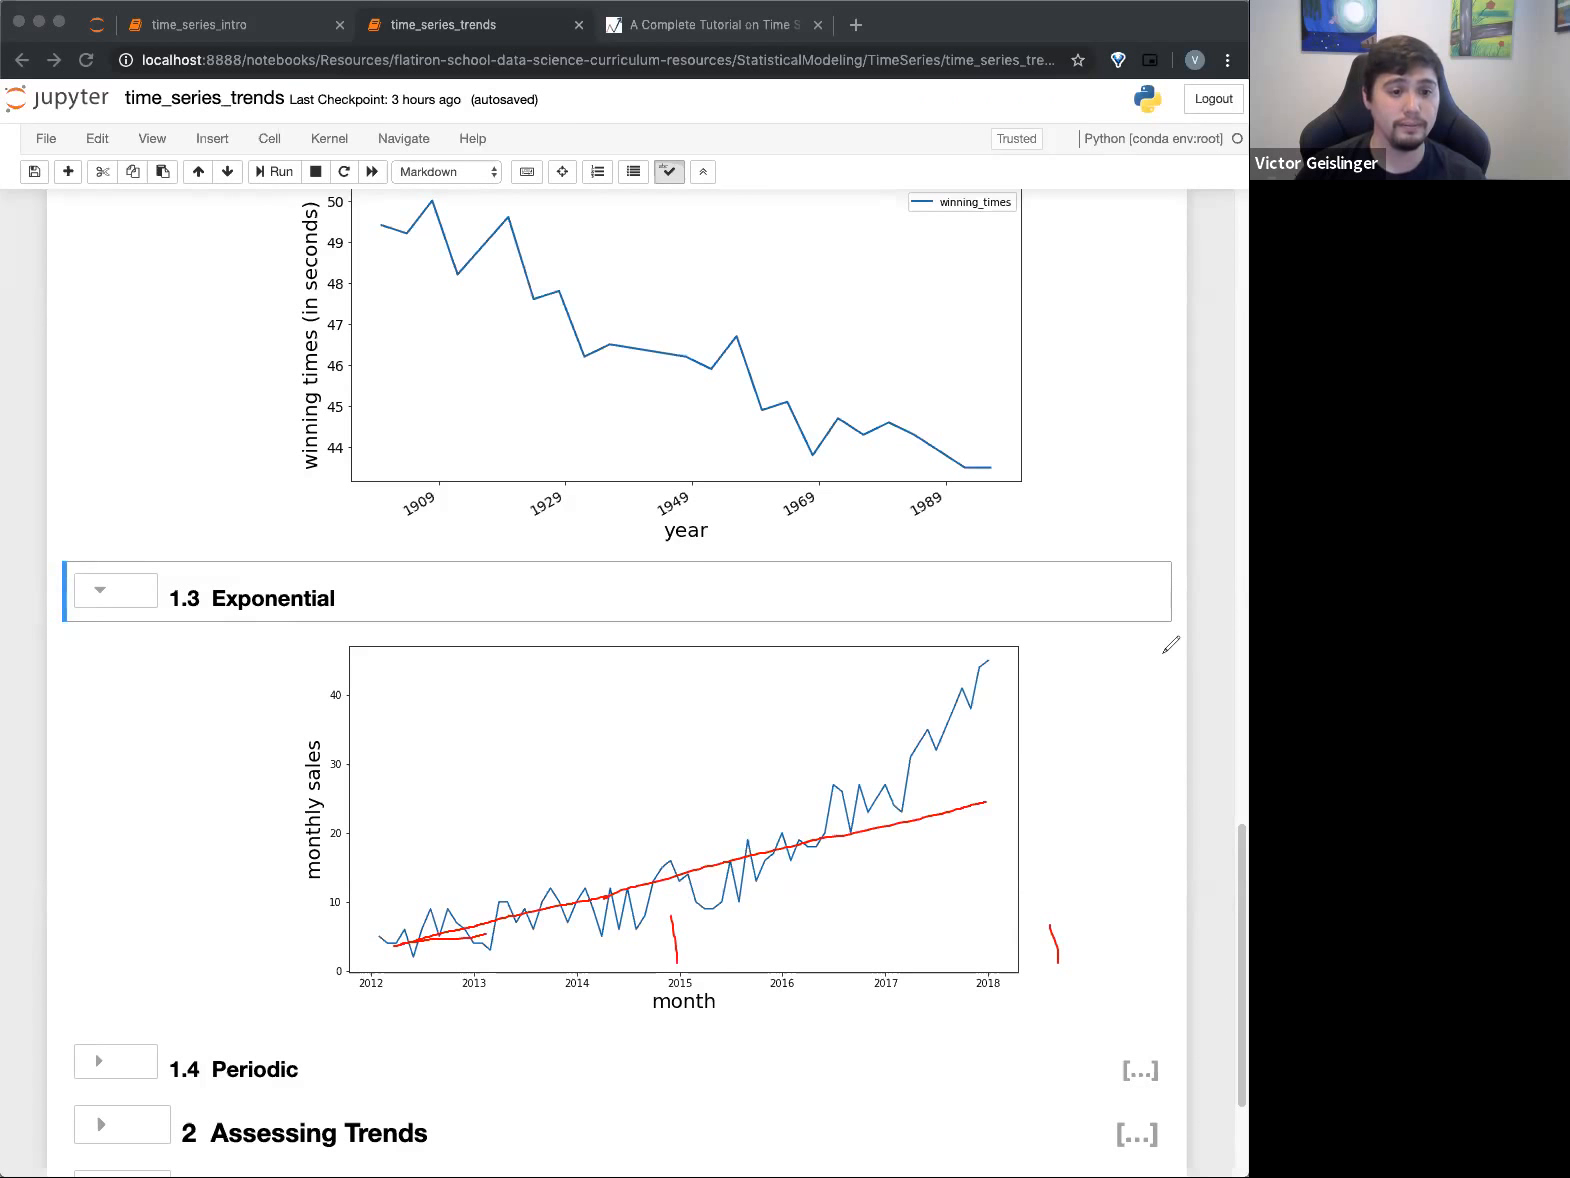
{"action": "mouse_move", "coordinate": [900, 836]}
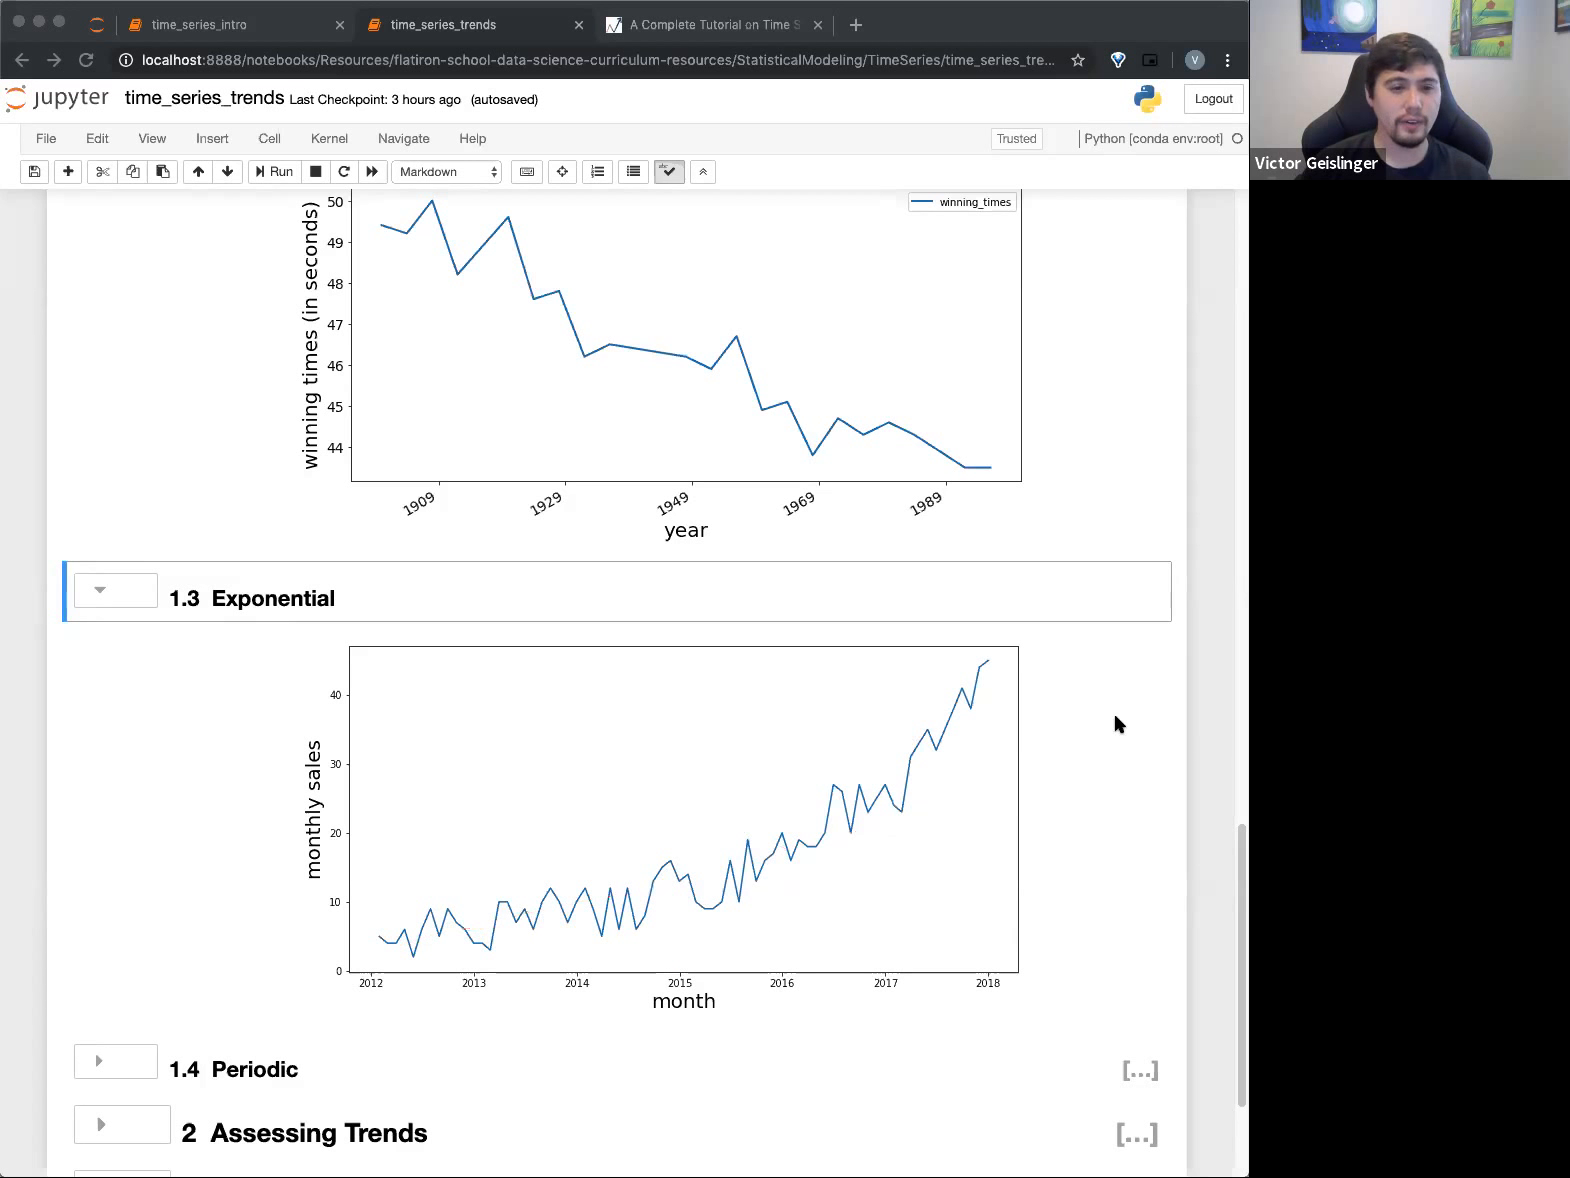
{"action": "mouse_move", "coordinate": [390, 940]}
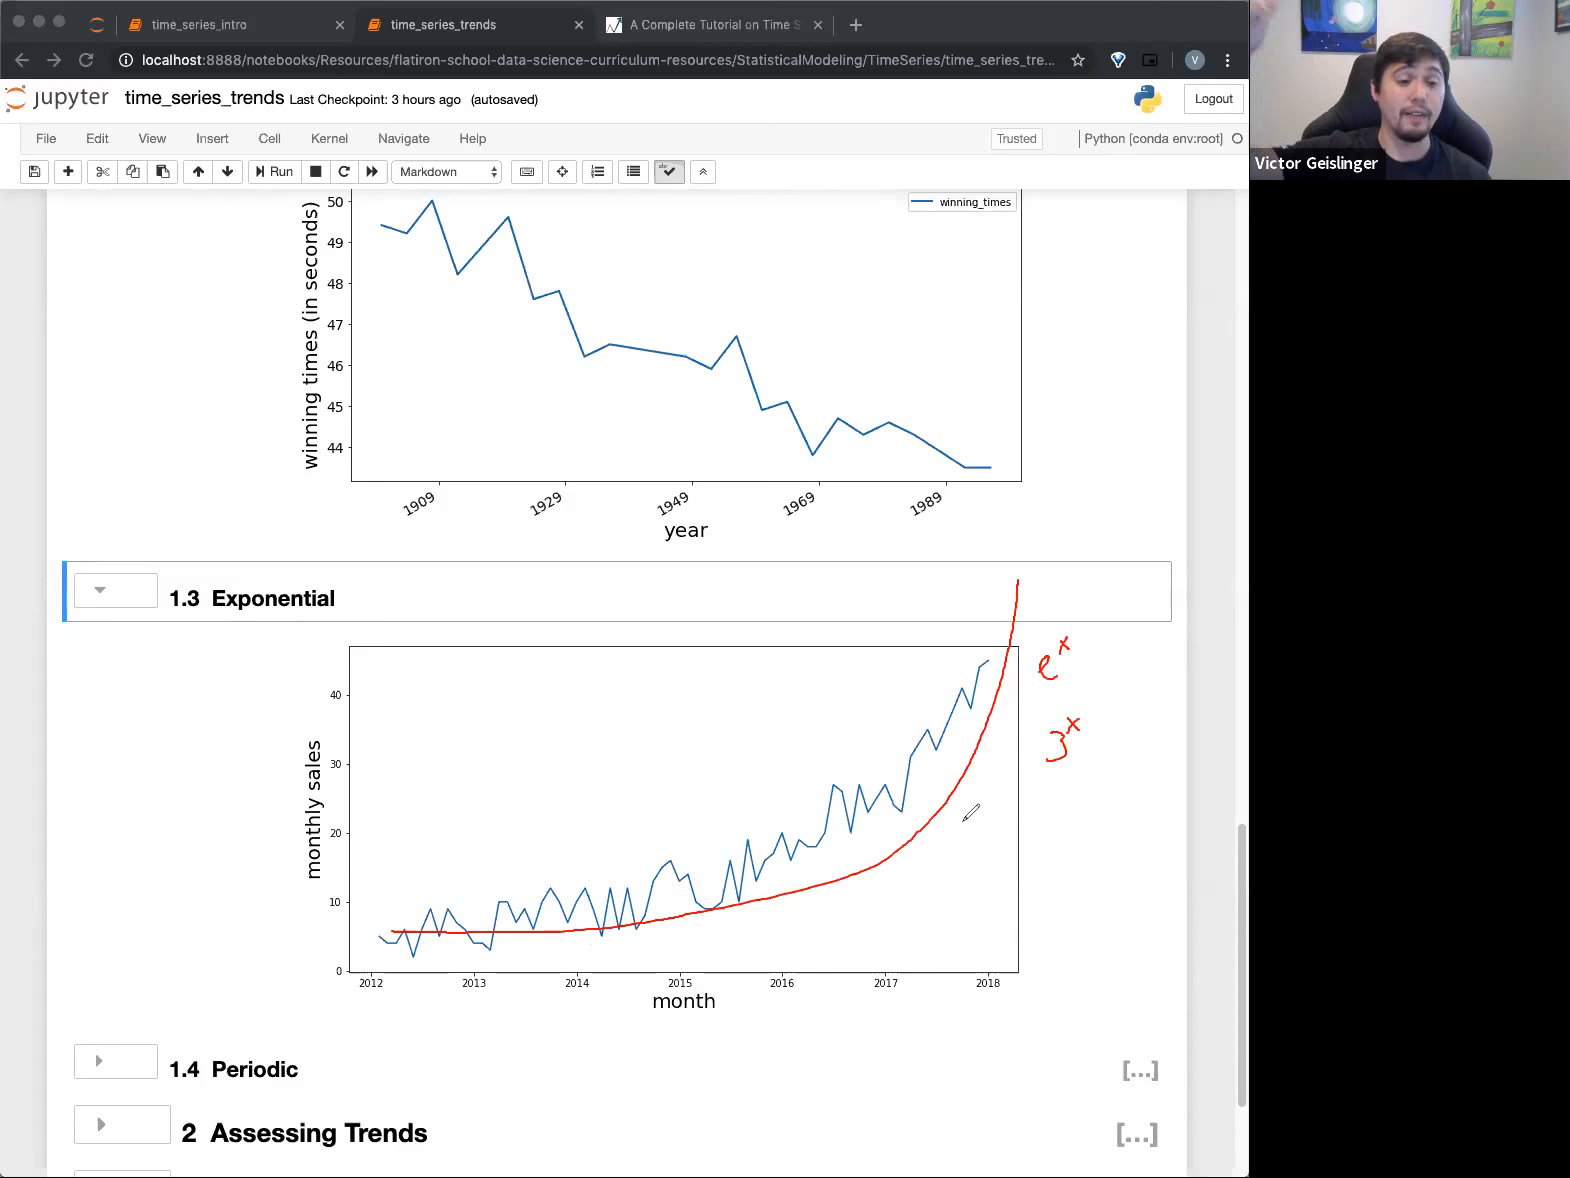
{"action": "mouse_move", "coordinate": [1044, 284]}
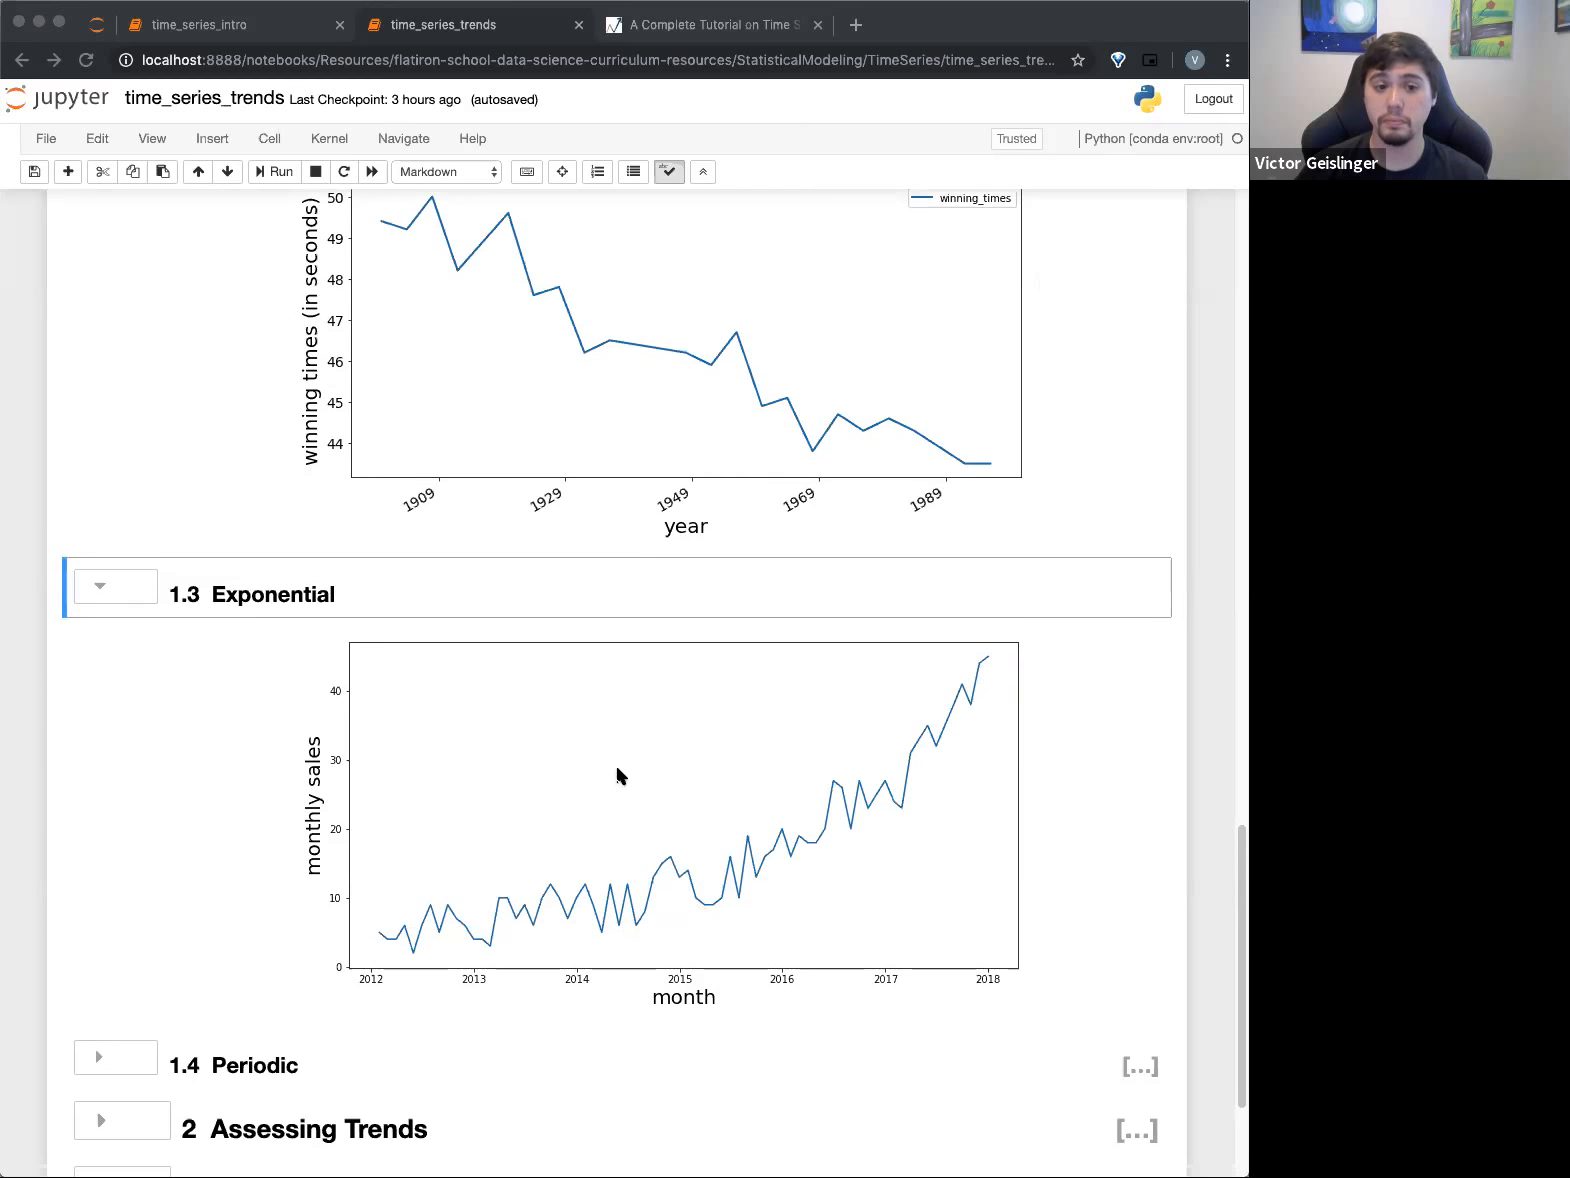
Unfold Periodic to show the daily minimum temperature and airline passenger miles plots
{"action": "scroll", "scroll_direction": "down", "scroll_amount": 3}
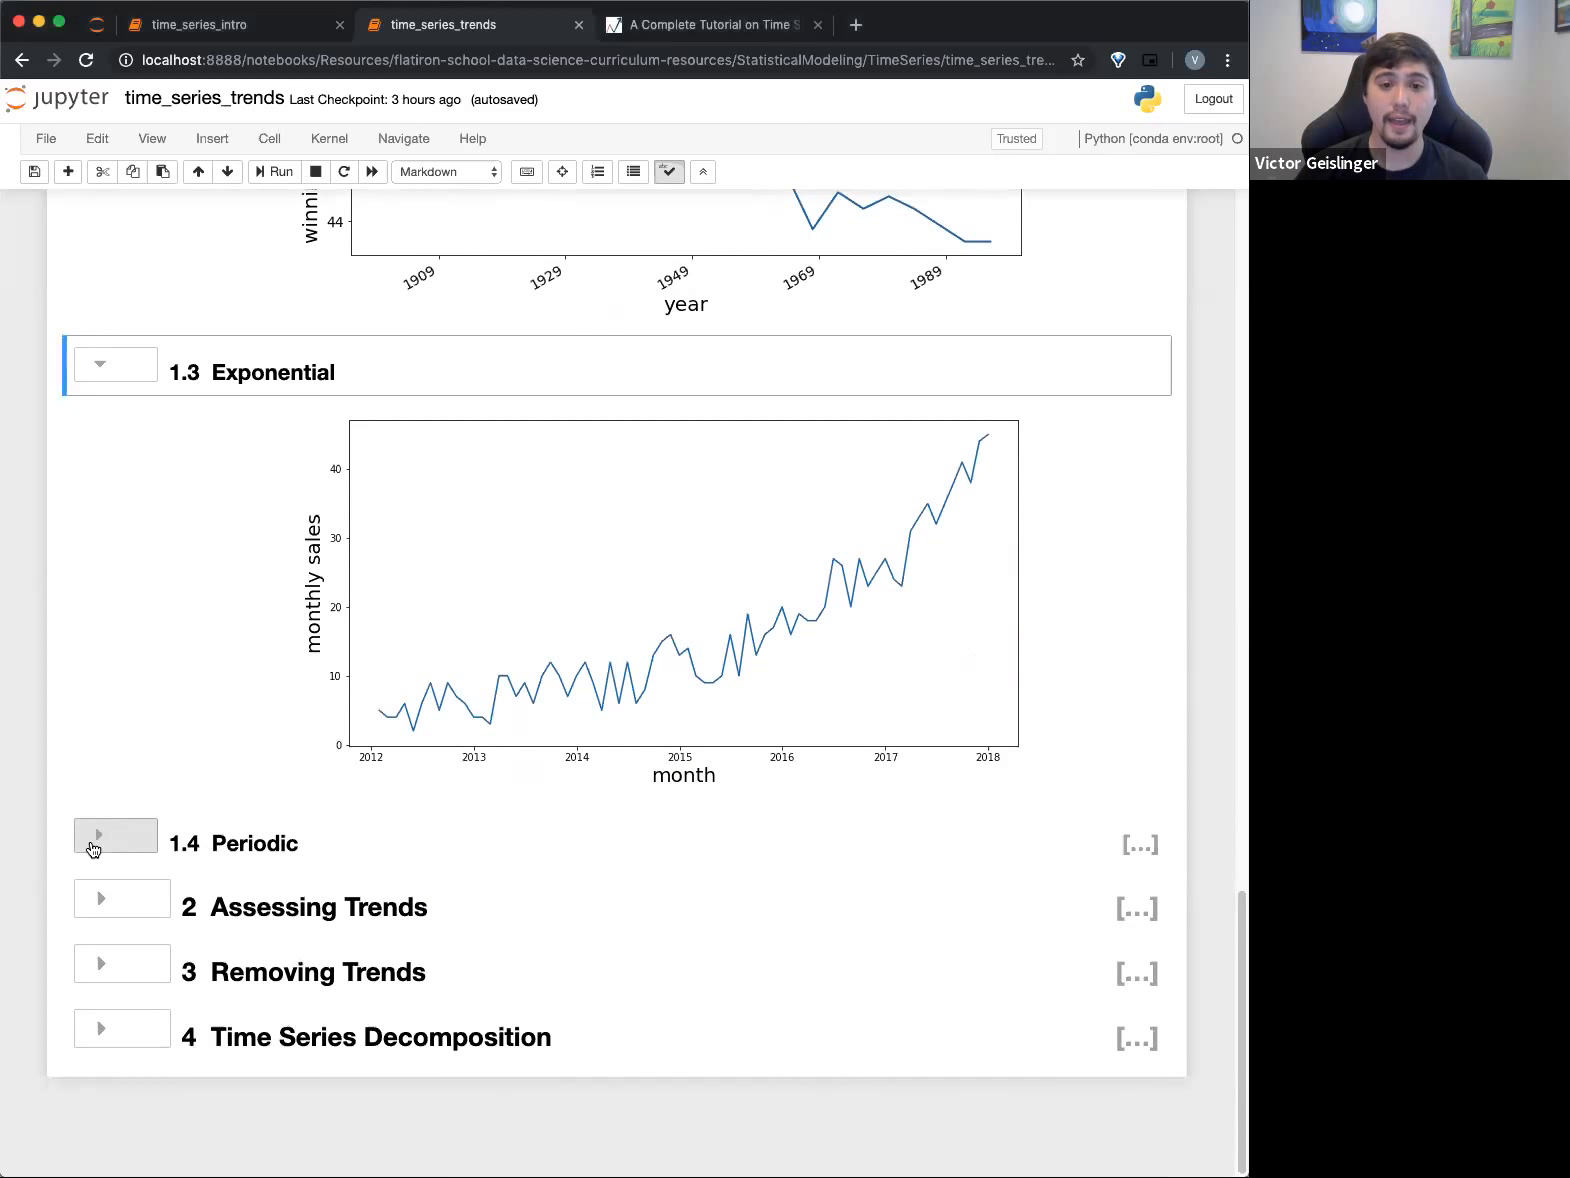
{"action": "left_click", "coordinate": [116, 836]}
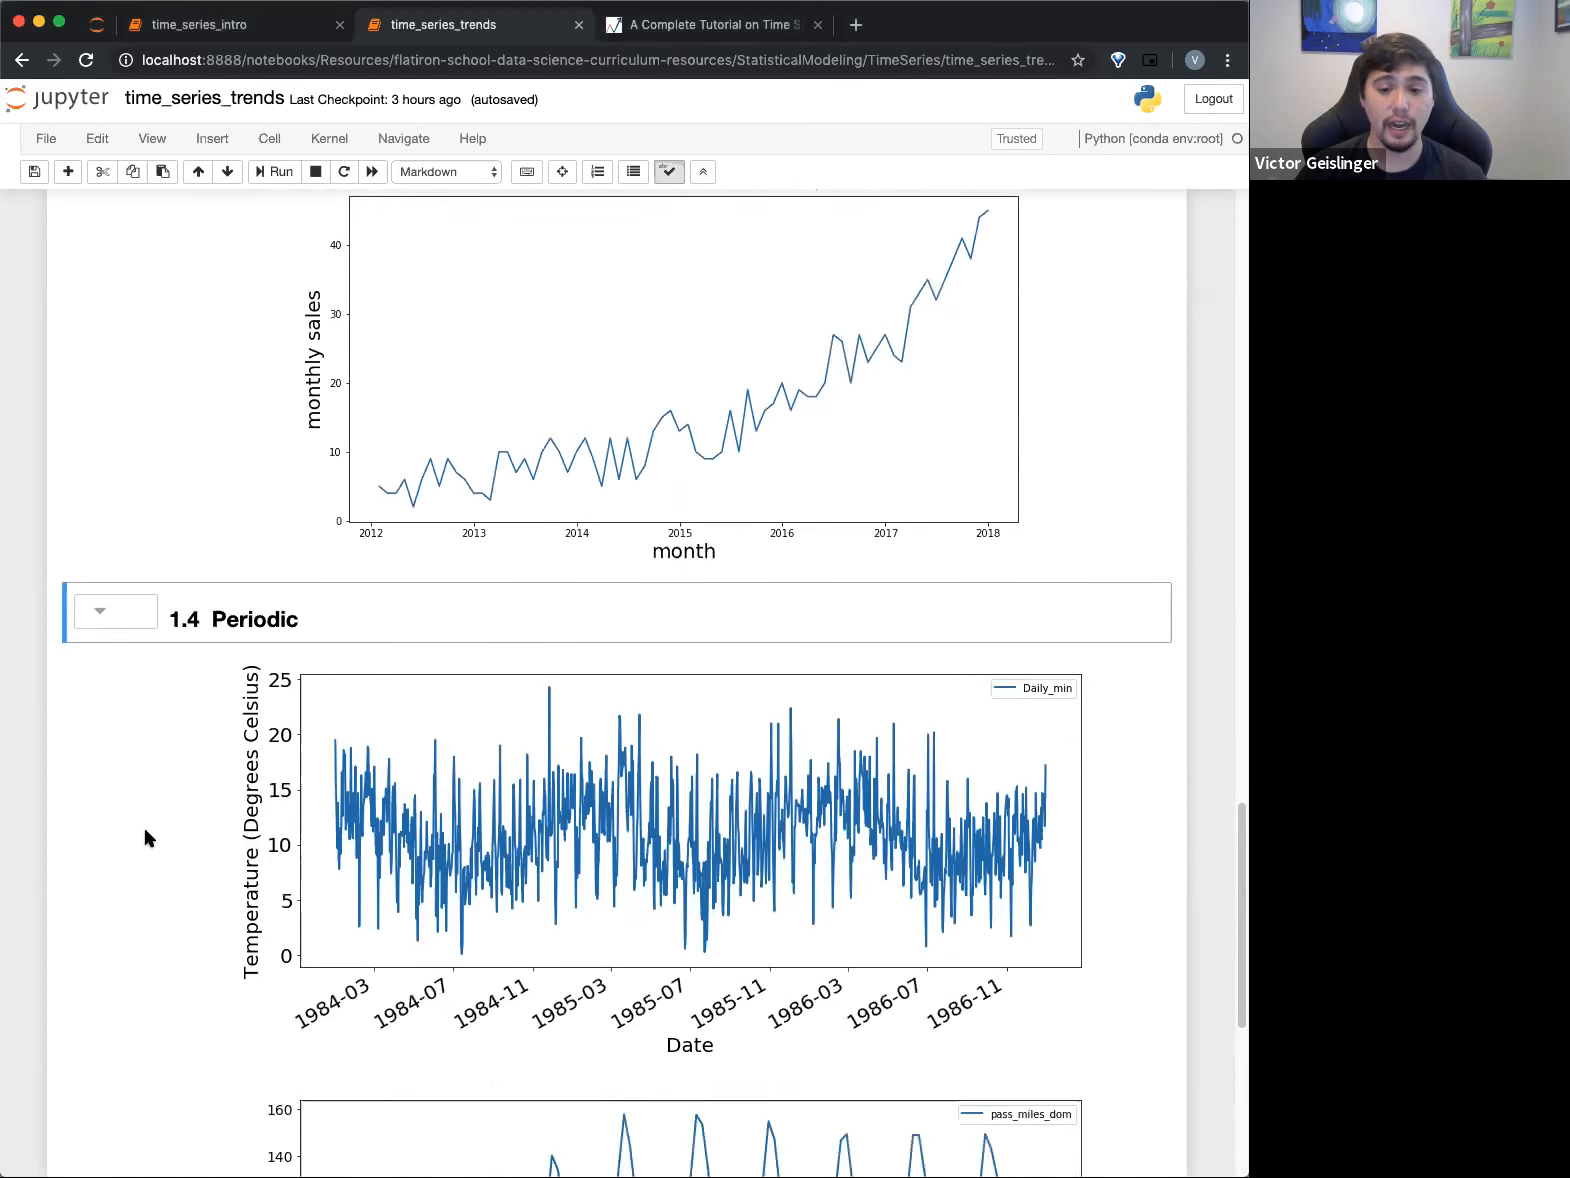
{"action": "scroll", "scroll_direction": "down", "scroll_amount": 3}
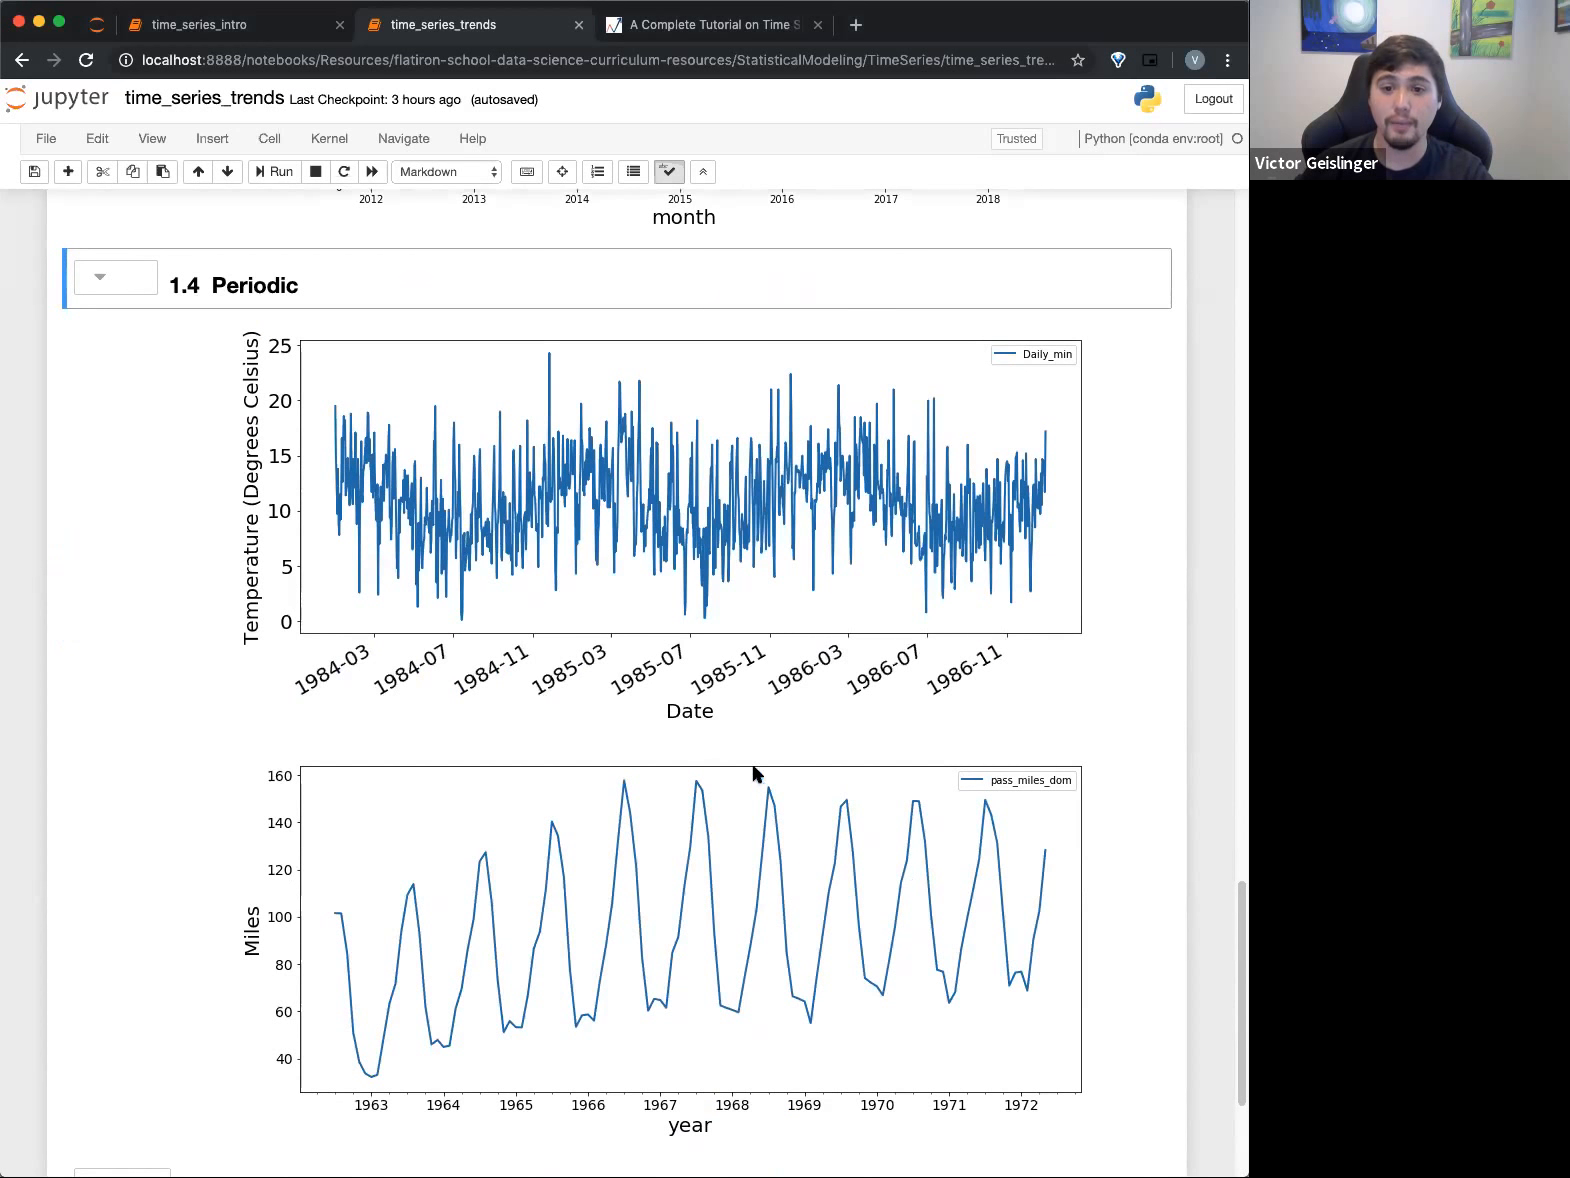
{"action": "mouse_move", "coordinate": [310, 524]}
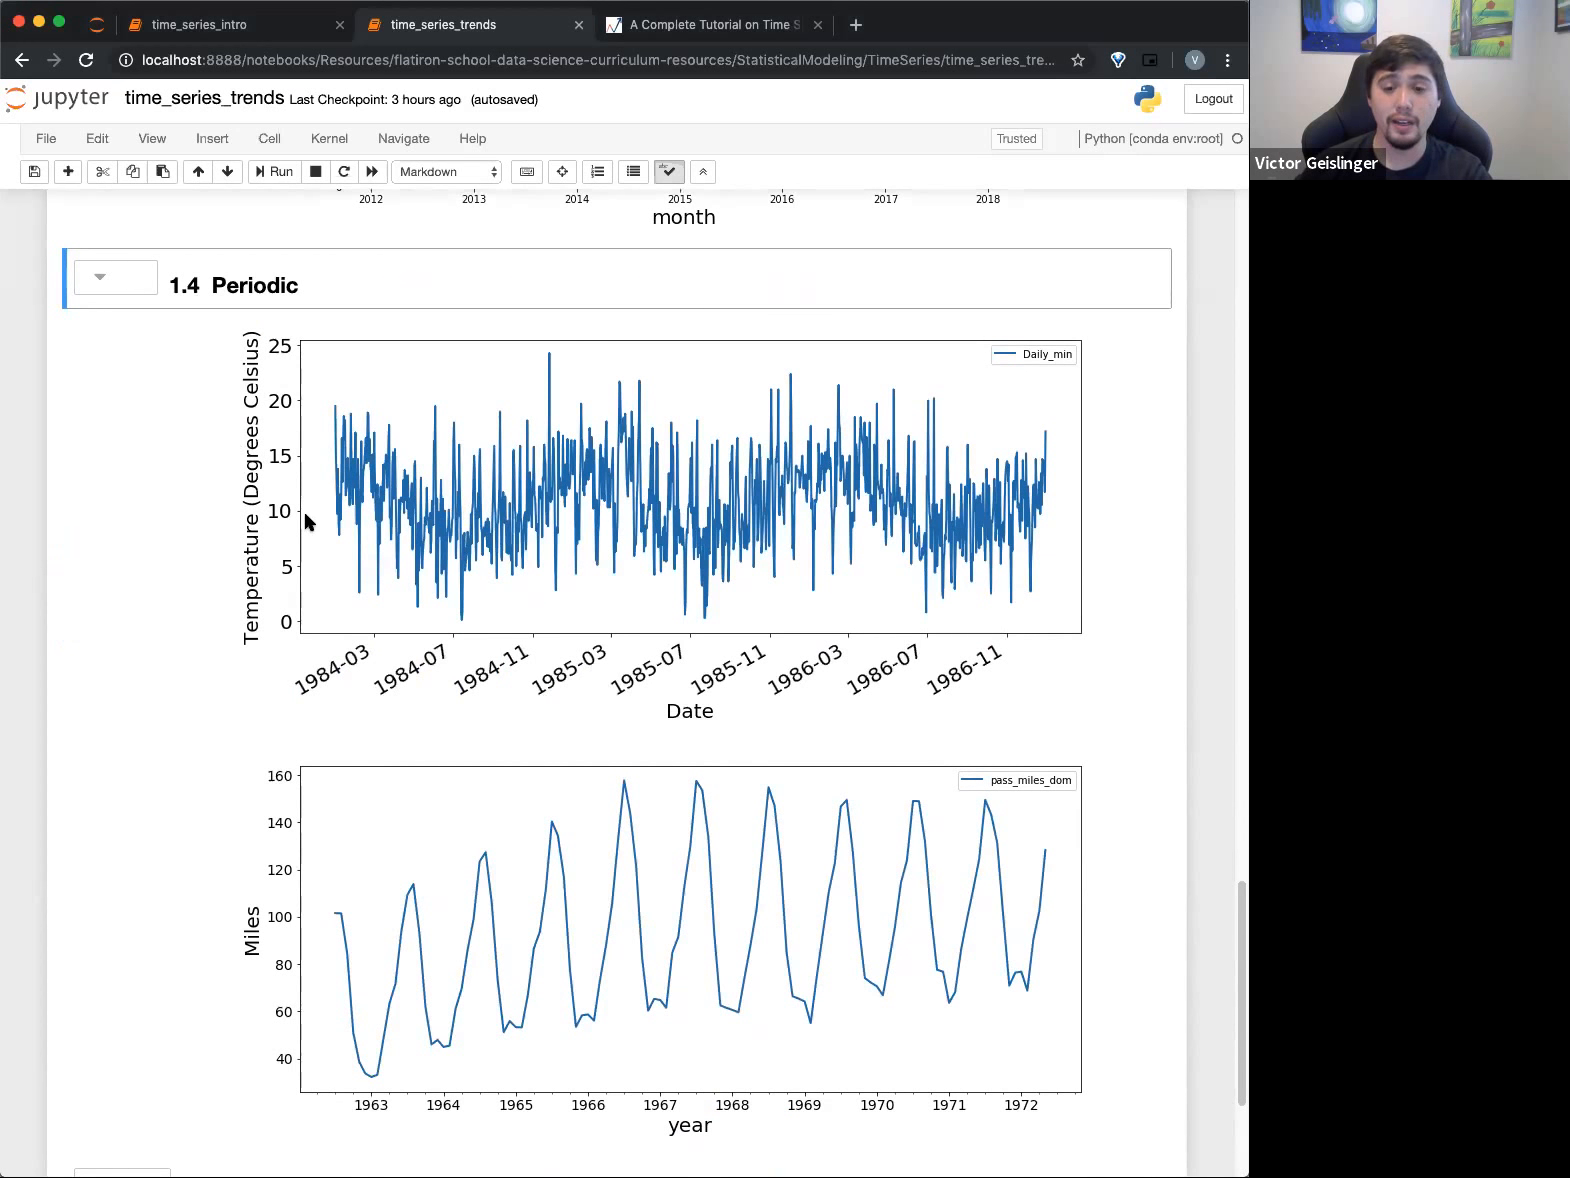
{"action": "mouse_move", "coordinate": [474, 646]}
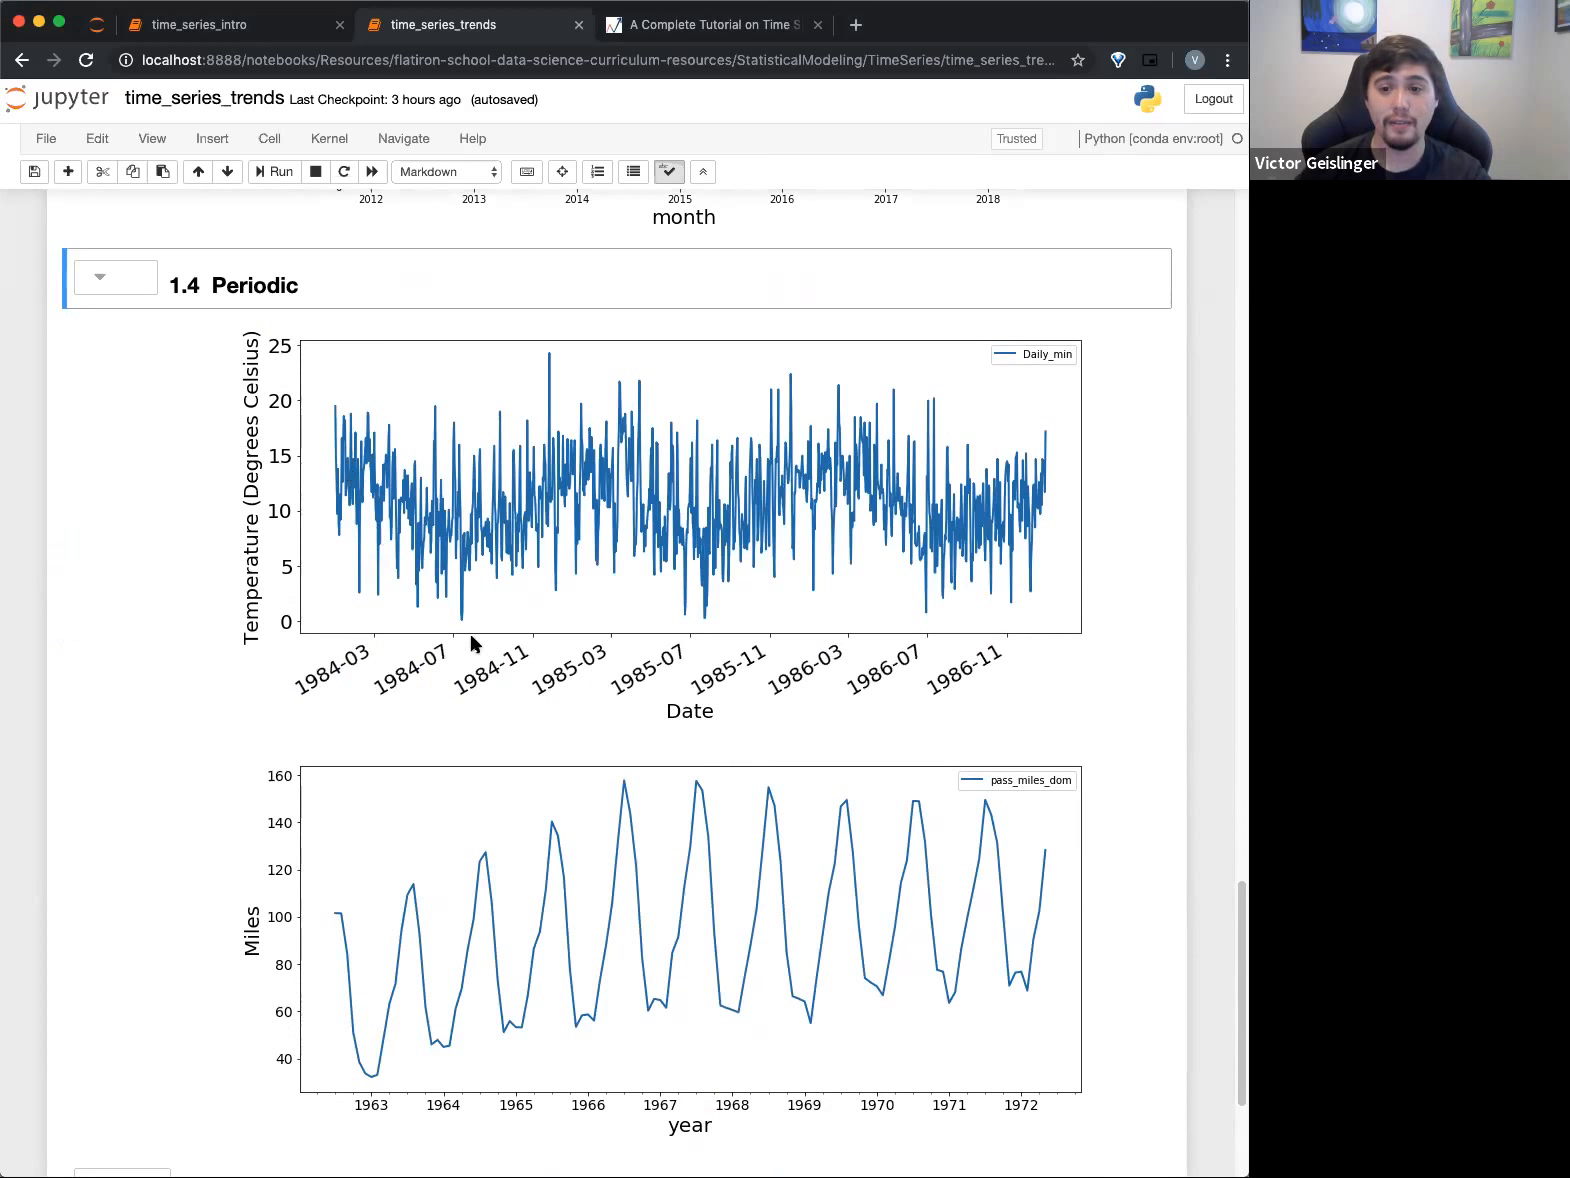
{"action": "mouse_move", "coordinate": [366, 516]}
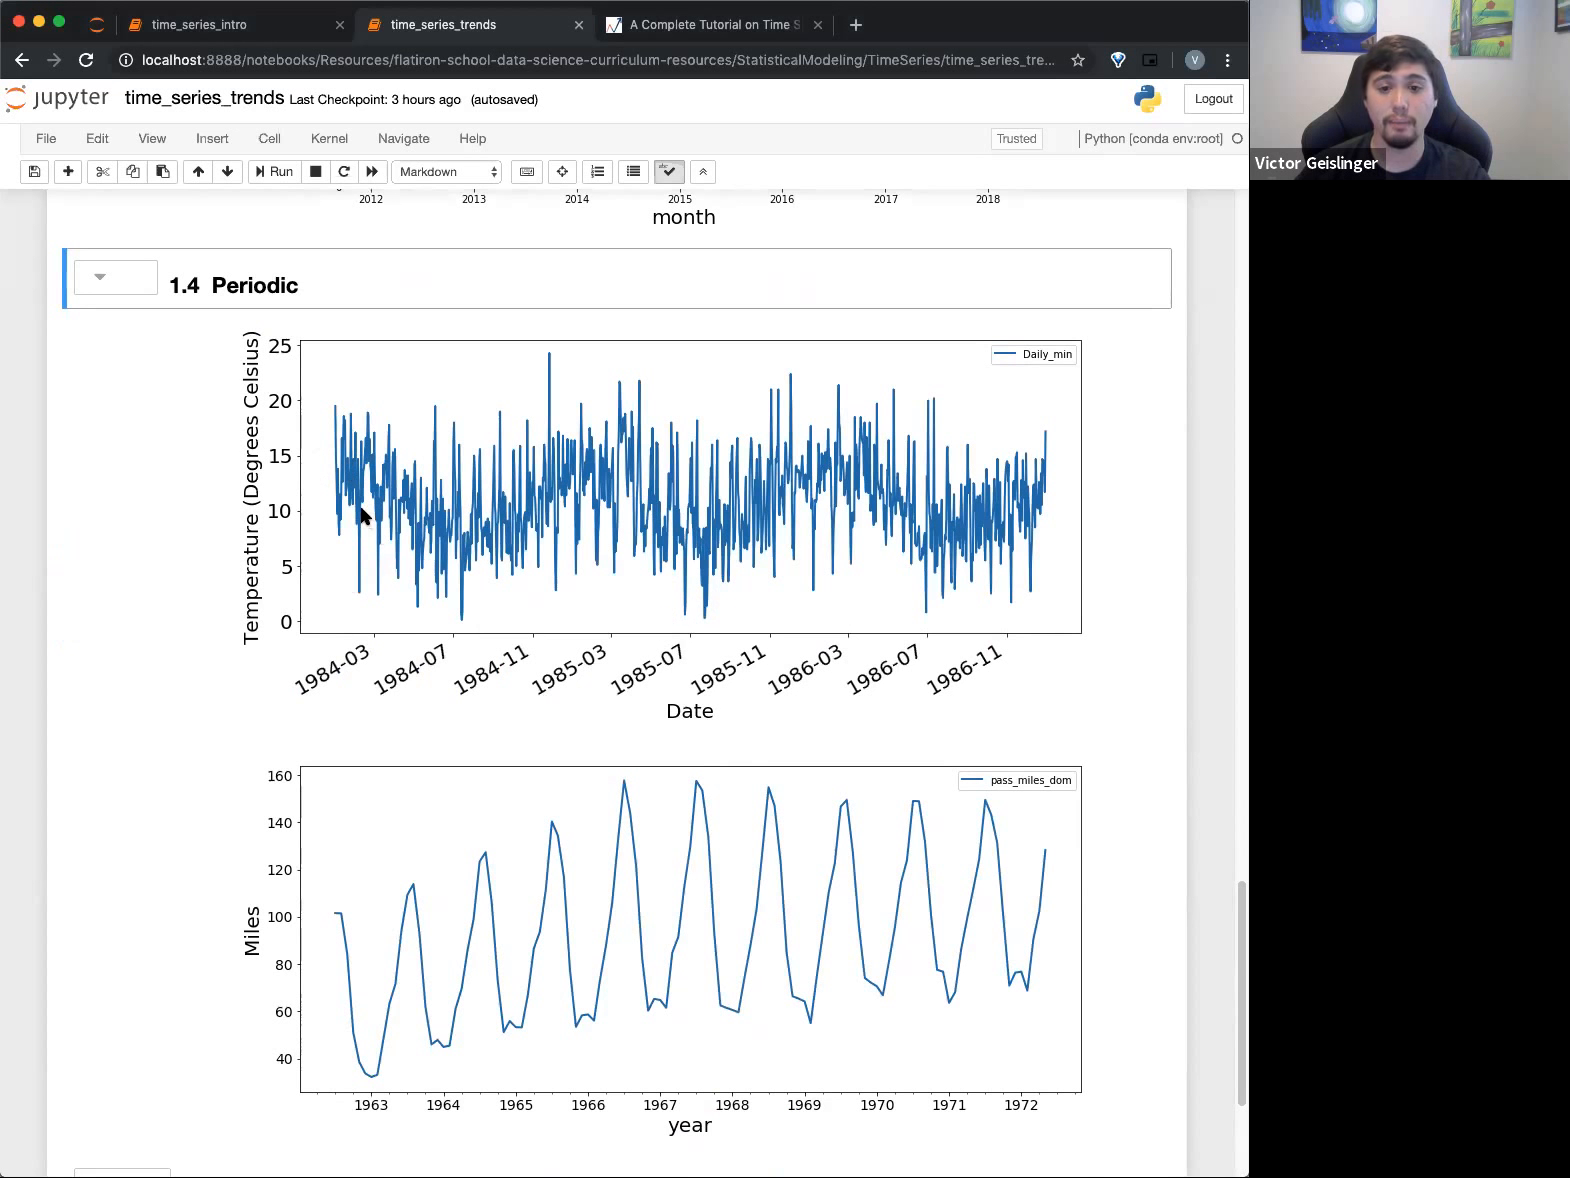
{"action": "mouse_move", "coordinate": [340, 452]}
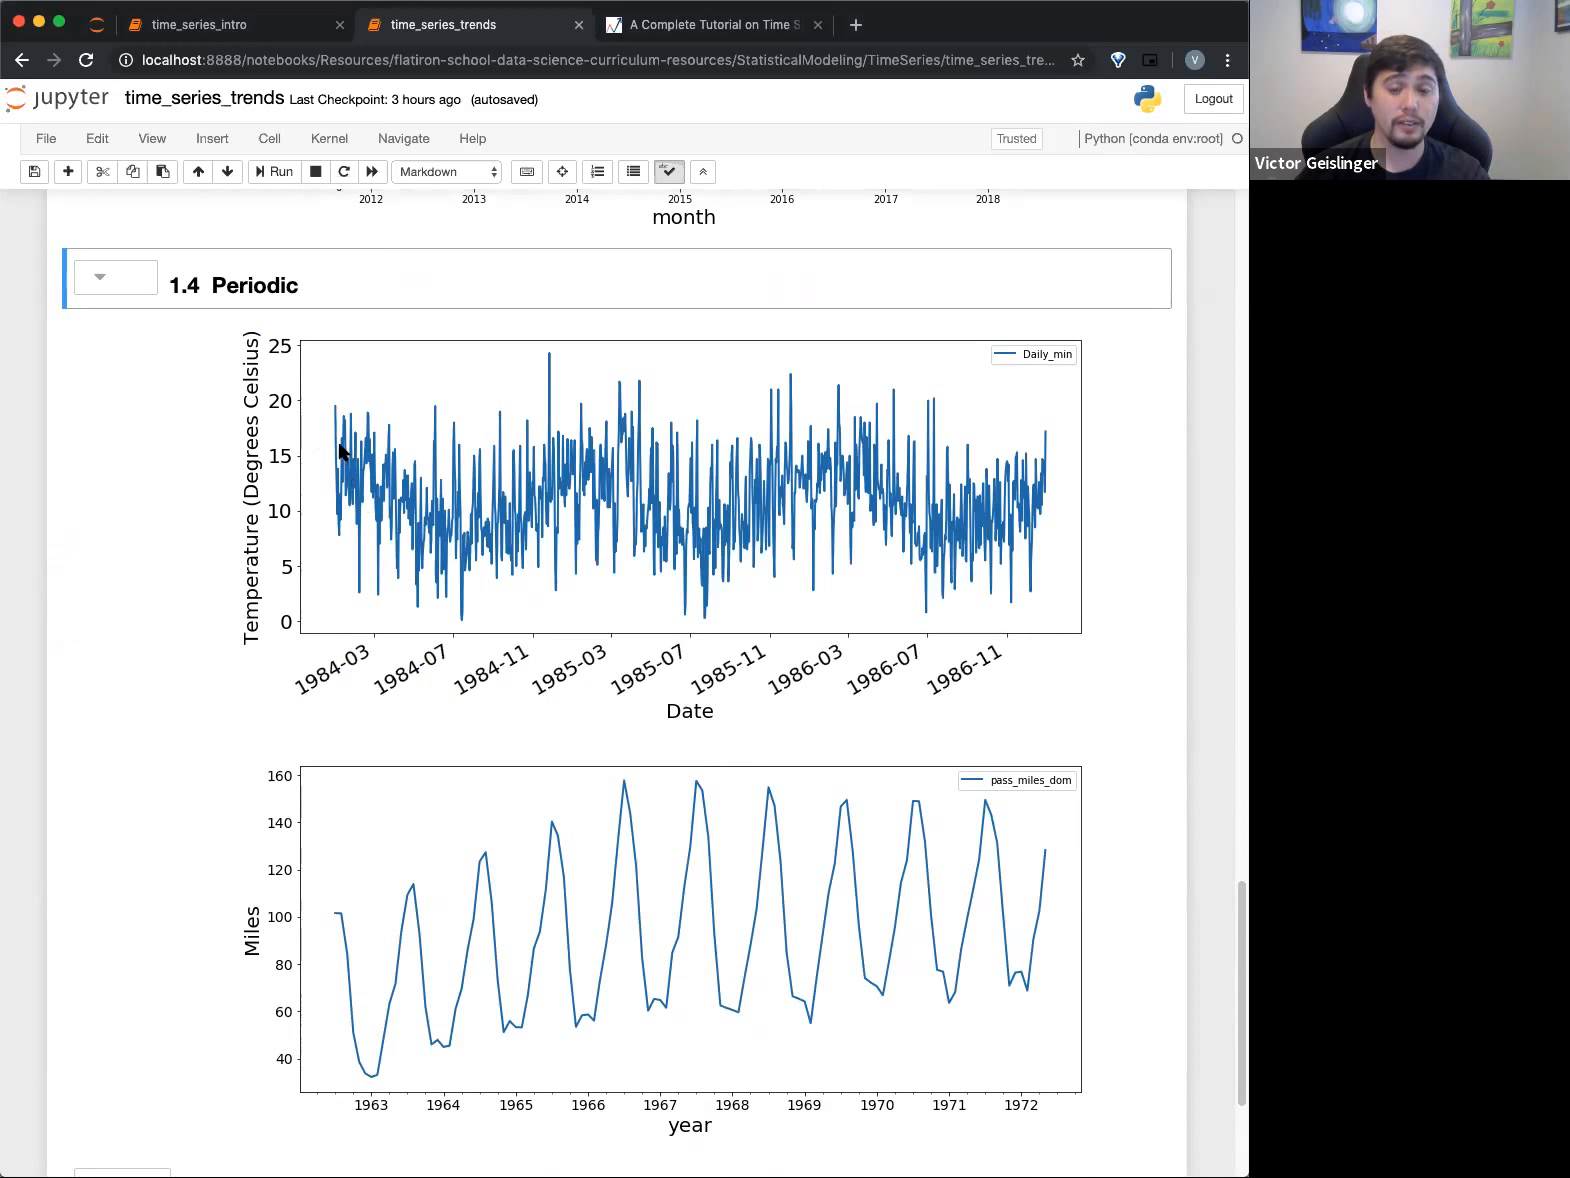
{"action": "mouse_move", "coordinate": [352, 600]}
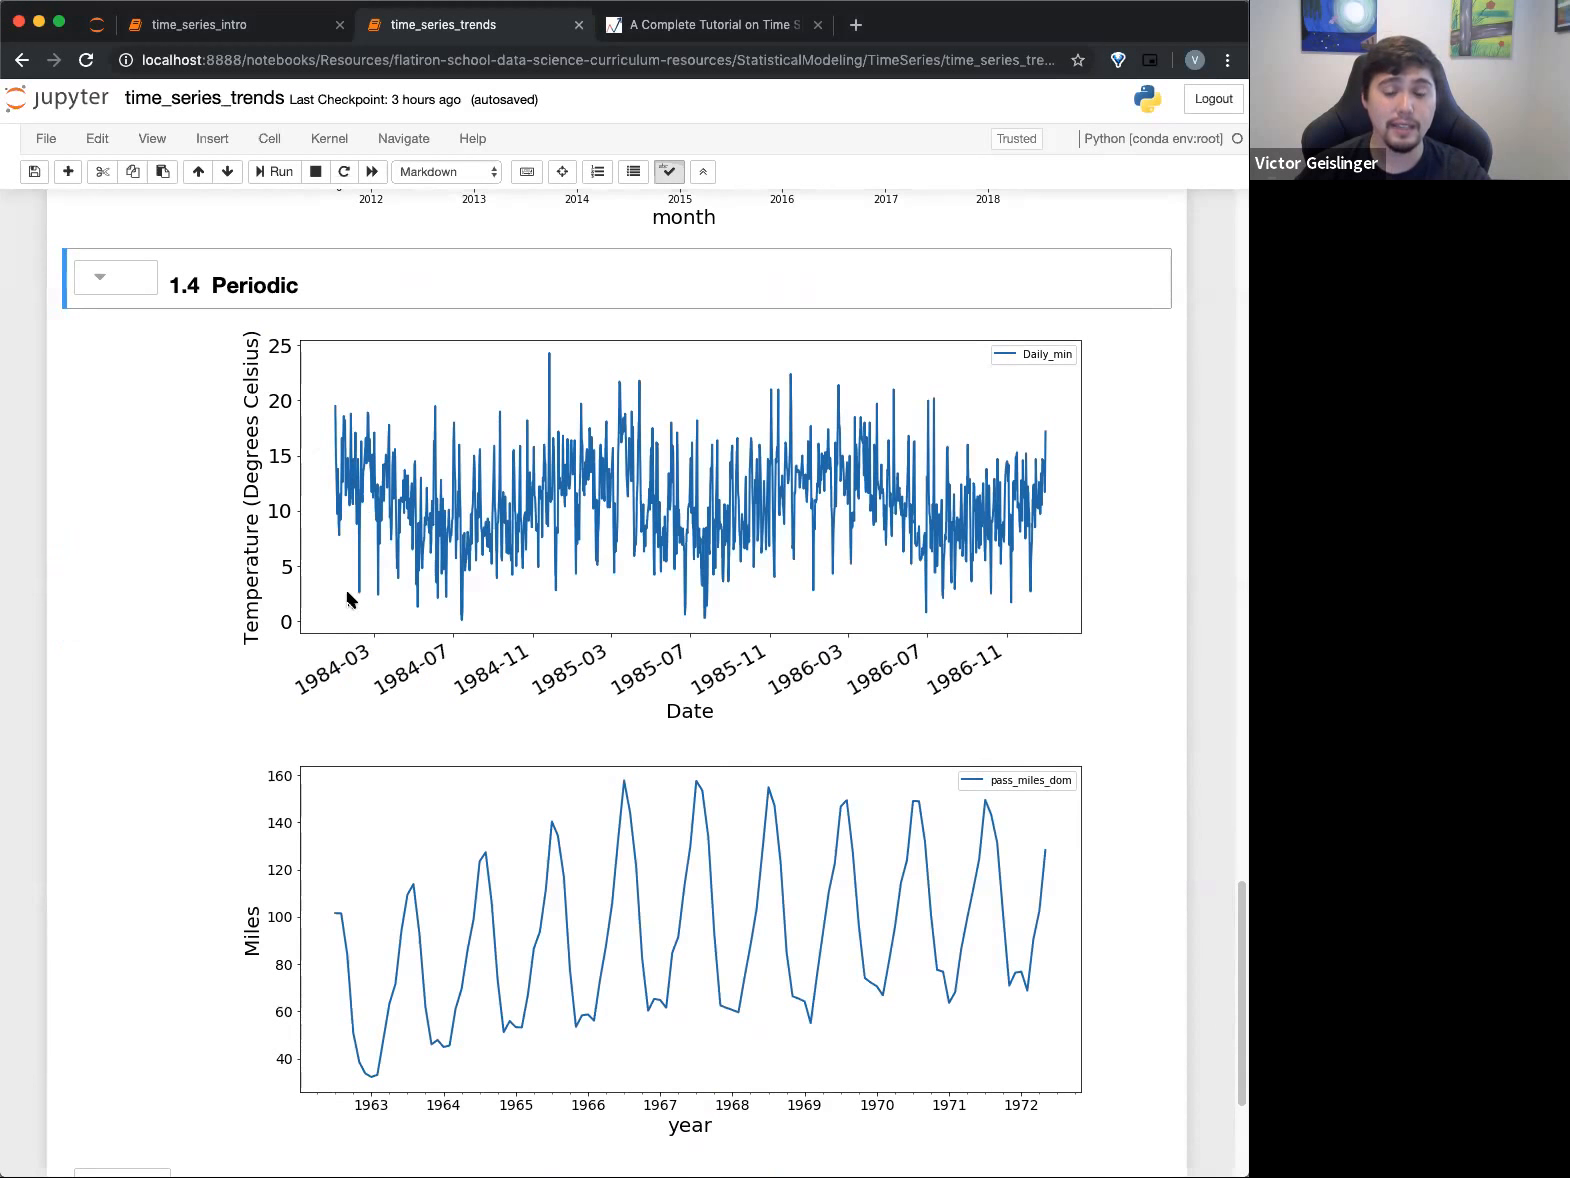
{"action": "mouse_move", "coordinate": [540, 478]}
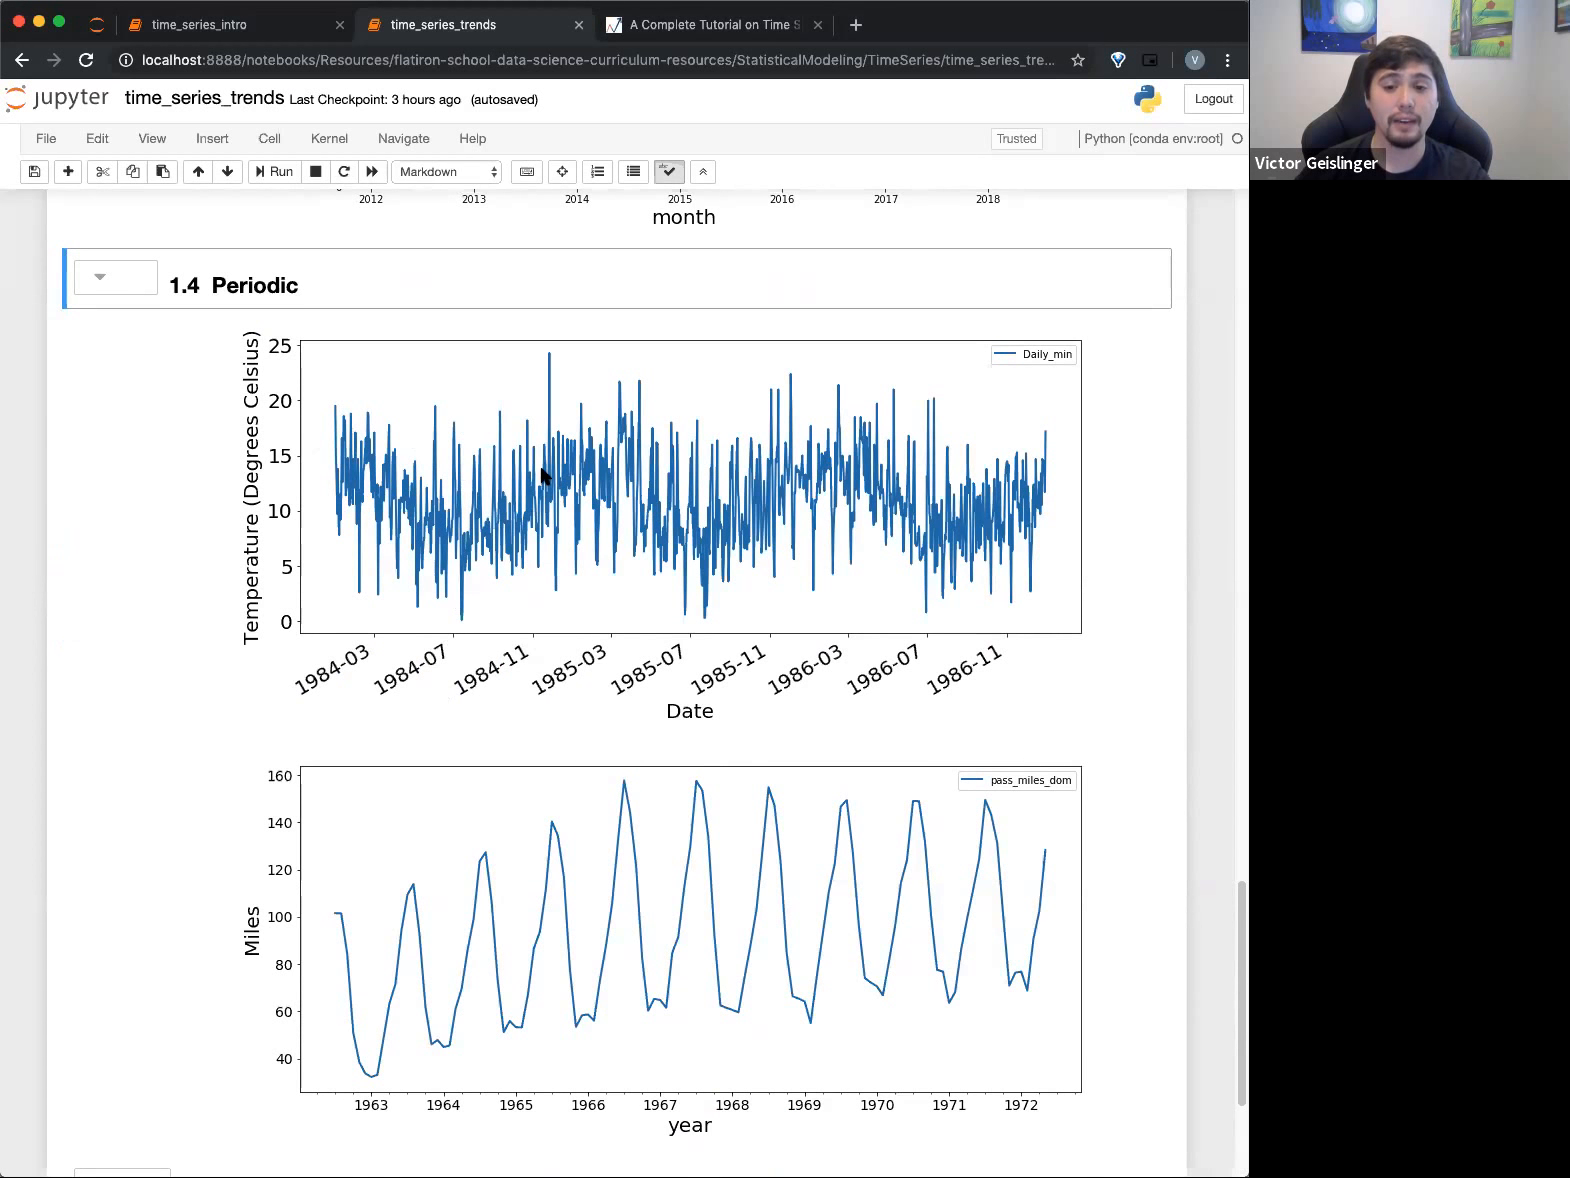
{"action": "mouse_move", "coordinate": [336, 496]}
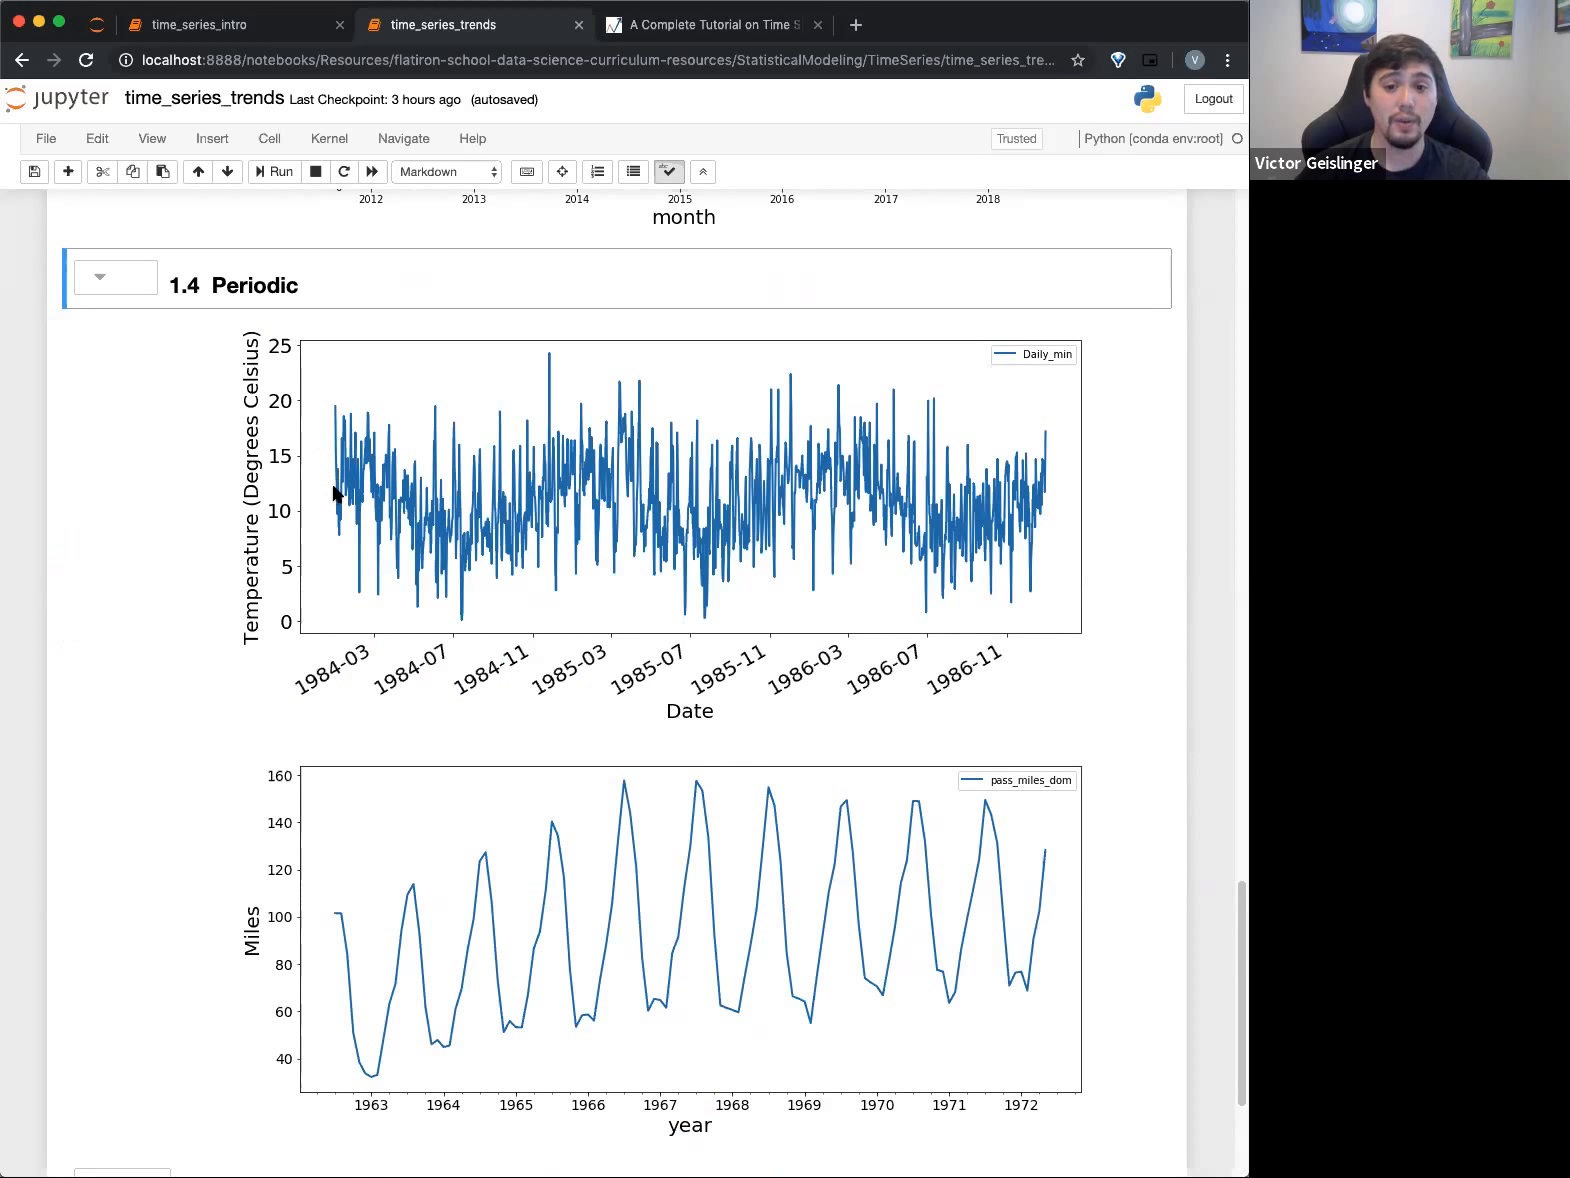
{"action": "mouse_move", "coordinate": [578, 490]}
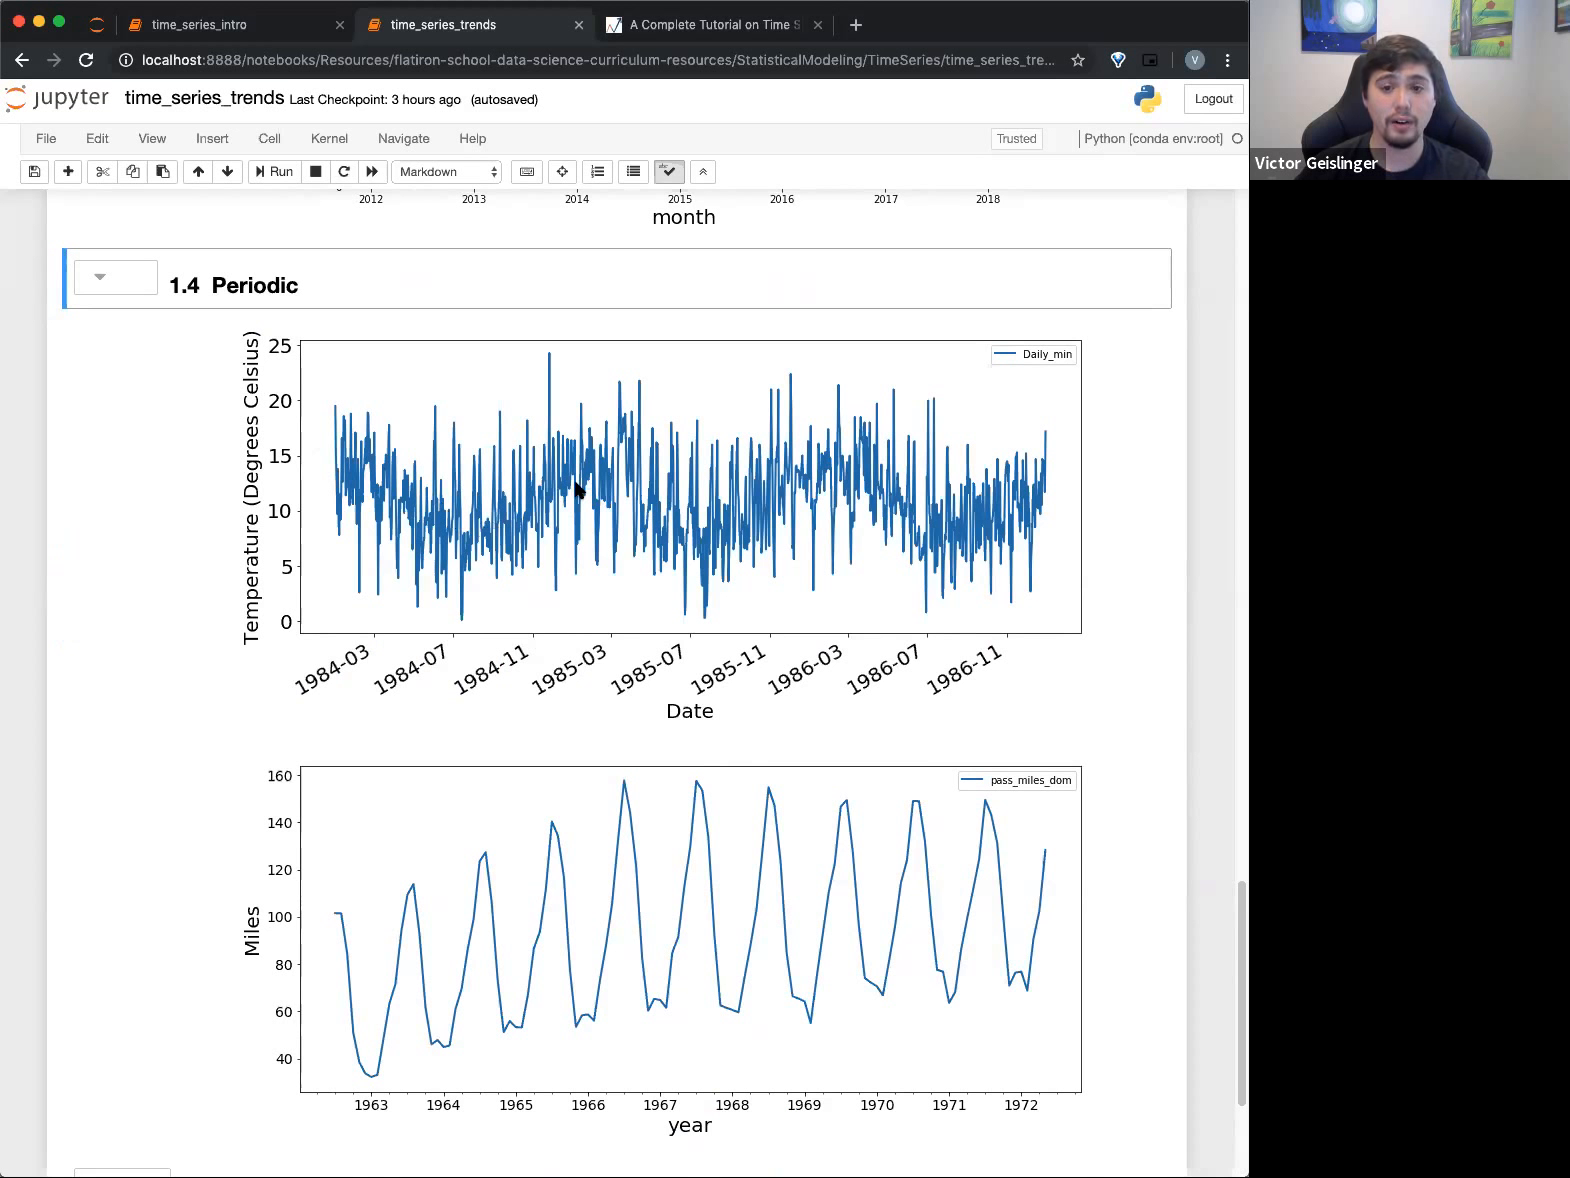
{"action": "mouse_move", "coordinate": [458, 508]}
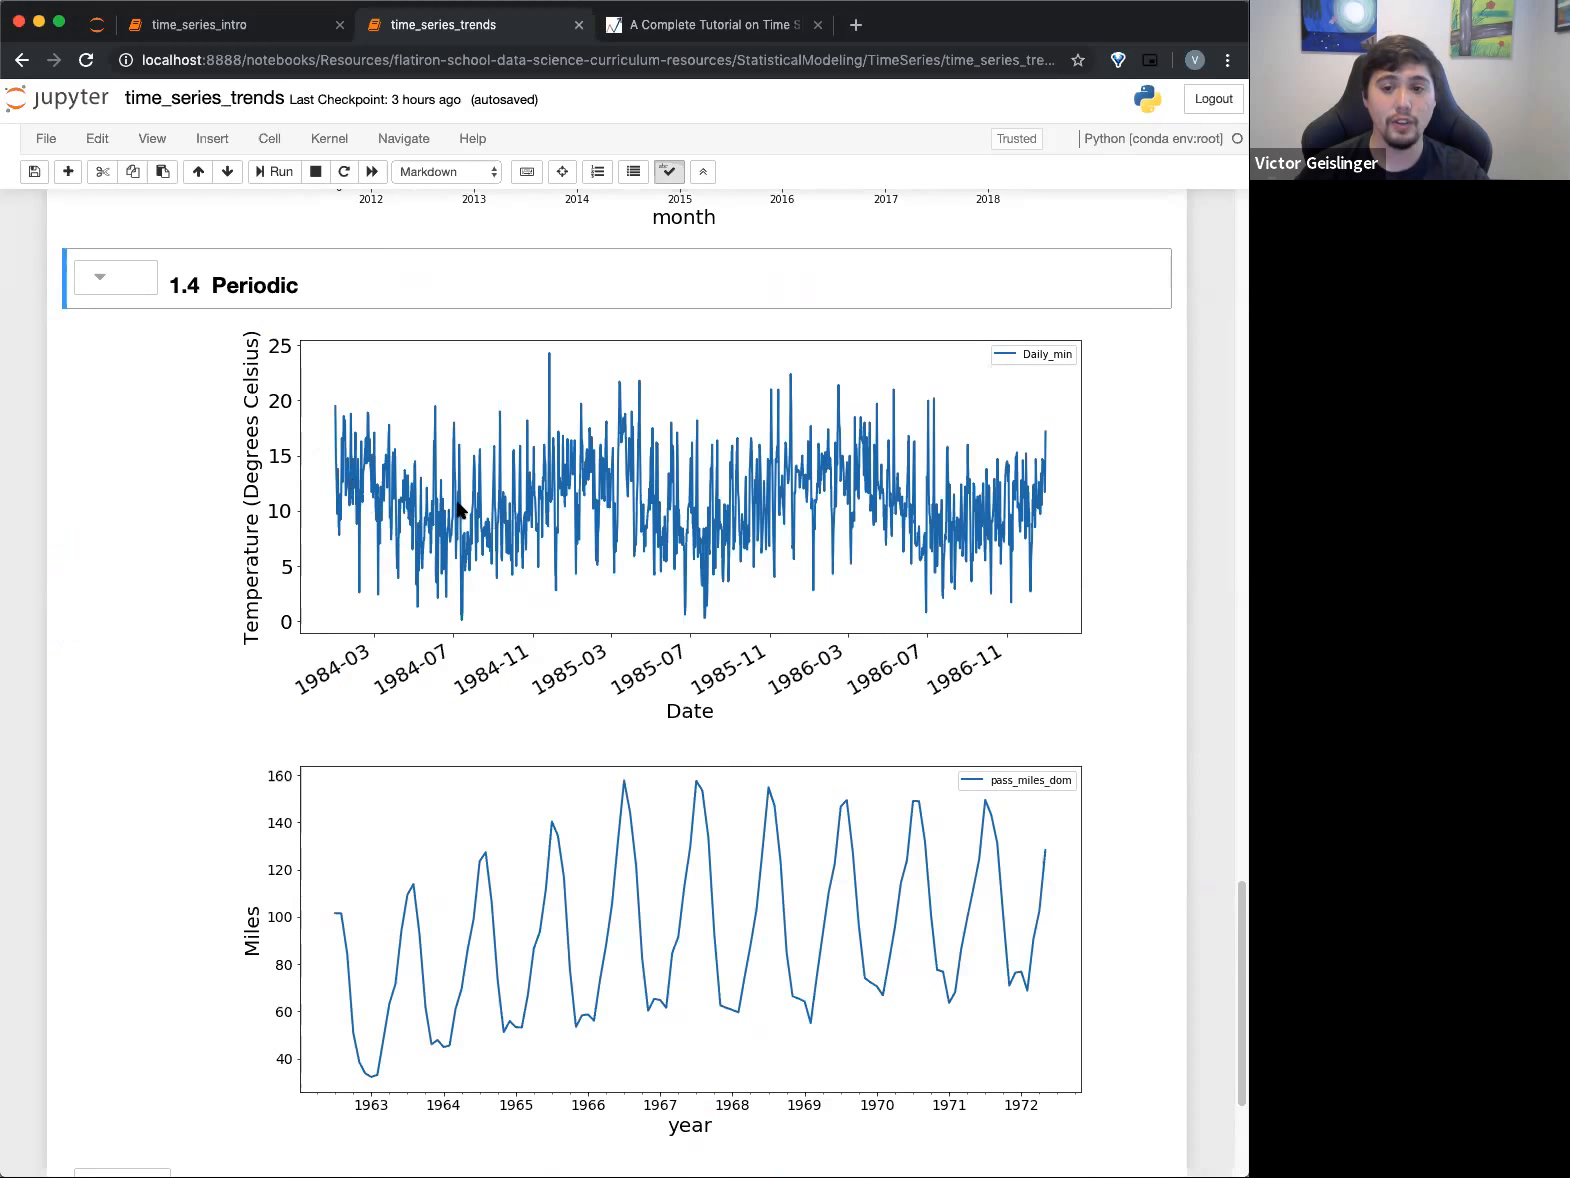
{"action": "mouse_move", "coordinate": [510, 546]}
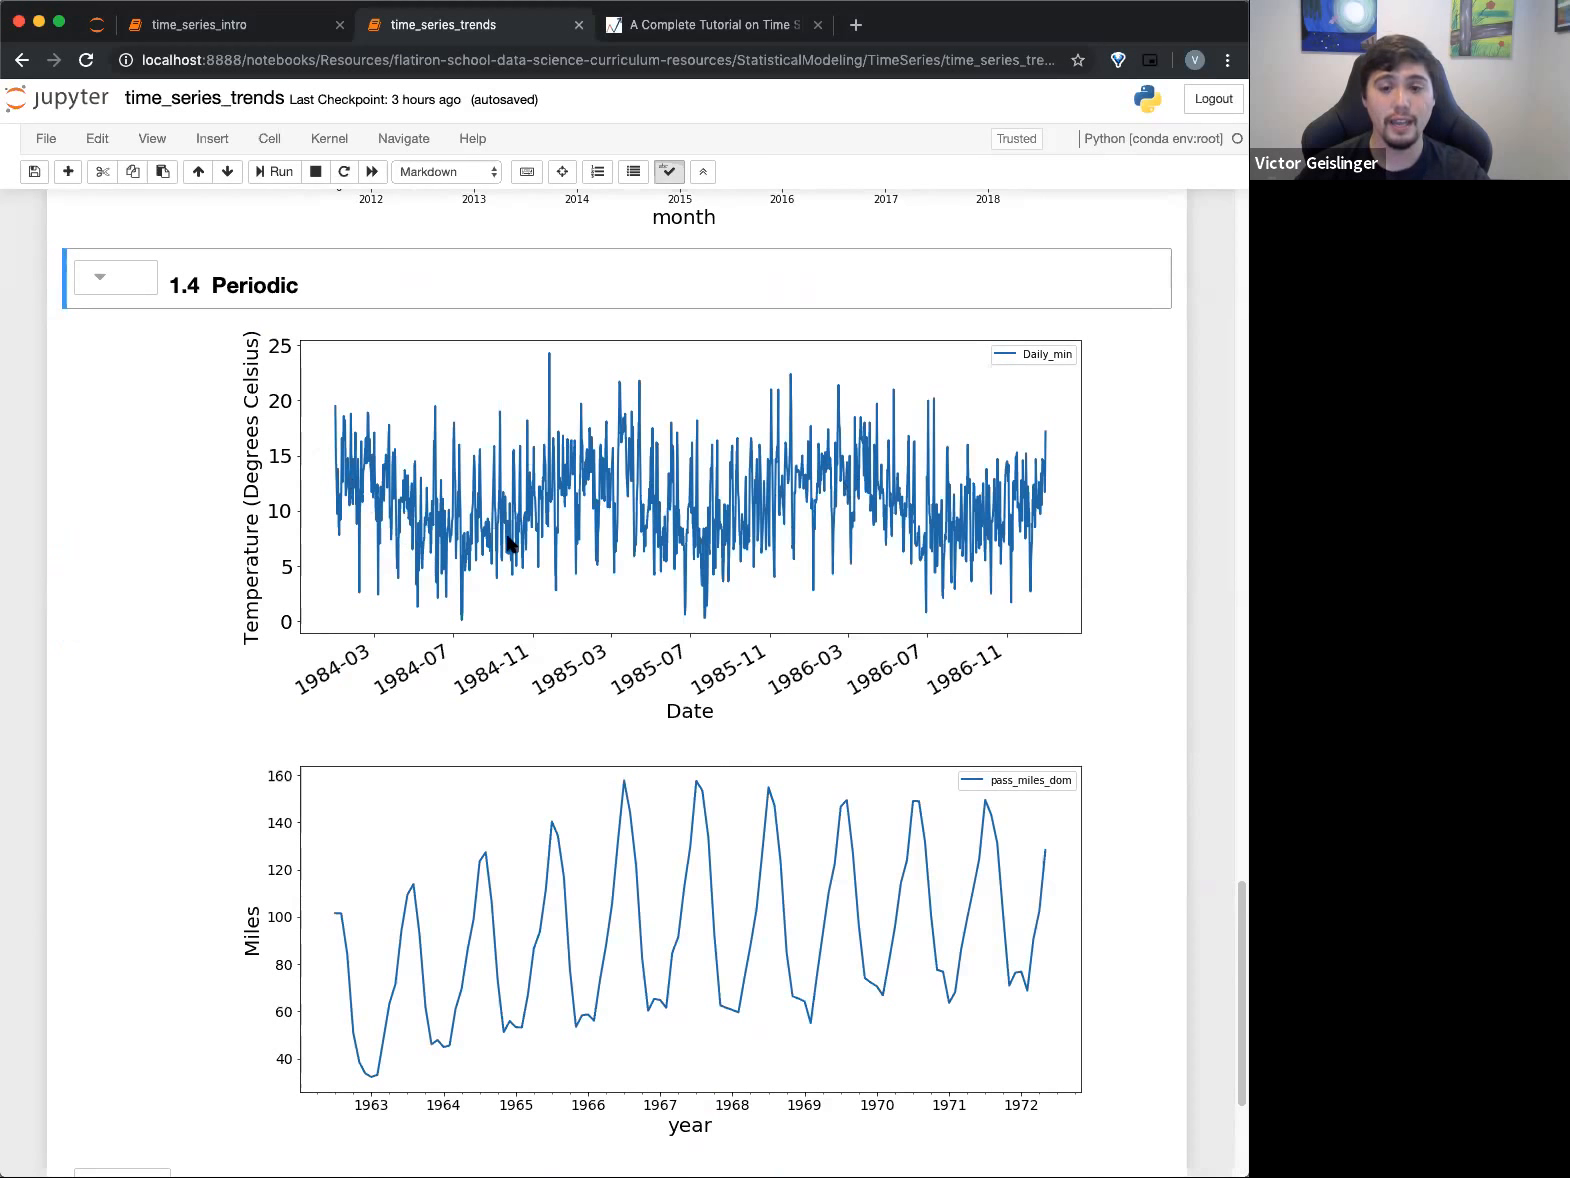
{"action": "mouse_move", "coordinate": [400, 570]}
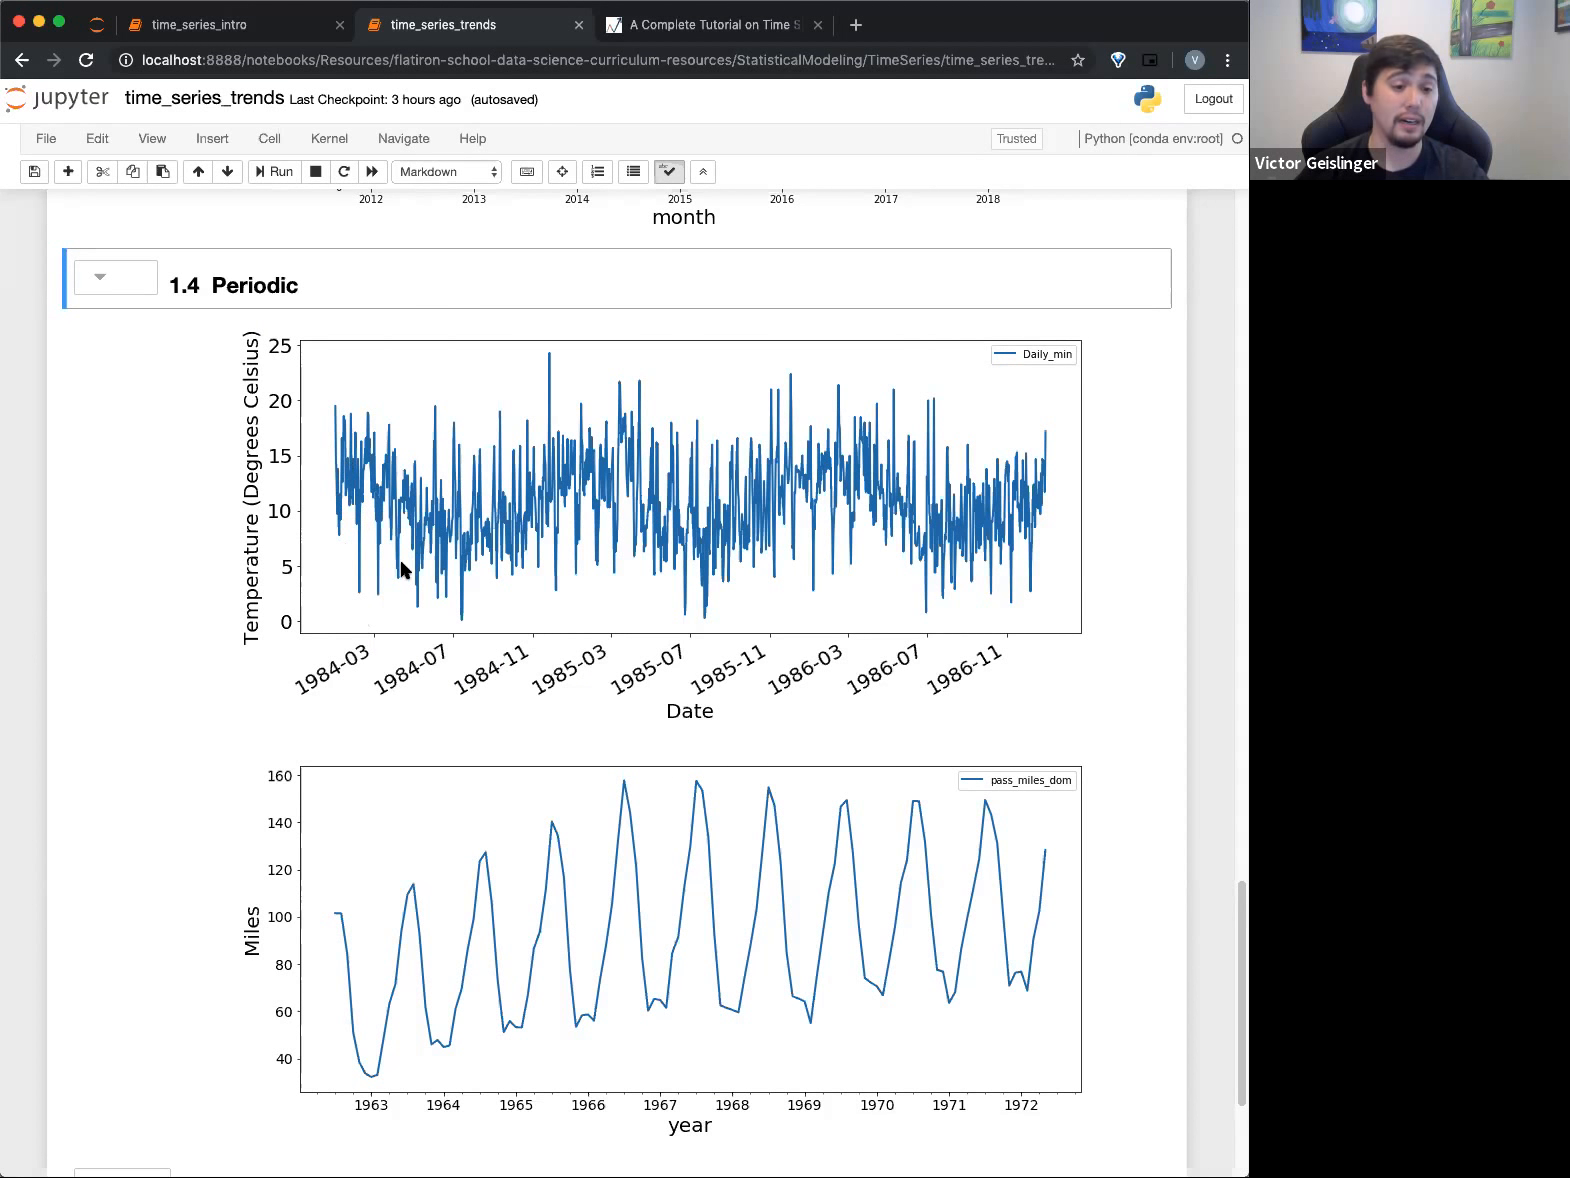
{"action": "mouse_move", "coordinate": [360, 566]}
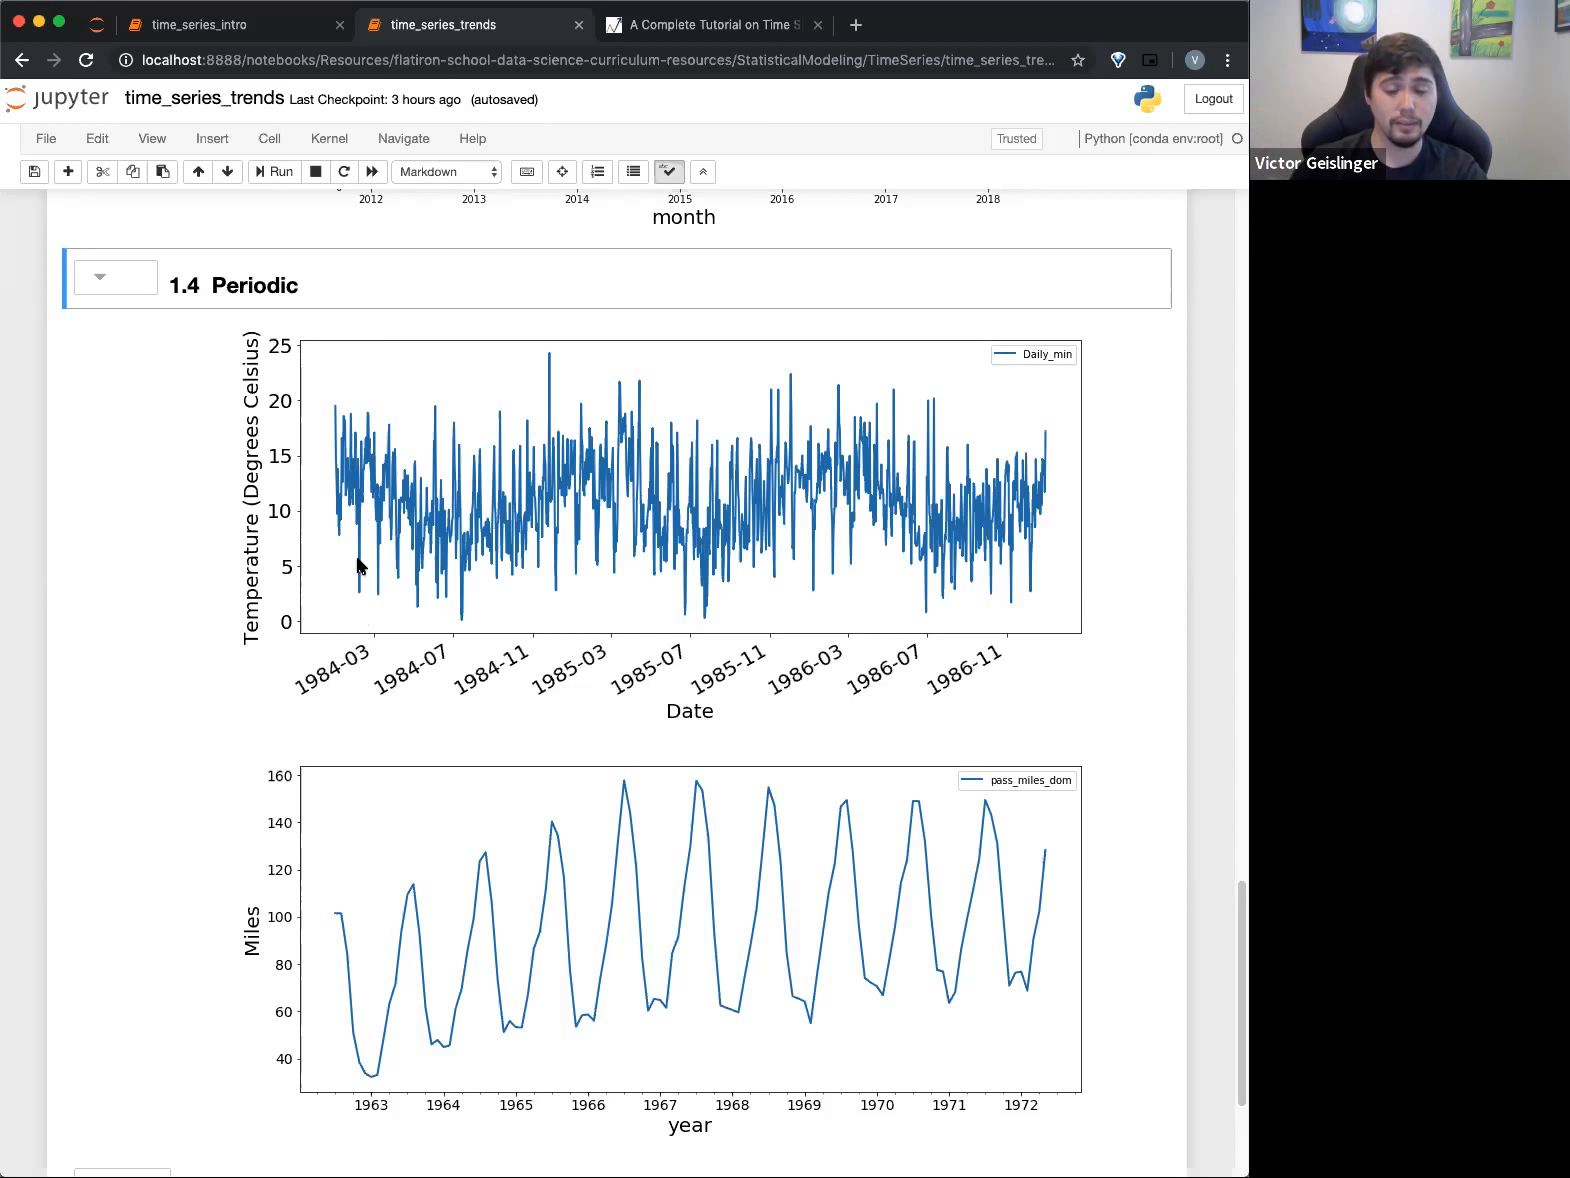
{"action": "scroll", "scroll_direction": "down", "scroll_amount": 3}
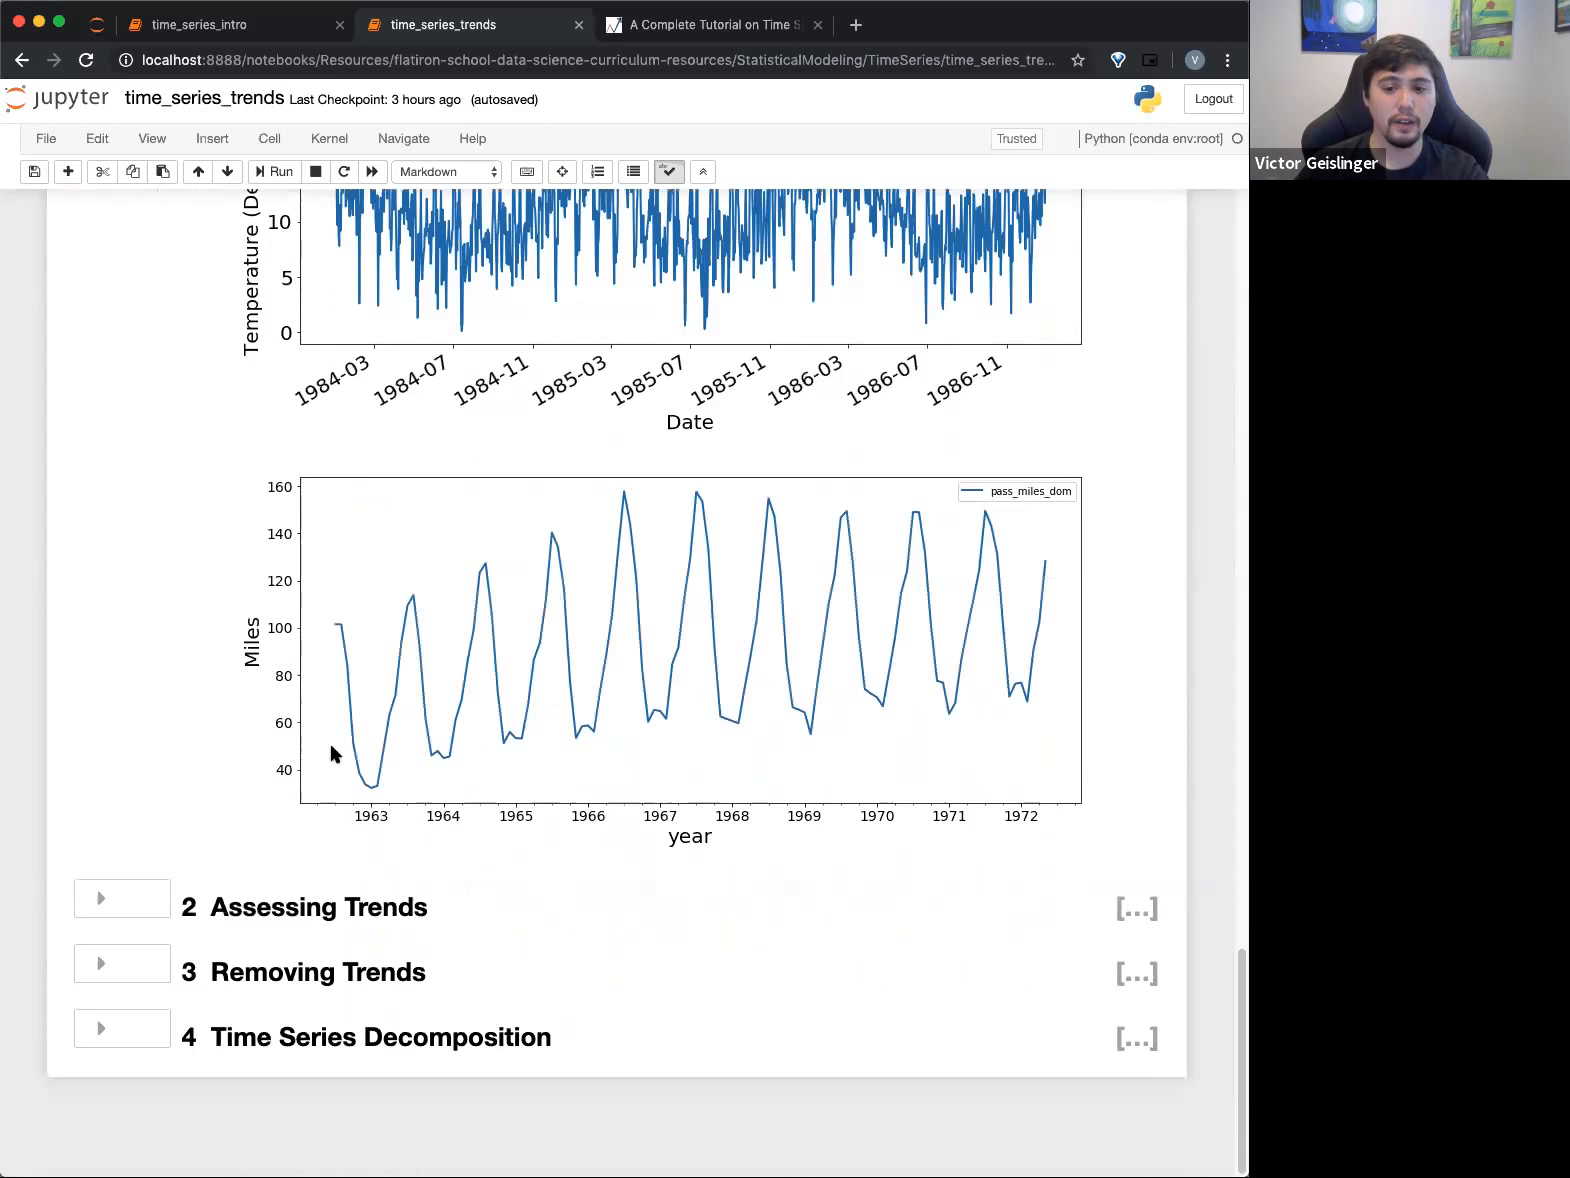
{"action": "mouse_move", "coordinate": [322, 614]}
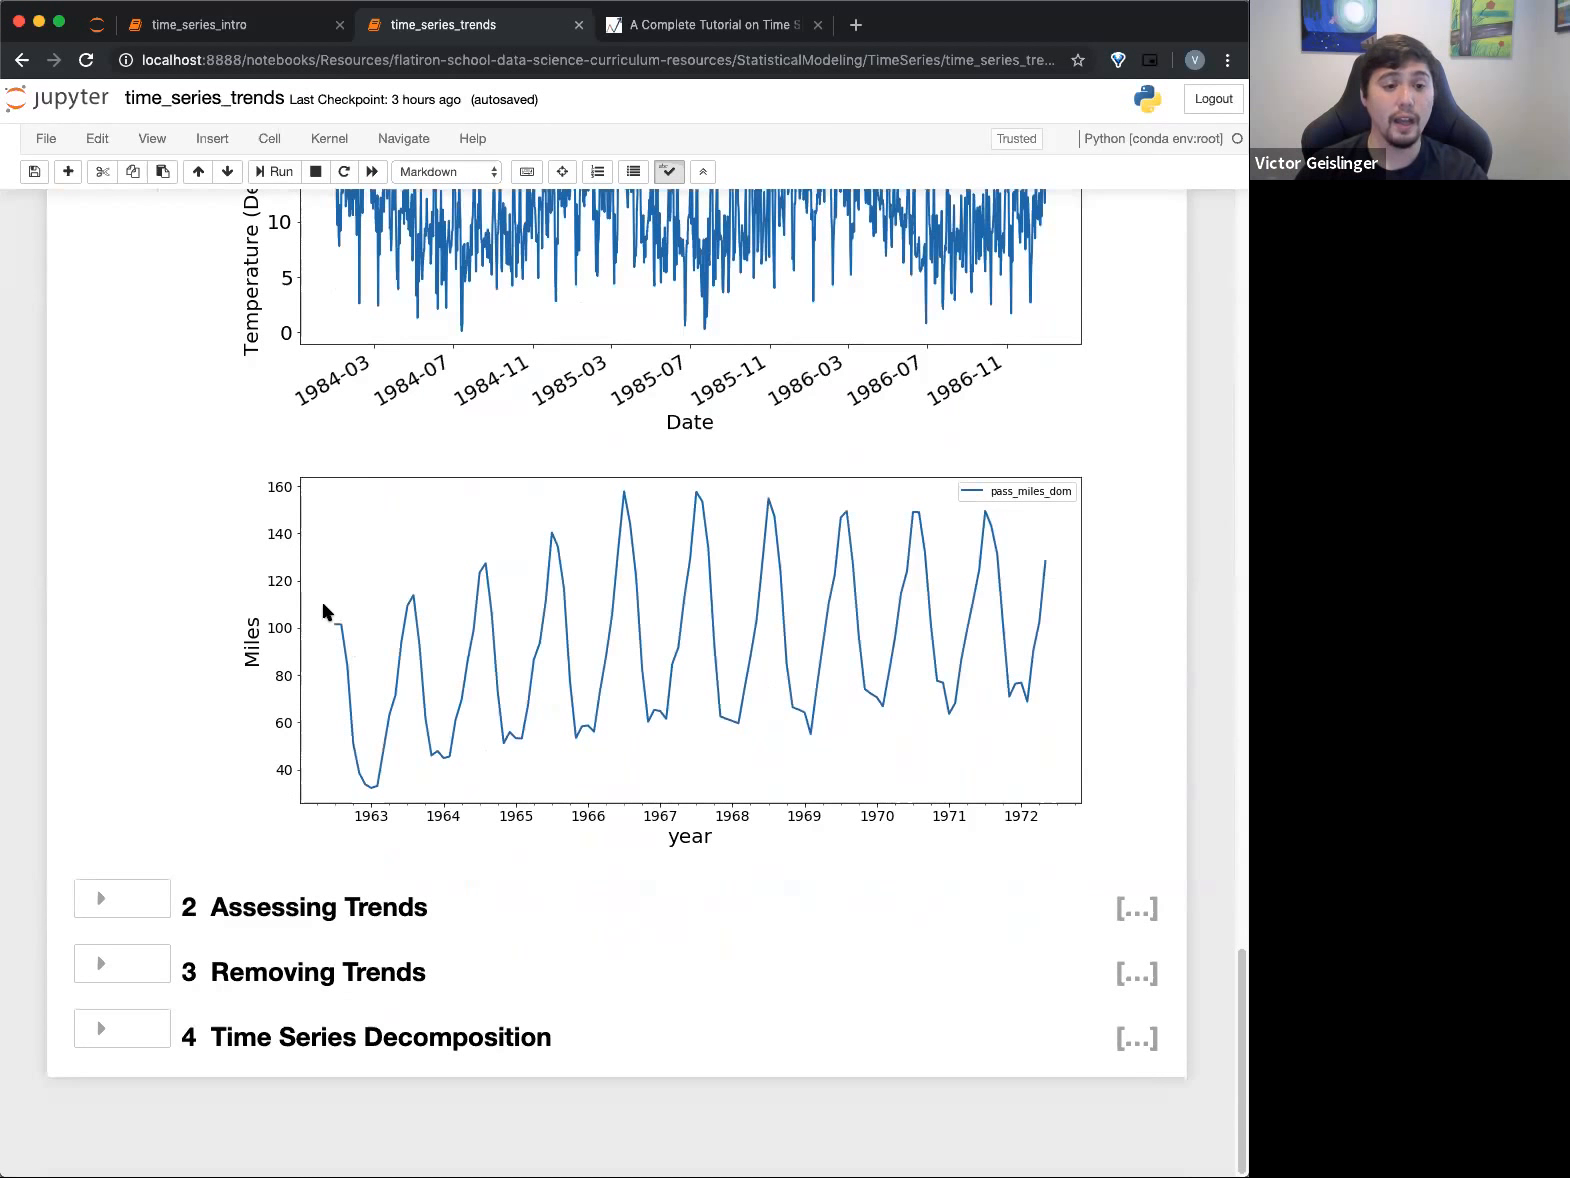
{"action": "mouse_move", "coordinate": [408, 588]}
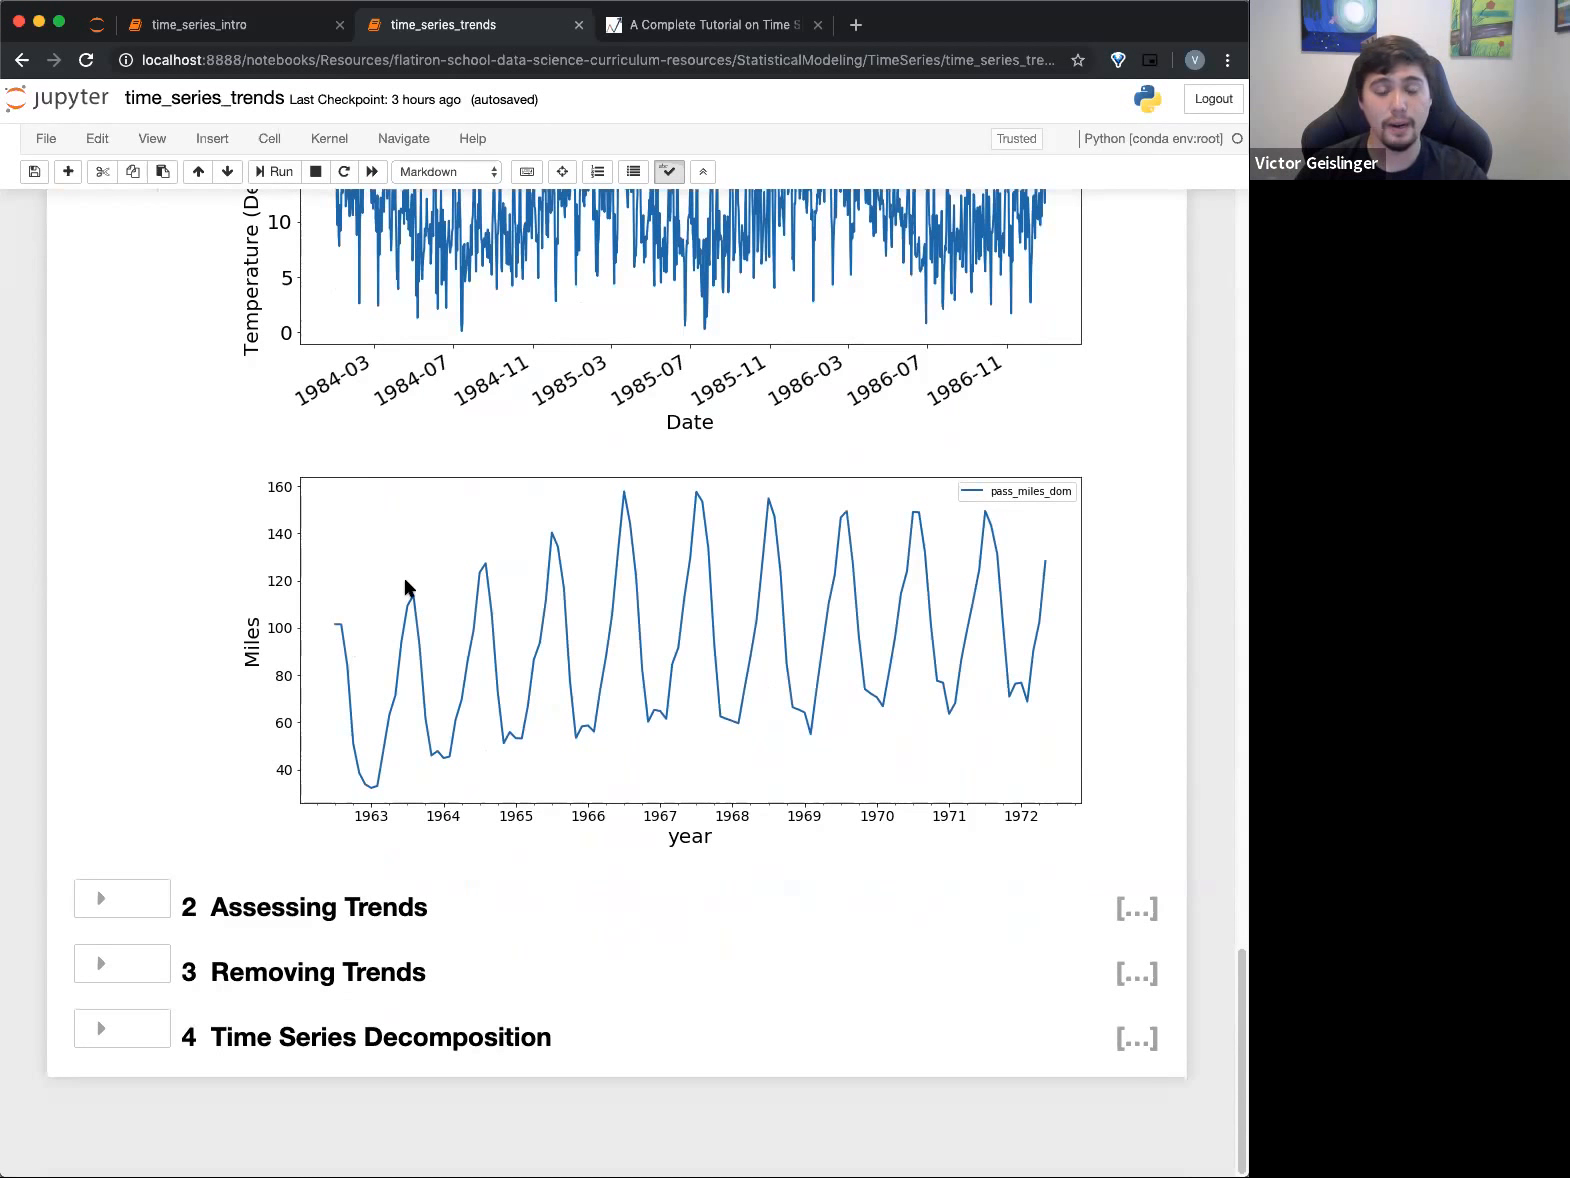
{"action": "mouse_move", "coordinate": [354, 746]}
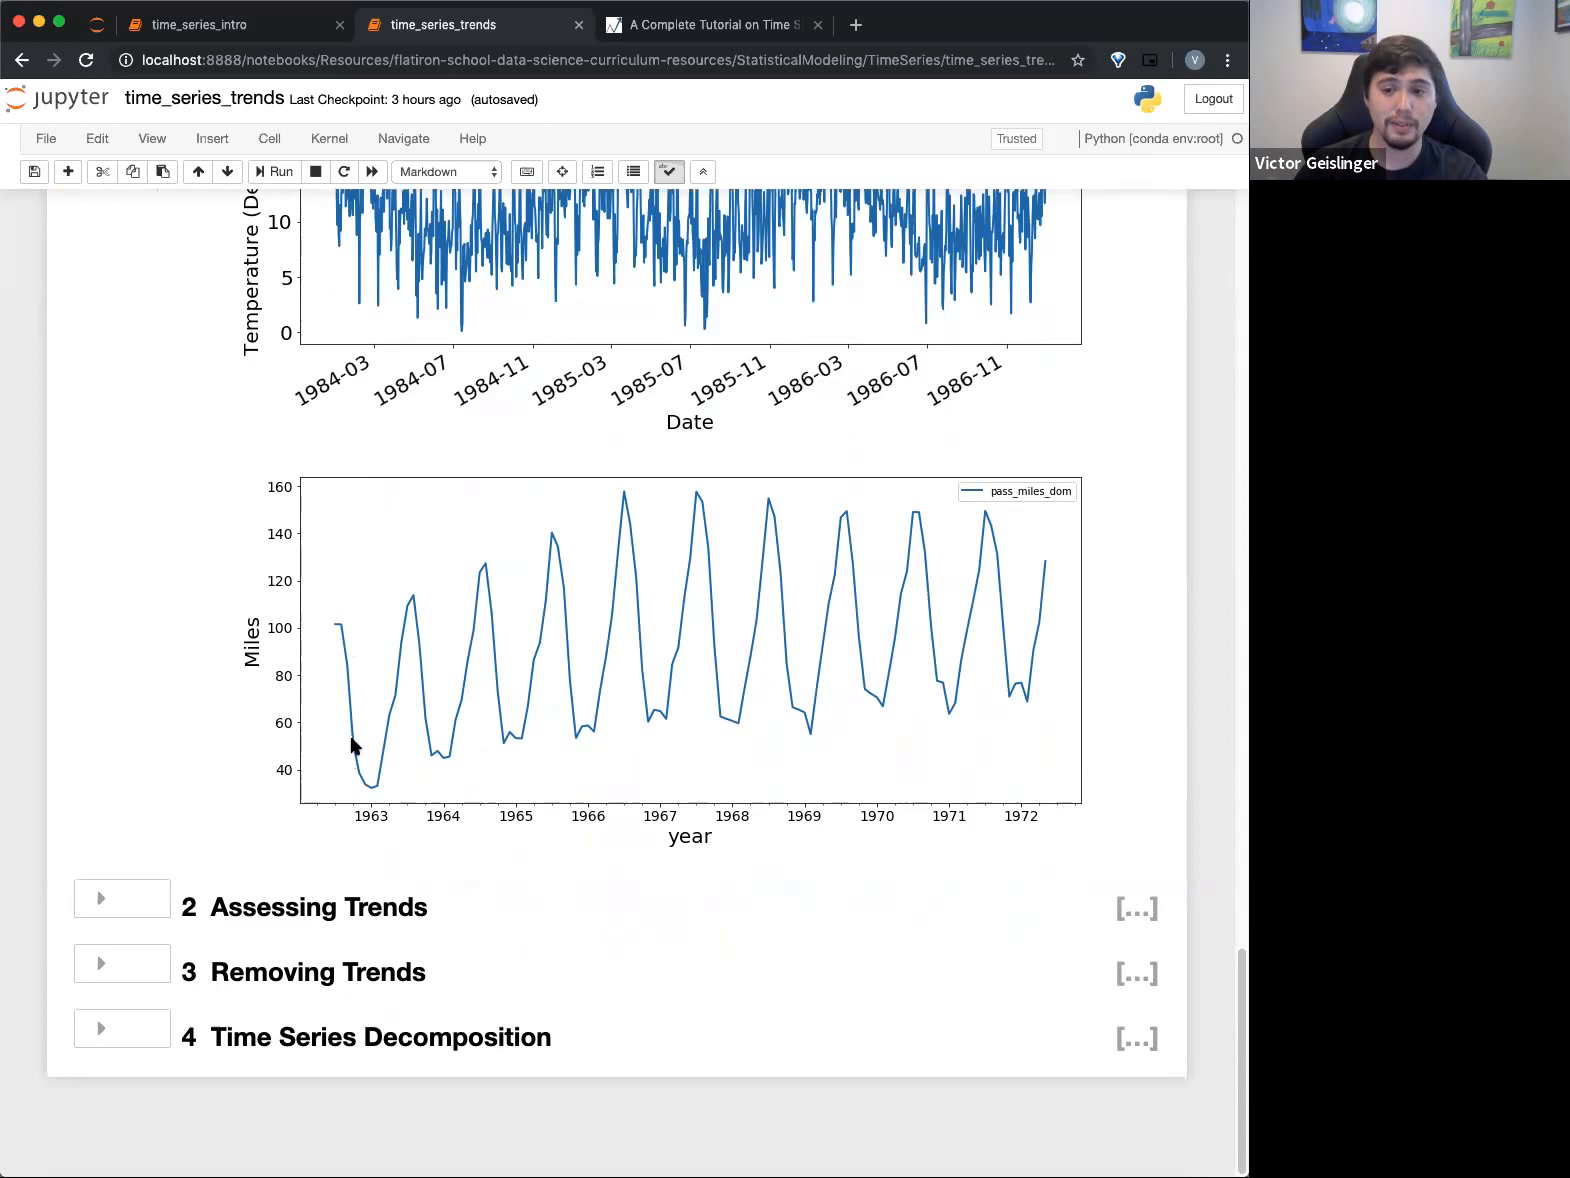
{"action": "mouse_move", "coordinate": [552, 568]}
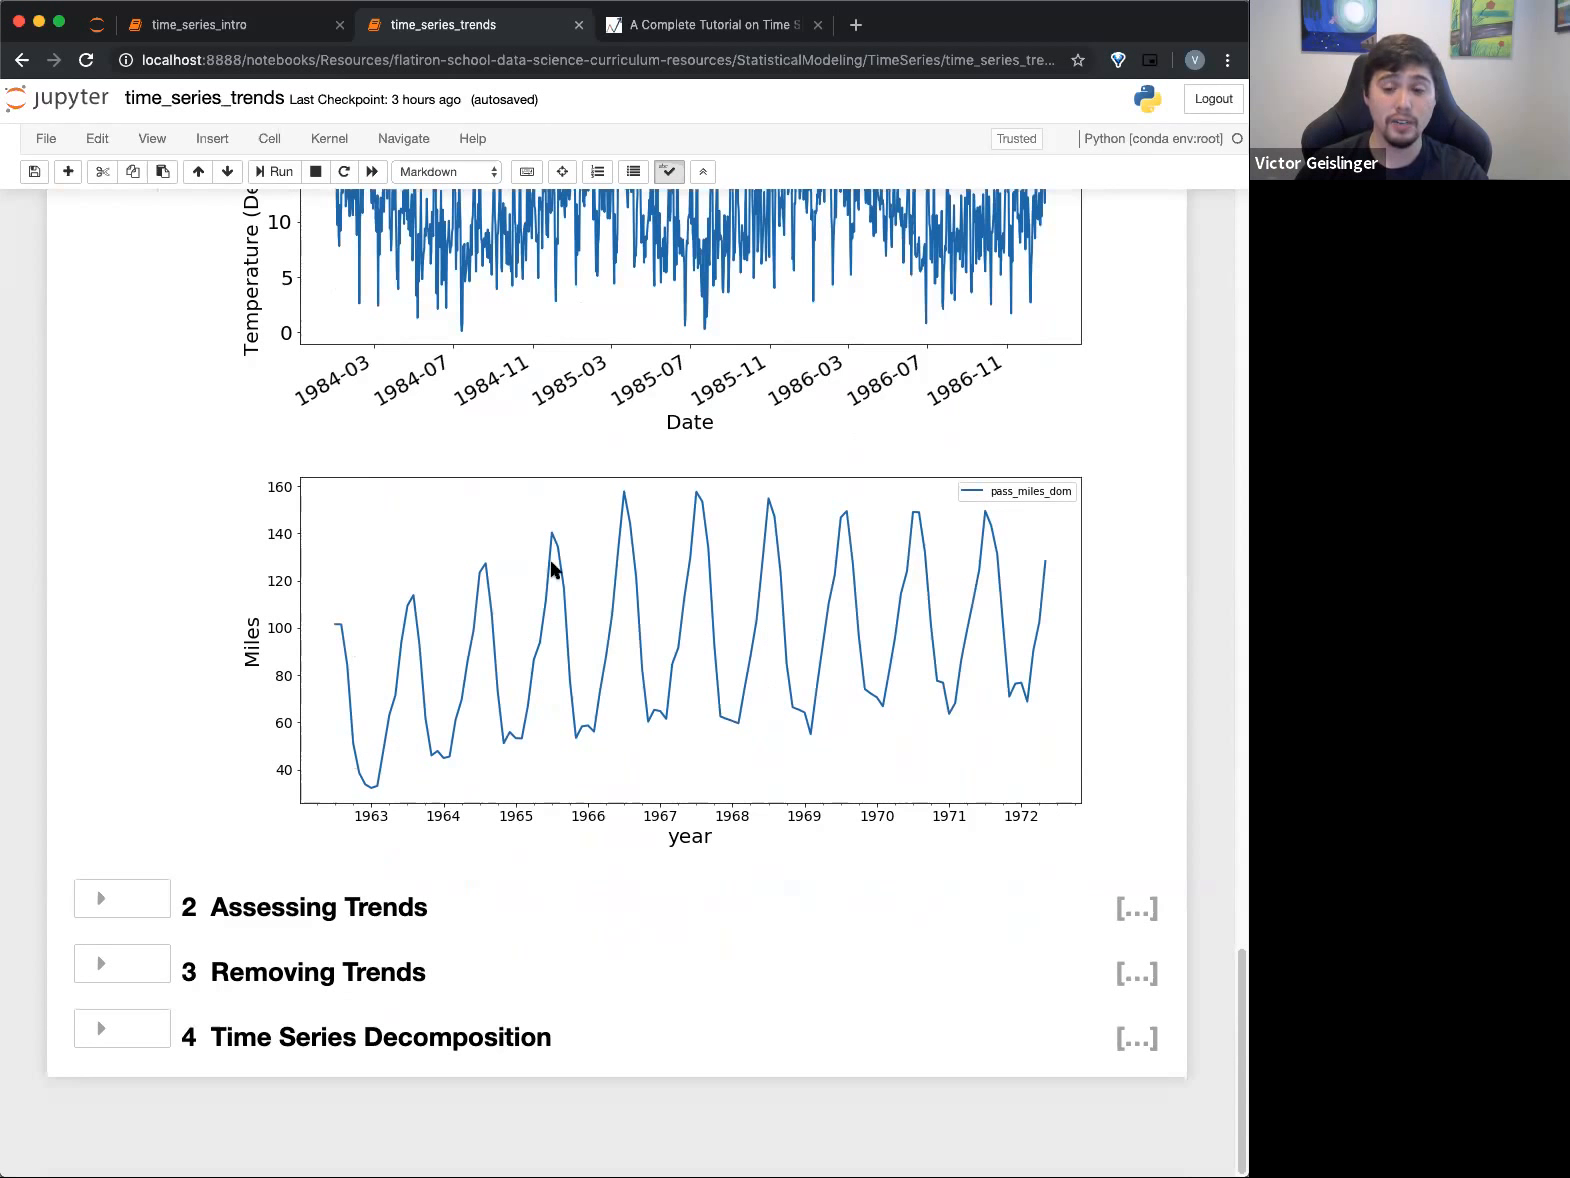
{"action": "mouse_move", "coordinate": [1210, 562]}
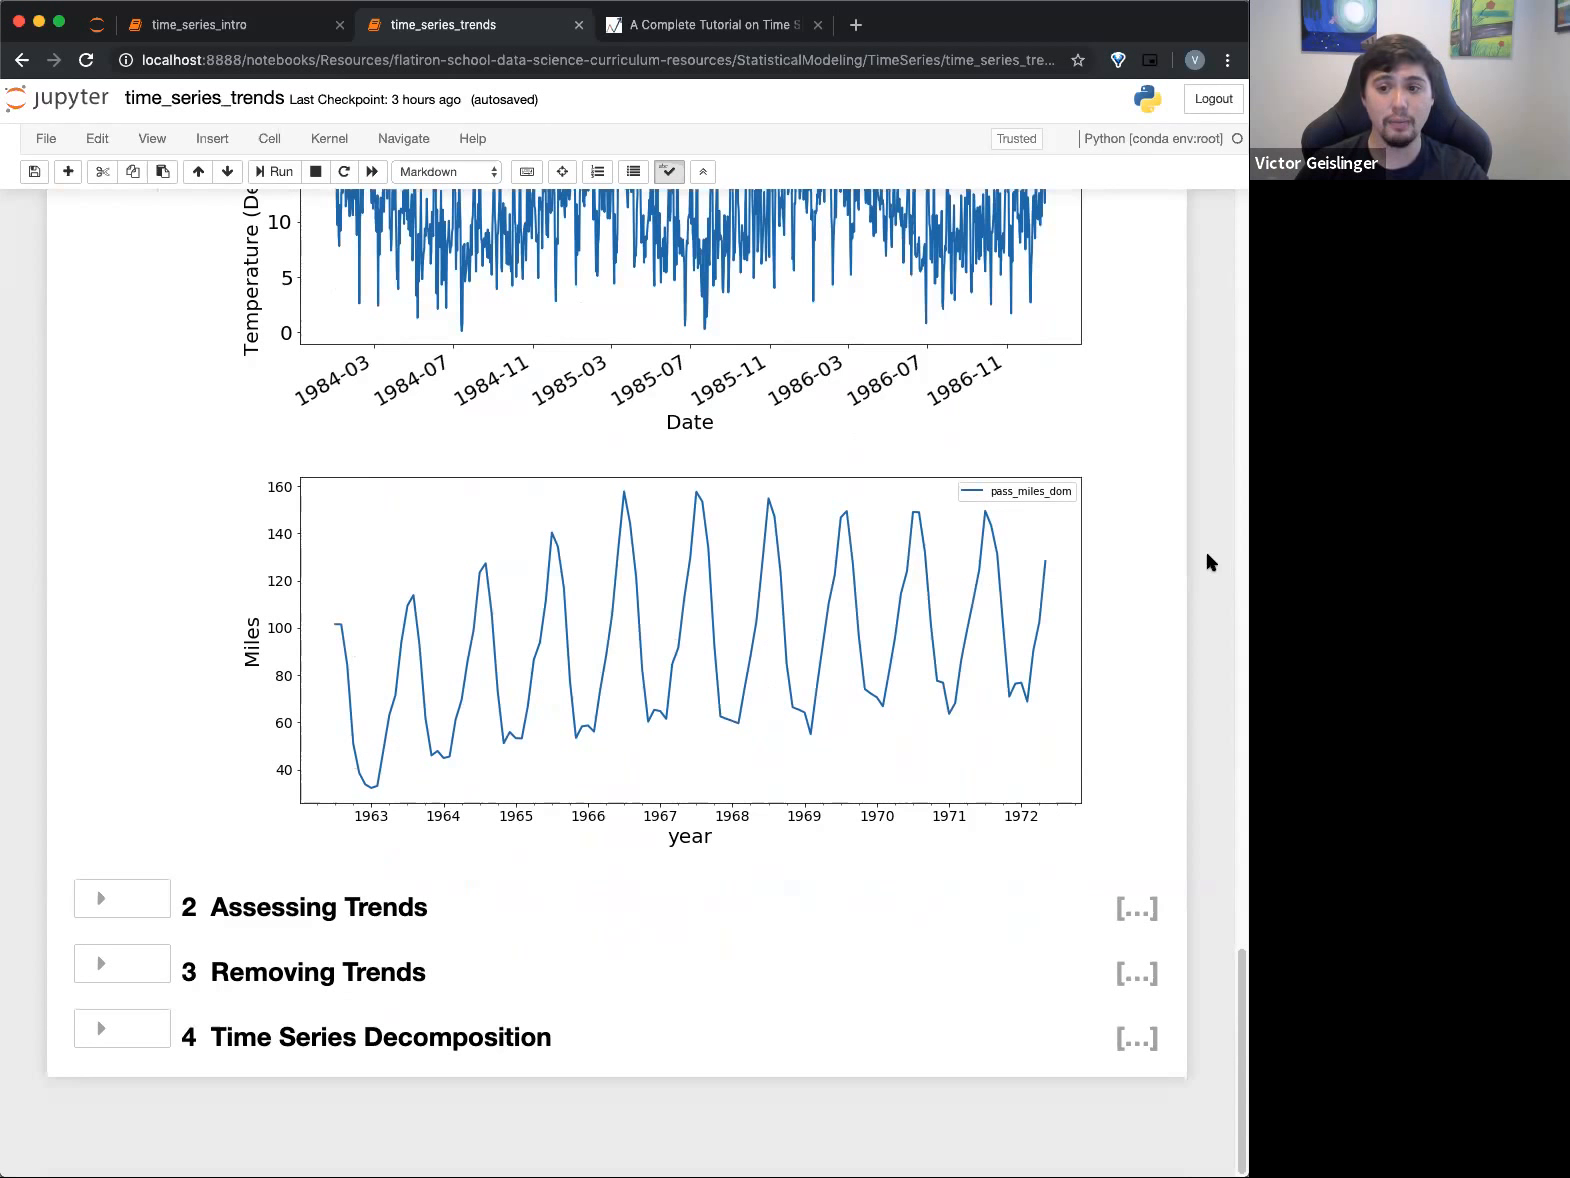
{"action": "mouse_move", "coordinate": [870, 634]}
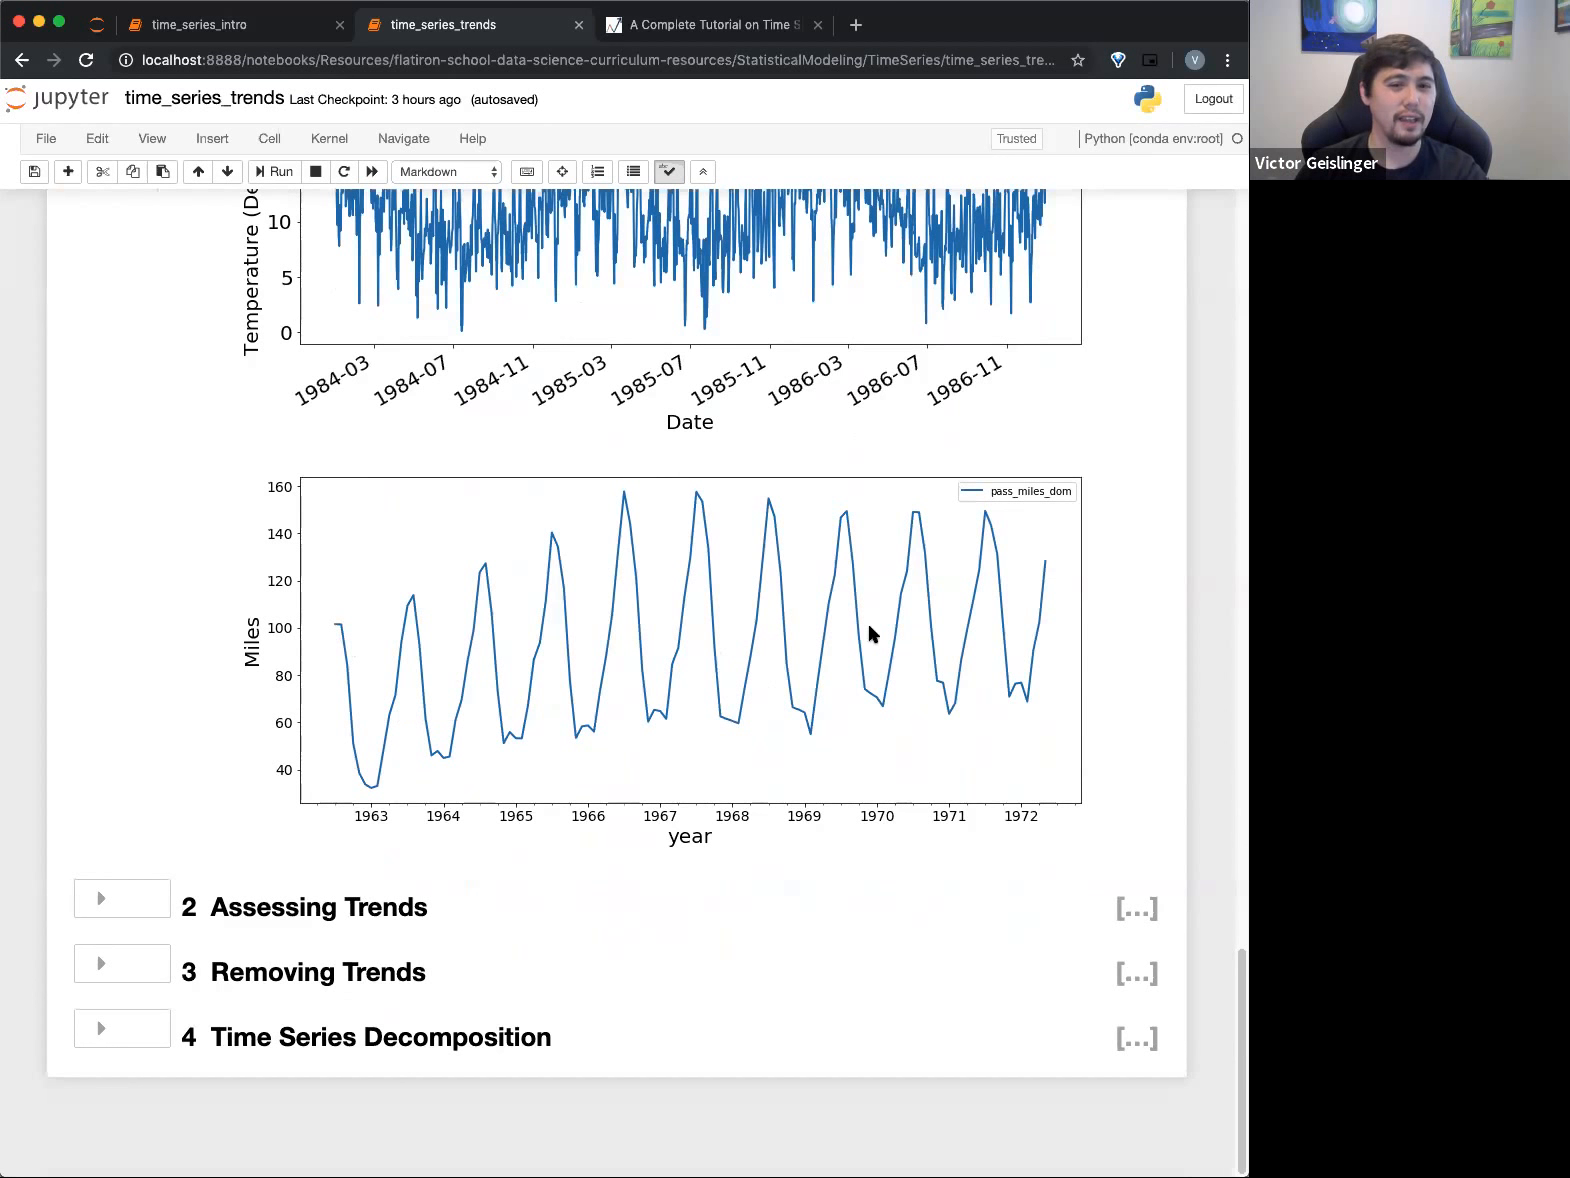
{"action": "mouse_move", "coordinate": [890, 622]}
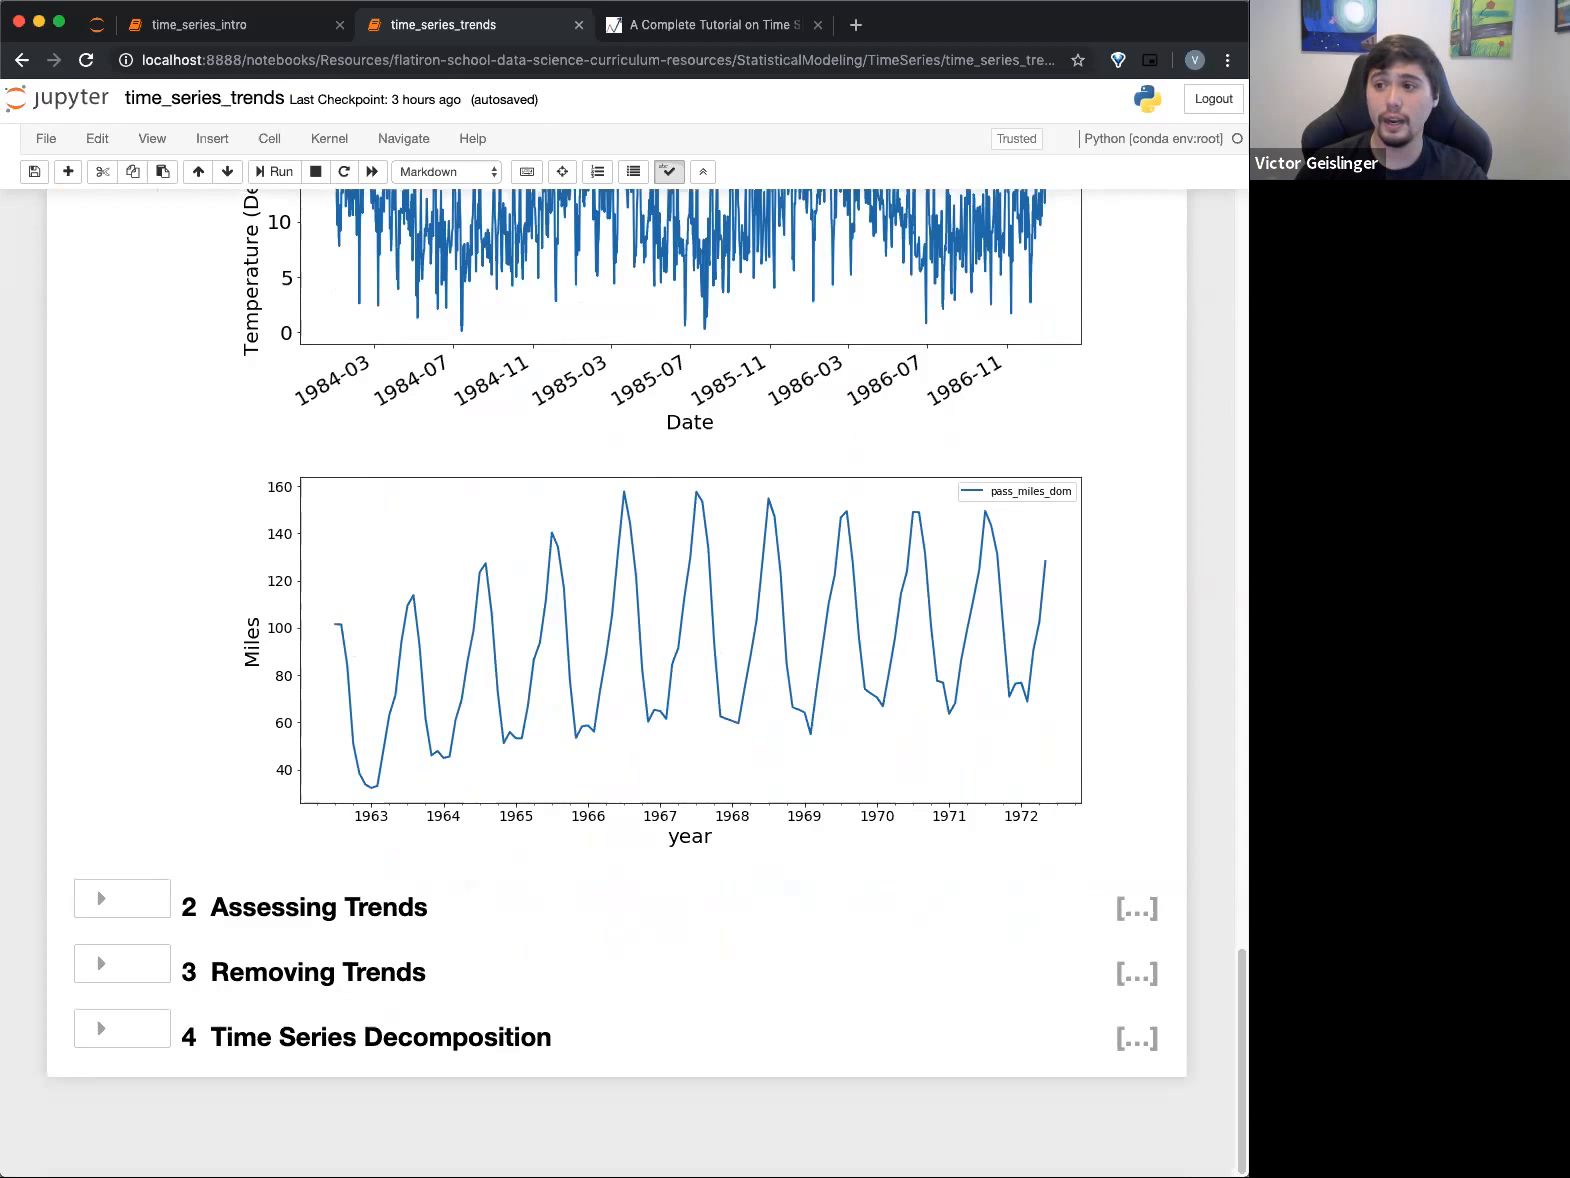
Fold Linear Trend again, leaving No Trend, Exponential and Periodic expanded
{"action": "scroll", "scroll_direction": "up", "scroll_amount": 3}
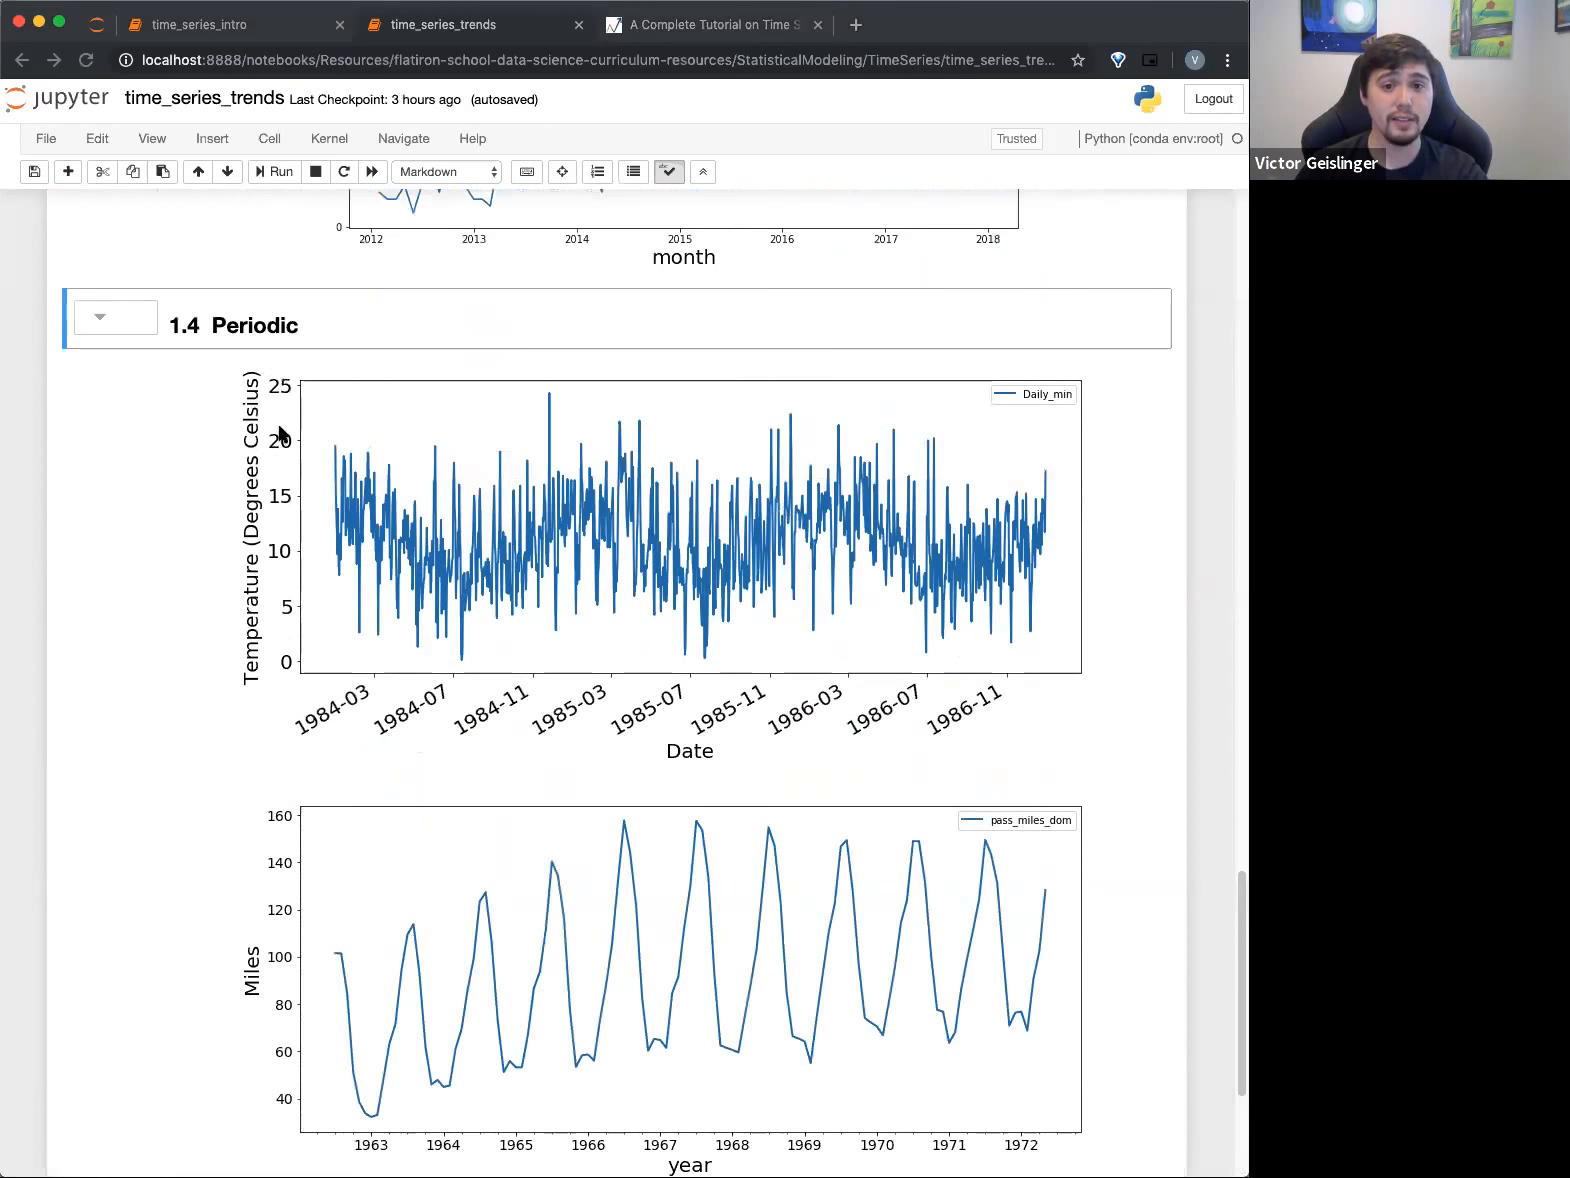
{"action": "scroll", "scroll_direction": "up", "scroll_amount": 3}
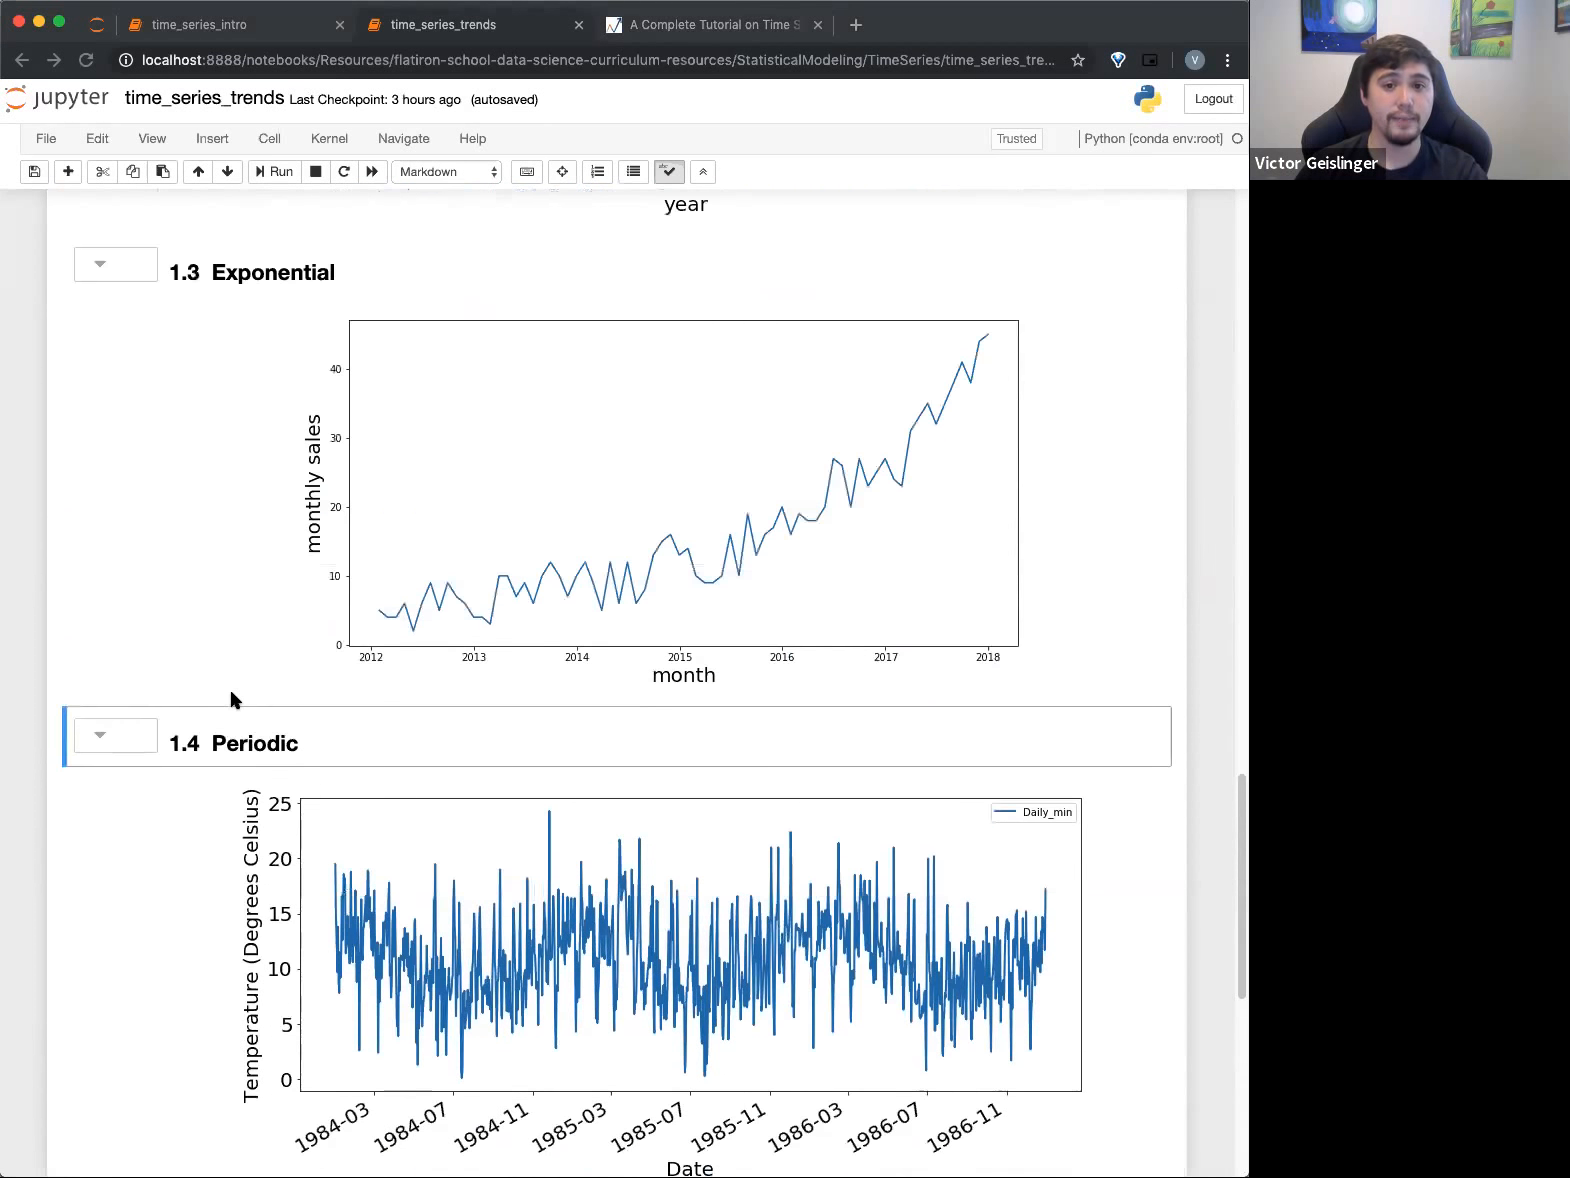
{"action": "scroll", "scroll_direction": "up", "scroll_amount": 3}
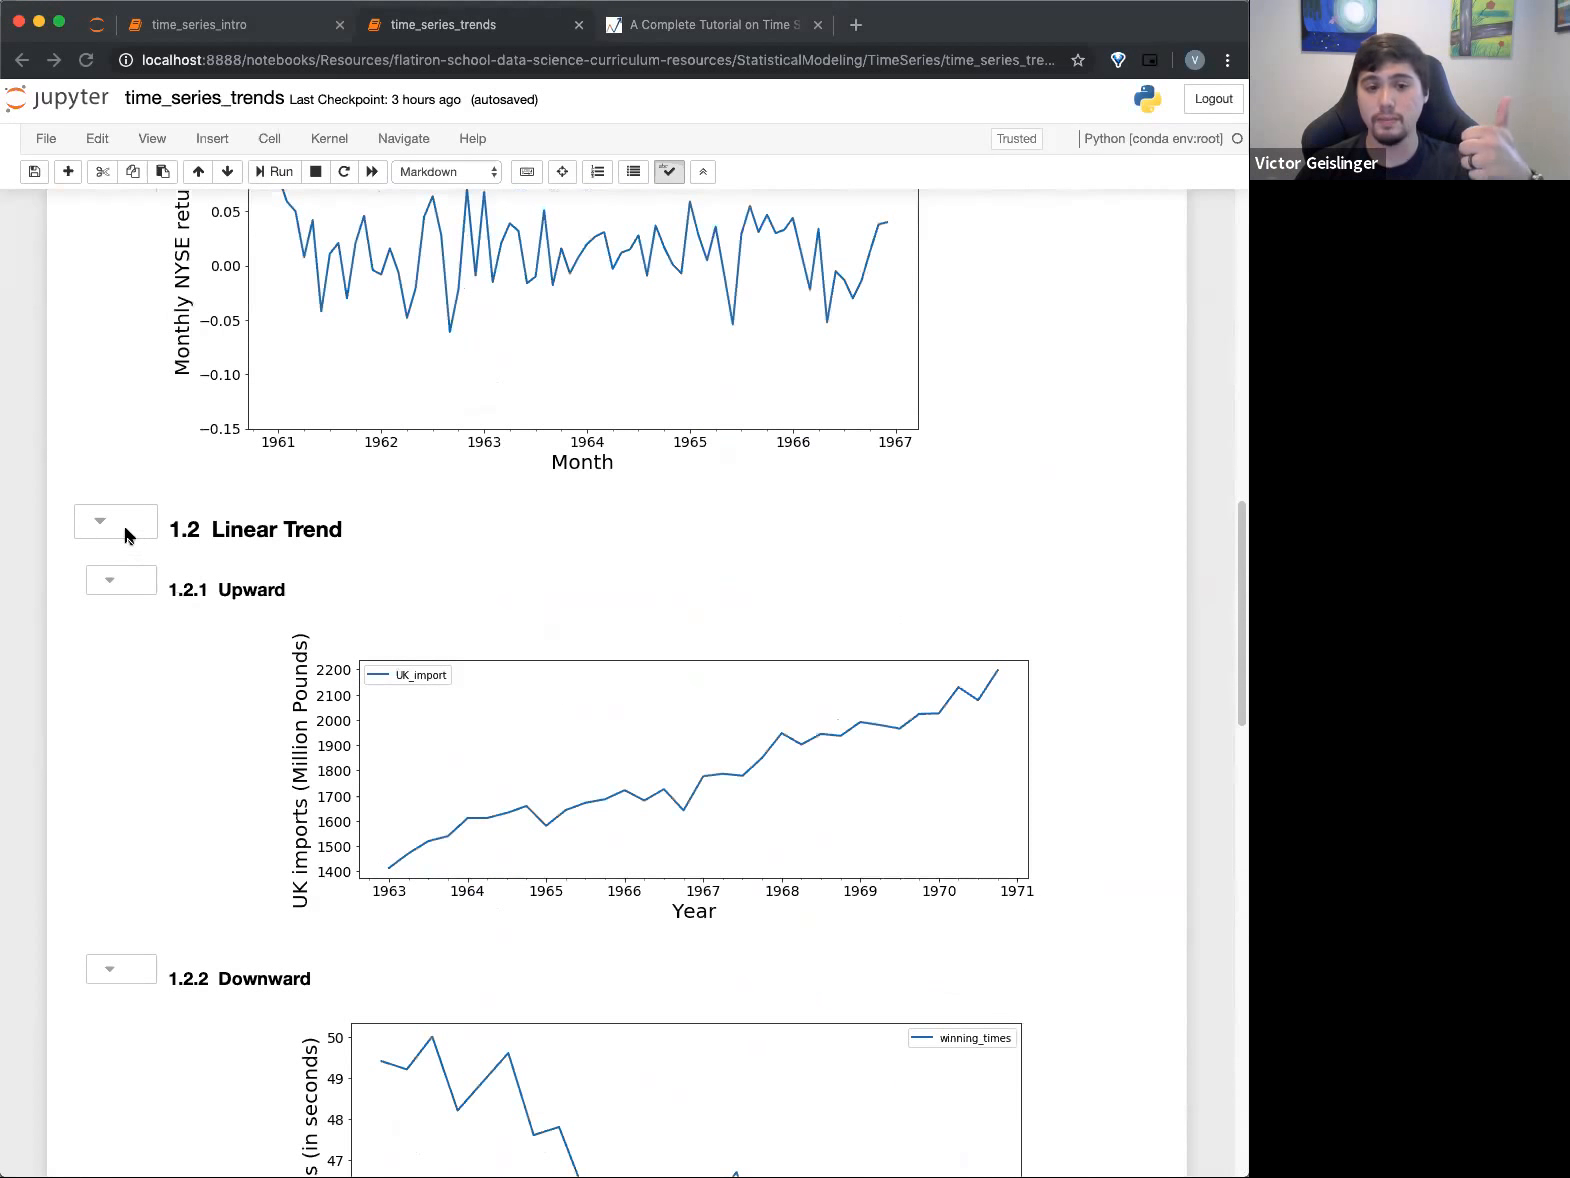
{"action": "left_click", "coordinate": [100, 520]}
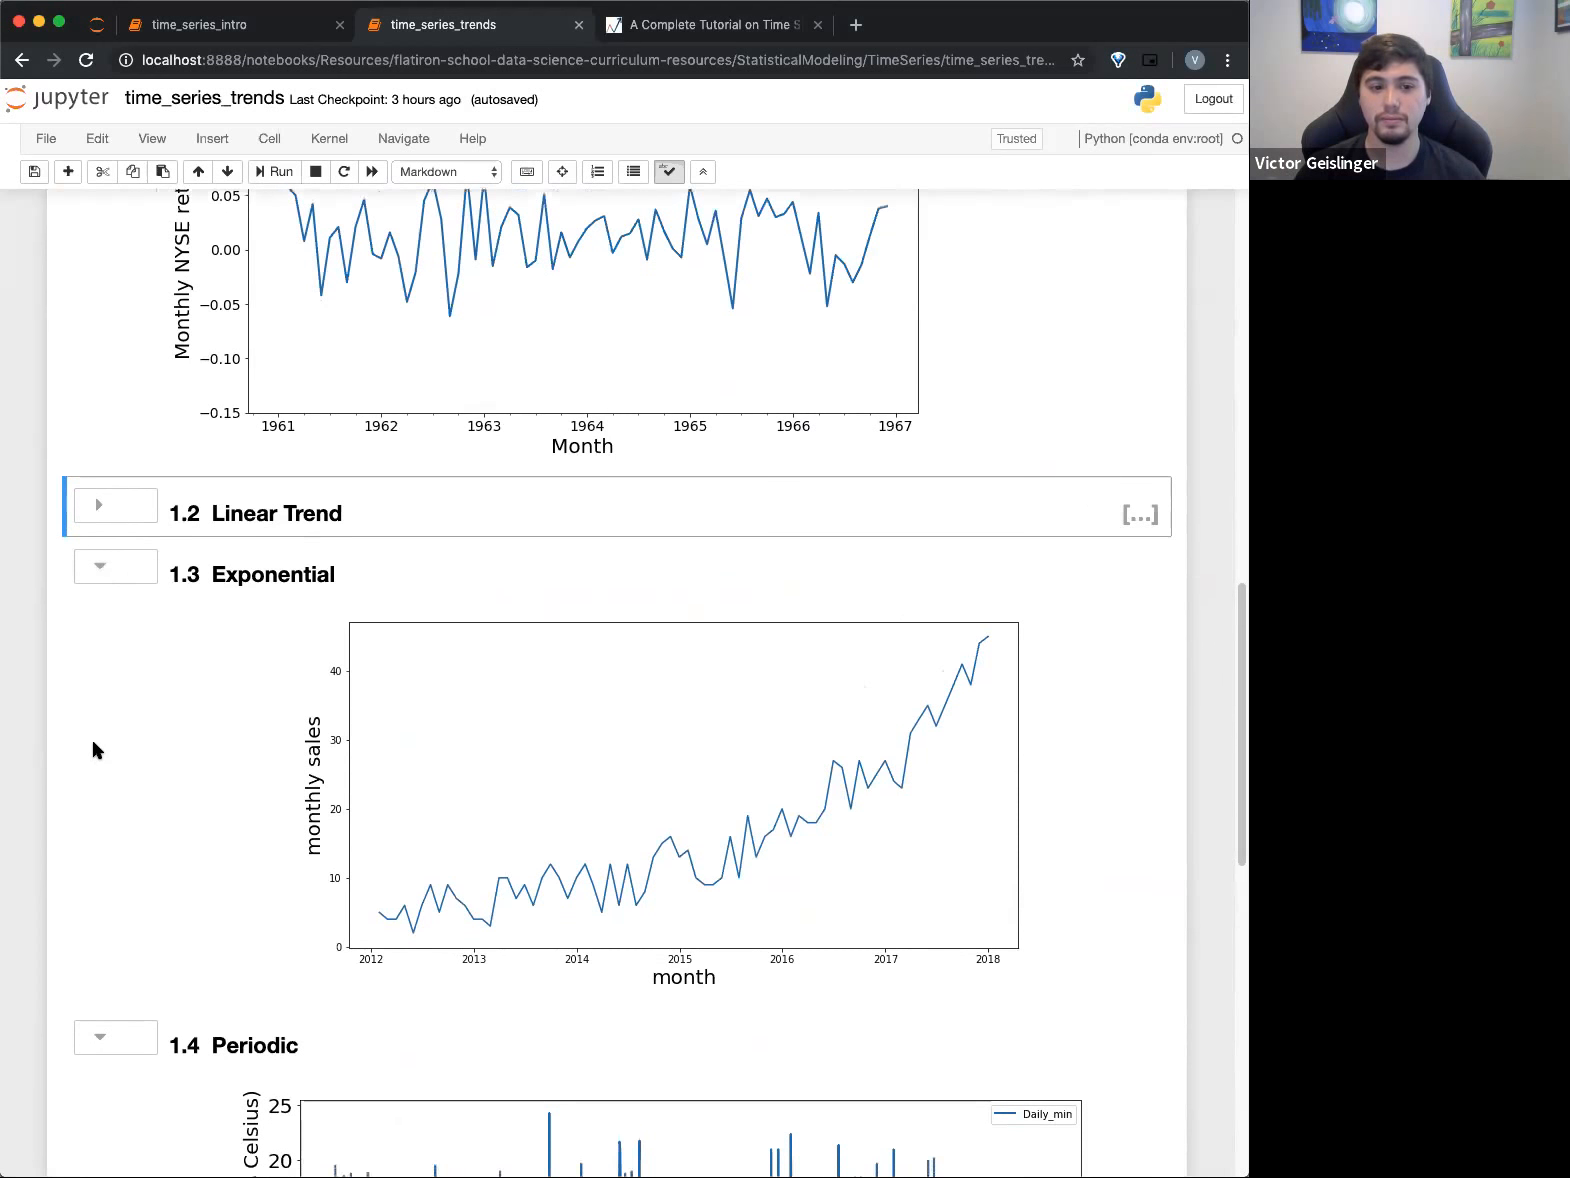
{"action": "scroll", "scroll_direction": "down", "scroll_amount": 3}
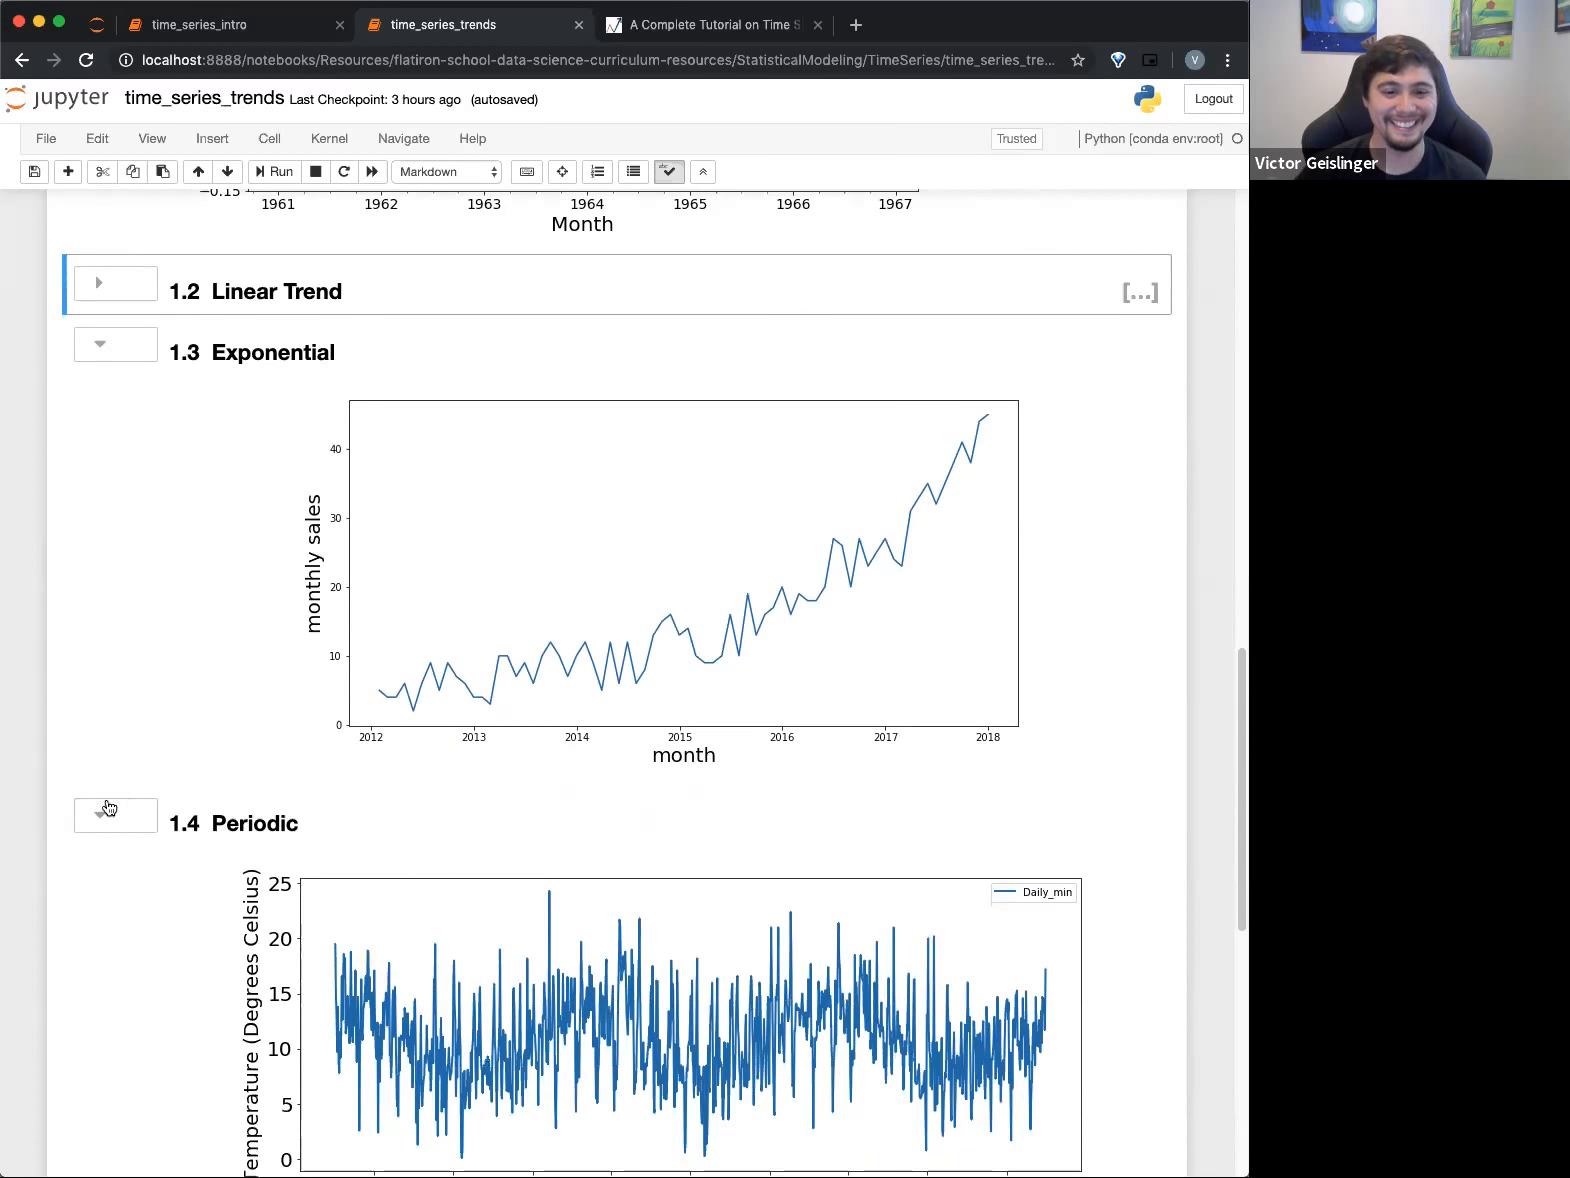